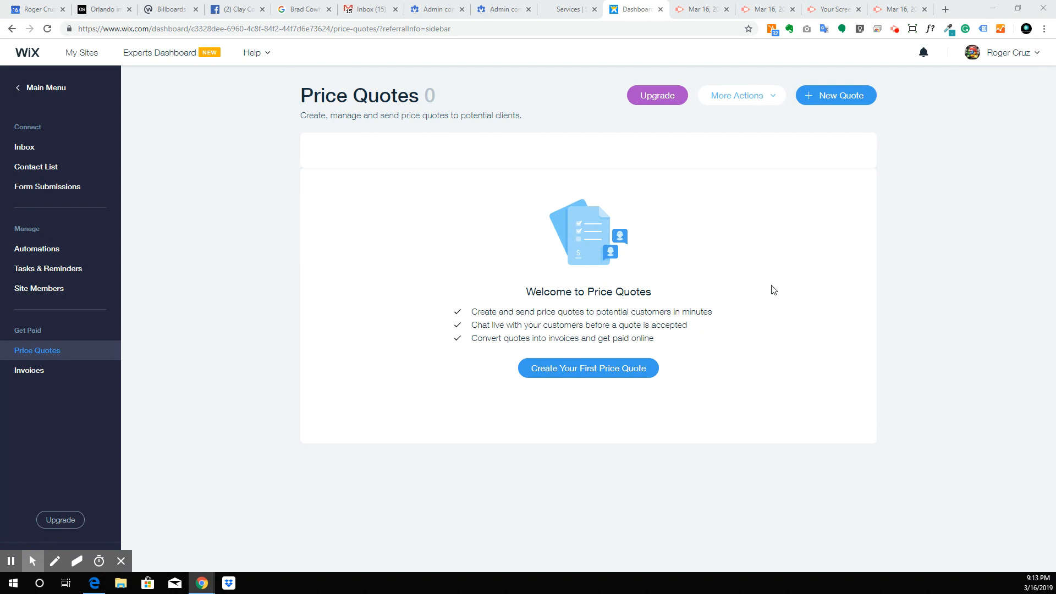
pyautogui.moveTo(766, 169)
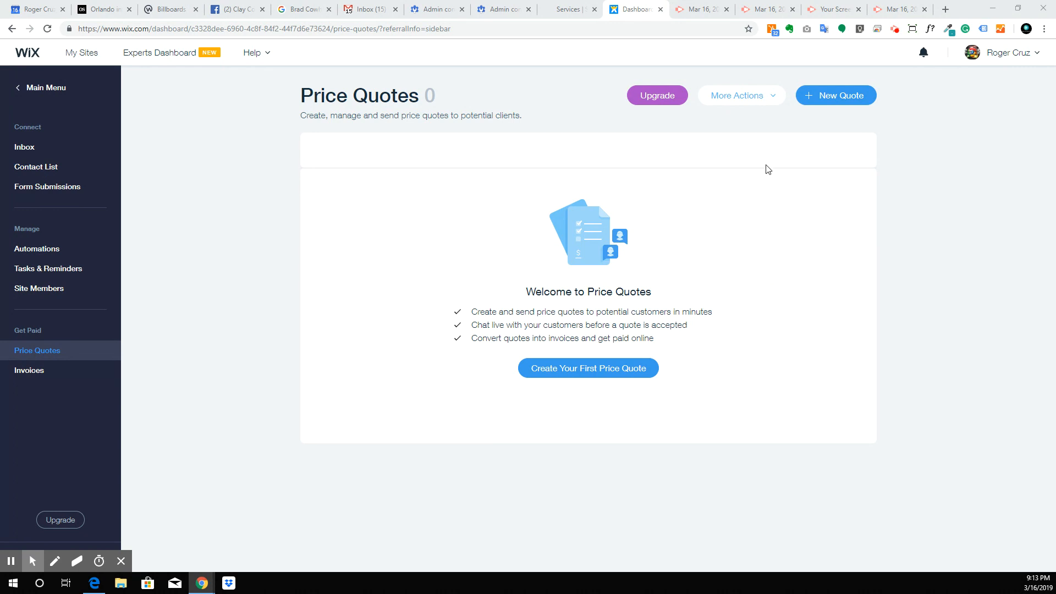
# Step: Start creating the first price quote from the Price Quotes page
pyautogui.click(656, 95)
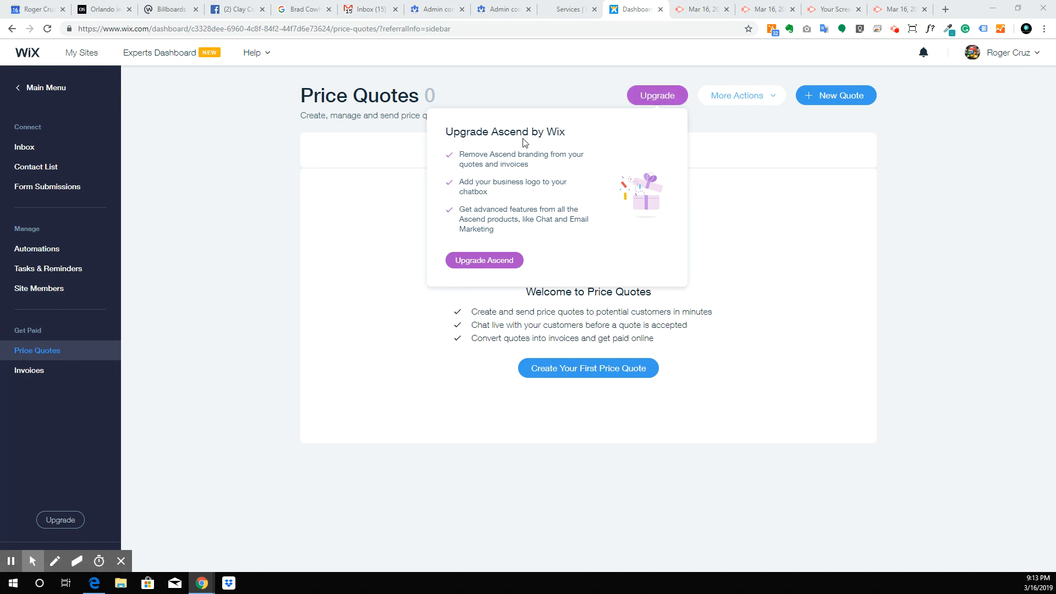
pyautogui.moveTo(532, 135)
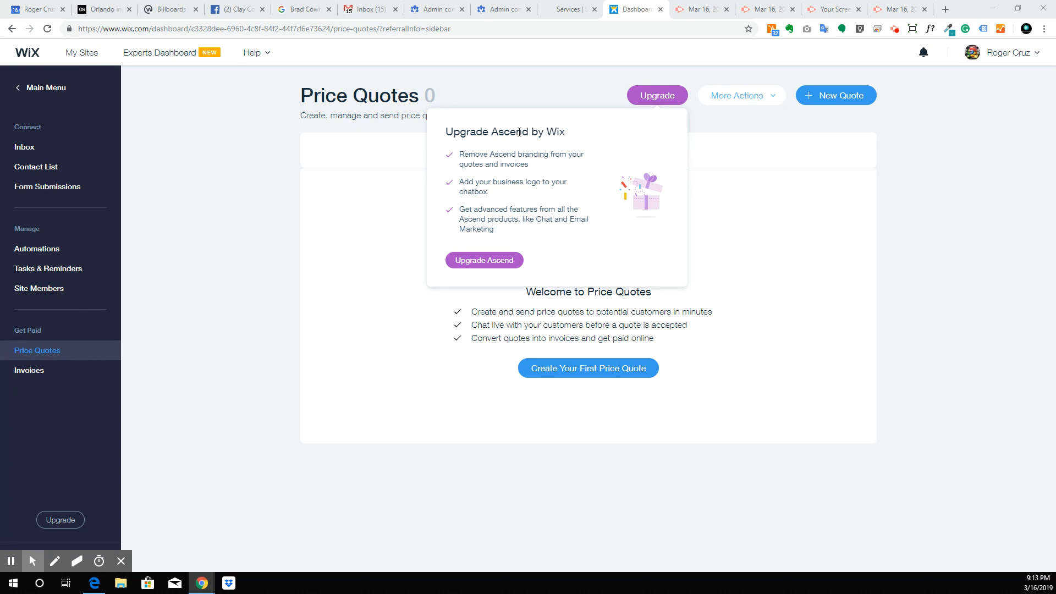
pyautogui.moveTo(517, 154)
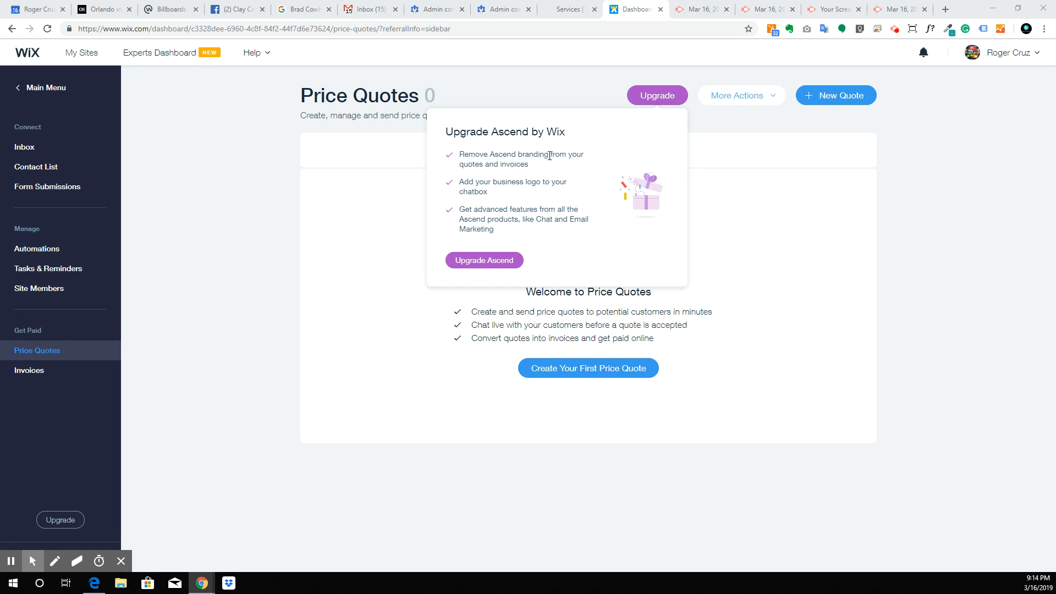
pyautogui.moveTo(490, 182)
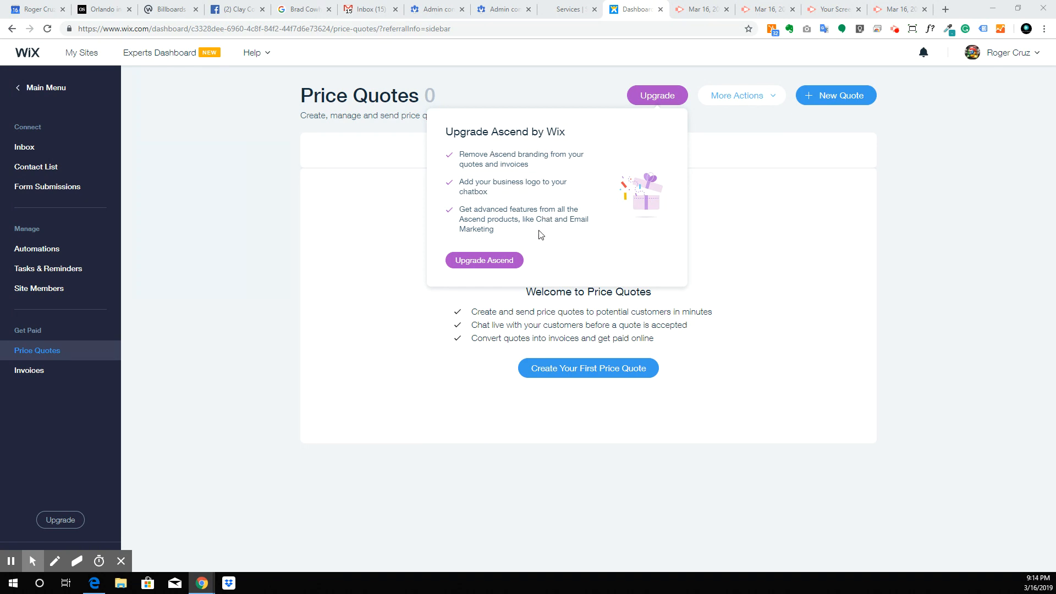
pyautogui.moveTo(510, 284)
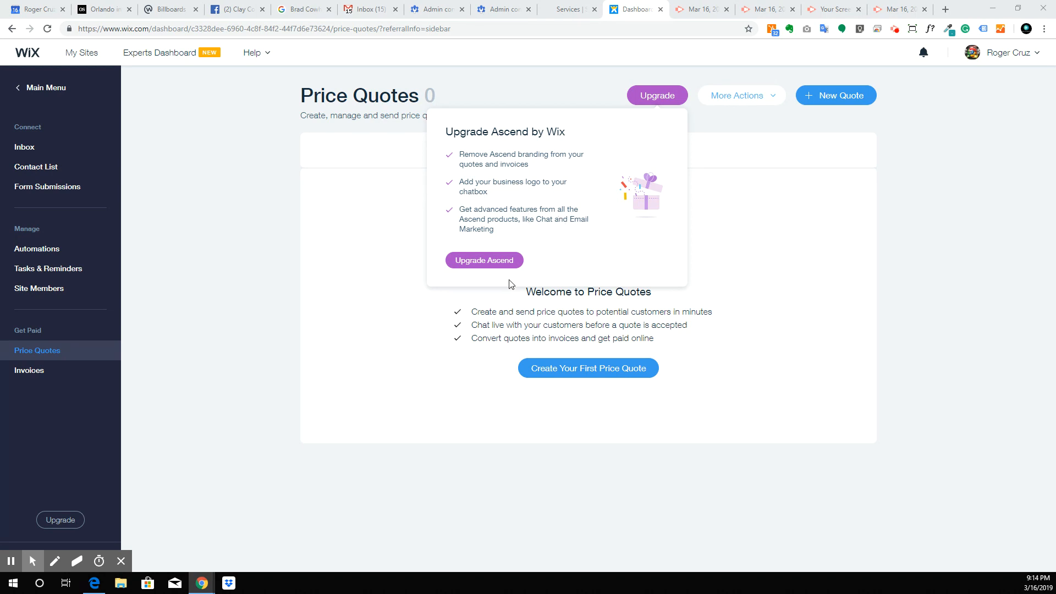
pyautogui.moveTo(516, 130)
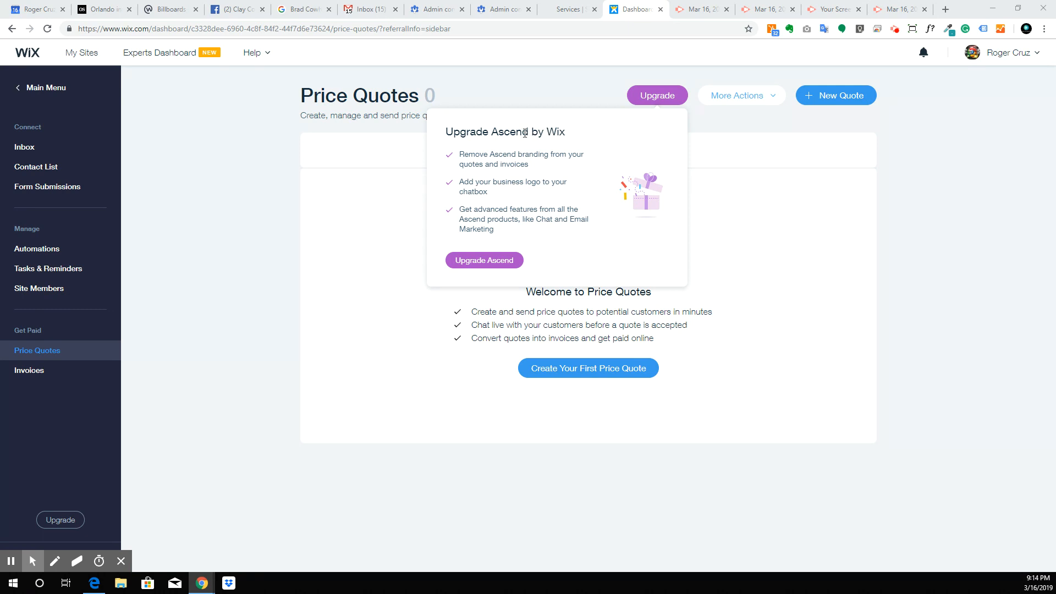
pyautogui.moveTo(618, 247)
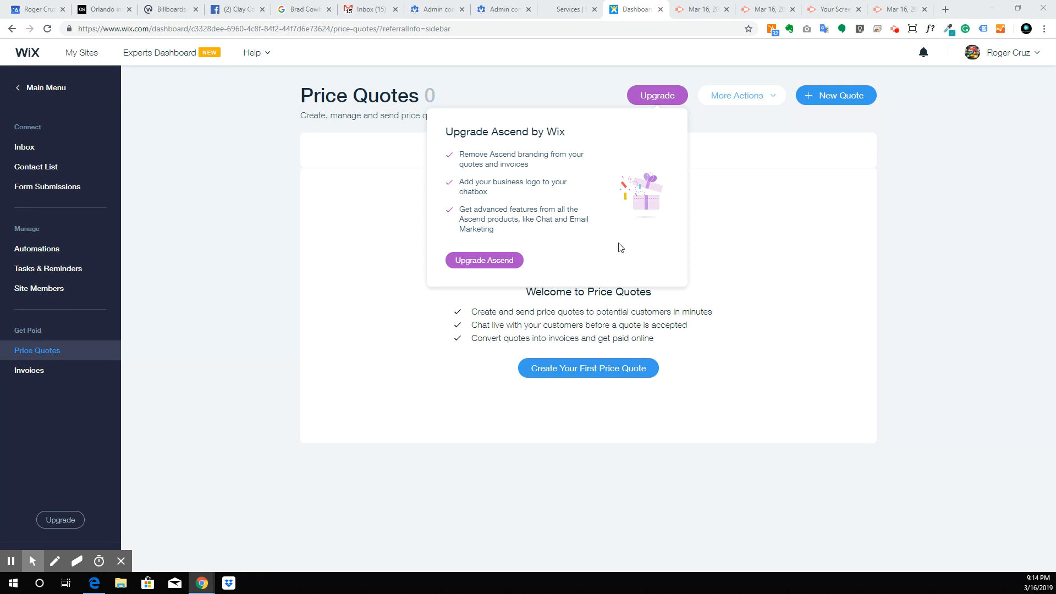
pyautogui.moveTo(501, 156)
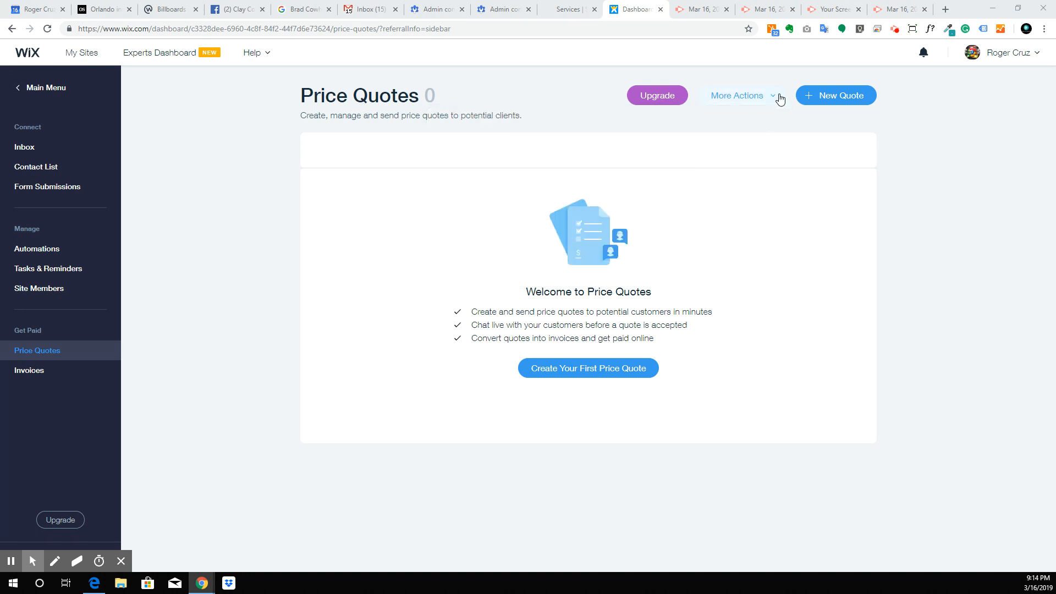
pyautogui.click(737, 95)
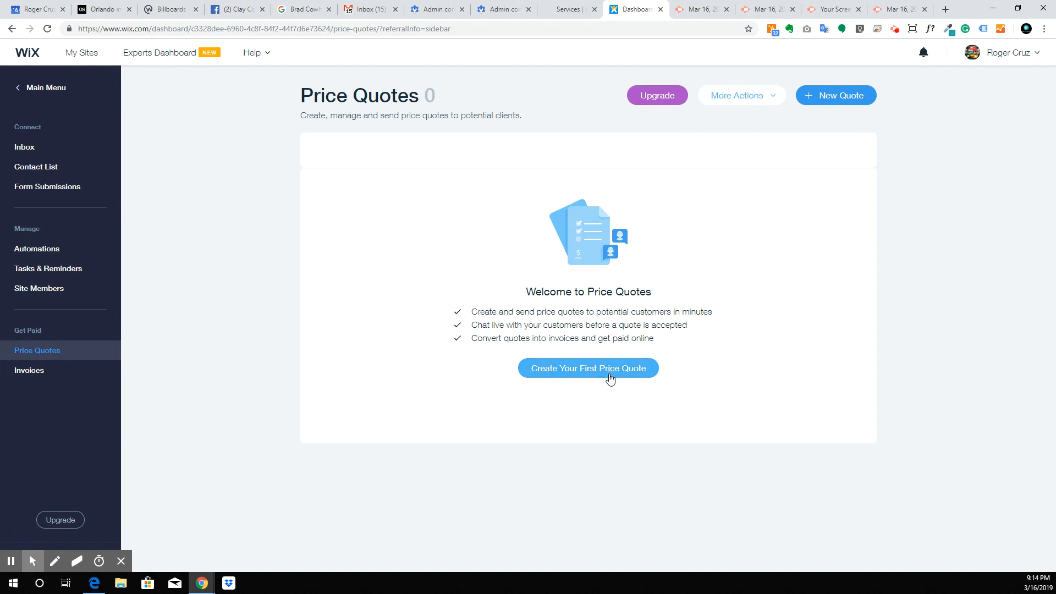
pyautogui.click(741, 96)
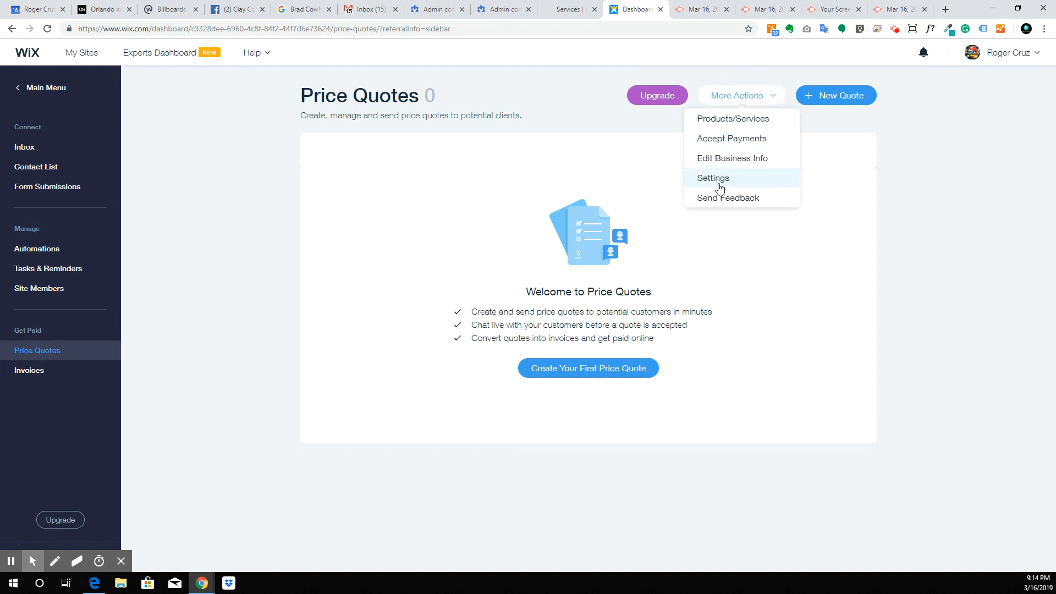
pyautogui.moveTo(721, 125)
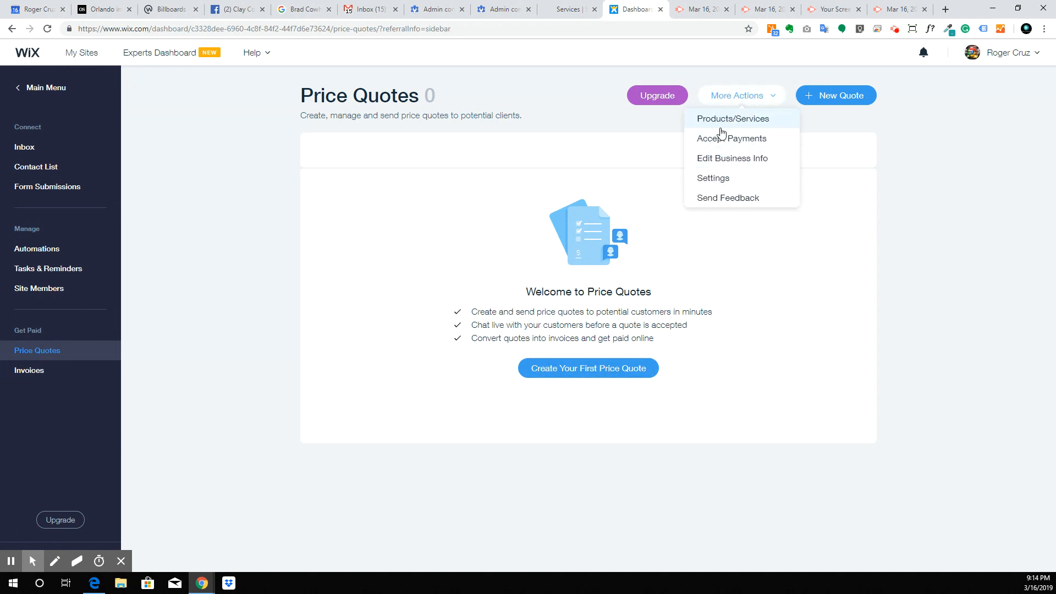
pyautogui.moveTo(732, 138)
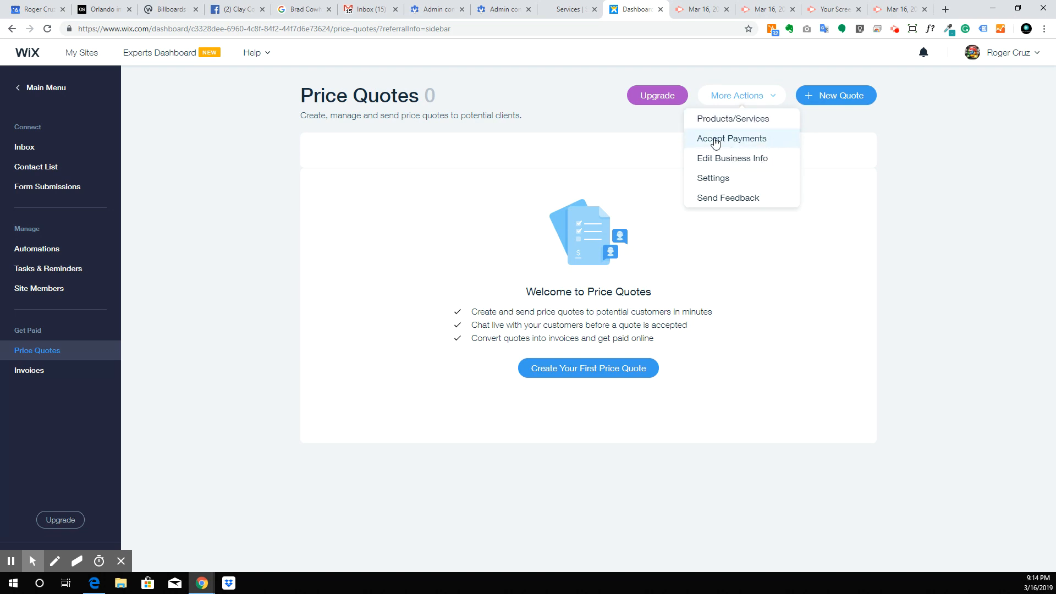
pyautogui.moveTo(744, 143)
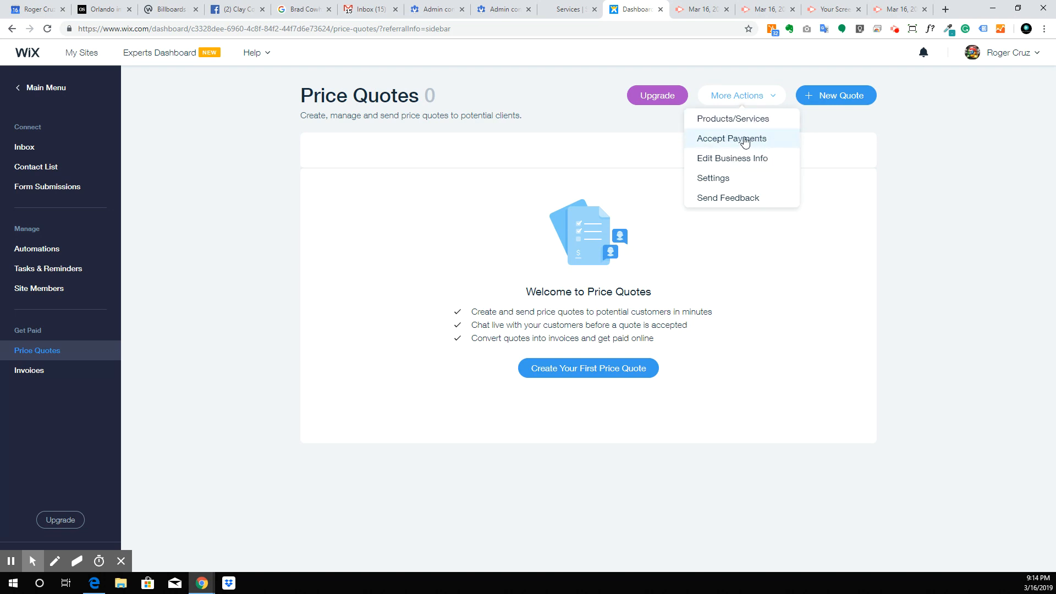
pyautogui.moveTo(725, 143)
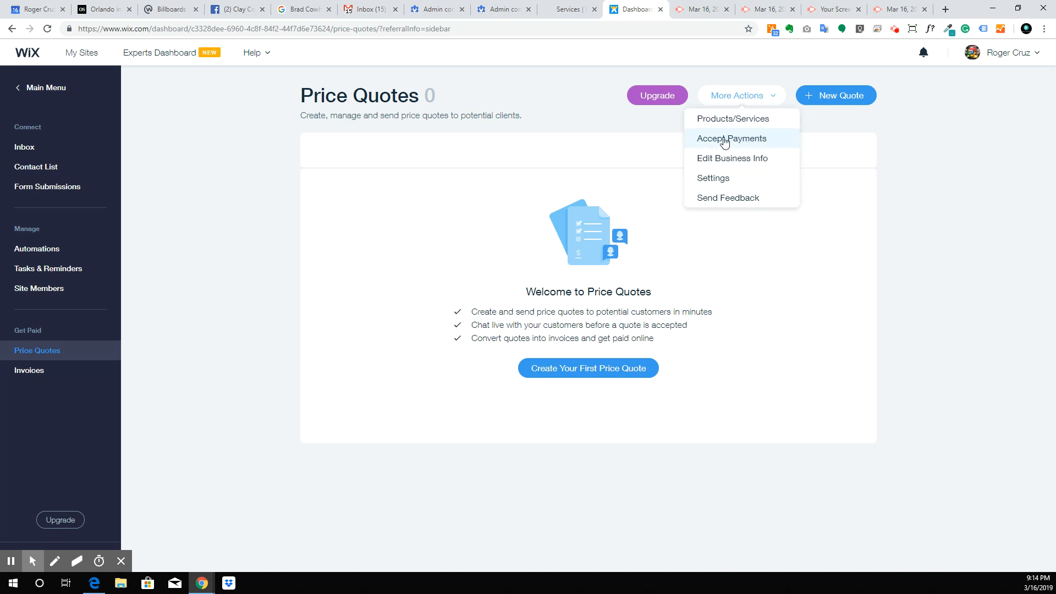
pyautogui.moveTo(759, 131)
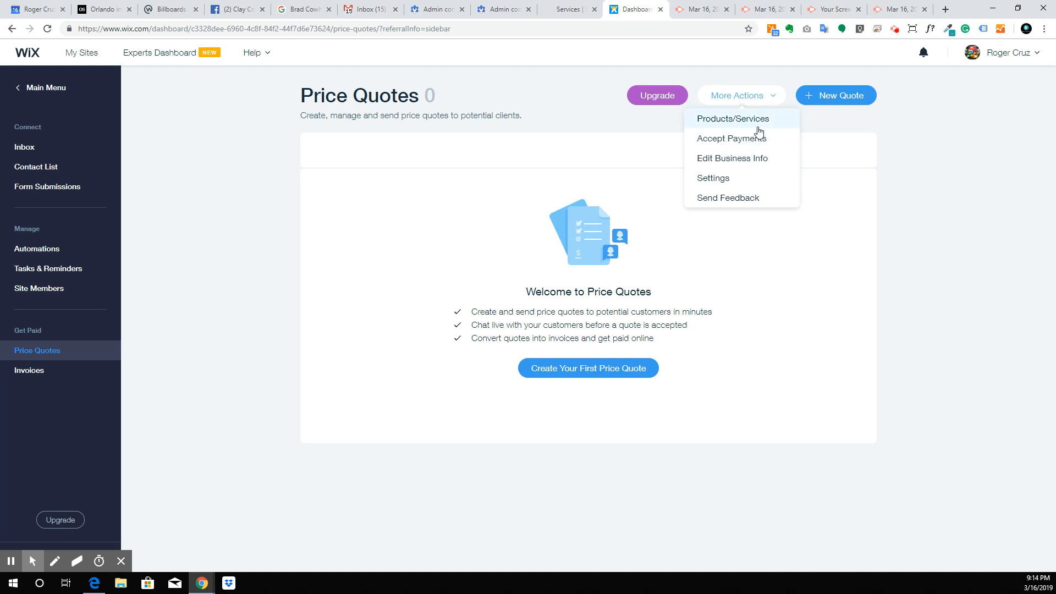
pyautogui.moveTo(733, 139)
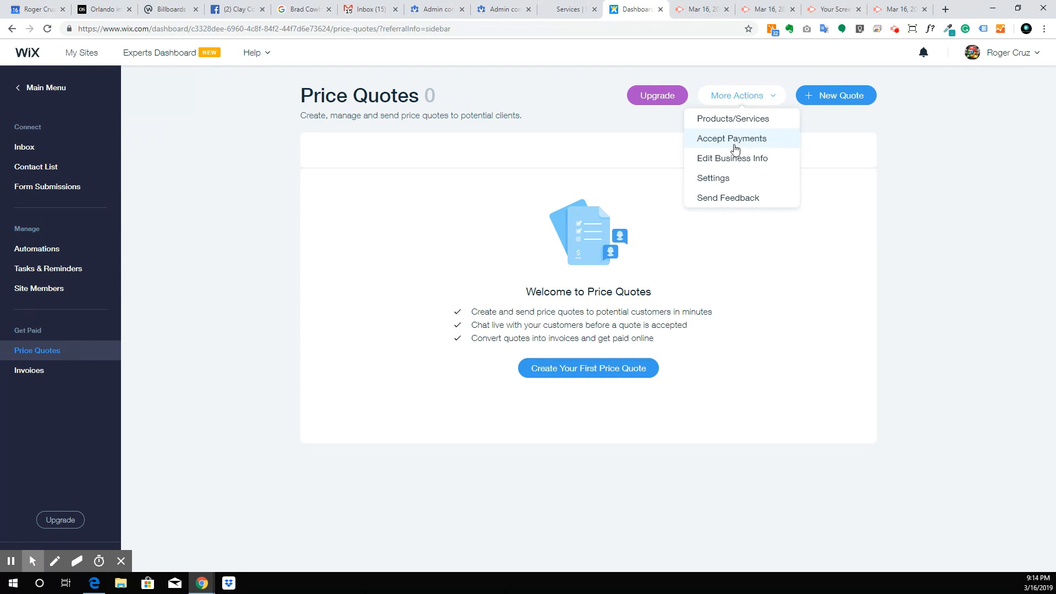
pyautogui.moveTo(763, 162)
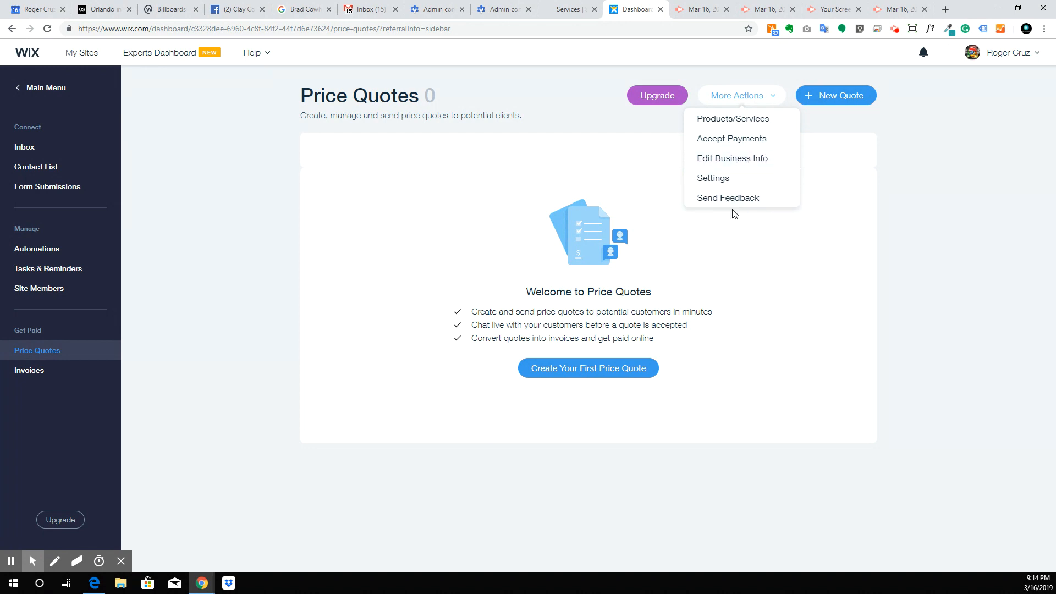
pyautogui.moveTo(713, 178)
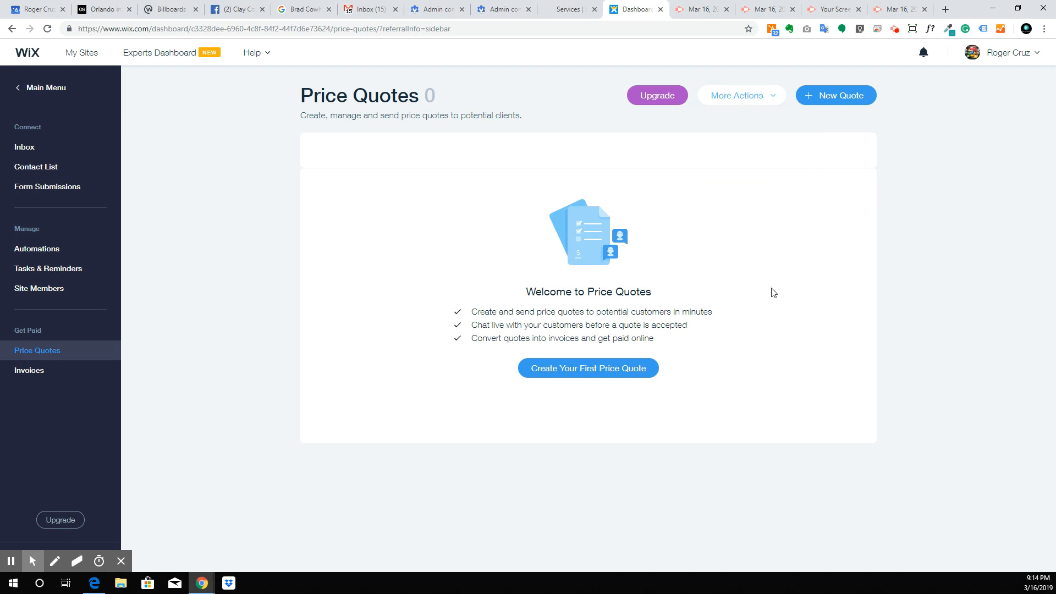
pyautogui.moveTo(878, 77)
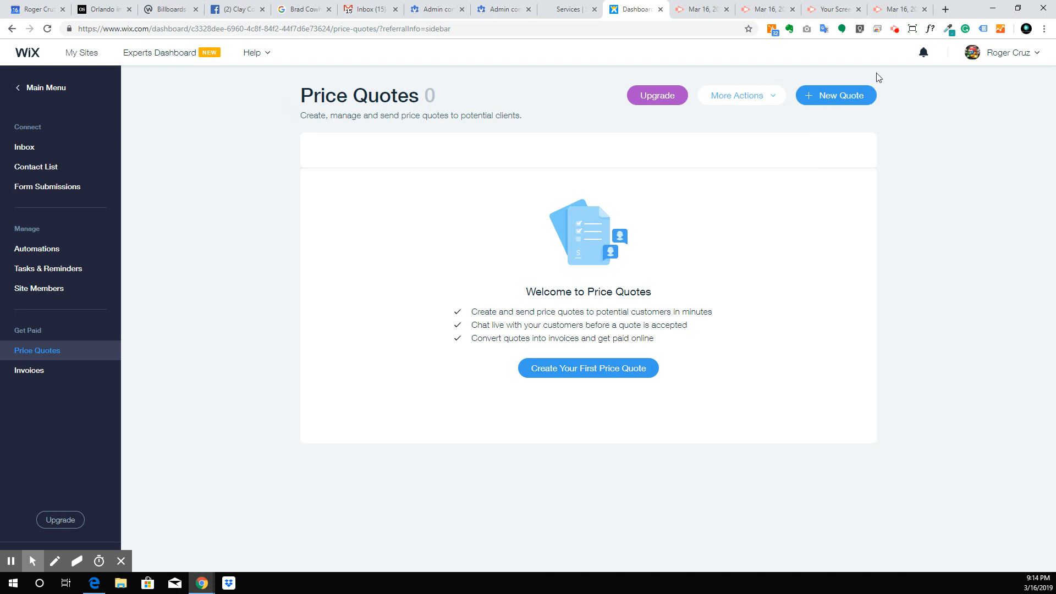
pyautogui.moveTo(850, 111)
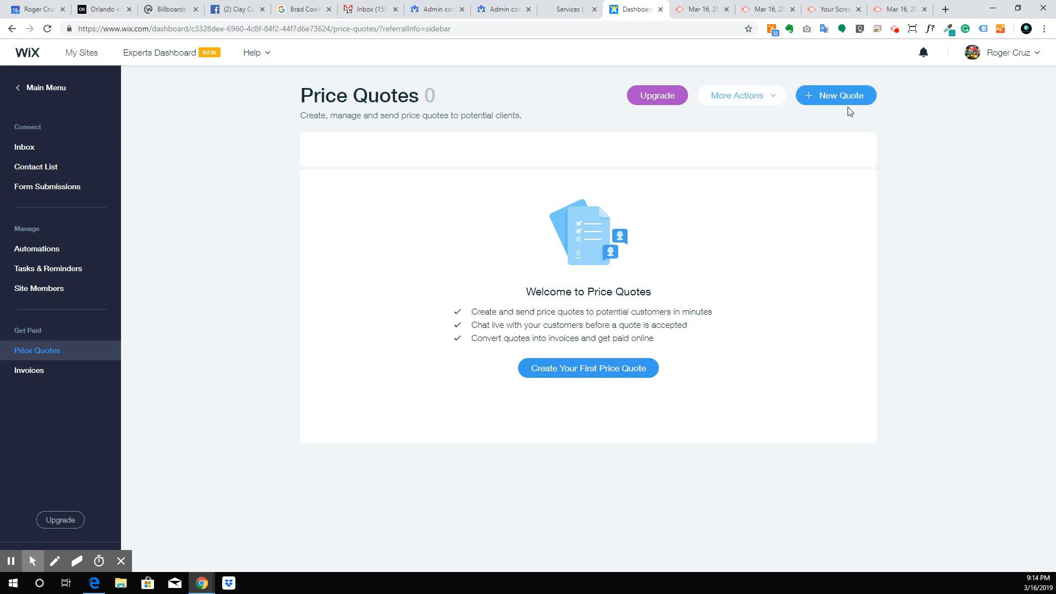
pyautogui.moveTo(850, 89)
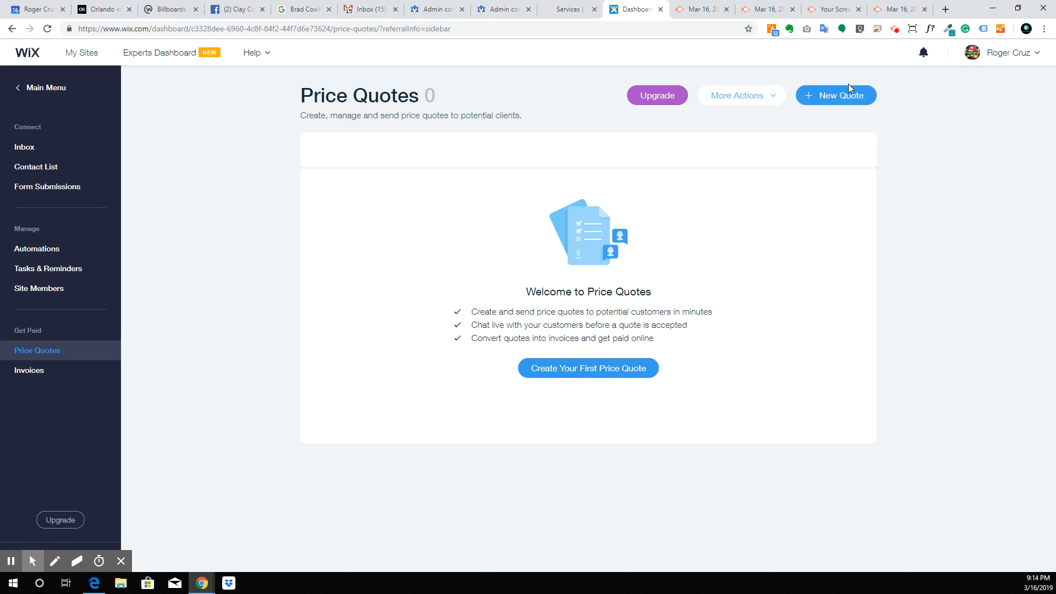
pyautogui.moveTo(856, 116)
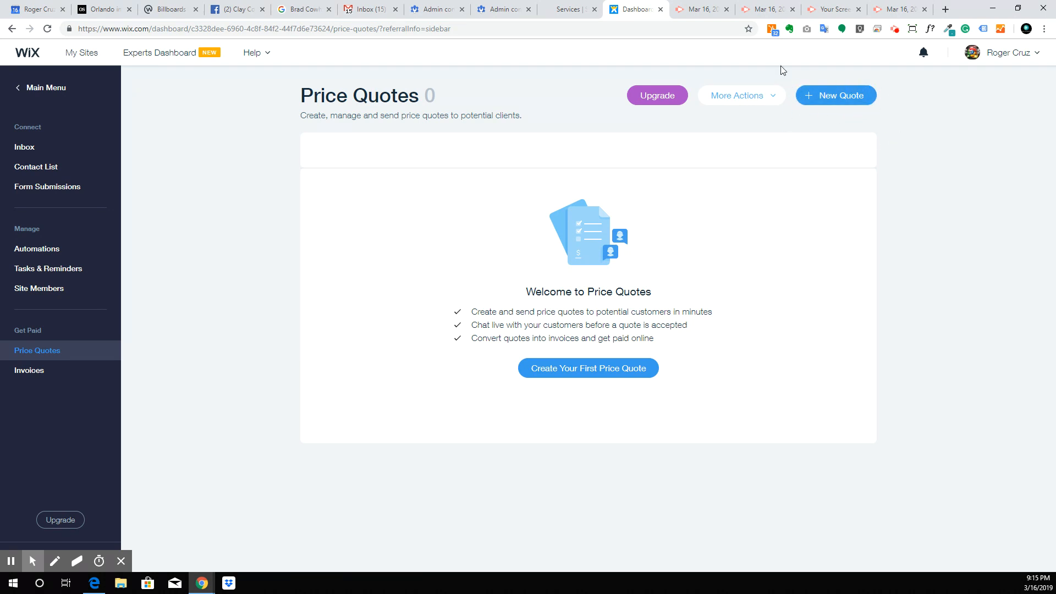
pyautogui.moveTo(520, 391)
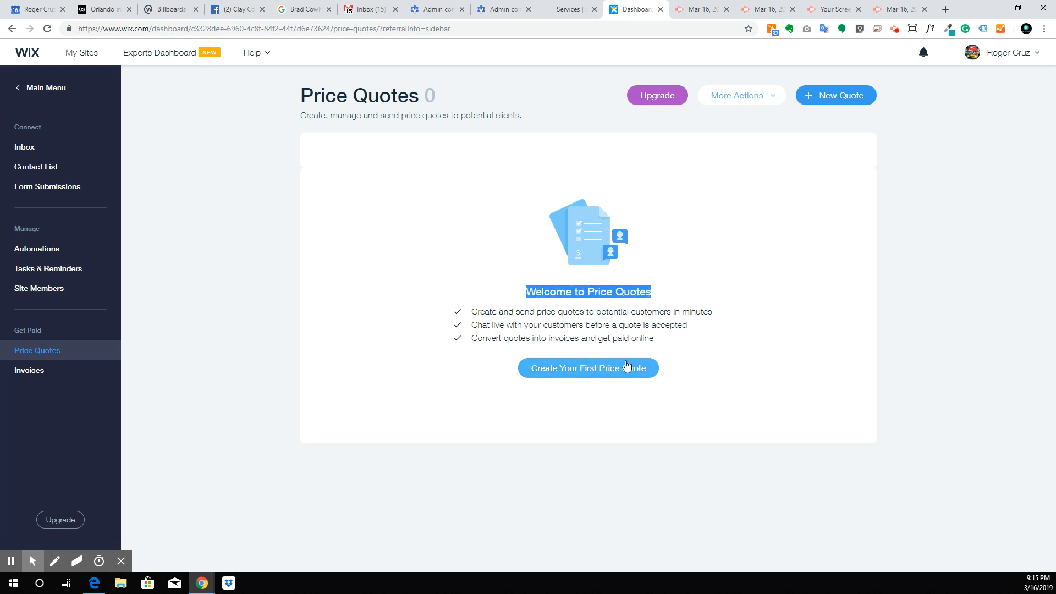
pyautogui.click(588, 368)
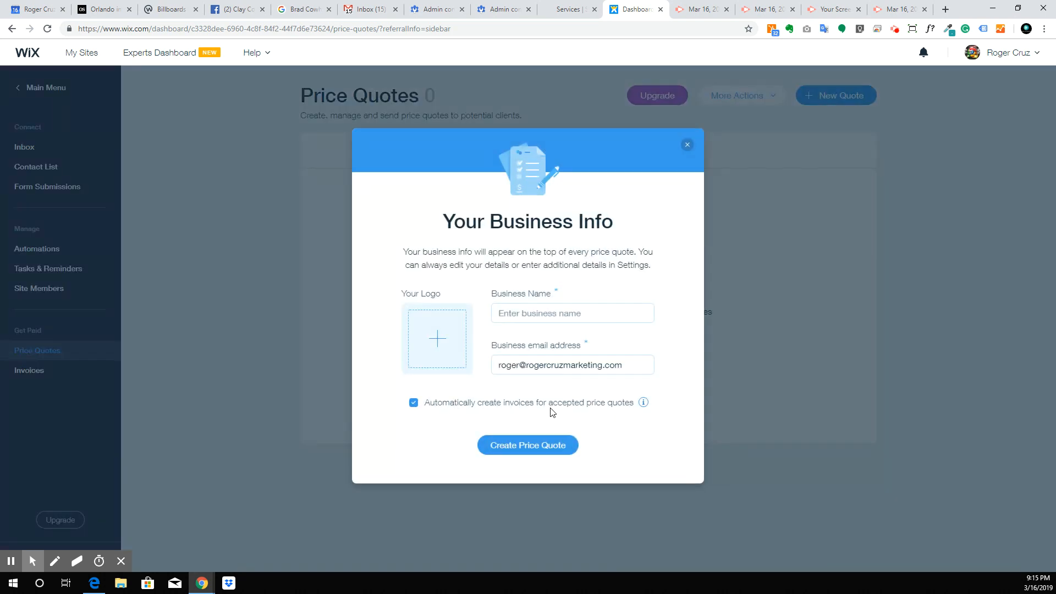
# Step: Remove the current logo from the Business Info form, leaving the logo slot empty
pyautogui.click(528, 444)
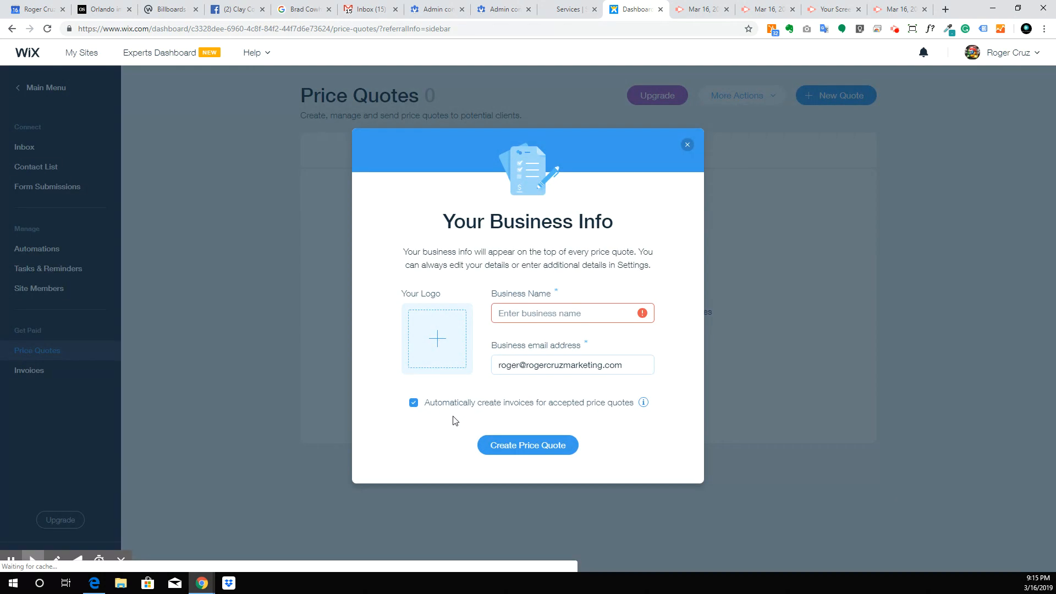
pyautogui.click(436, 338)
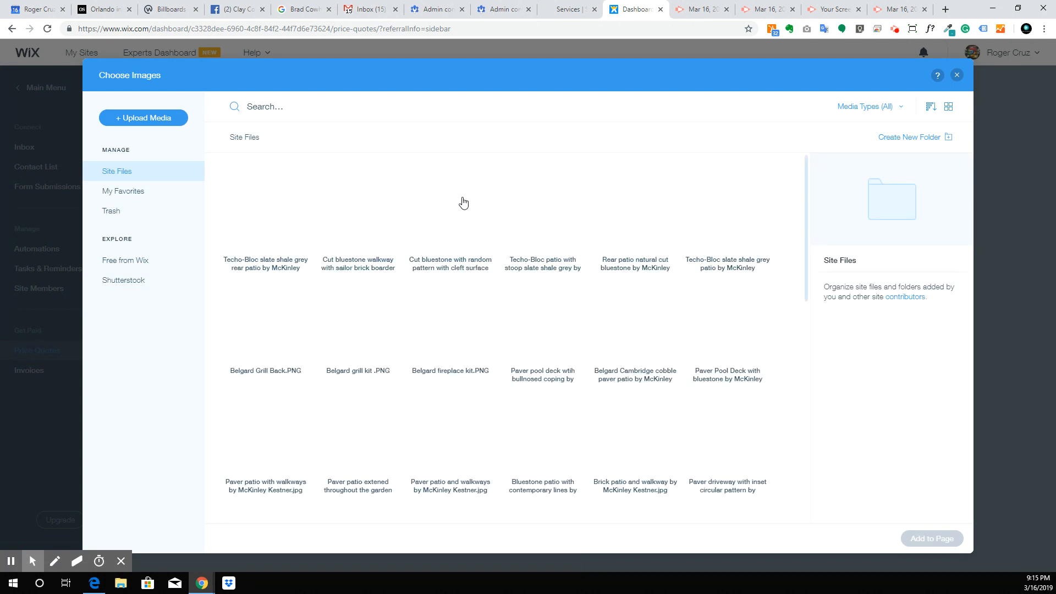
pyautogui.scroll(-3)
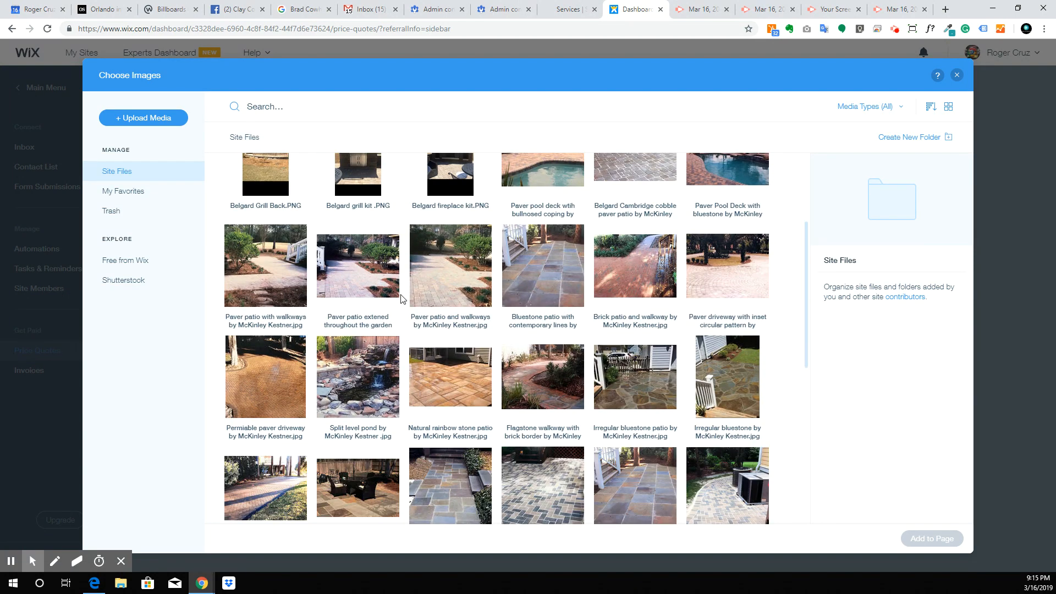
pyautogui.scroll(-3)
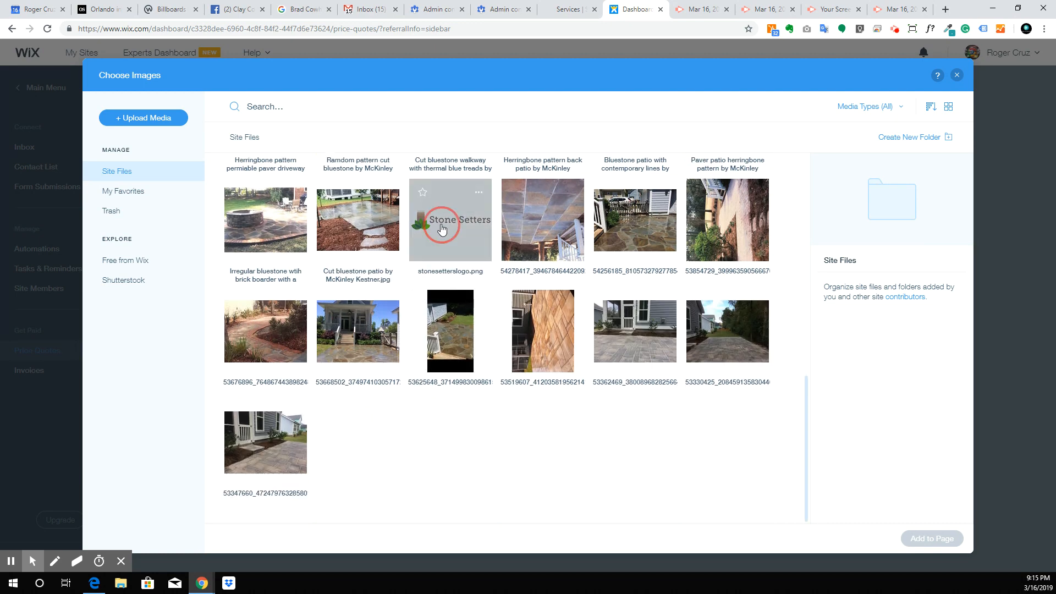
pyautogui.click(956, 74)
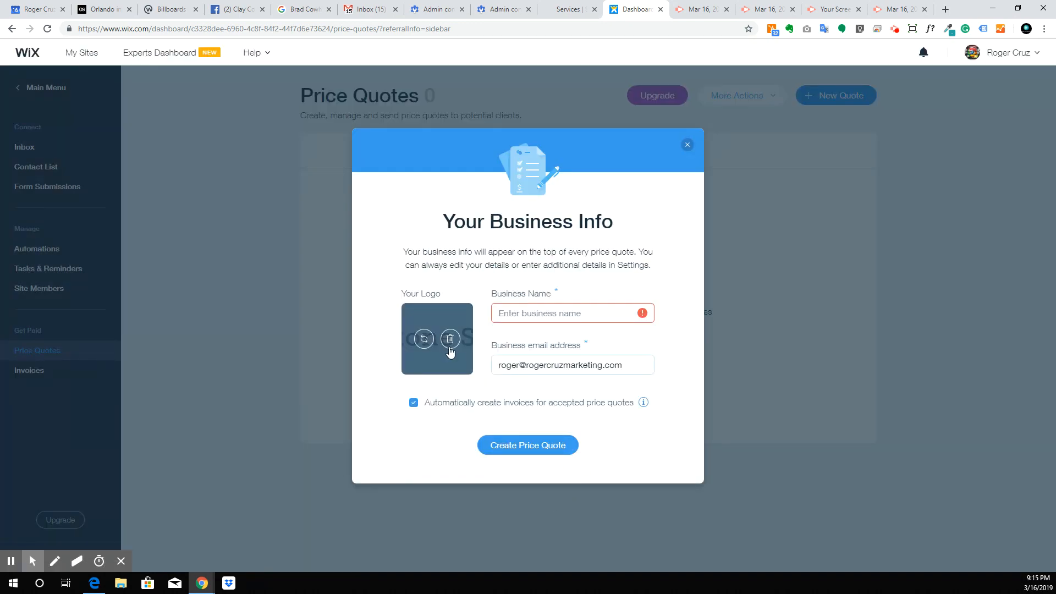
pyautogui.click(450, 339)
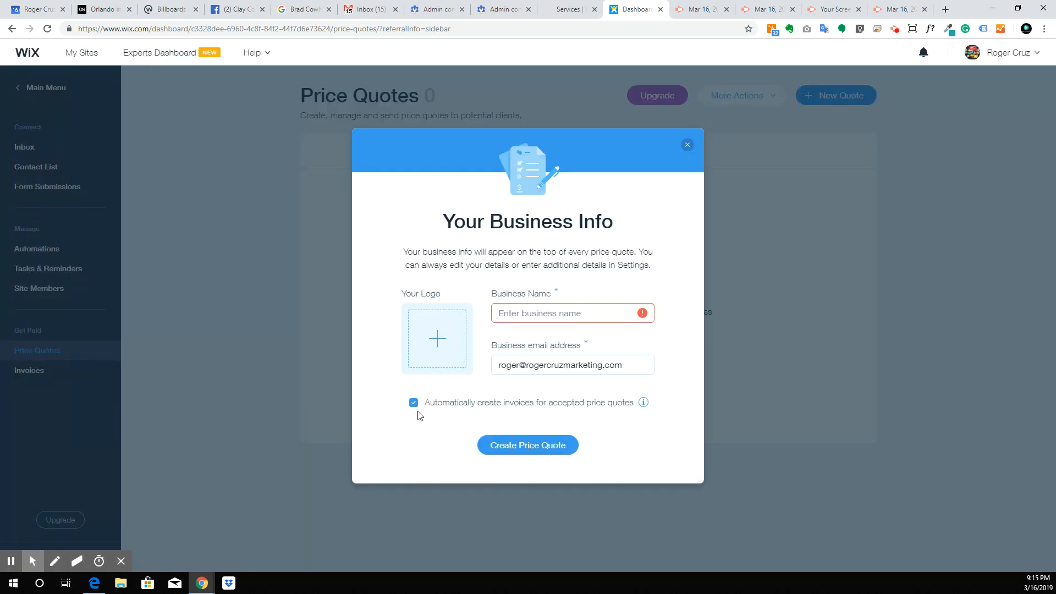
pyautogui.click(570, 313)
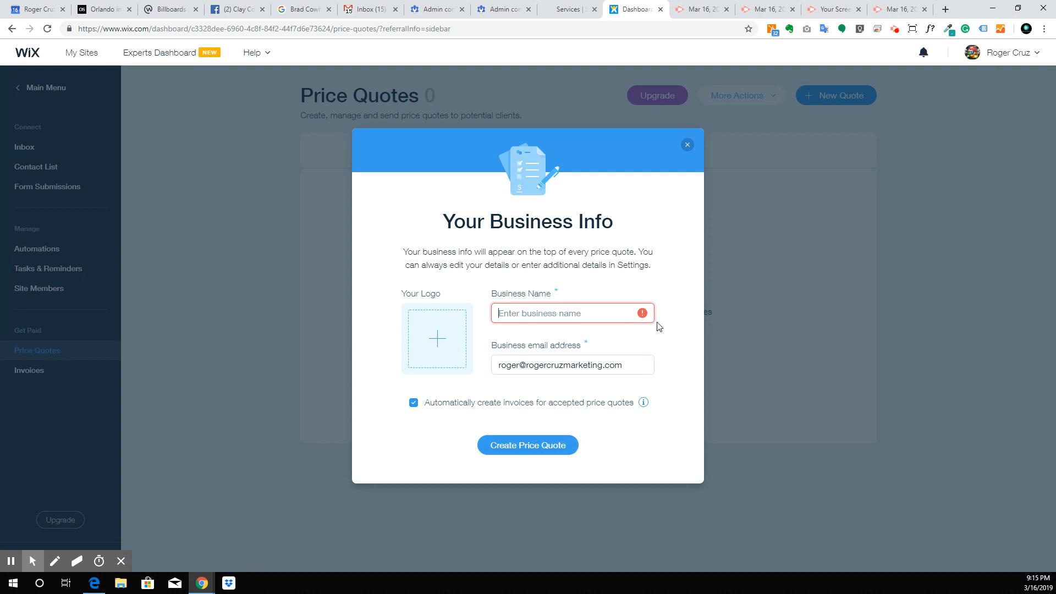
# Step: Enter Stone Setters as the business name, then switch to the Gmail inbox
pyautogui.write('Stor')
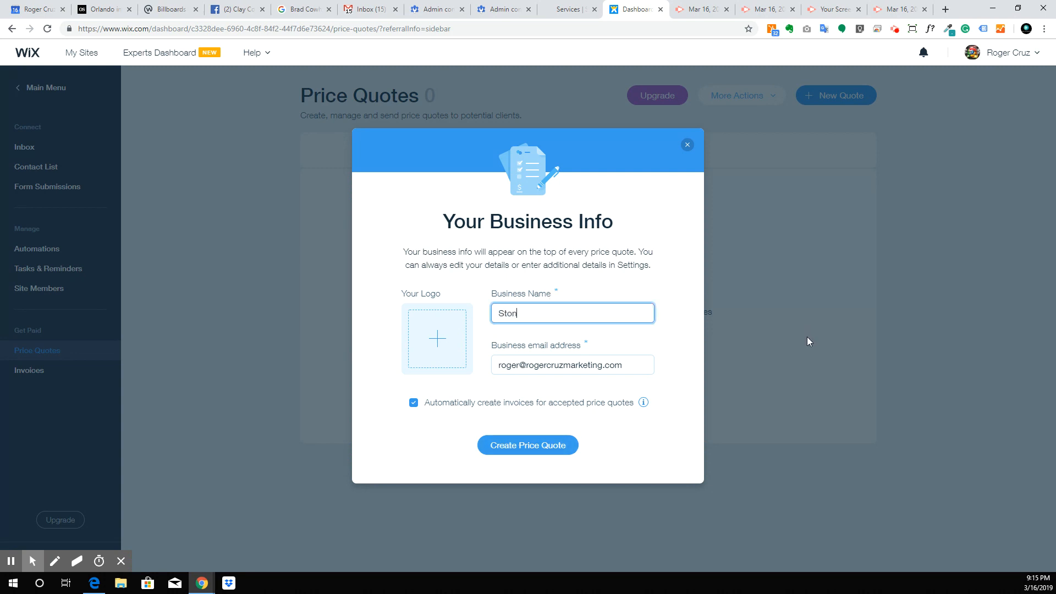
pyautogui.write('es')
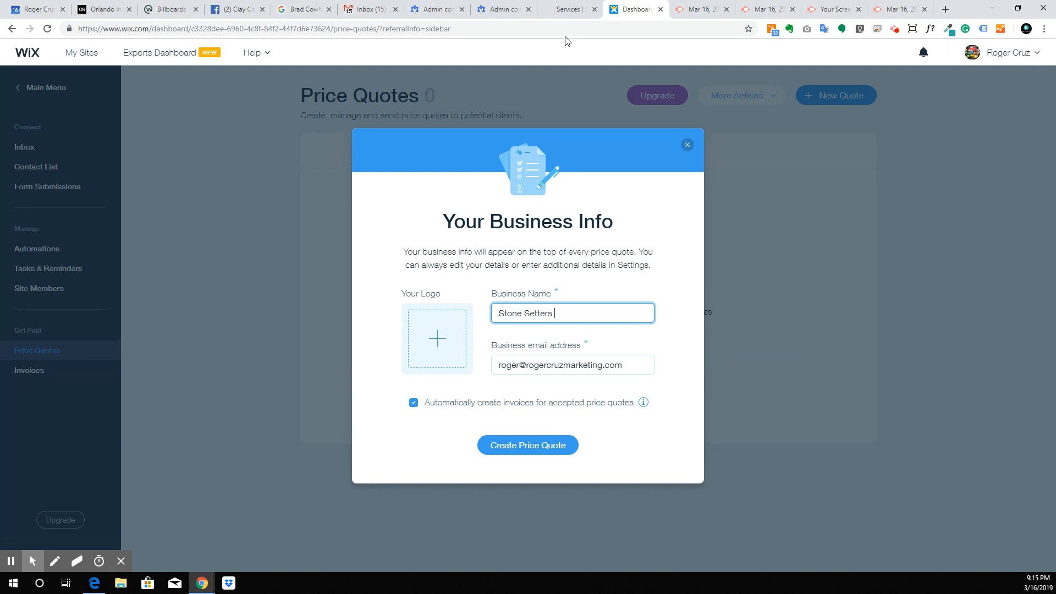
pyautogui.moveTo(518, 423)
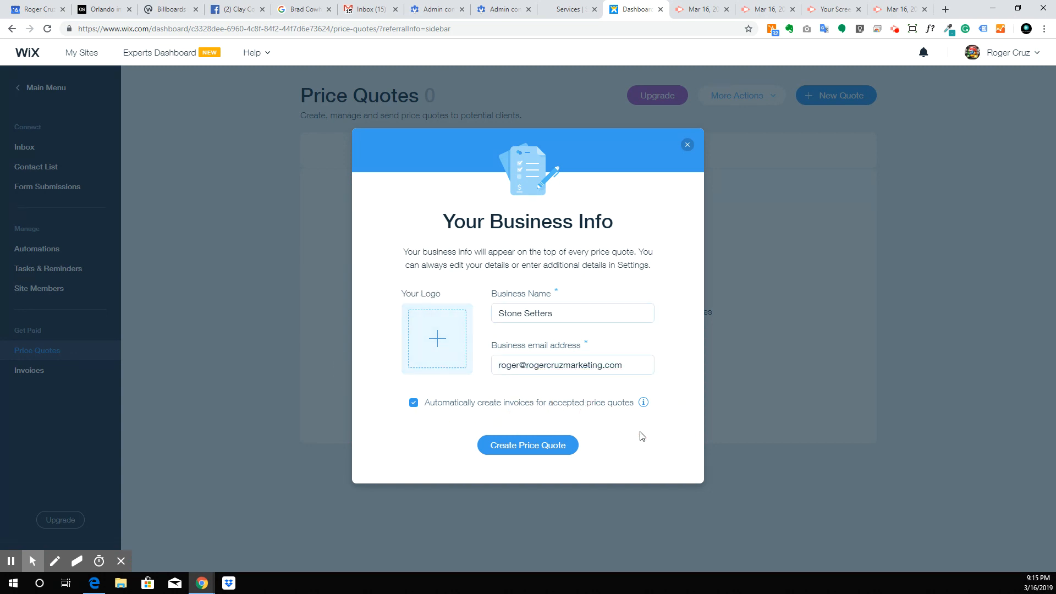
pyautogui.click(571, 365)
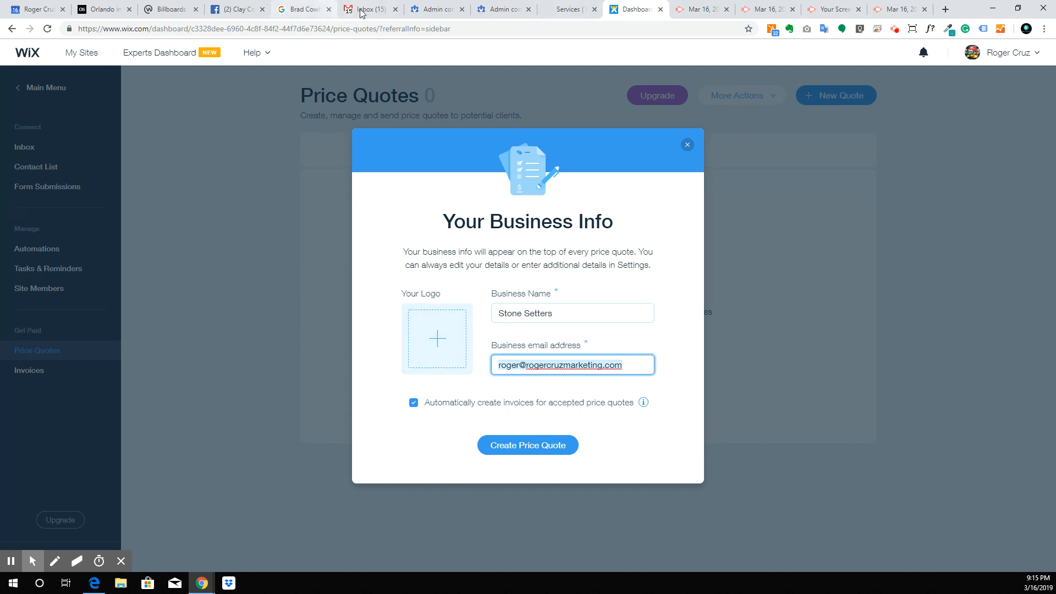
pyautogui.click(369, 9)
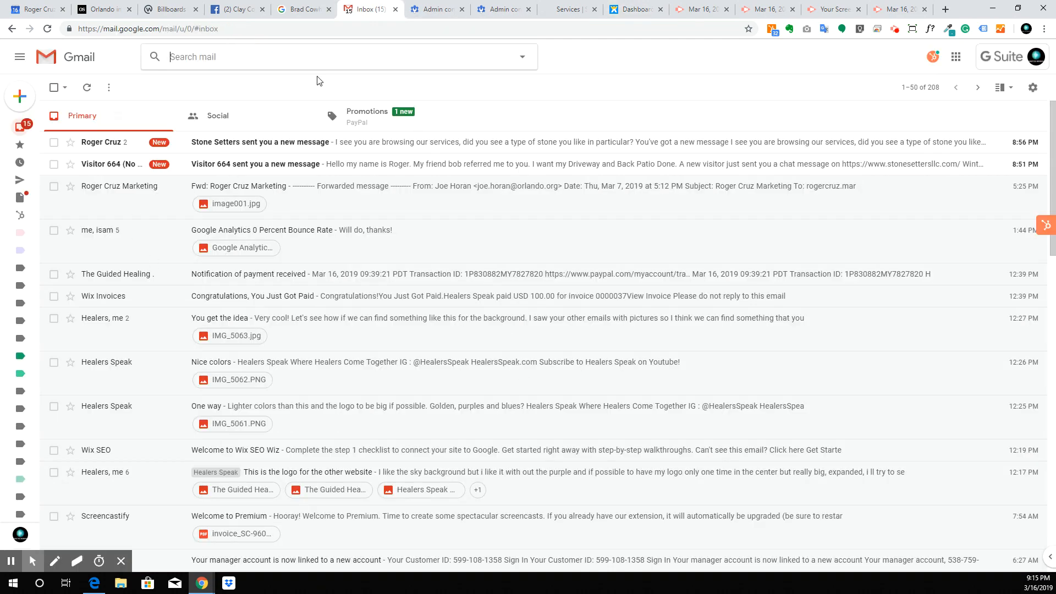
# Step: Search Gmail for stonesetters llc and read the client's sender address
pyautogui.write('stonesettersllc')
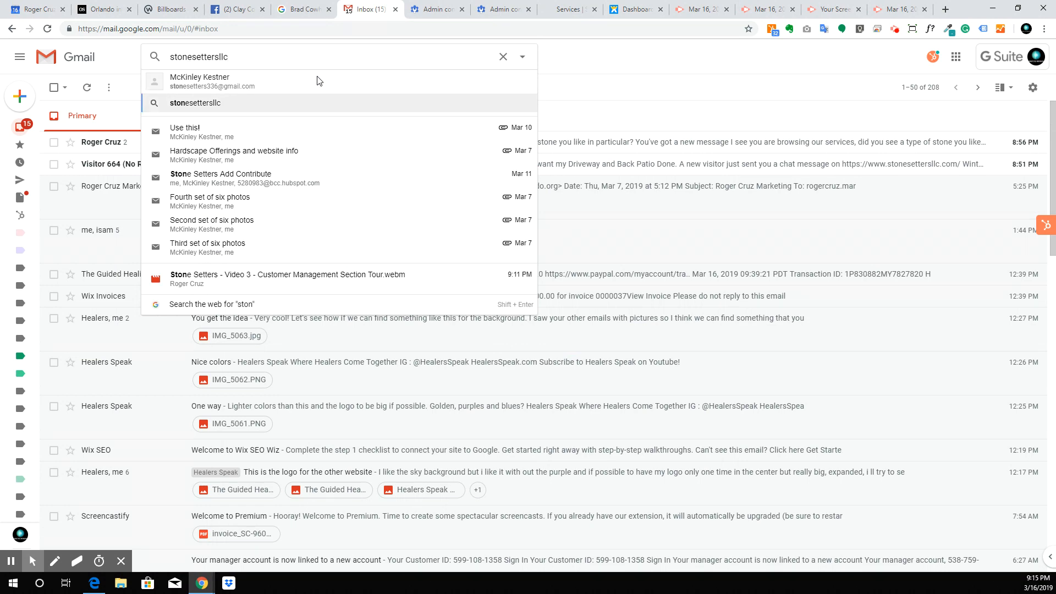
pyautogui.press('Enter')
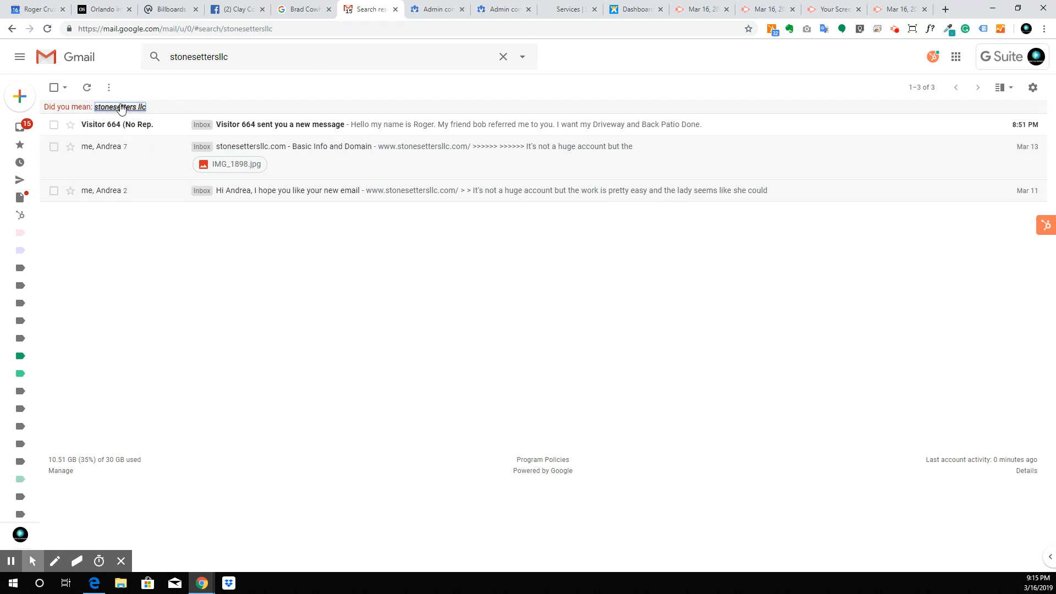
pyautogui.click(120, 106)
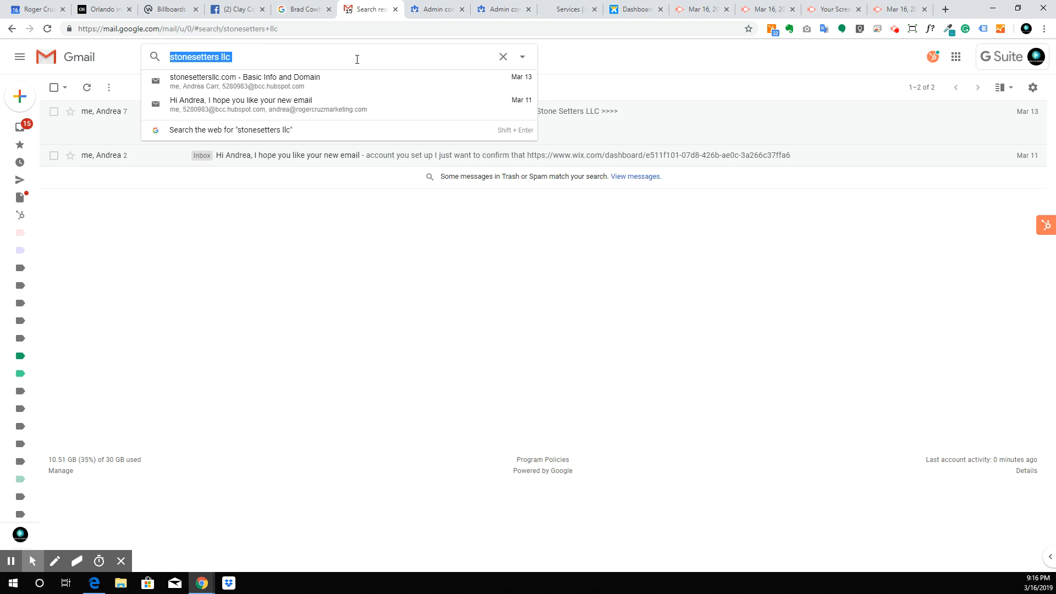
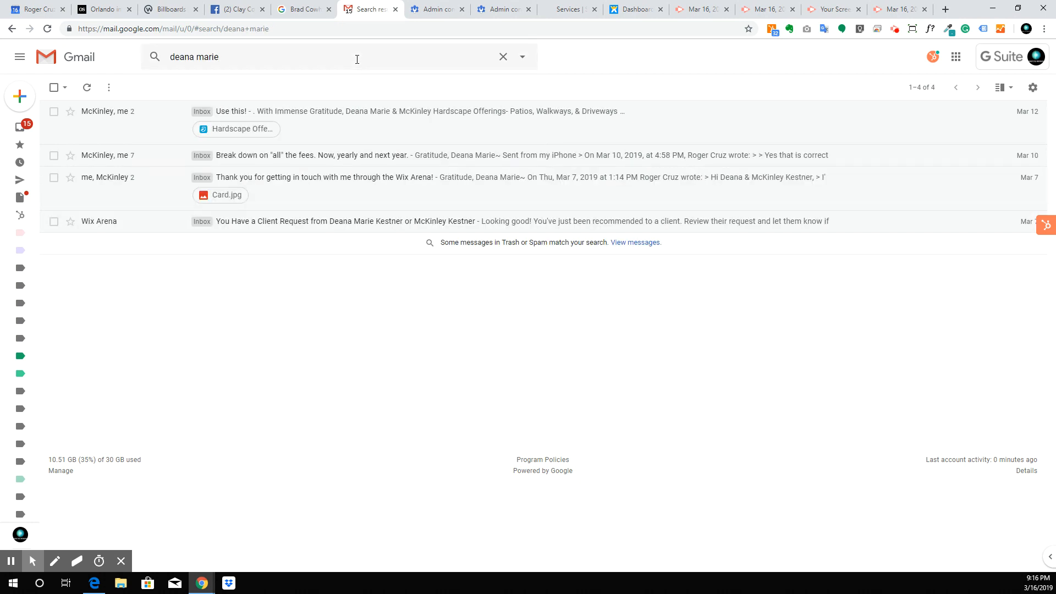
pyautogui.moveTo(310, 118)
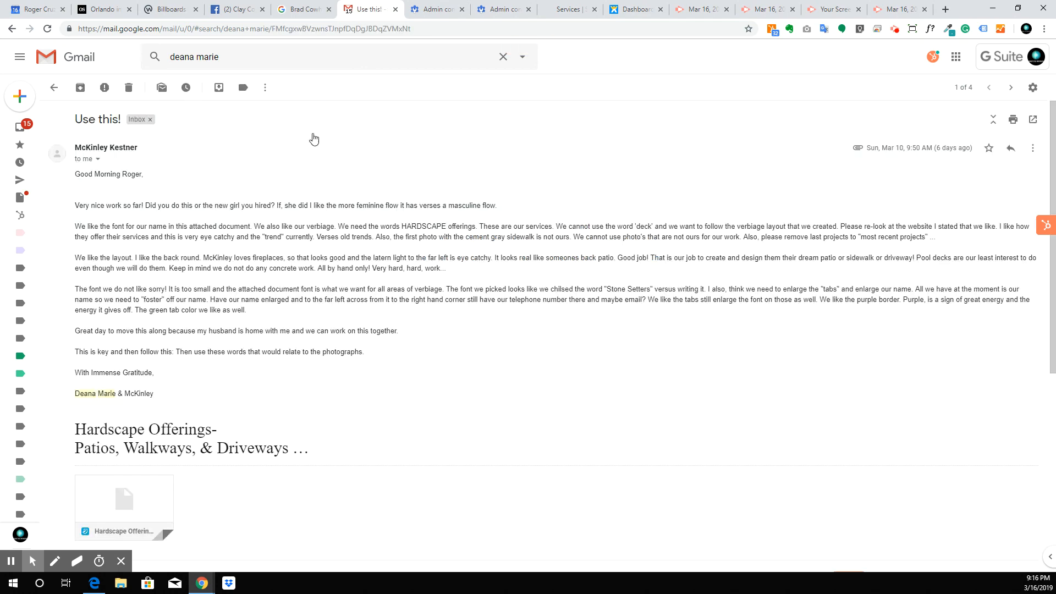
pyautogui.click(87, 159)
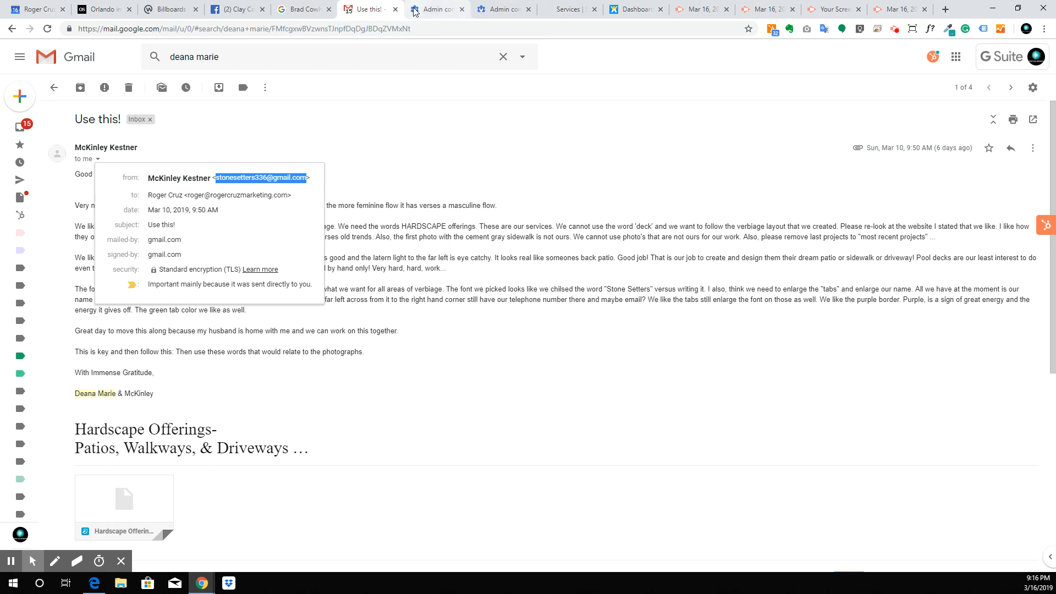
pyautogui.moveTo(404, 24)
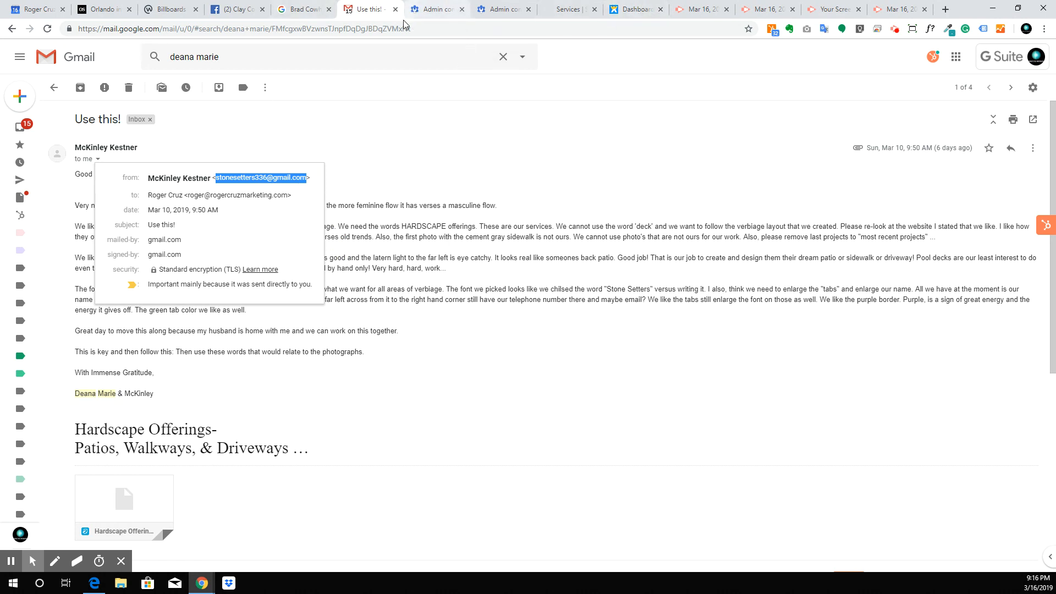
pyautogui.click(384, 149)
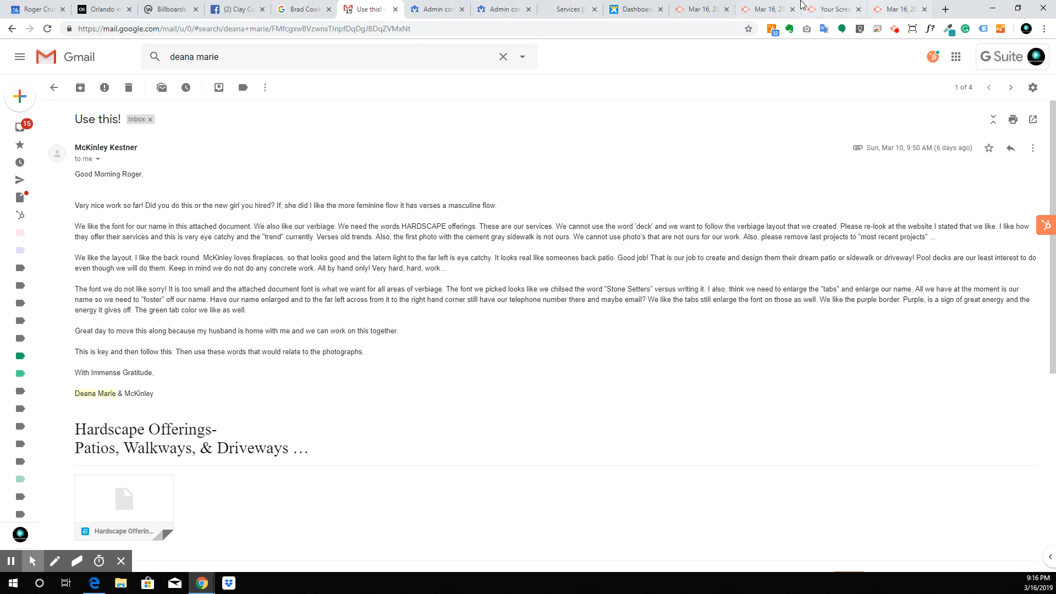
pyautogui.click(633, 8)
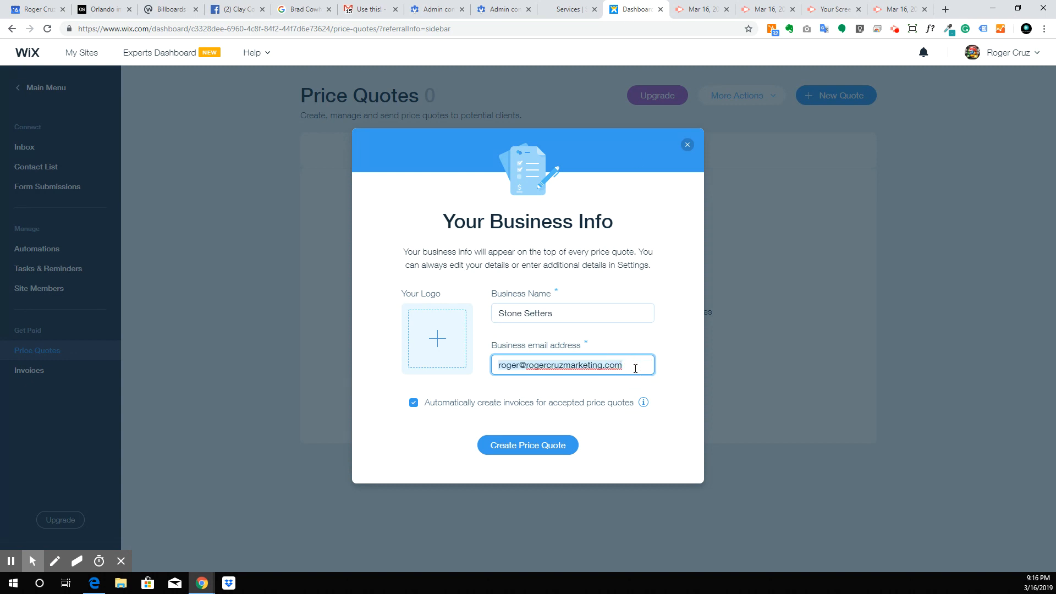
pyautogui.moveTo(790, 300)
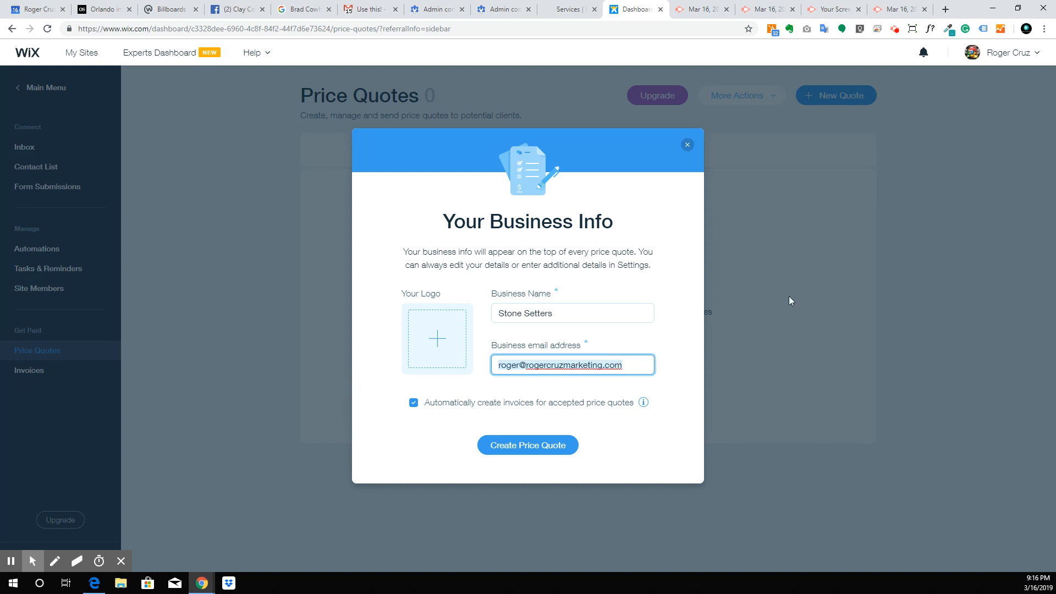
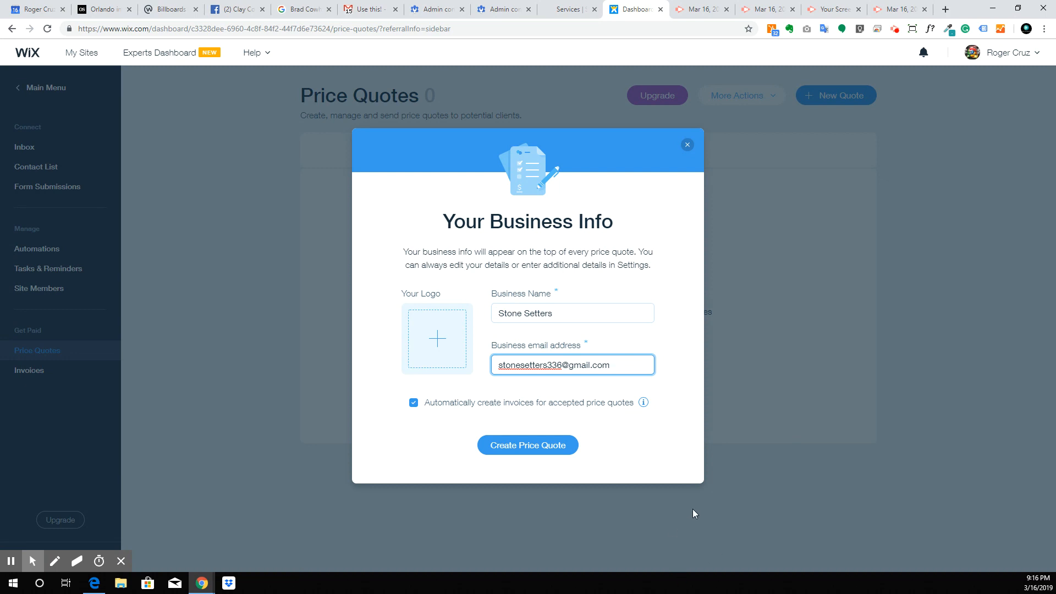
pyautogui.moveTo(663, 503)
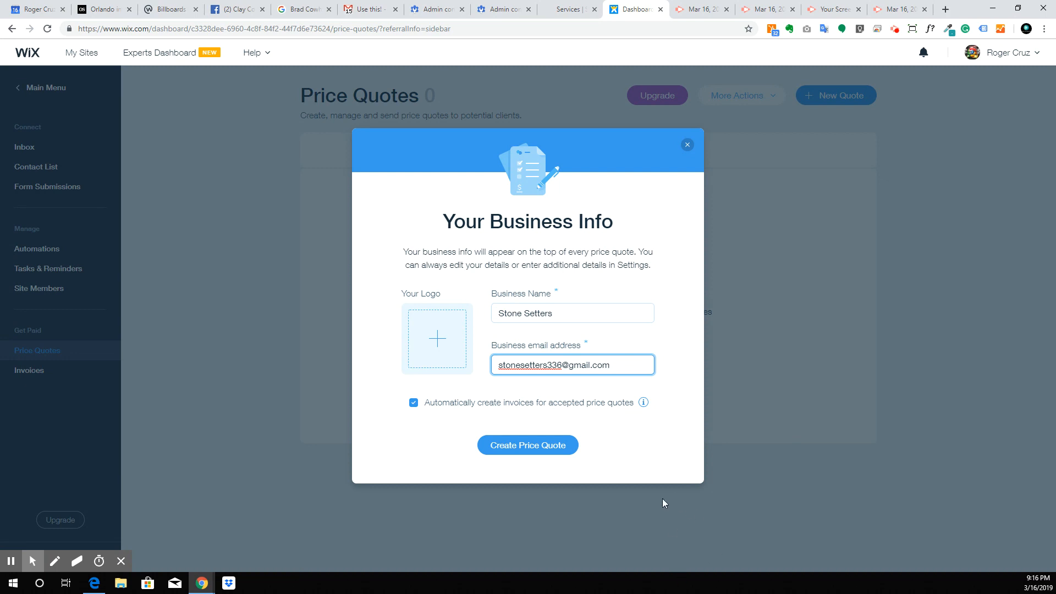
pyautogui.moveTo(533, 469)
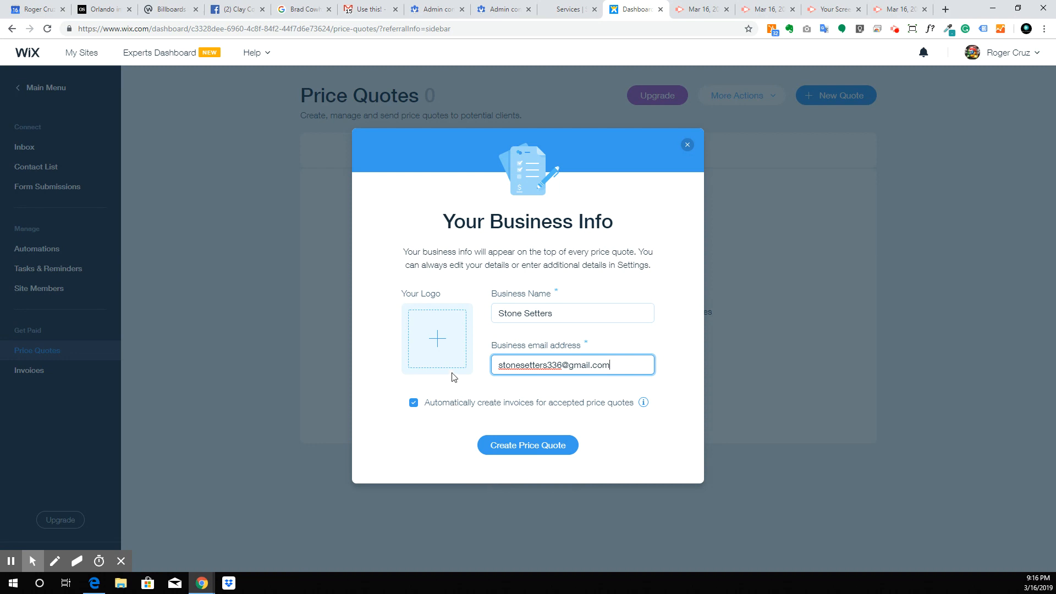
pyautogui.moveTo(669, 554)
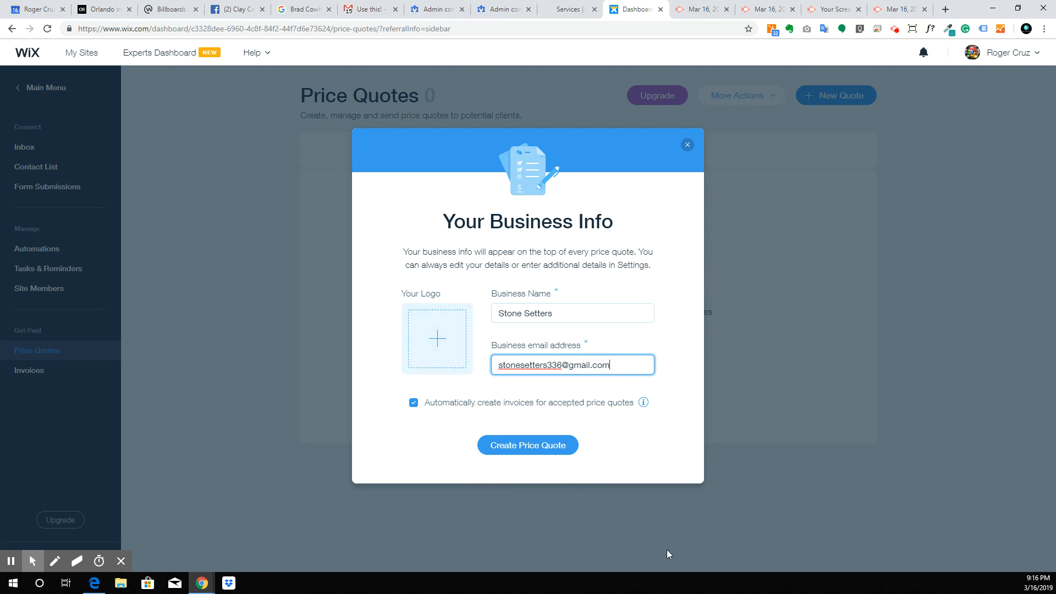
pyautogui.moveTo(578, 544)
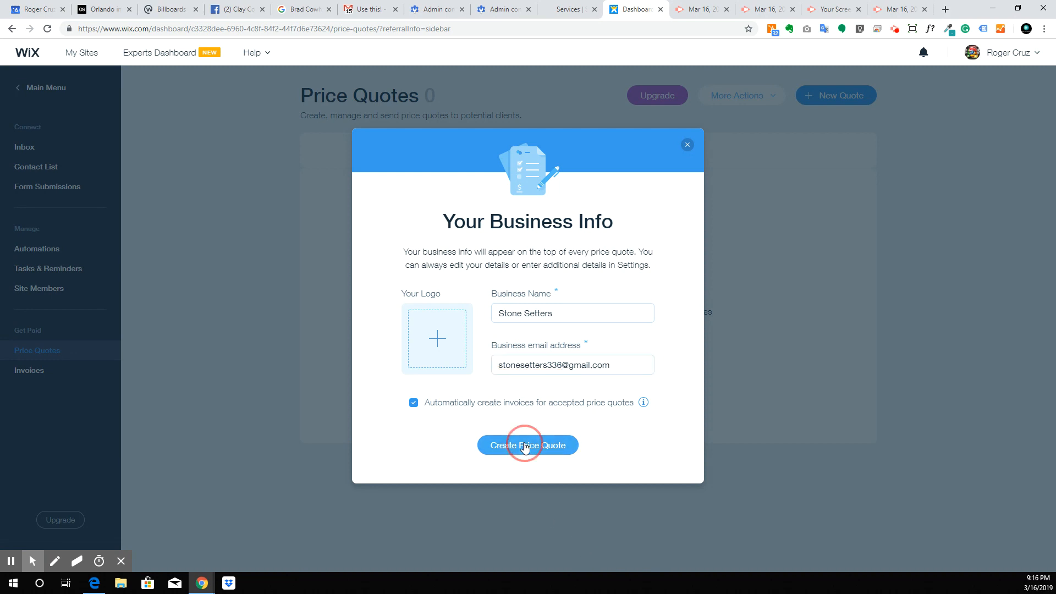
# Step: Save the business info and title the new quote Estimate For Driveway
pyautogui.click(527, 445)
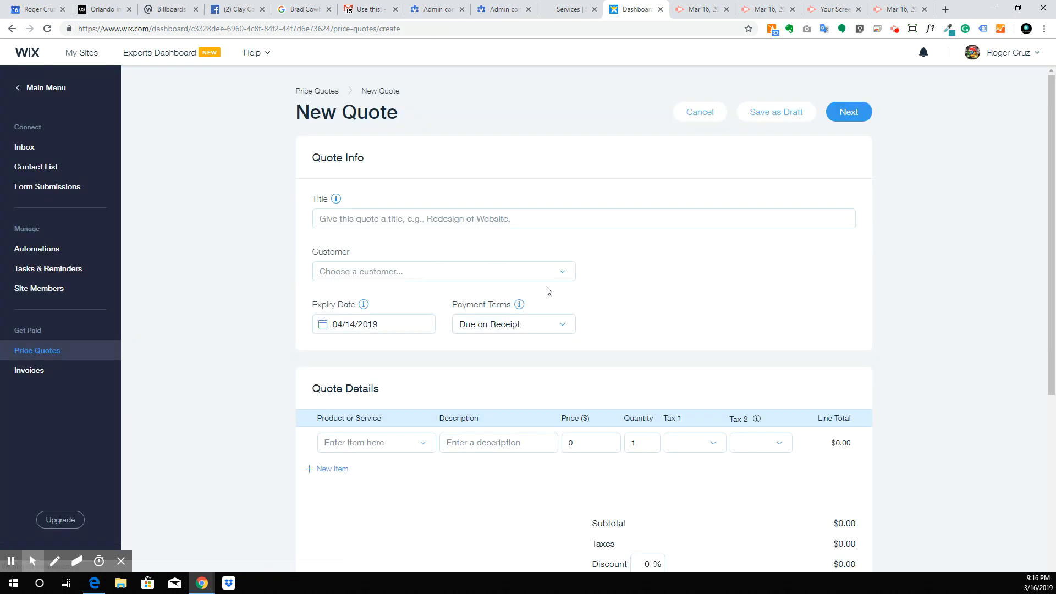
pyautogui.click(583, 219)
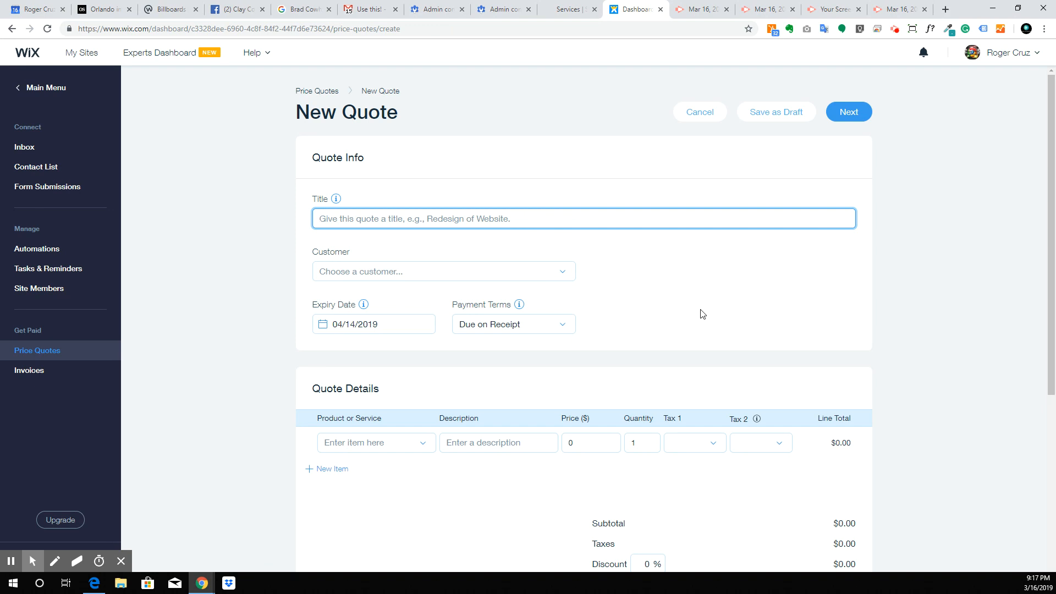
pyautogui.write('Estimate')
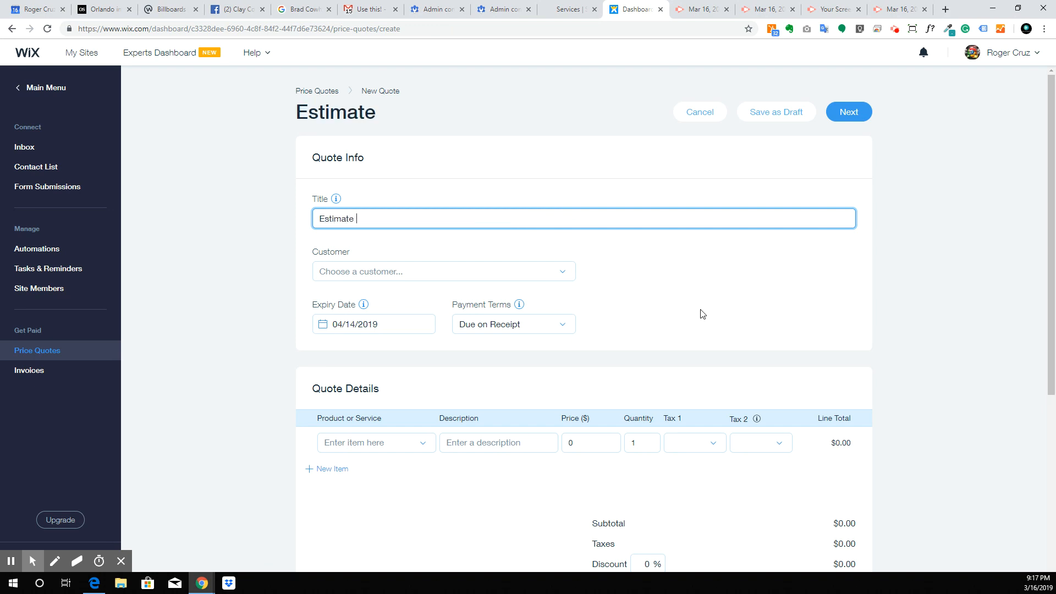
pyautogui.write('For Driveway')
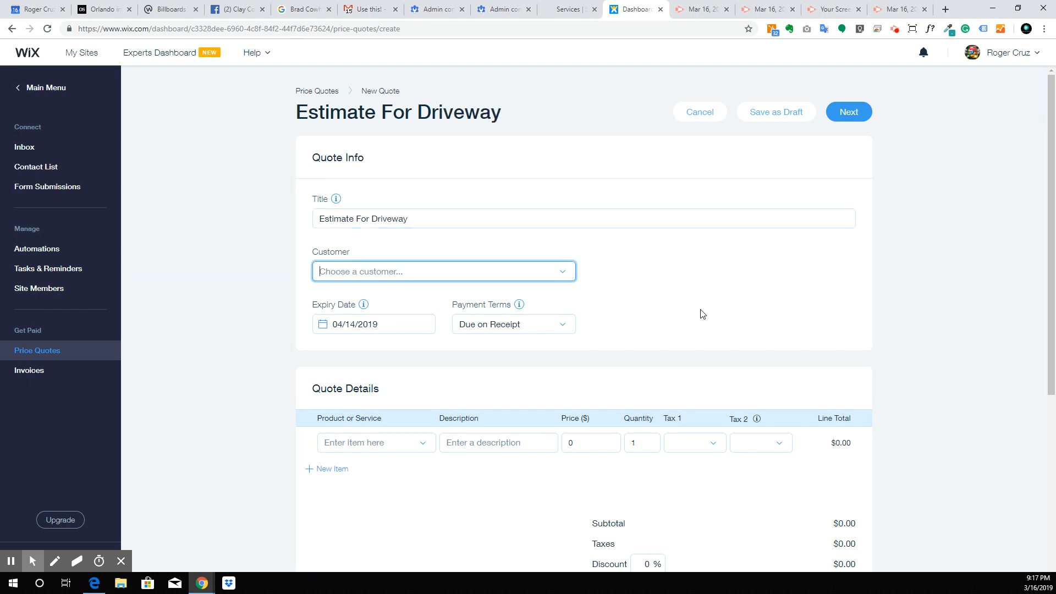
pyautogui.moveTo(561, 297)
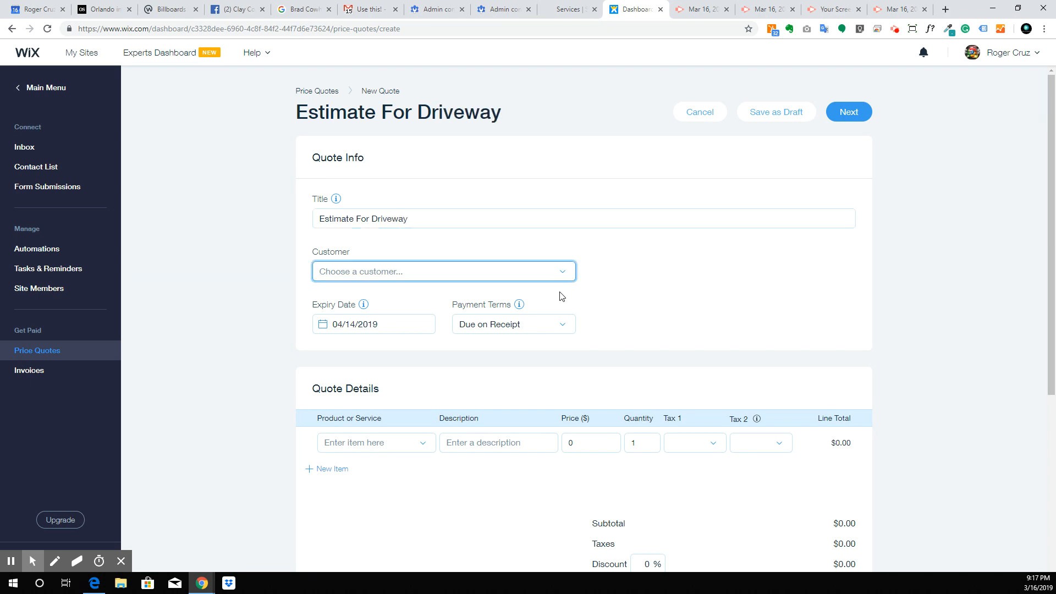
# Step: Bring up the Customer dropdown list of contacts for the quote
pyautogui.click(443, 270)
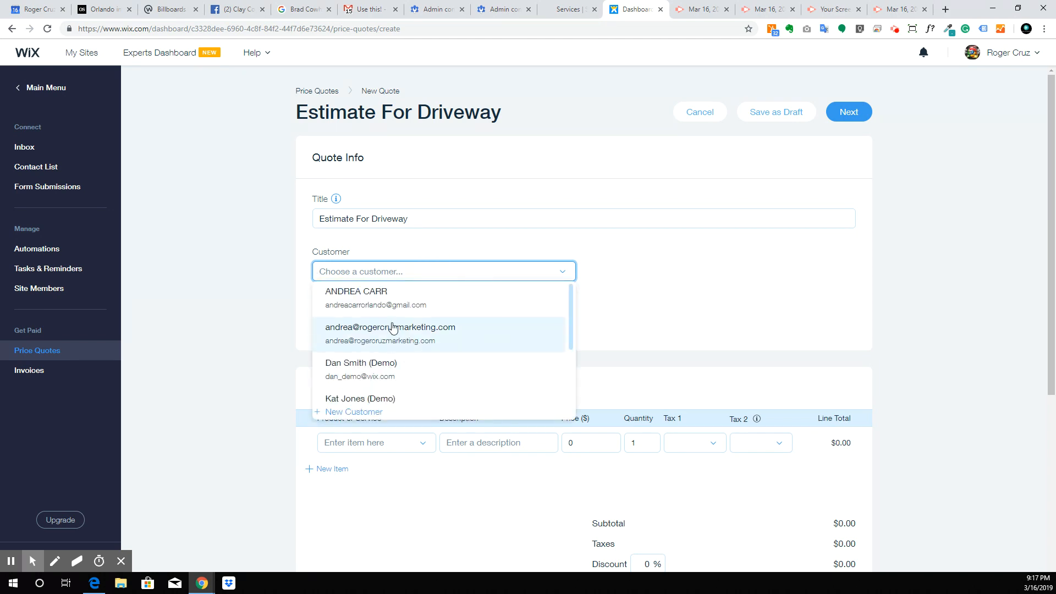
pyautogui.scroll(-3)
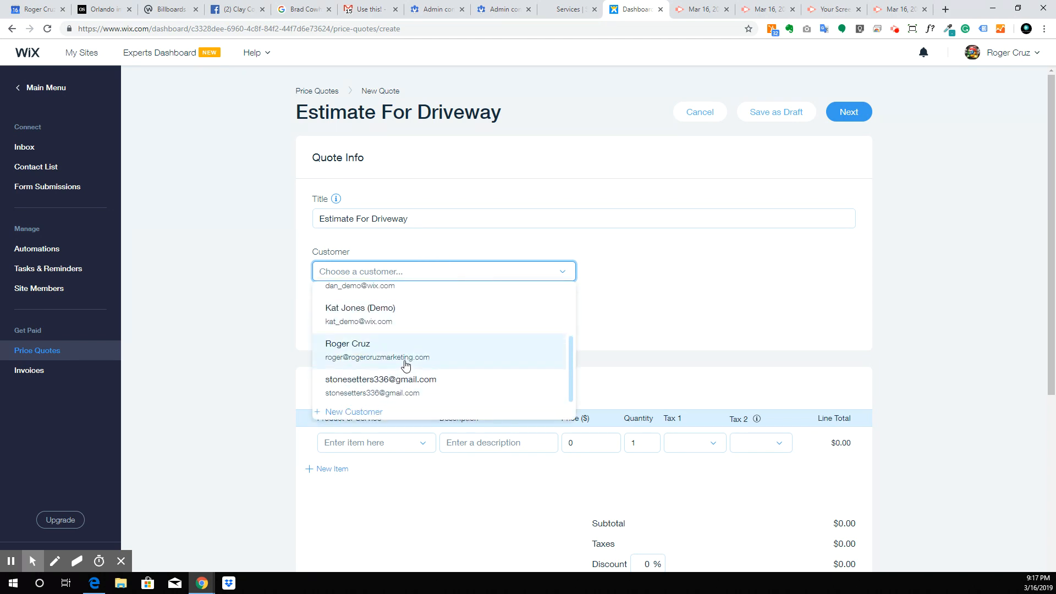
pyautogui.click(348, 343)
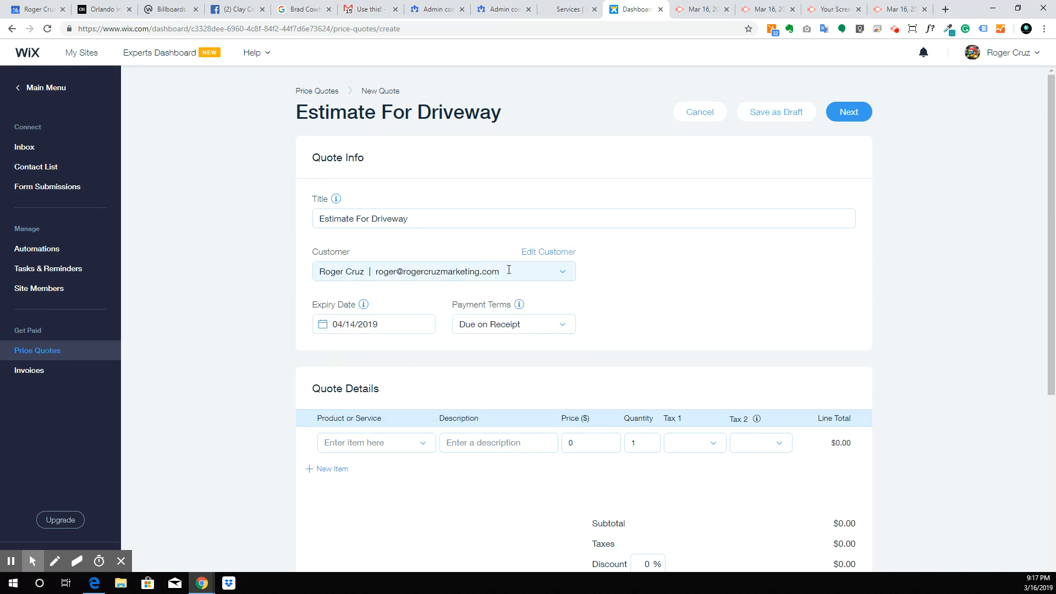
pyautogui.scroll(-3)
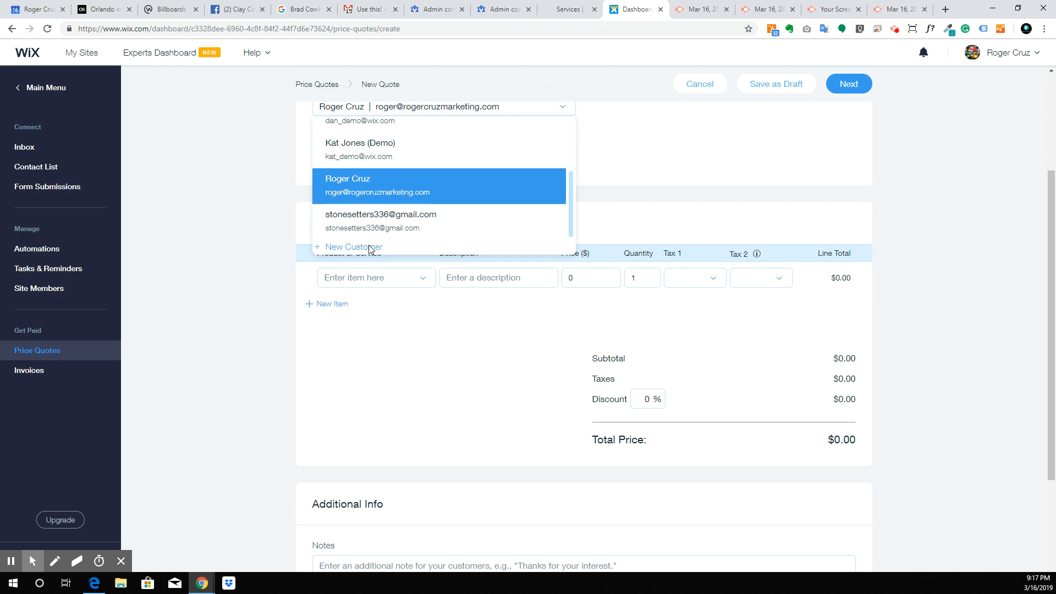
# Step: Start a new customer contact and review the email subscription status options
pyautogui.click(354, 247)
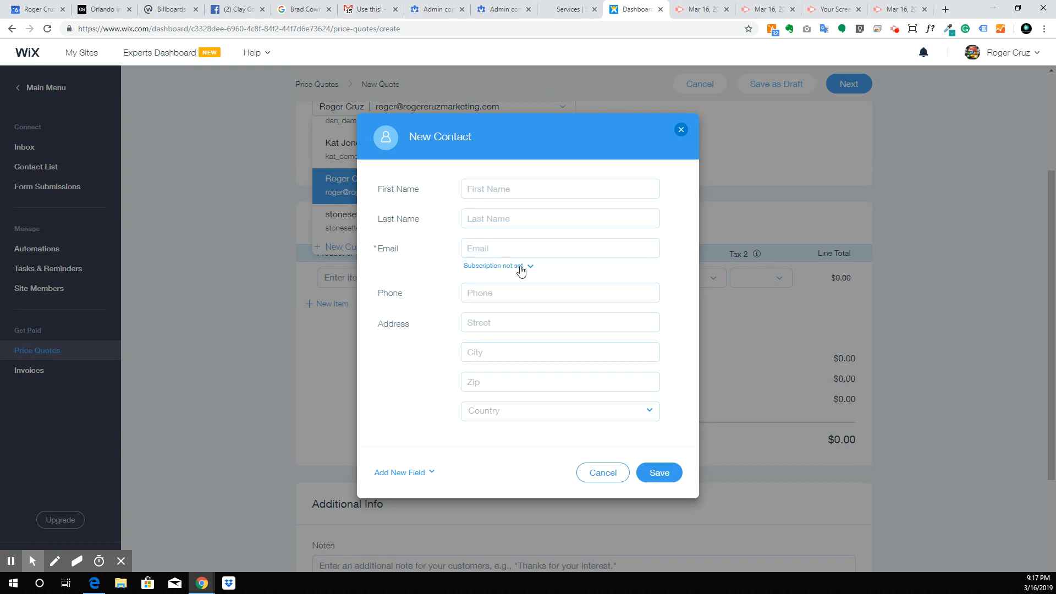
pyautogui.moveTo(486, 274)
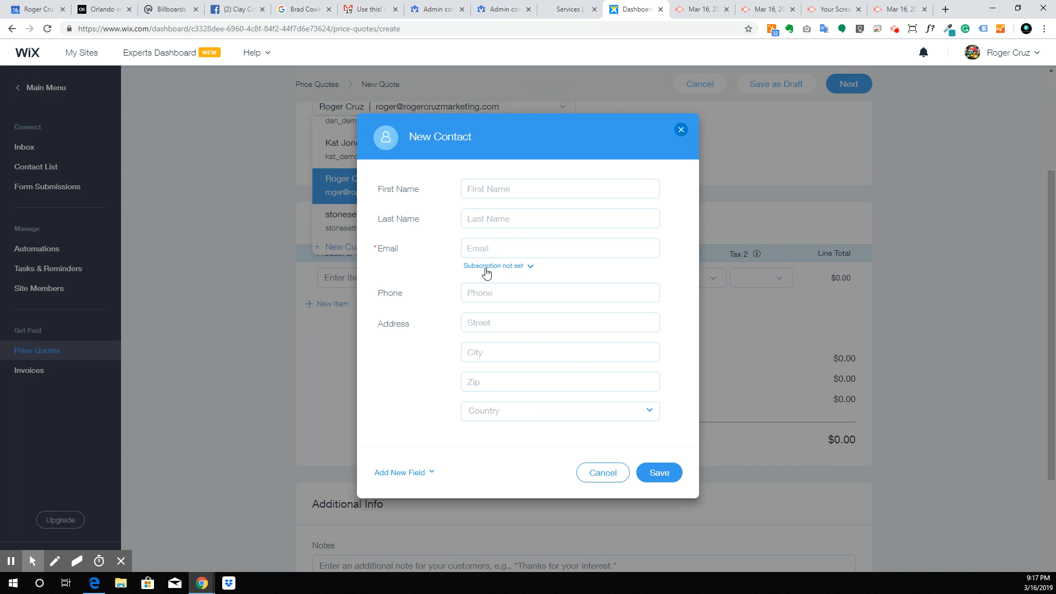
pyautogui.click(495, 265)
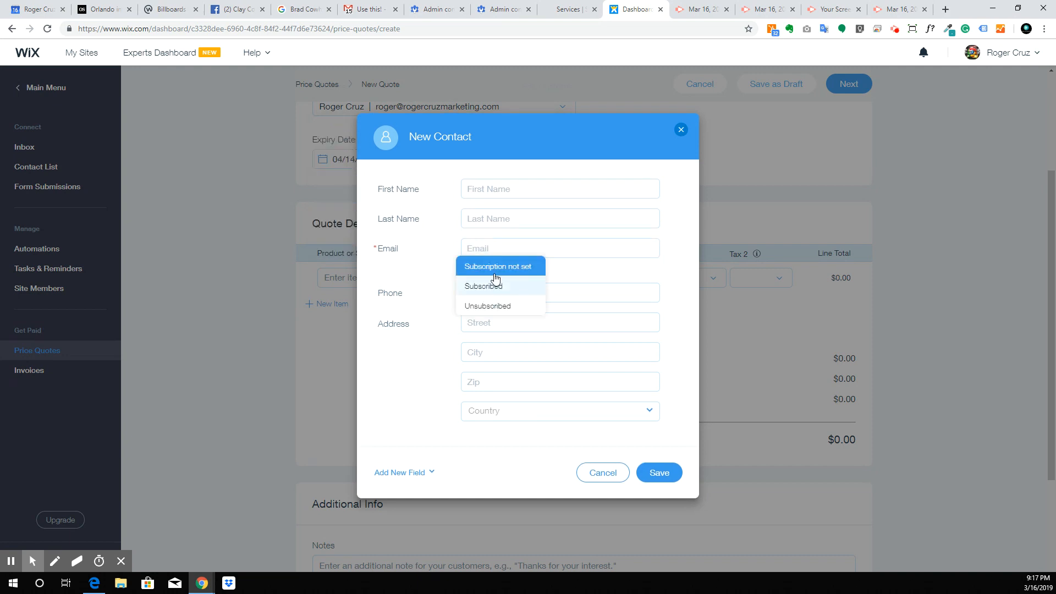
pyautogui.moveTo(399, 225)
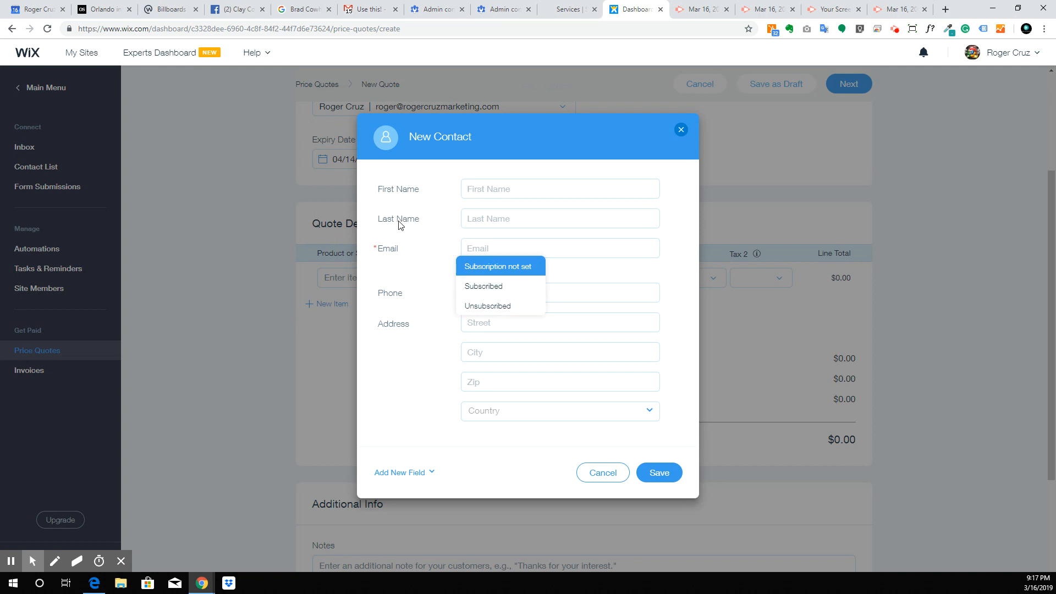
pyautogui.moveTo(436, 250)
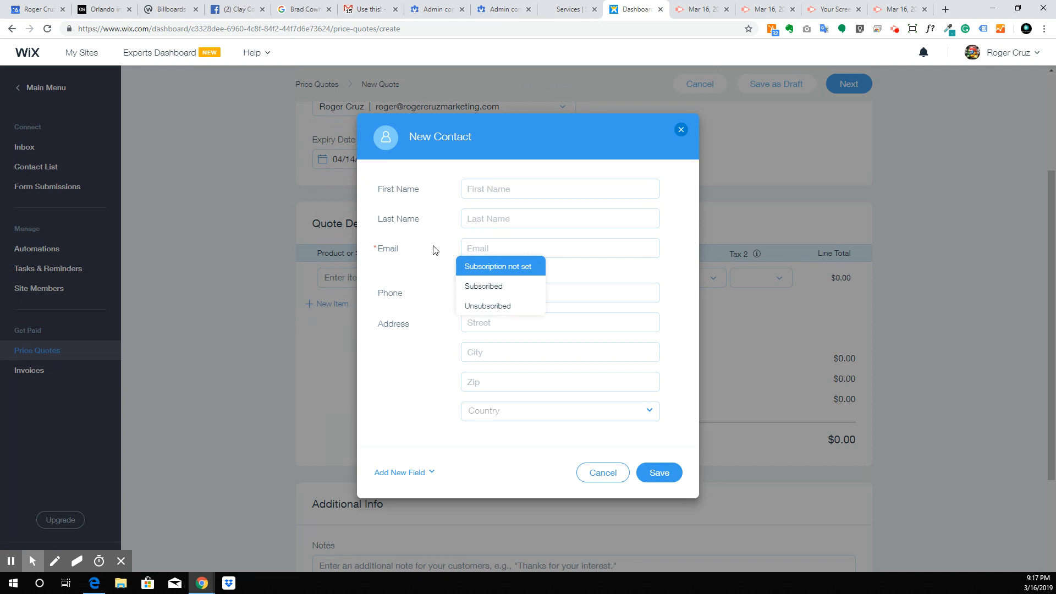
pyautogui.moveTo(417, 216)
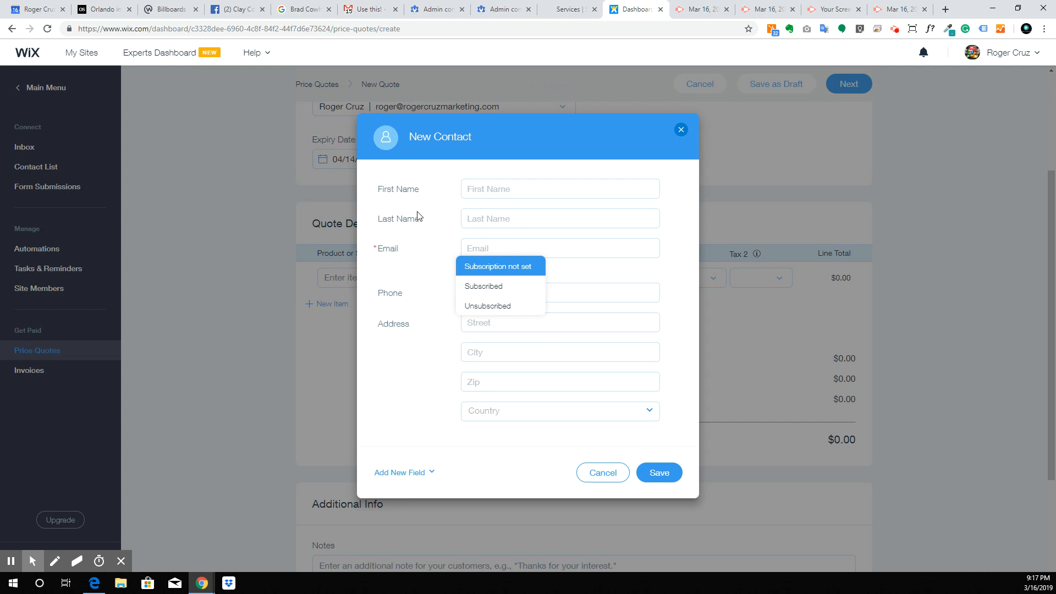
pyautogui.moveTo(483, 286)
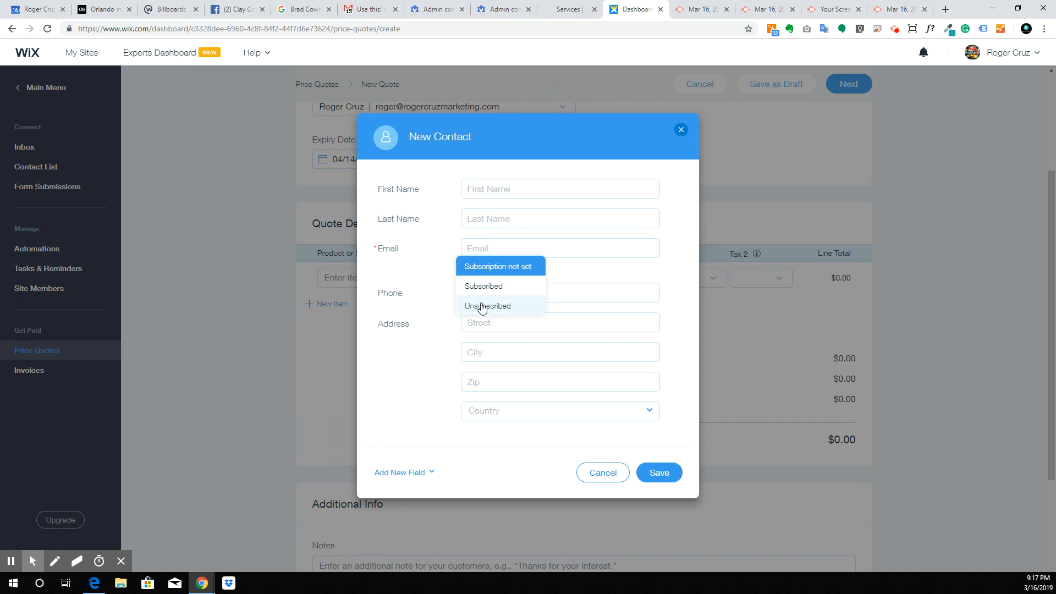
pyautogui.moveTo(483, 286)
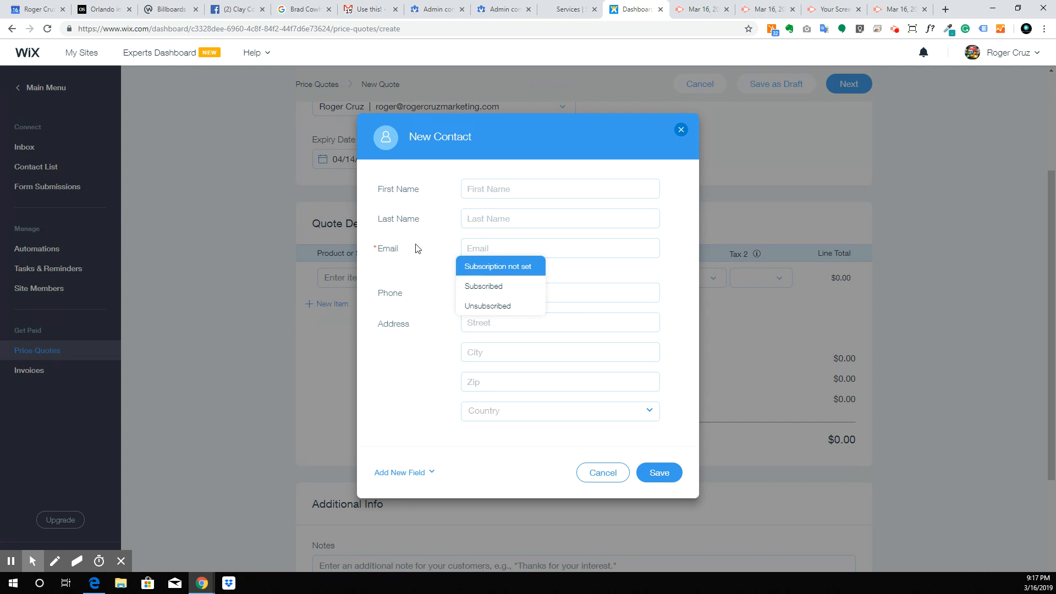
pyautogui.moveTo(417, 245)
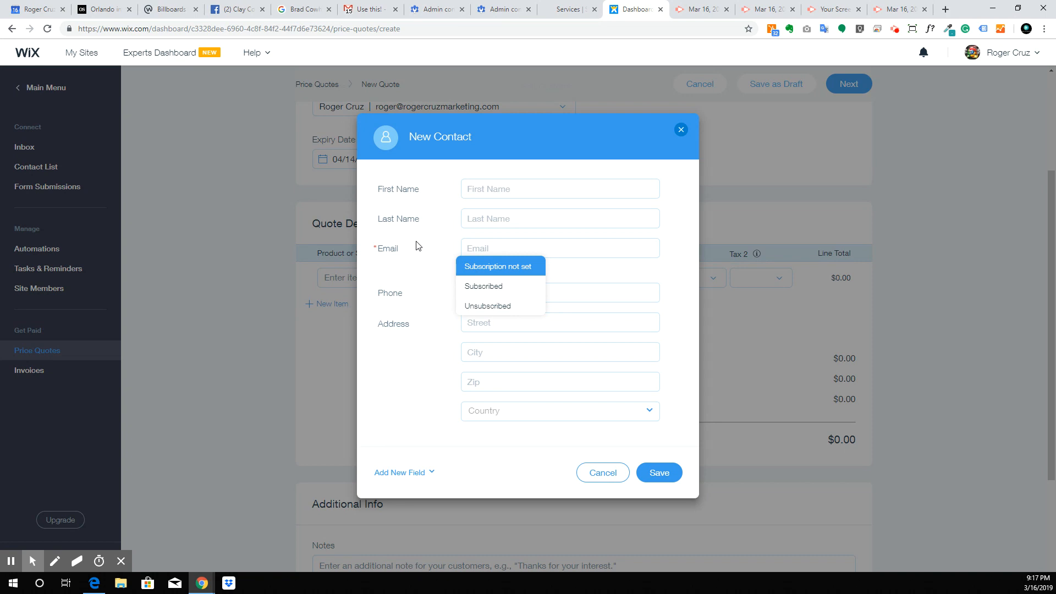
pyautogui.moveTo(412, 243)
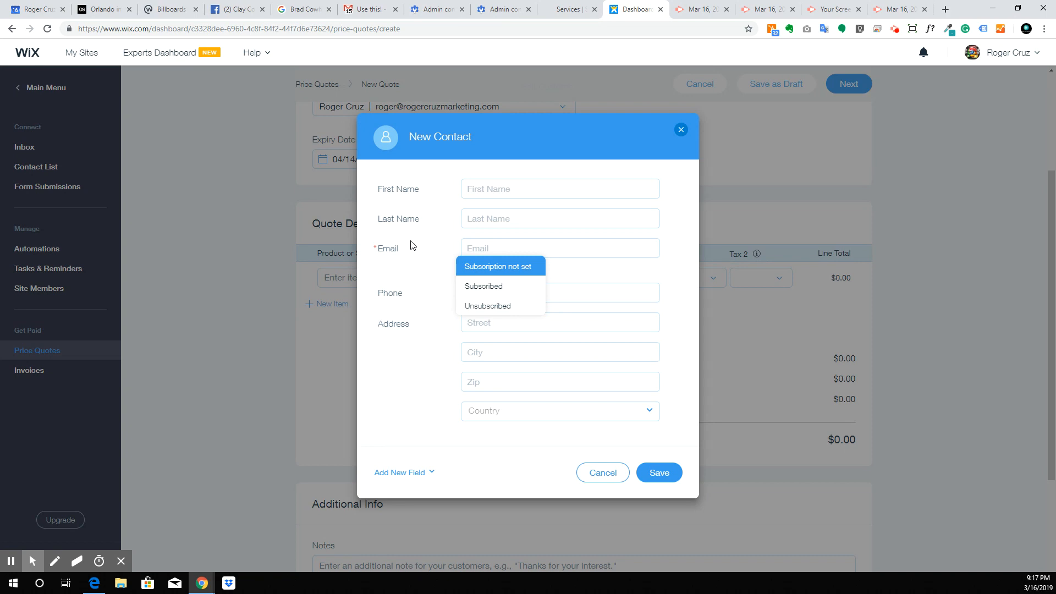
pyautogui.moveTo(440, 266)
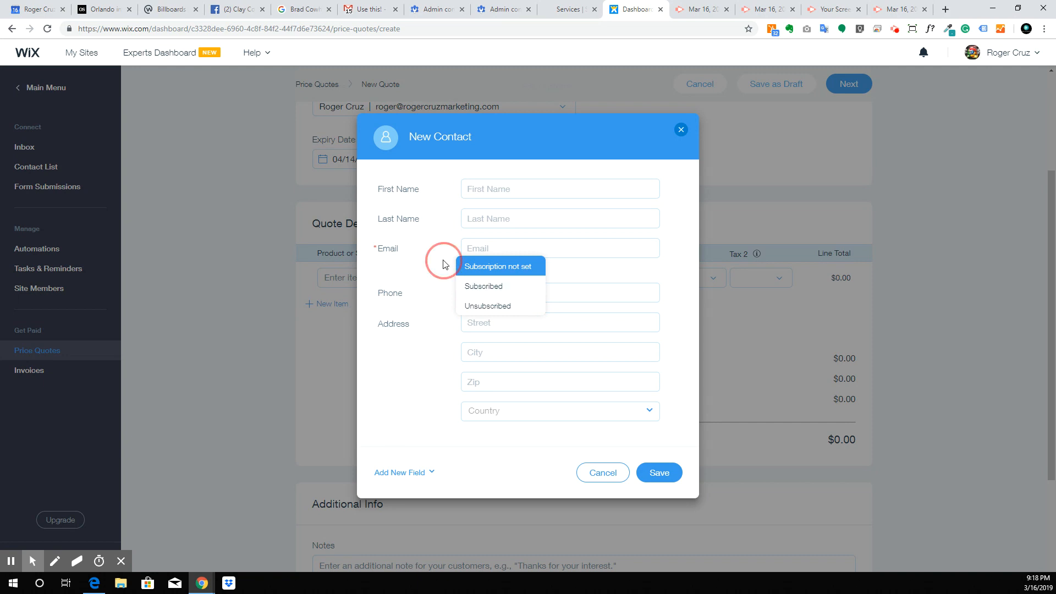
pyautogui.click(499, 265)
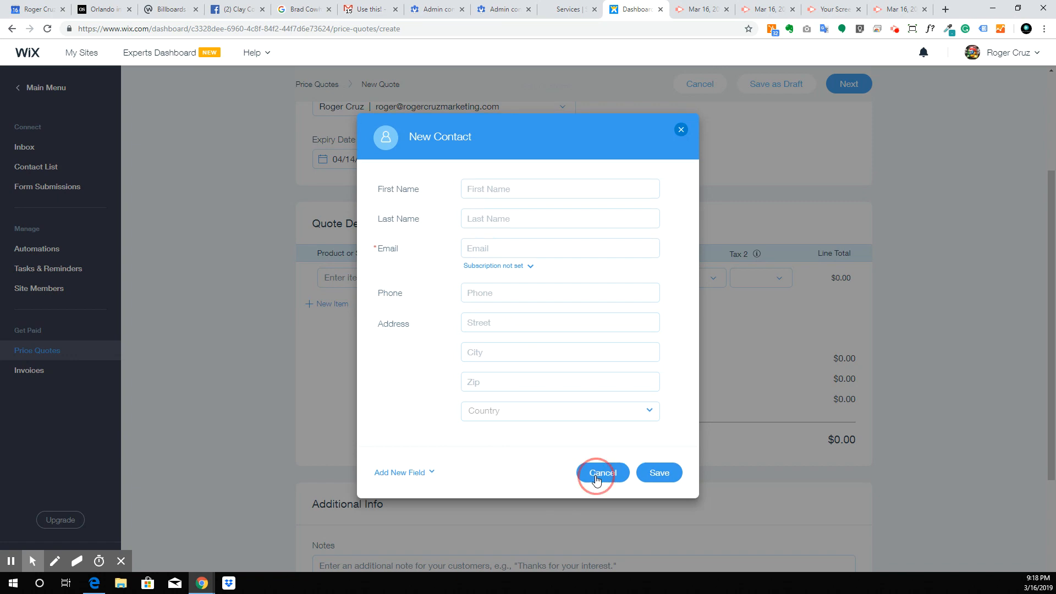
pyautogui.click(601, 472)
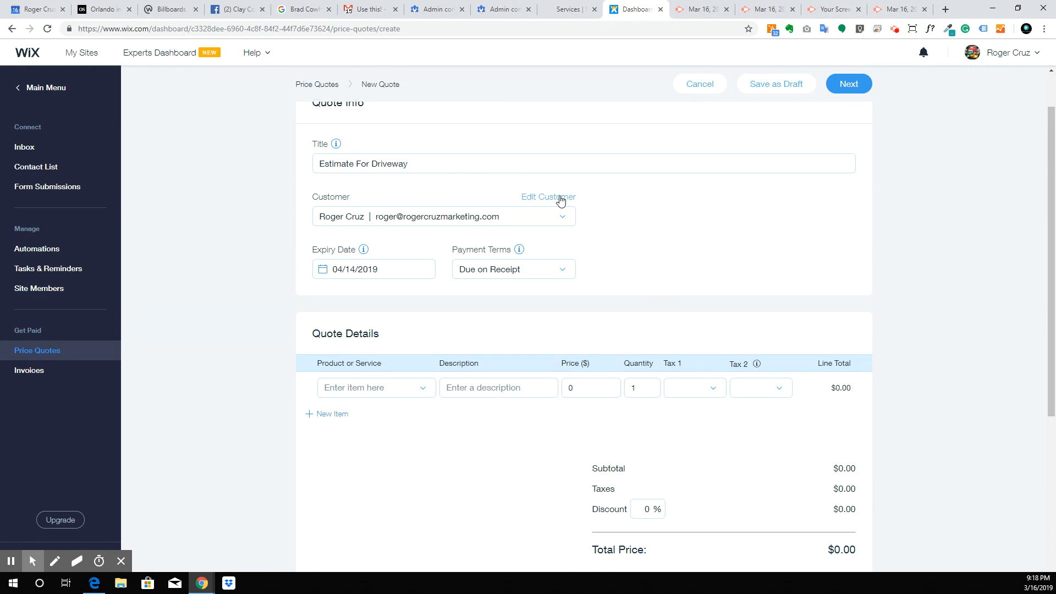
pyautogui.moveTo(519, 202)
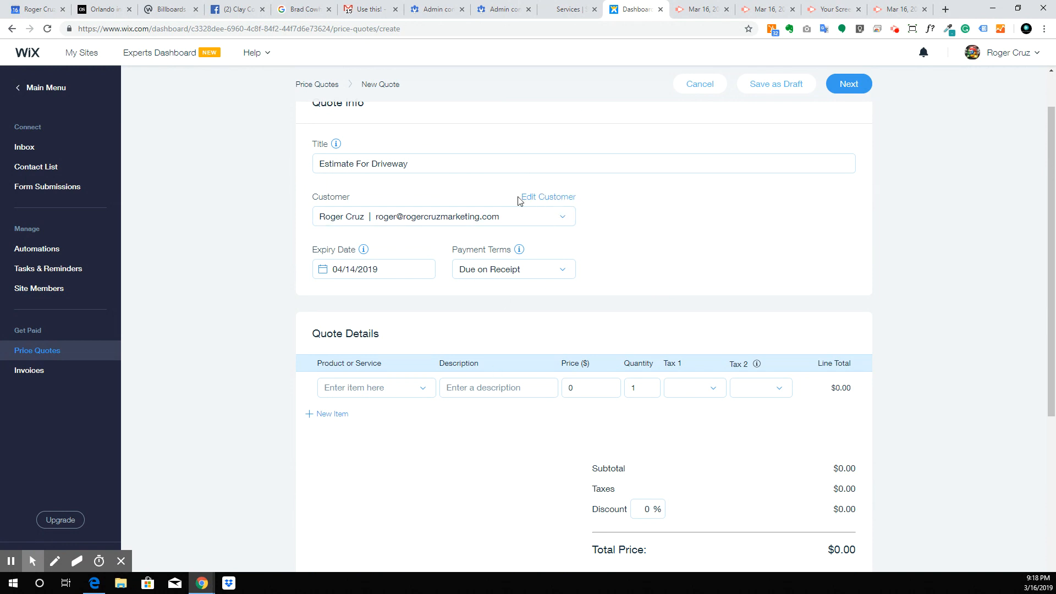
pyautogui.click(548, 196)
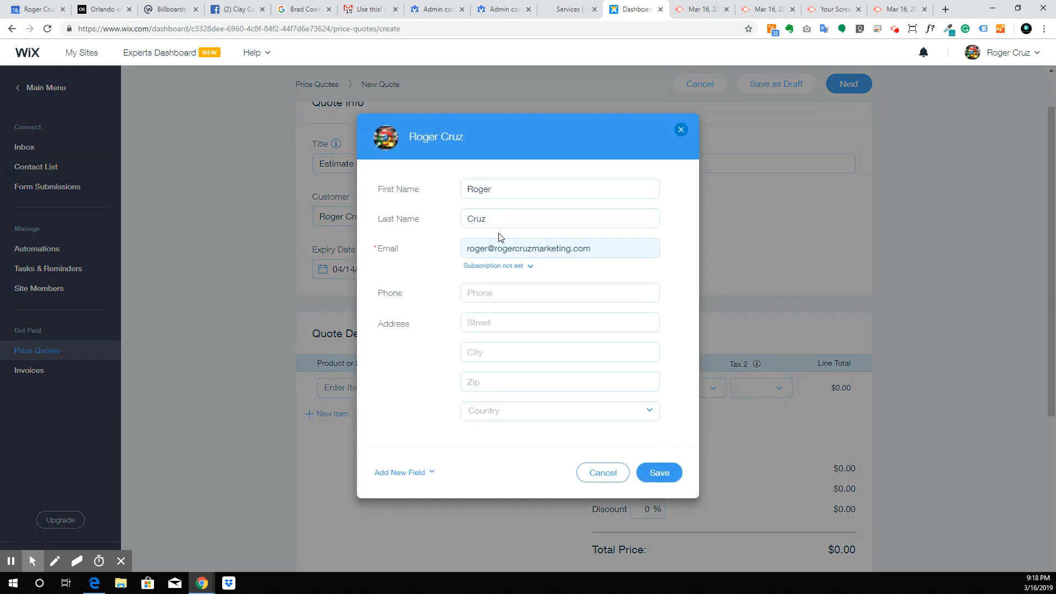
pyautogui.click(540, 292)
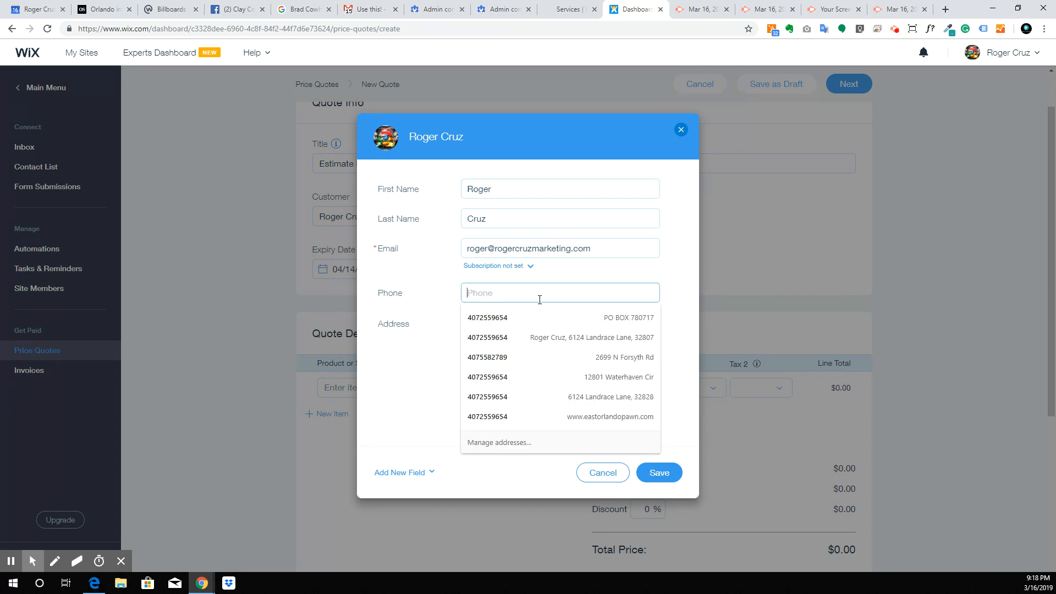
pyautogui.moveTo(475, 470)
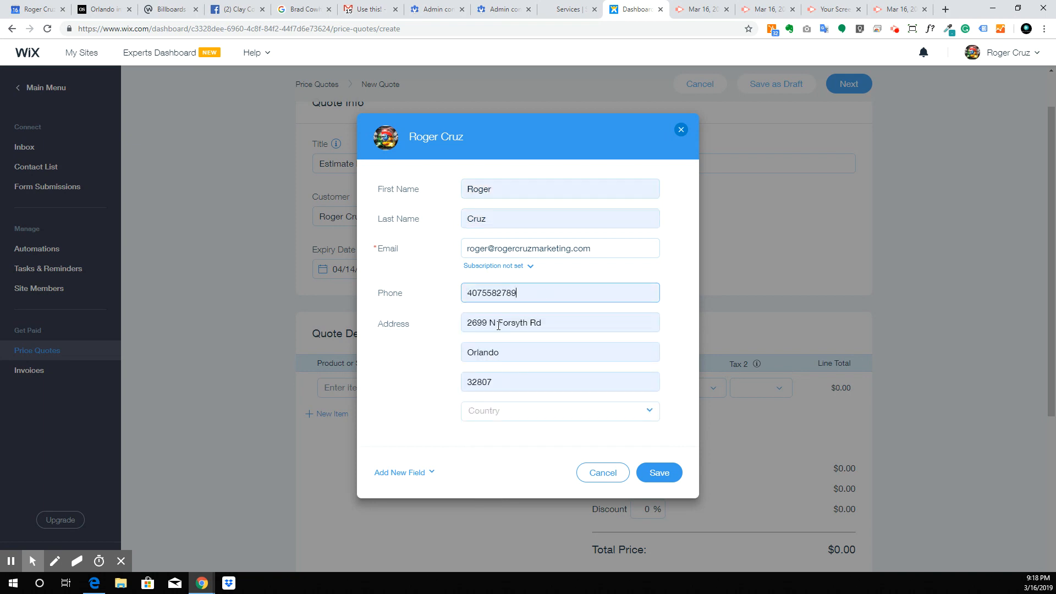
# Step: Set the contact's address country to United States and state to Florida
pyautogui.click(558, 411)
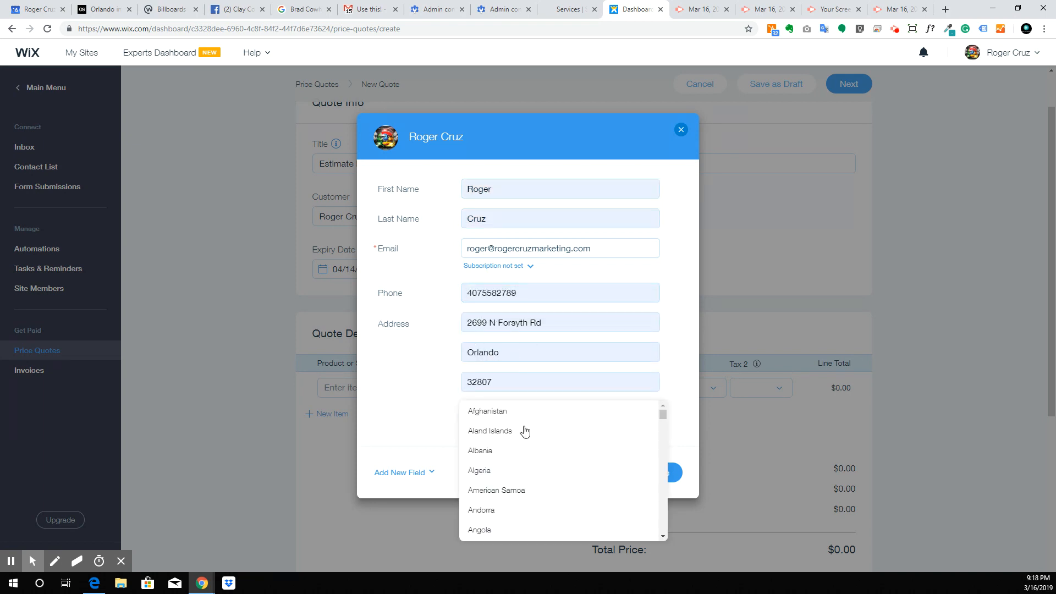
pyautogui.scroll(-3)
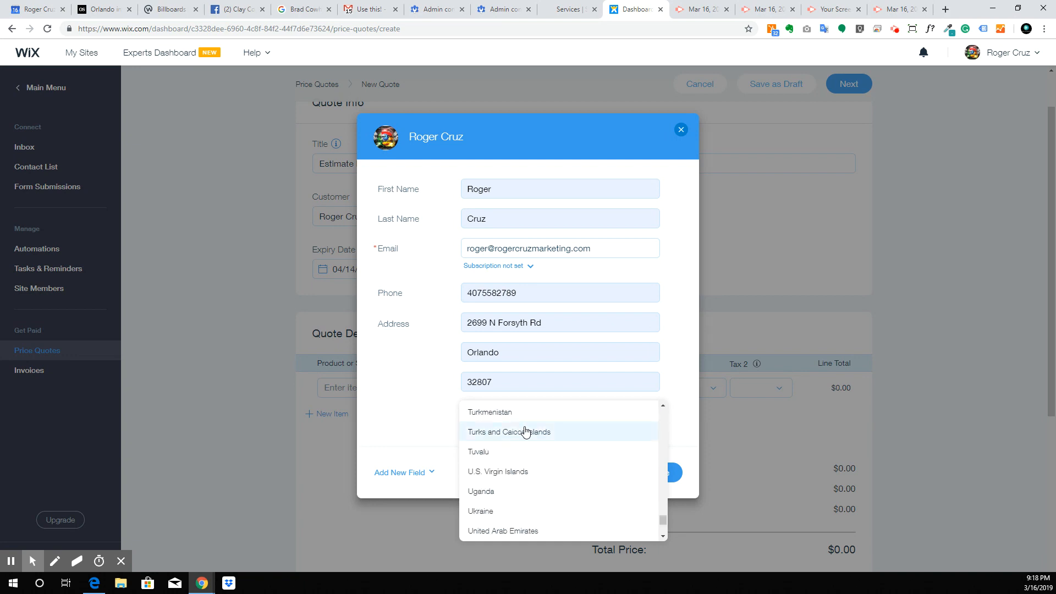
pyautogui.scroll(-3)
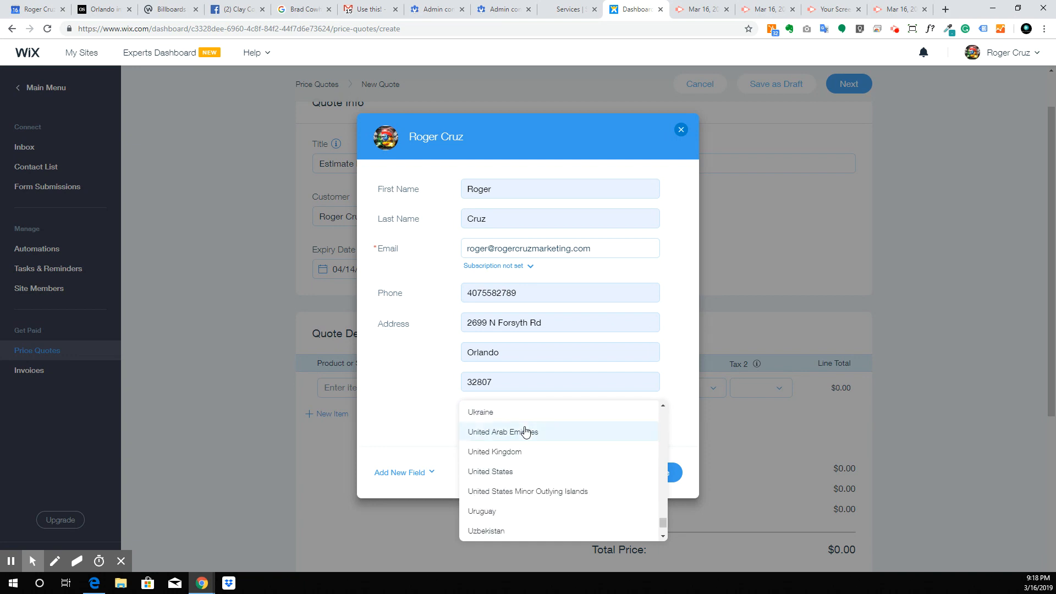
pyautogui.scroll(-3)
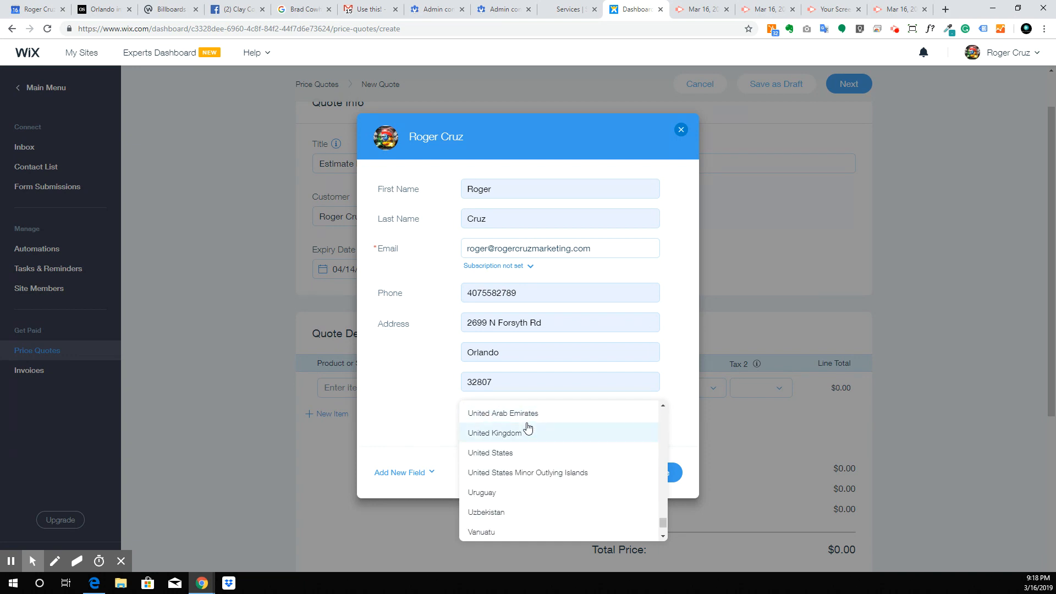
pyautogui.click(490, 453)
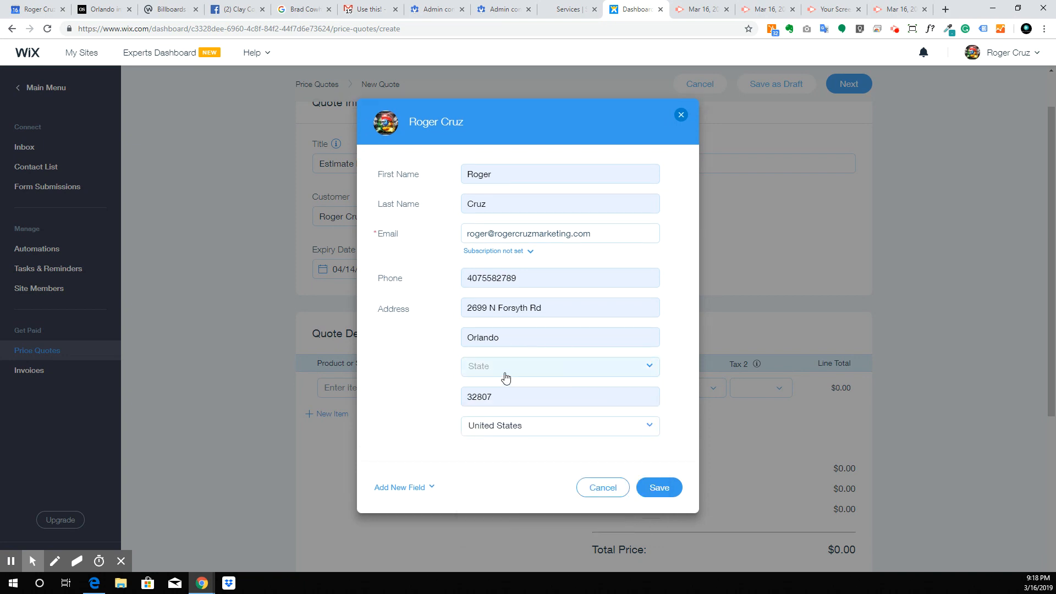
pyautogui.click(560, 366)
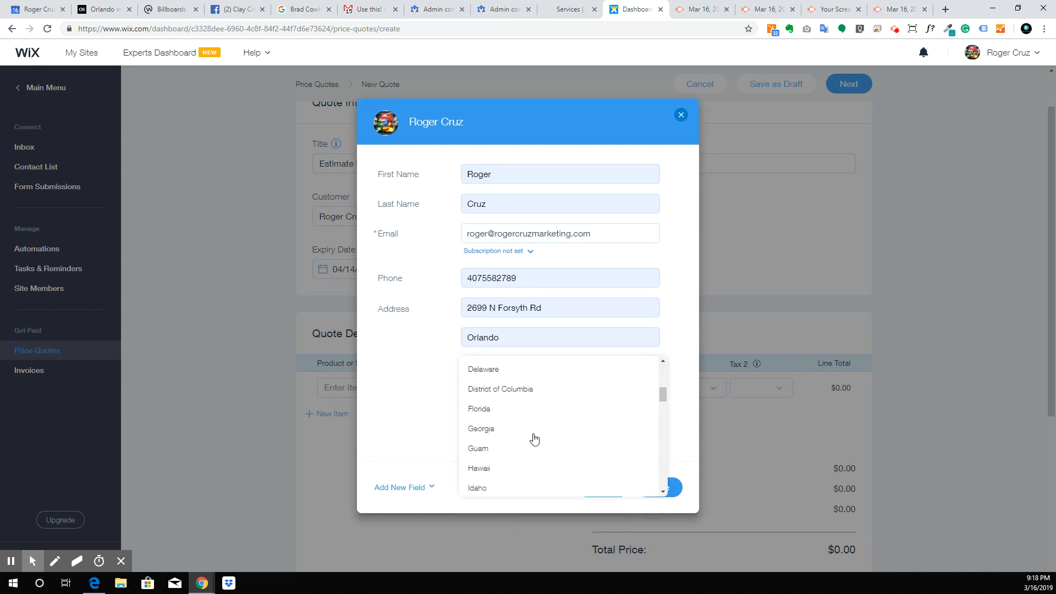
pyautogui.click(479, 408)
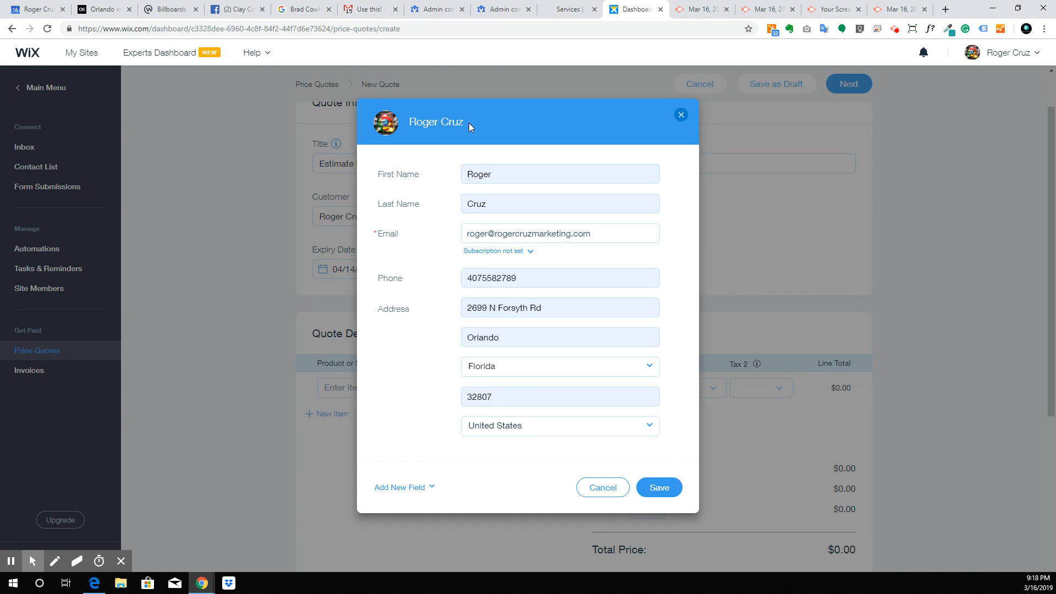
# Step: Review the extra contact fields available, then save the customer's details
pyautogui.click(401, 487)
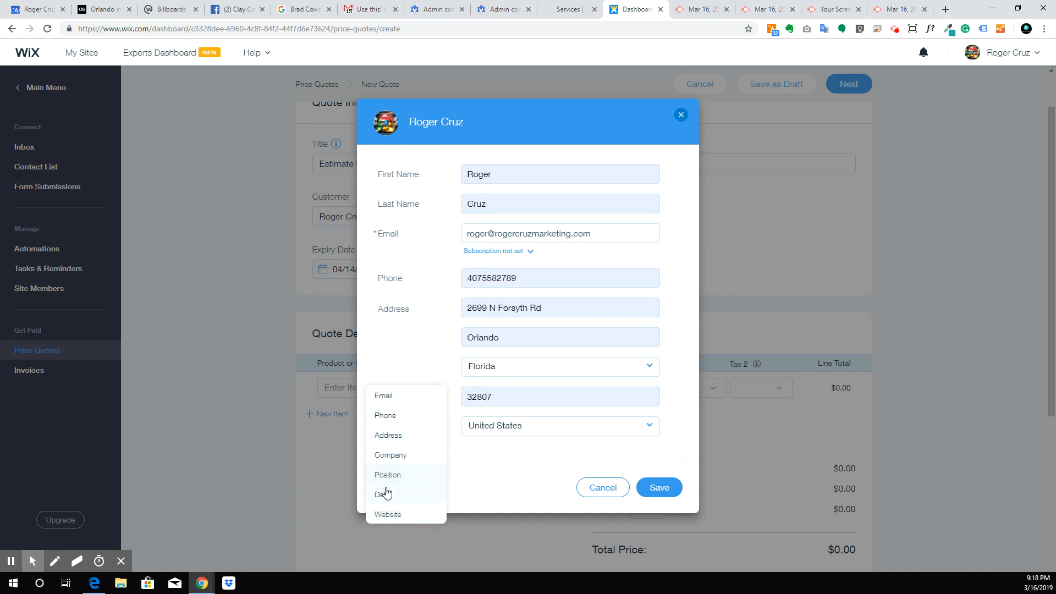
pyautogui.moveTo(399, 517)
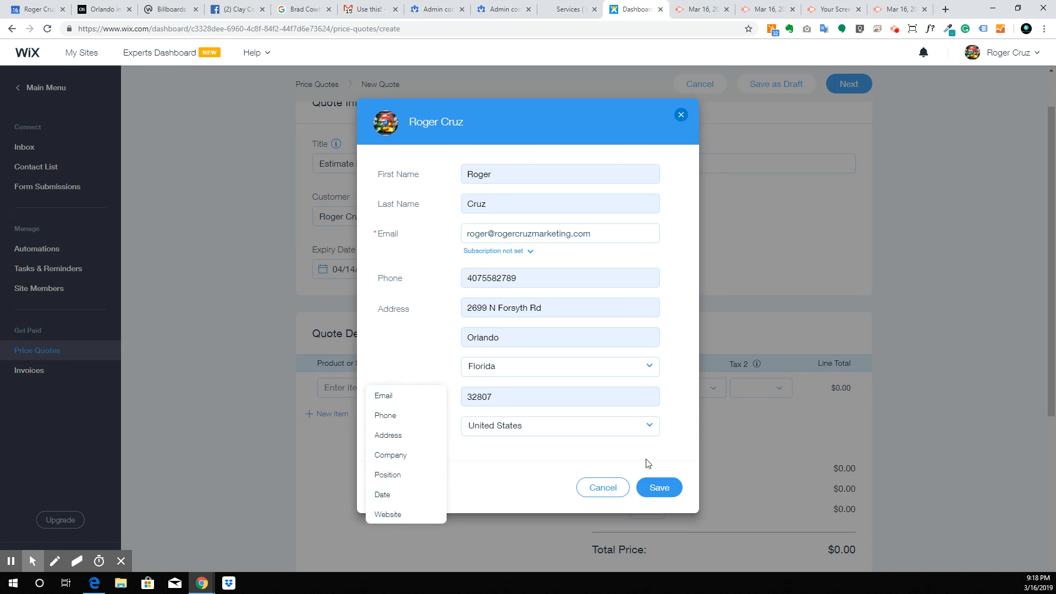
pyautogui.moveTo(393, 420)
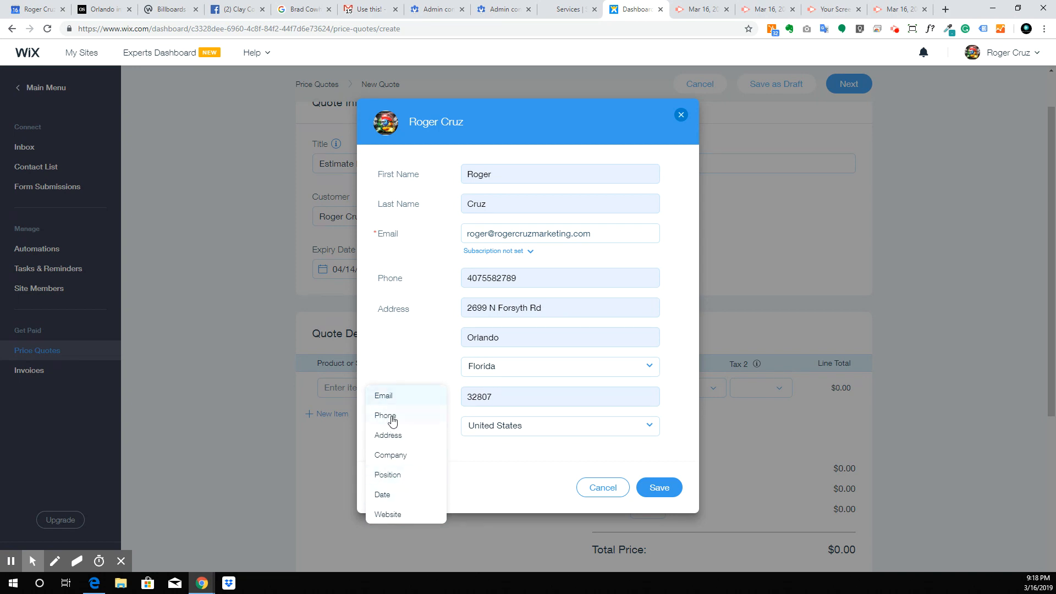
pyautogui.moveTo(397, 404)
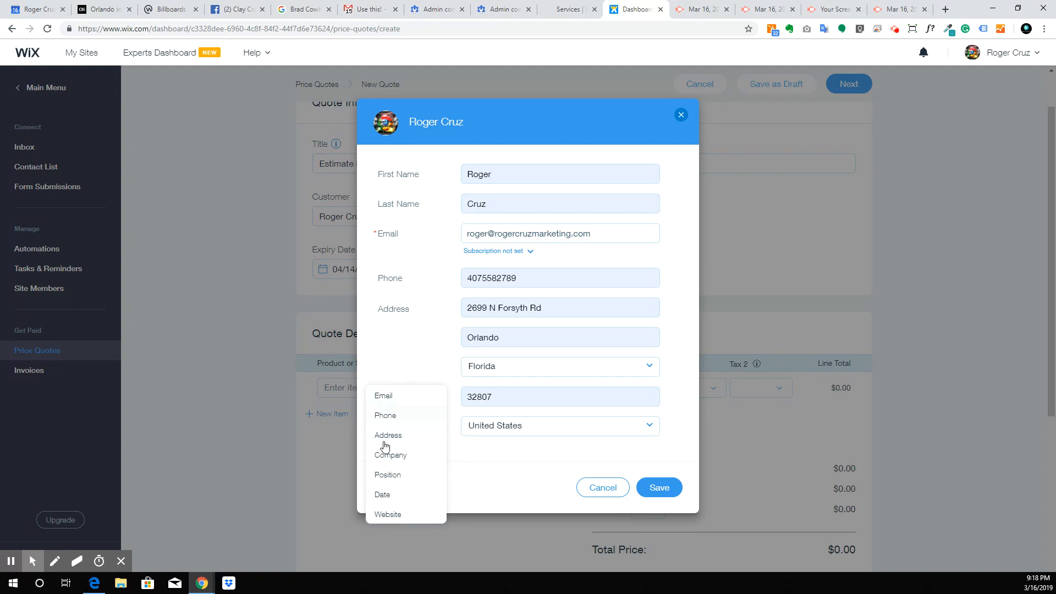
pyautogui.moveTo(393, 463)
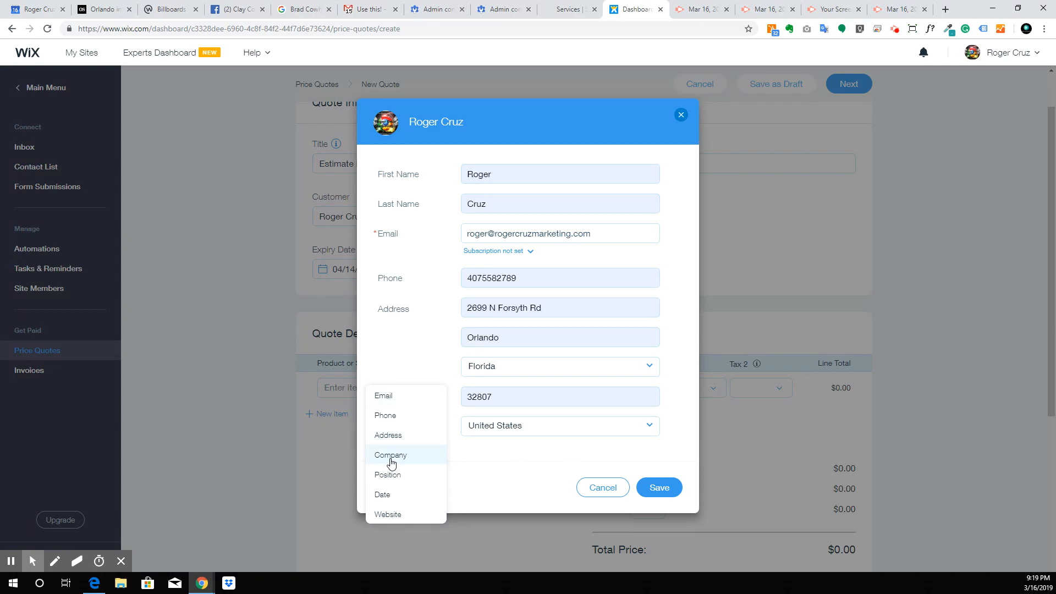
pyautogui.moveTo(406, 463)
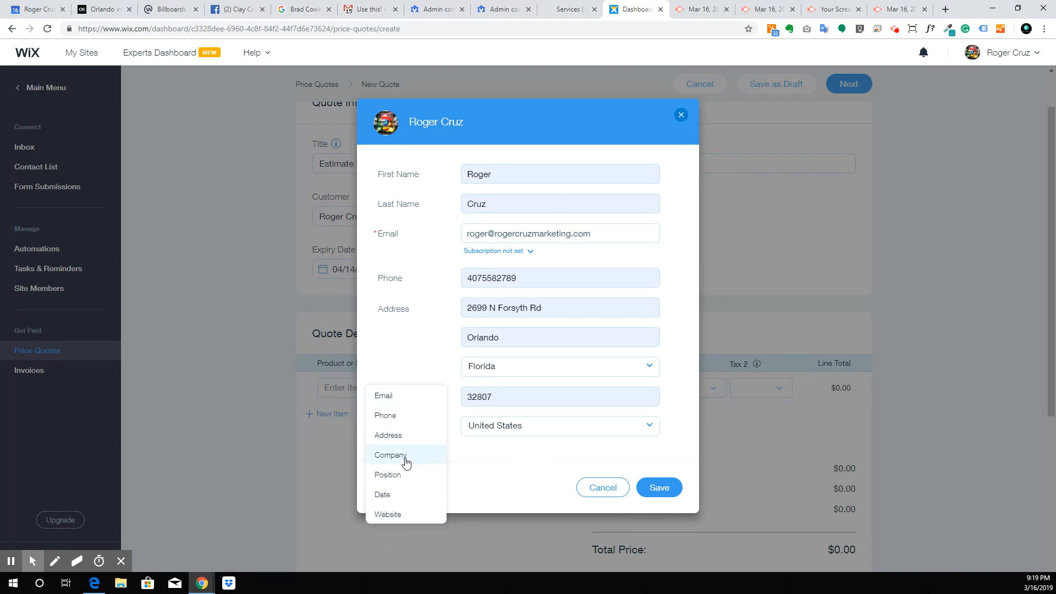
pyautogui.moveTo(410, 461)
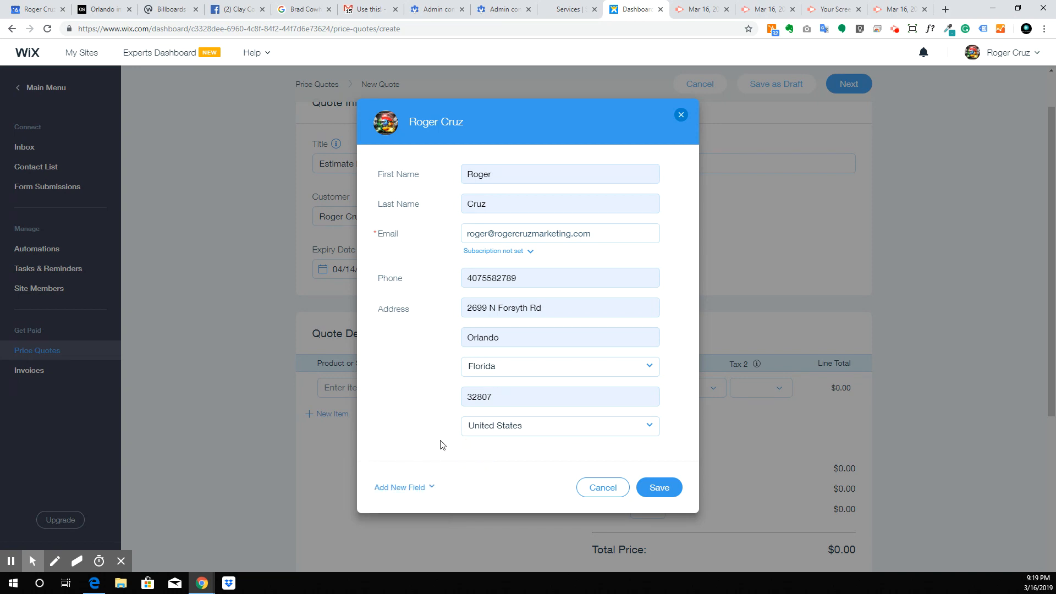
pyautogui.moveTo(450, 451)
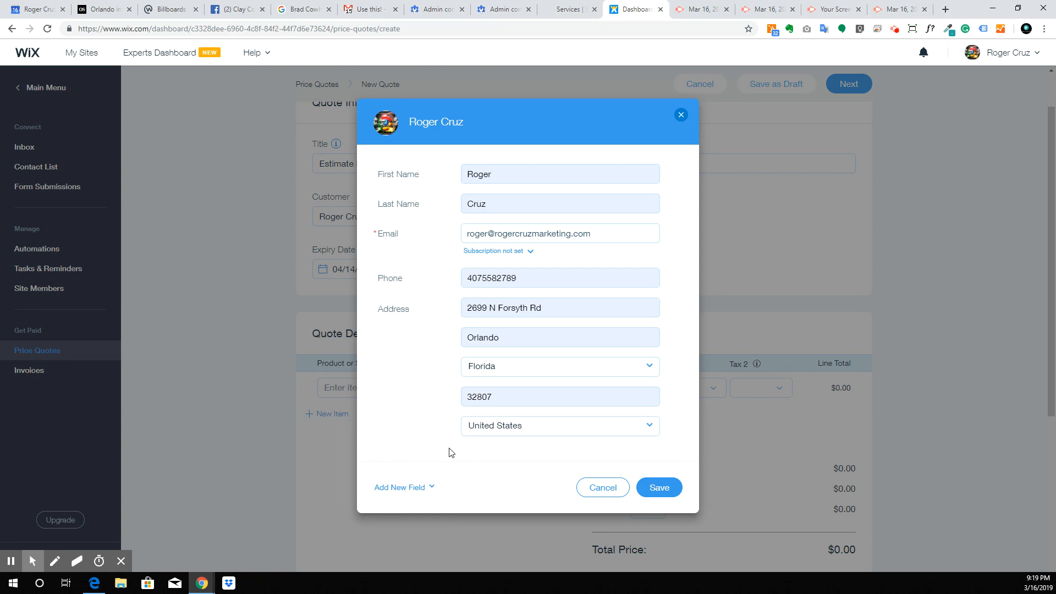
pyautogui.moveTo(452, 450)
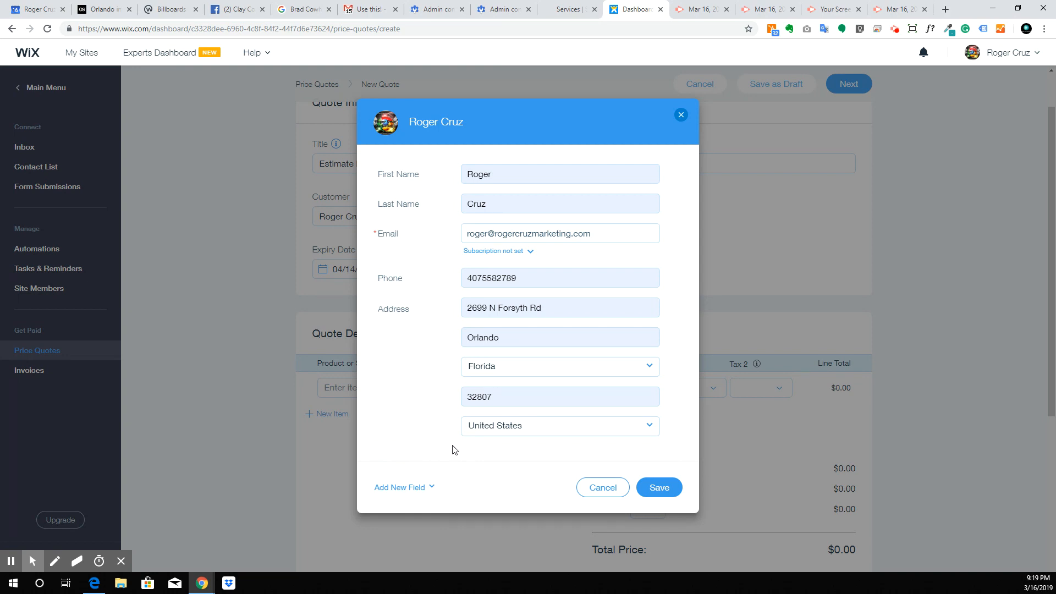
pyautogui.click(658, 487)
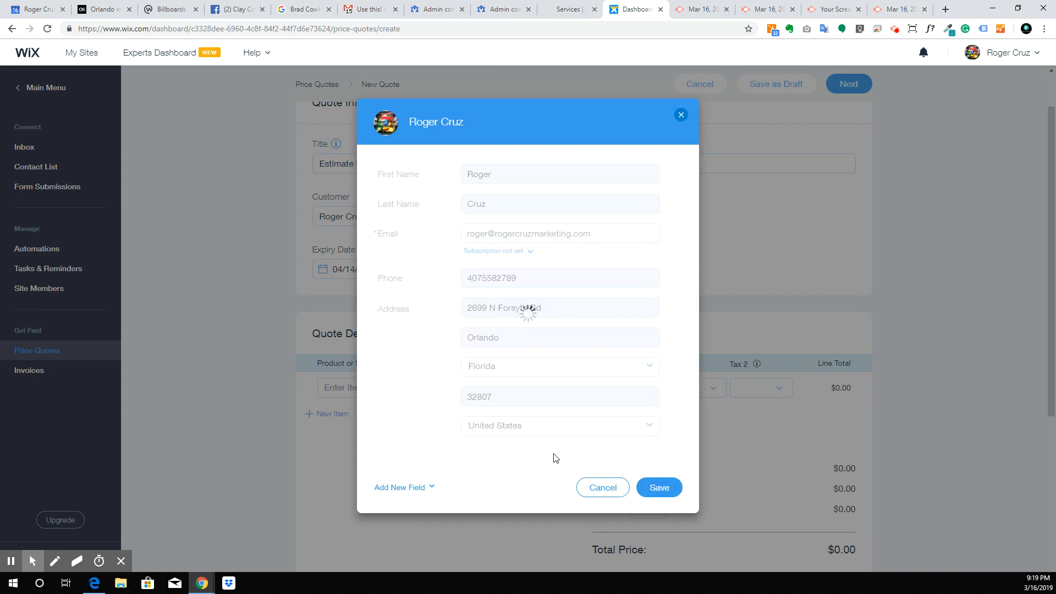
# Step: Set the quote's expiry date to March 22, 2019 via the date picker
pyautogui.click(658, 486)
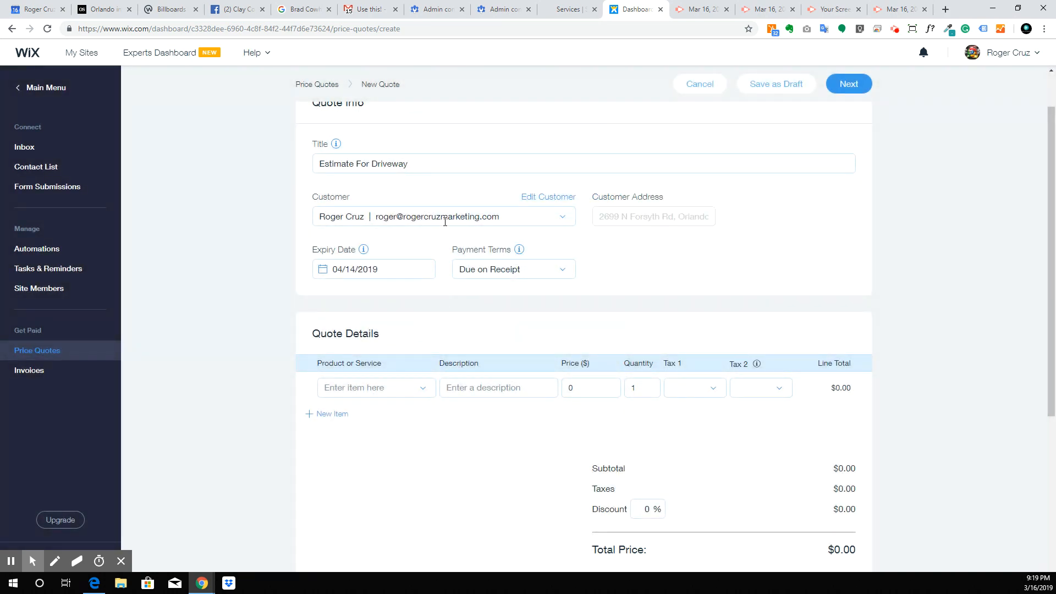
pyautogui.moveTo(589, 242)
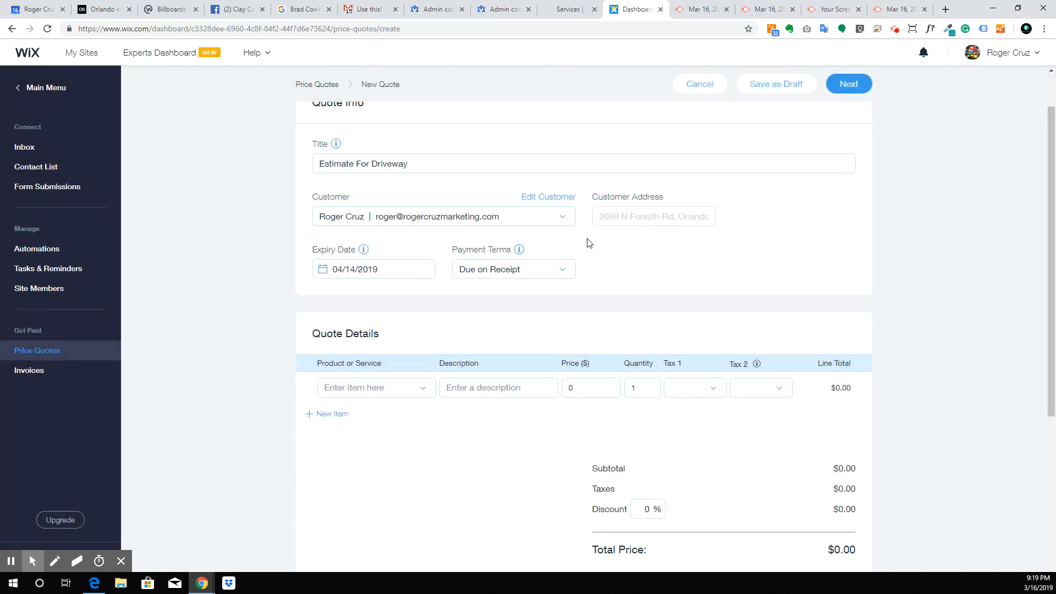
pyautogui.moveTo(367, 328)
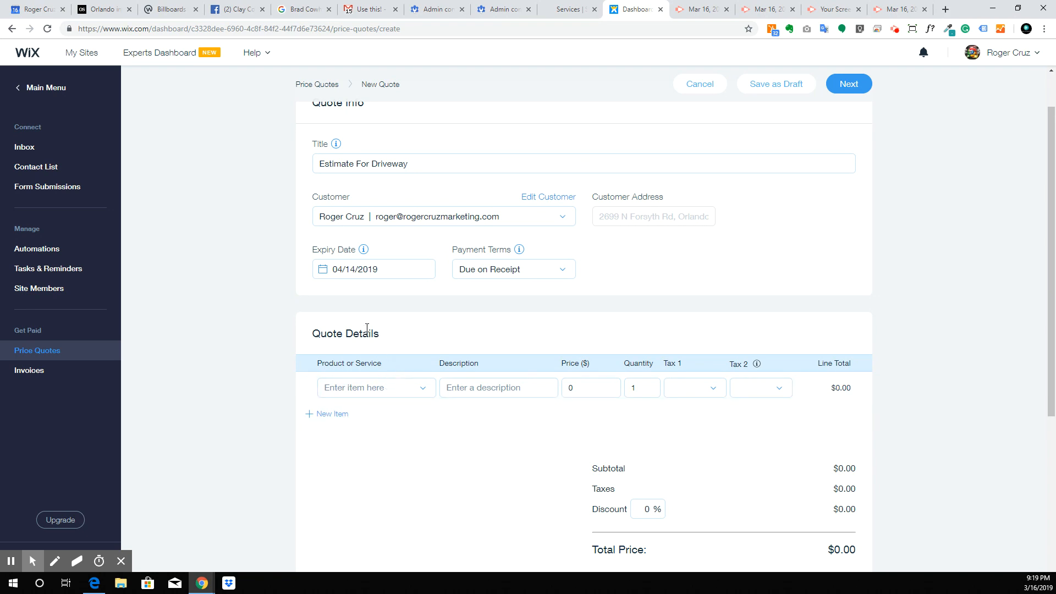
pyautogui.moveTo(325, 261)
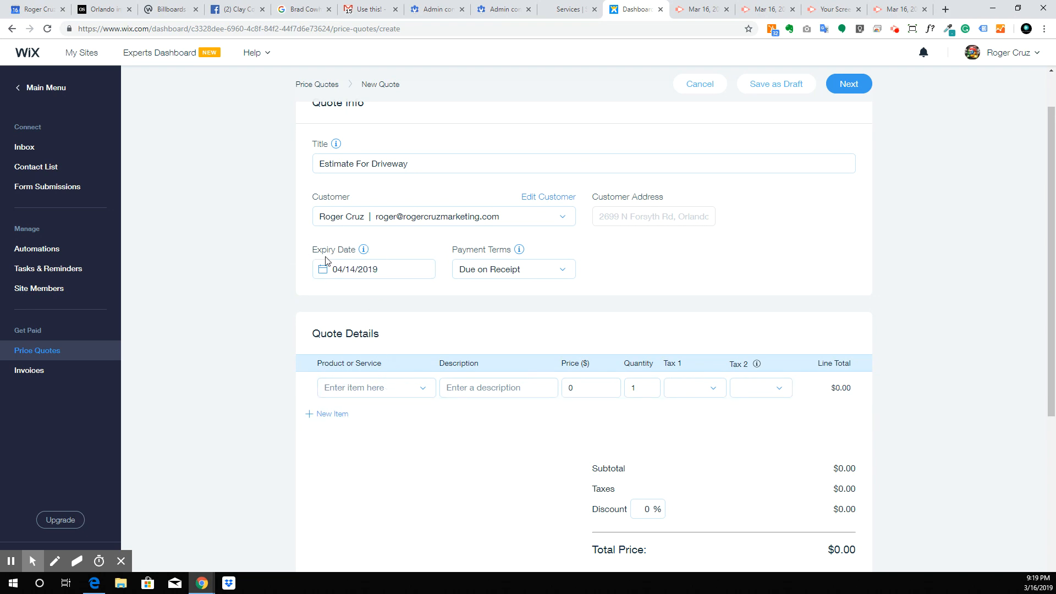
pyautogui.moveTo(290, 238)
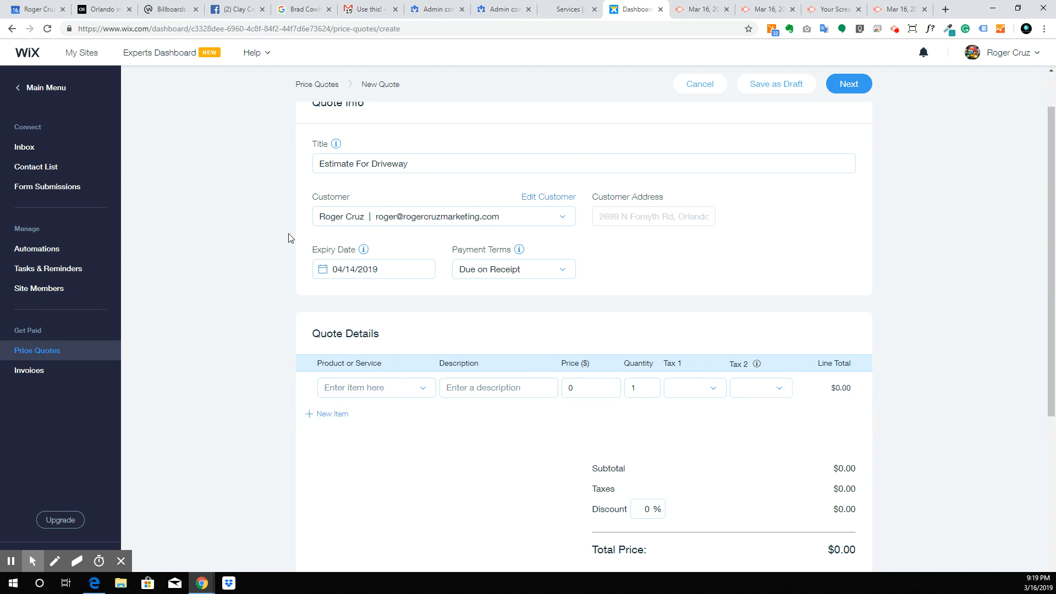
pyautogui.click(374, 269)
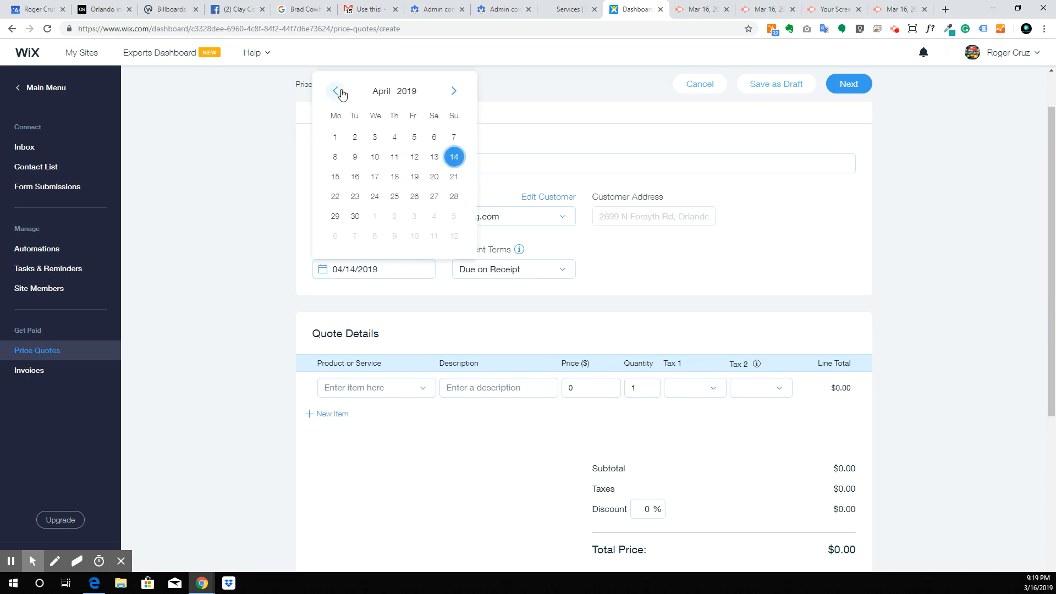
pyautogui.click(336, 91)
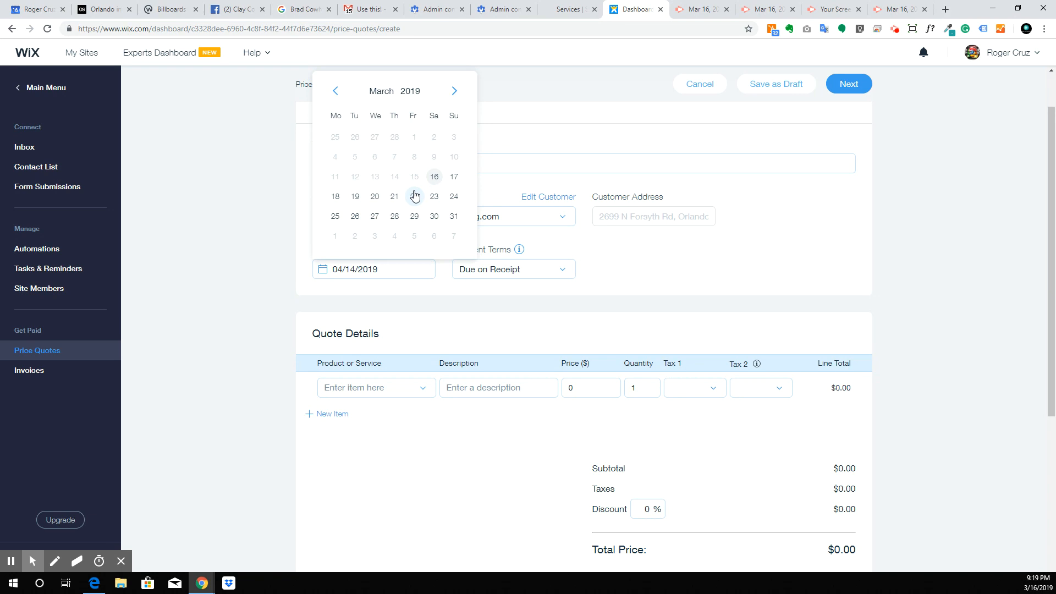
pyautogui.click(414, 196)
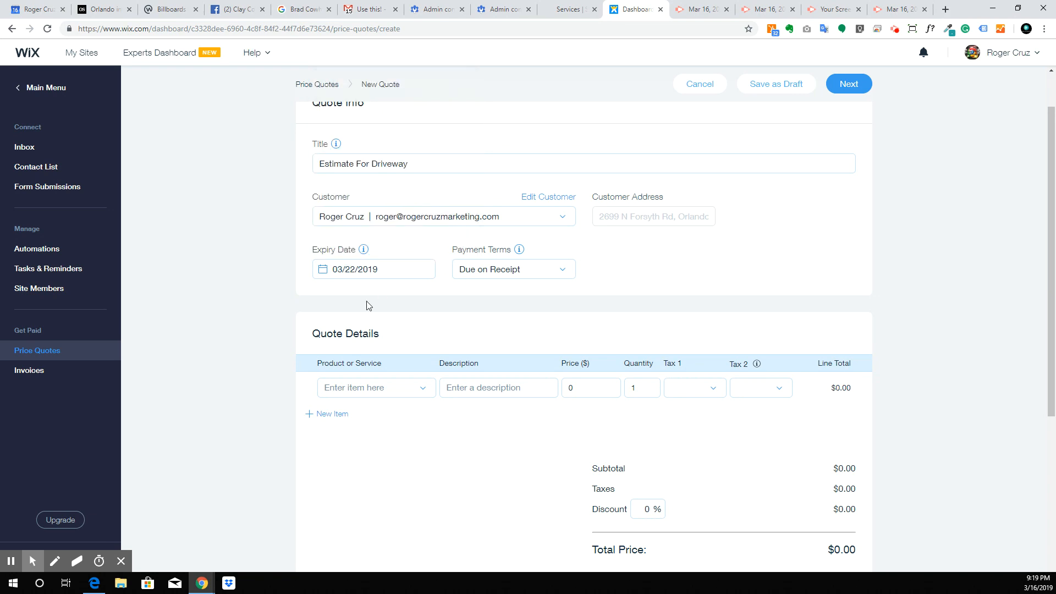
pyautogui.moveTo(230, 288)
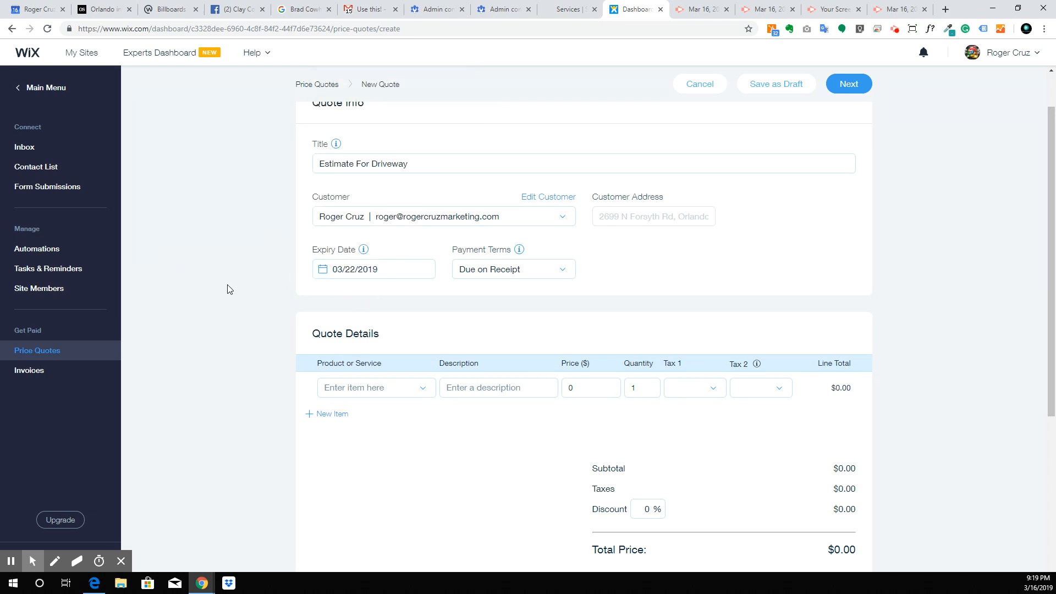
pyautogui.click(373, 269)
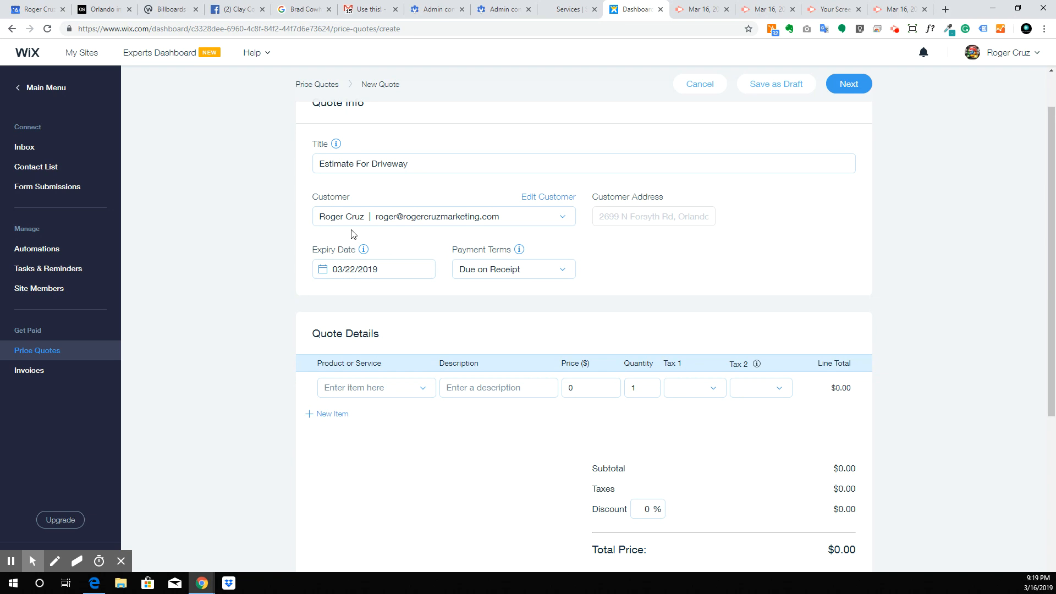
pyautogui.click(374, 269)
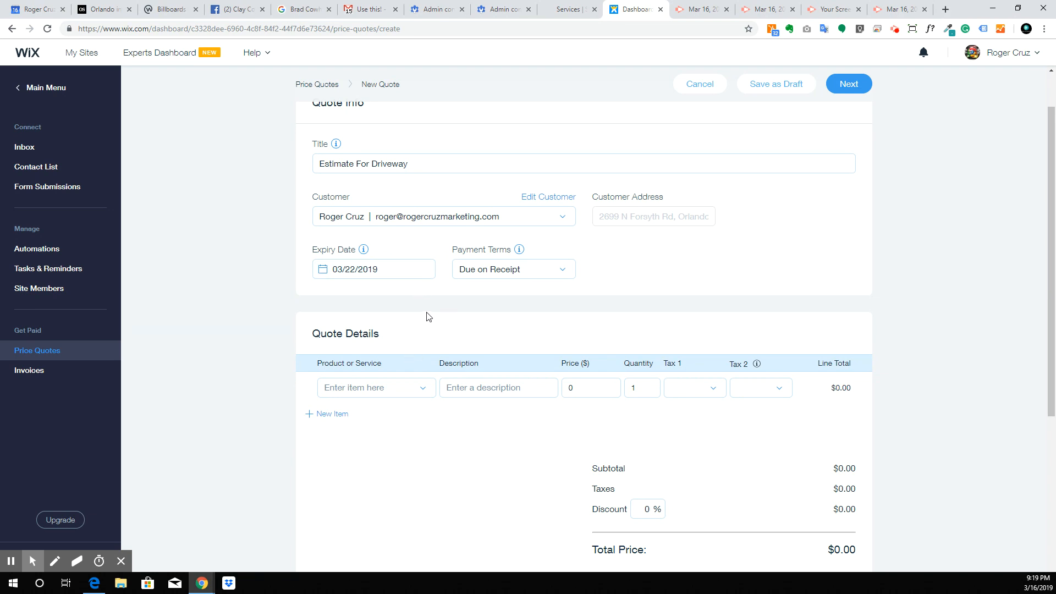
pyautogui.moveTo(394, 289)
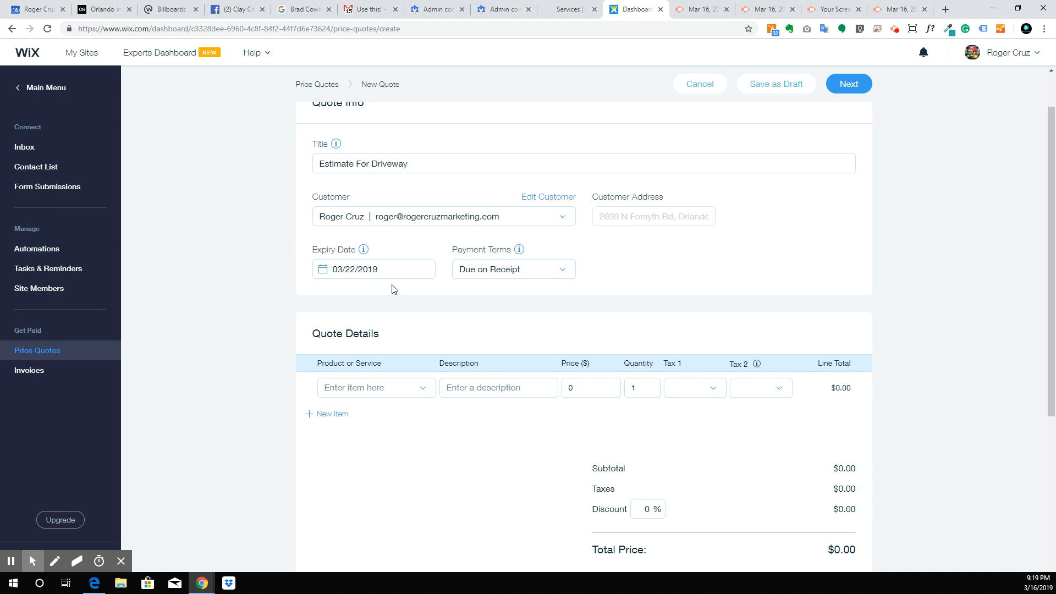
pyautogui.moveTo(306, 362)
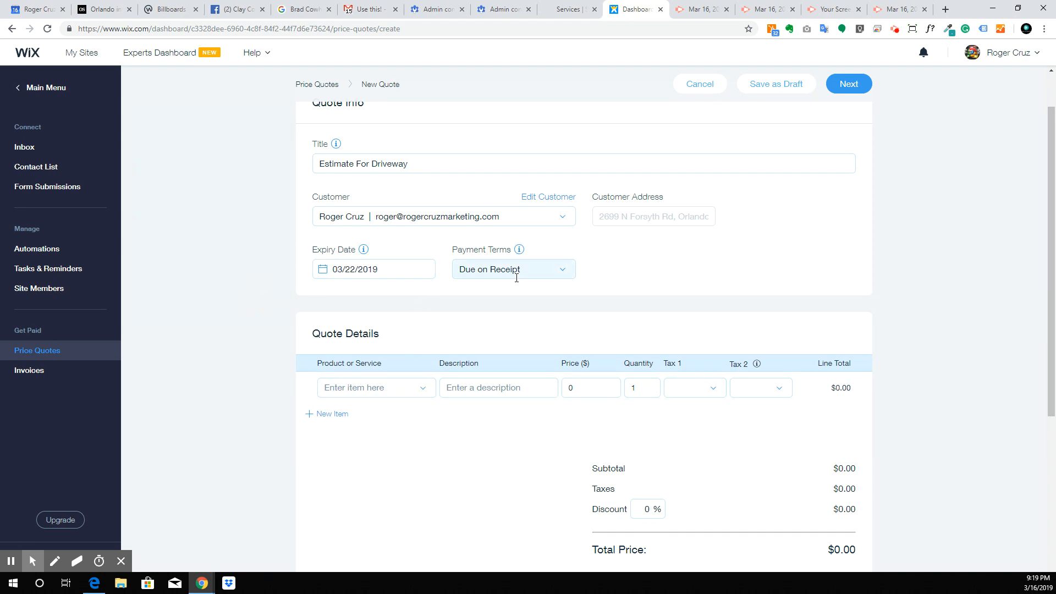
pyautogui.click(512, 269)
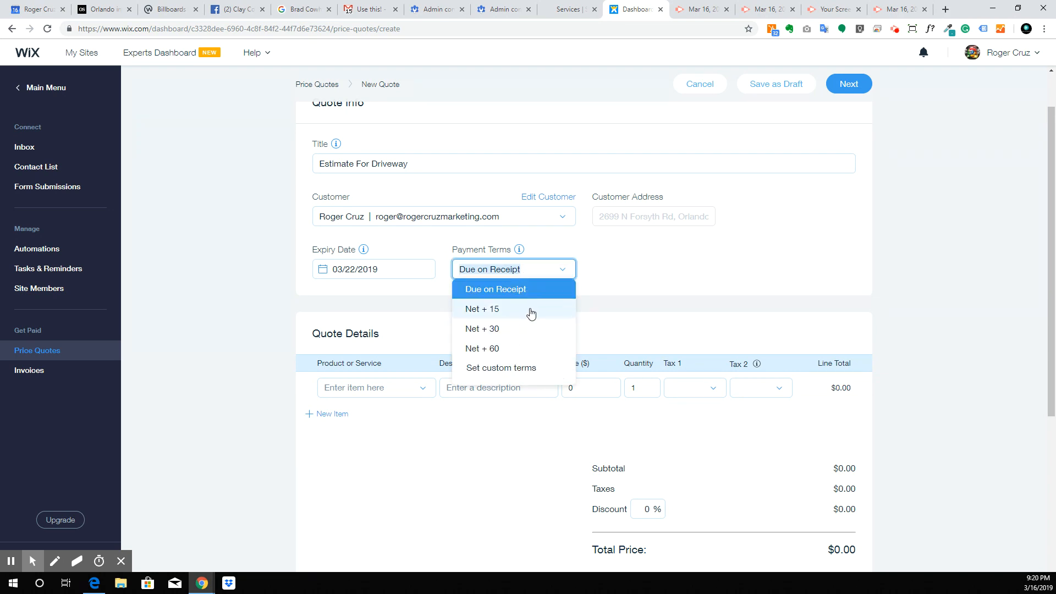
pyautogui.moveTo(512, 288)
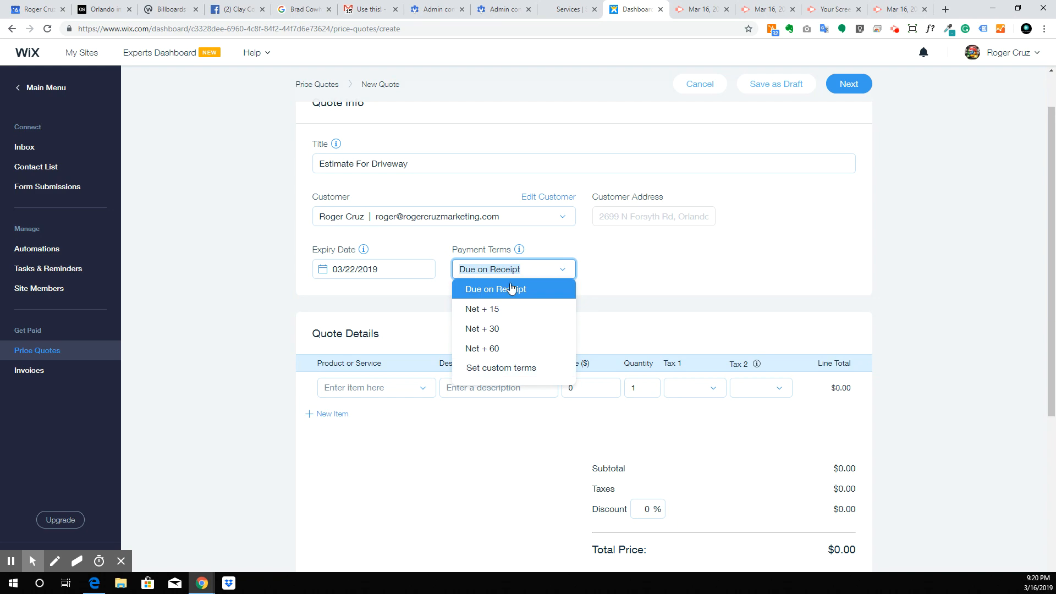
pyautogui.moveTo(510, 318)
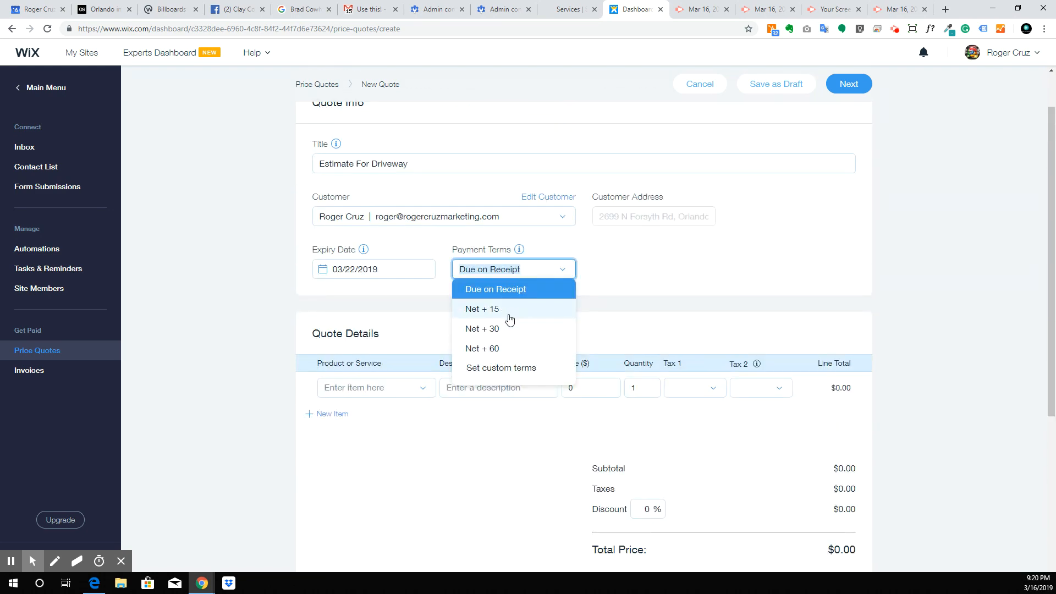
pyautogui.moveTo(631, 309)
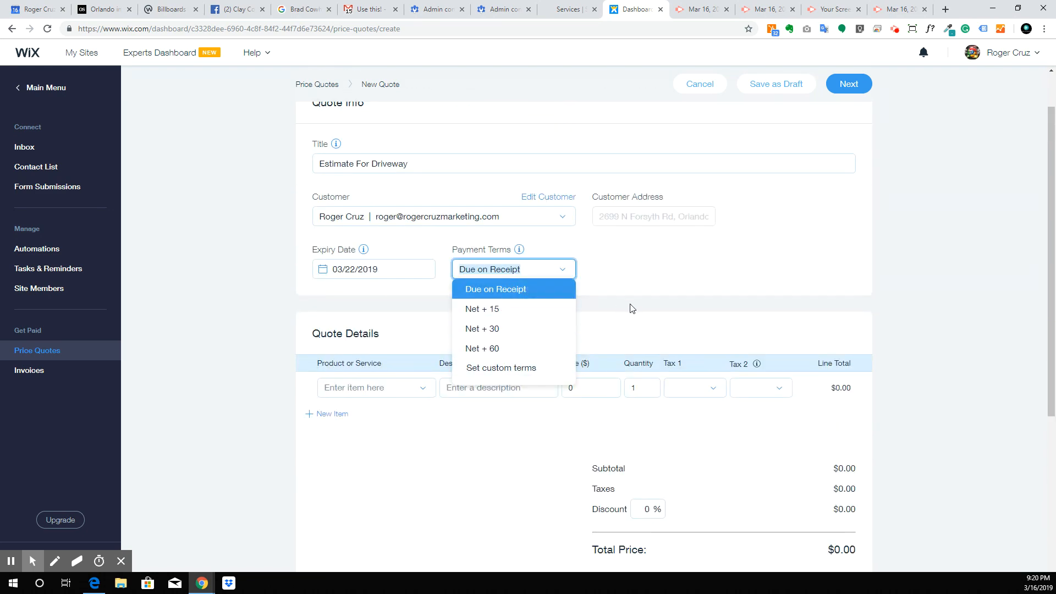
pyautogui.click(496, 288)
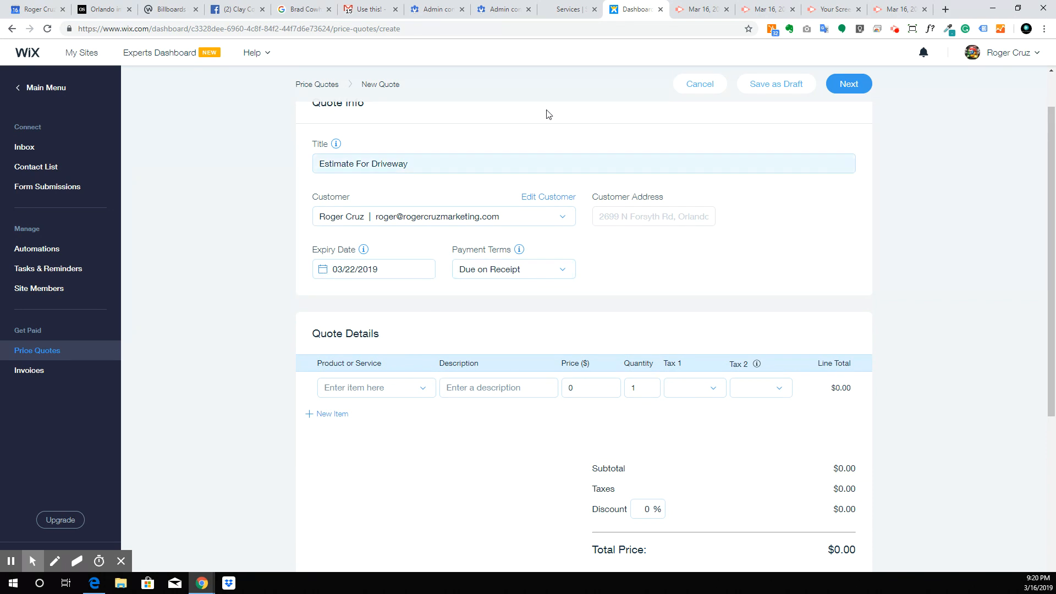
# Step: Add line item rows so the quote has three item rows
pyautogui.scroll(-3)
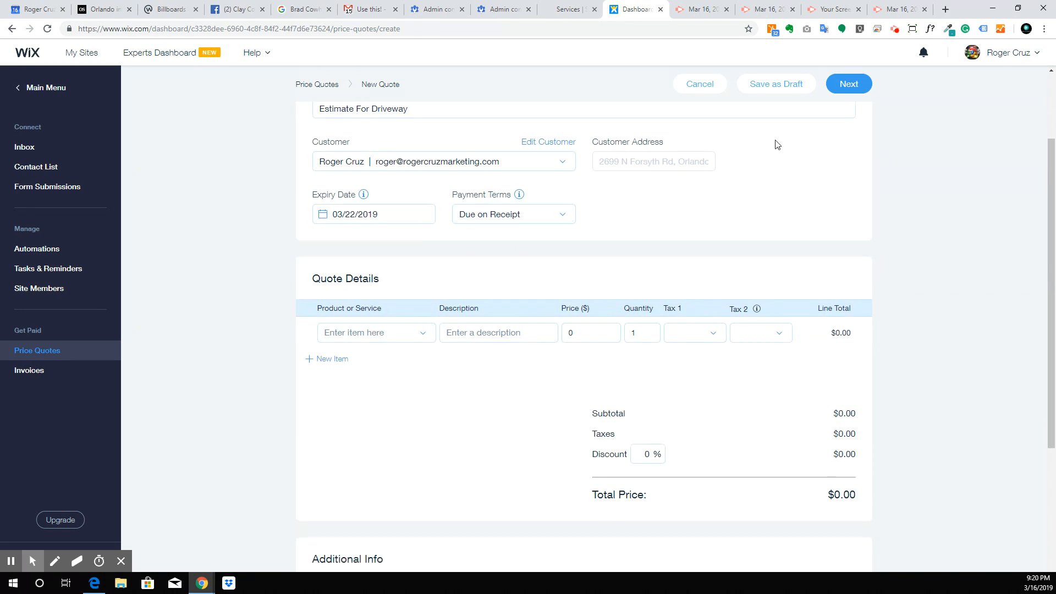
pyautogui.click(375, 332)
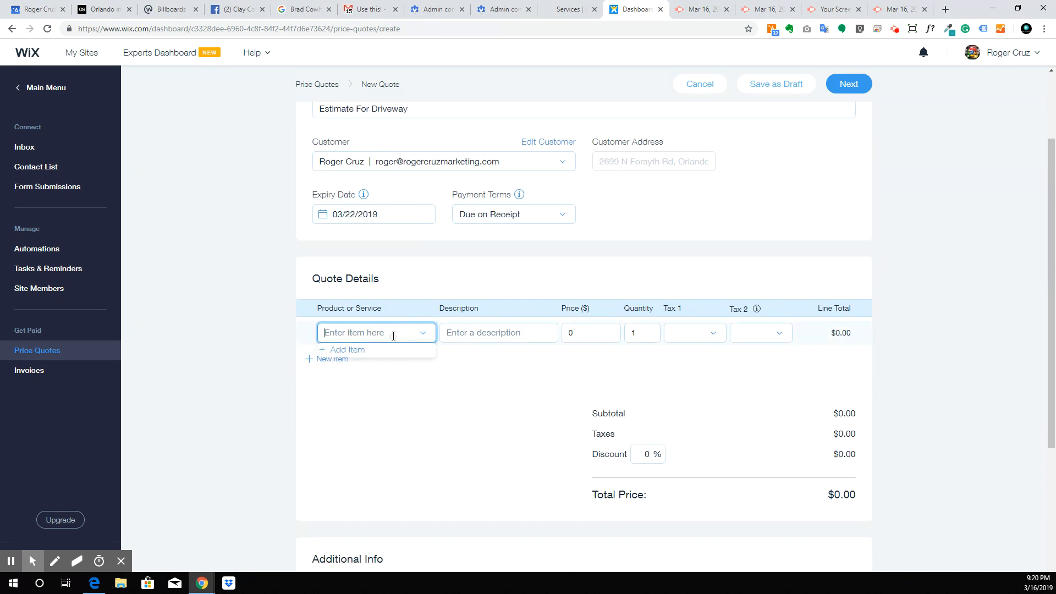
pyautogui.click(499, 332)
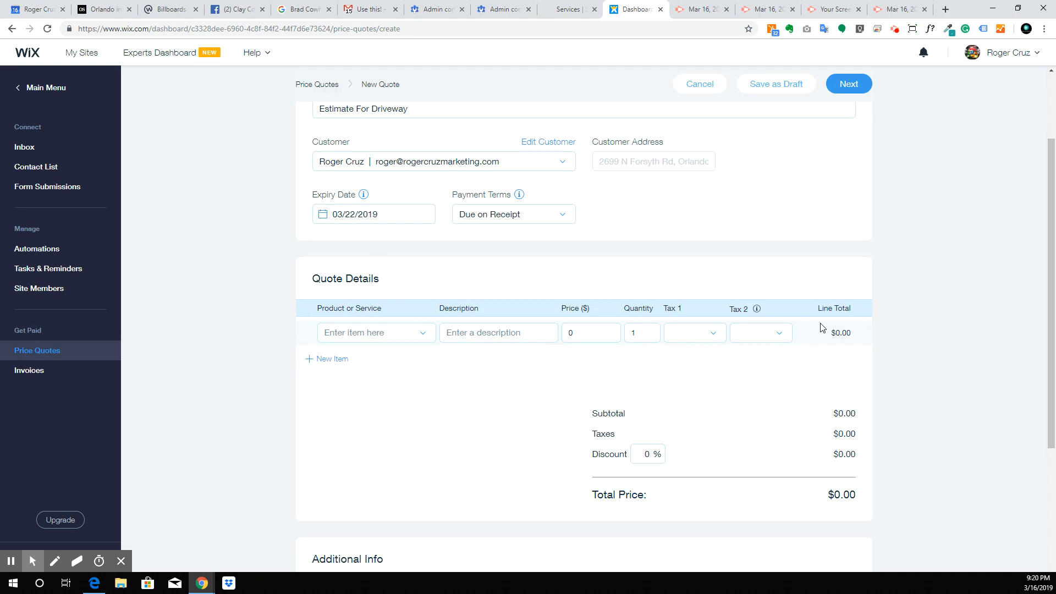
pyautogui.moveTo(820, 345)
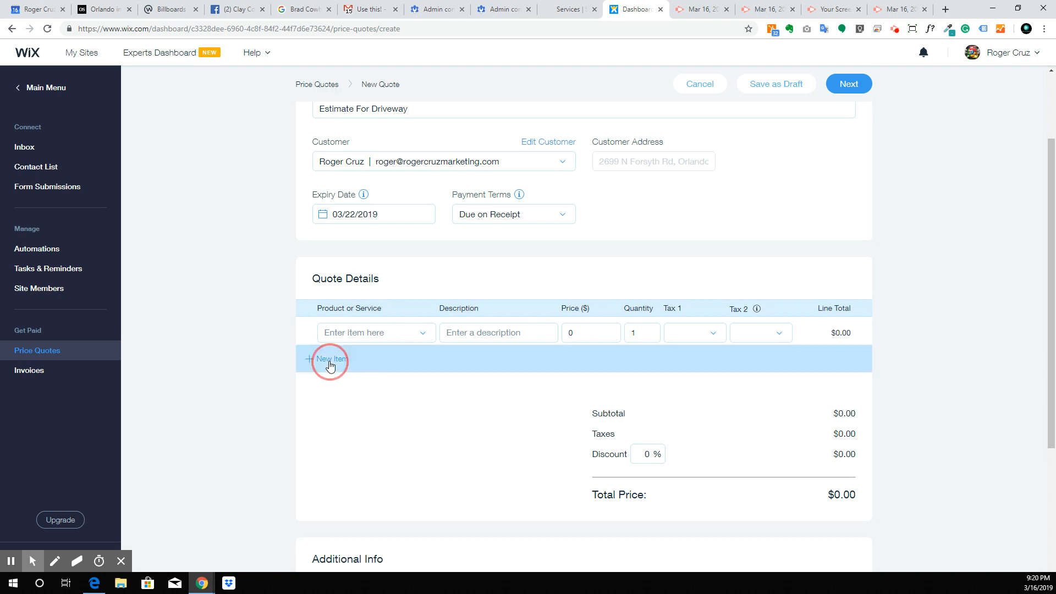
pyautogui.click(331, 359)
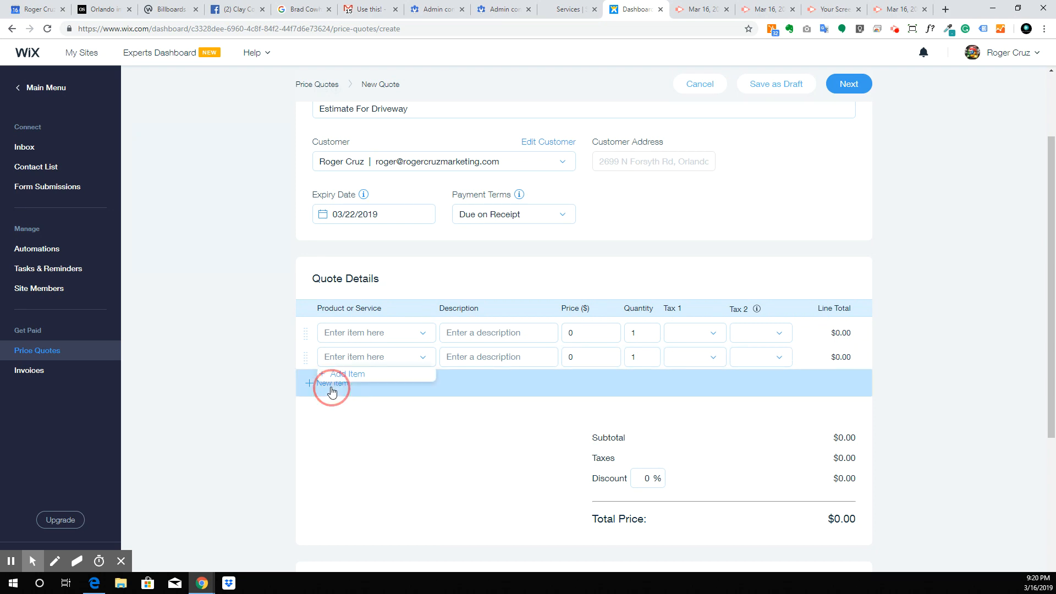
pyautogui.click(331, 387)
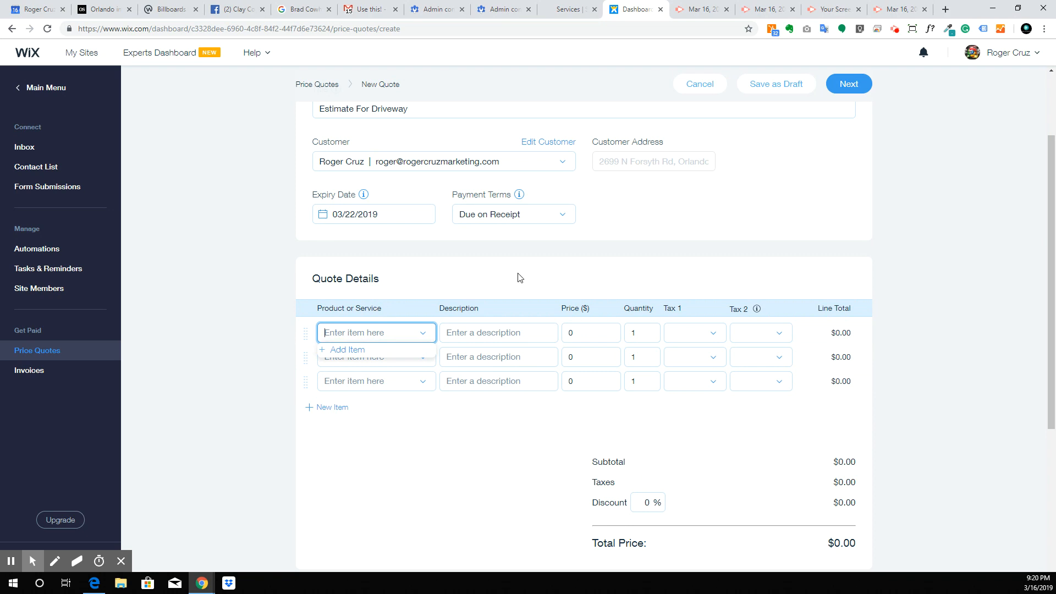
pyautogui.moveTo(583, 279)
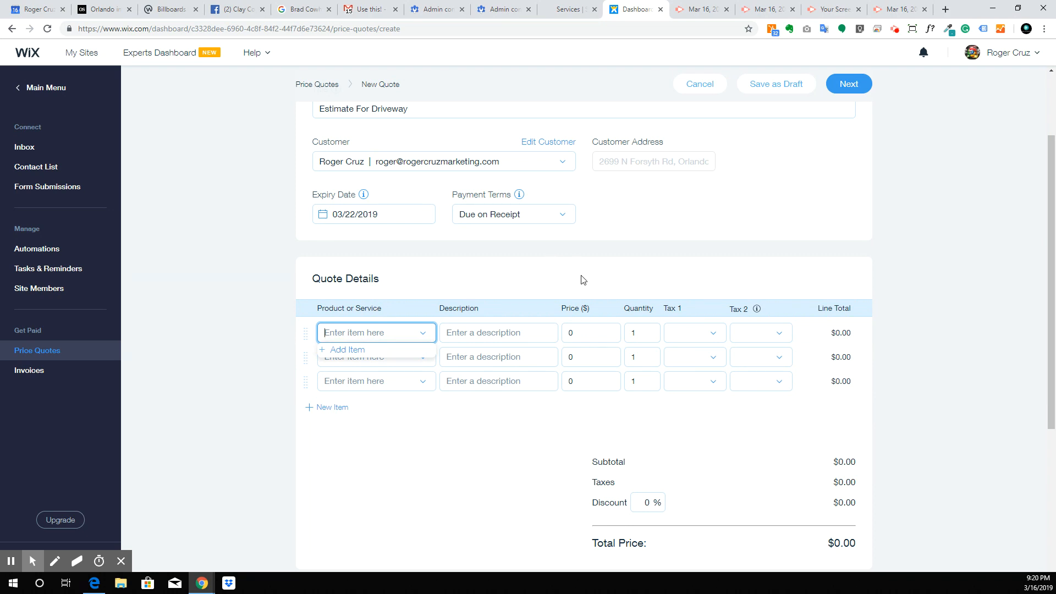
# Step: Name the first line item Stone Deposit
pyautogui.write('Sone')
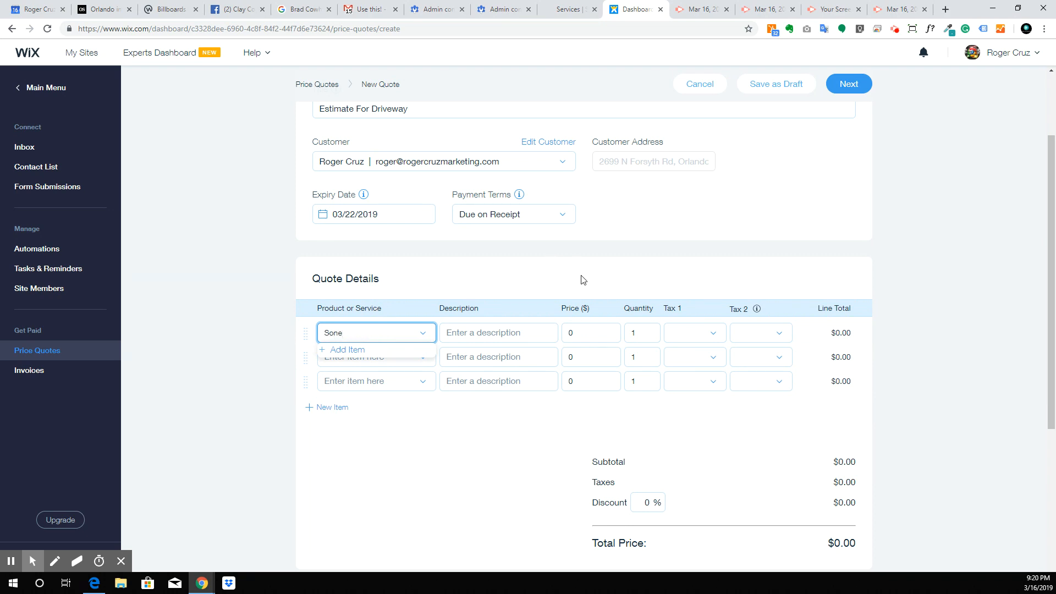
pyautogui.write('Stone')
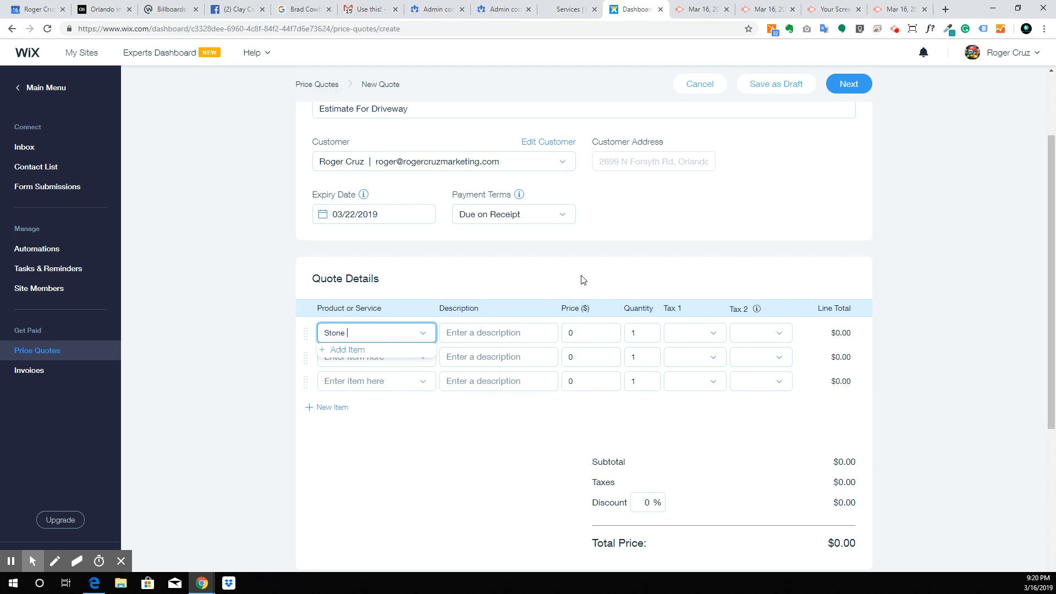
pyautogui.write('Deposit')
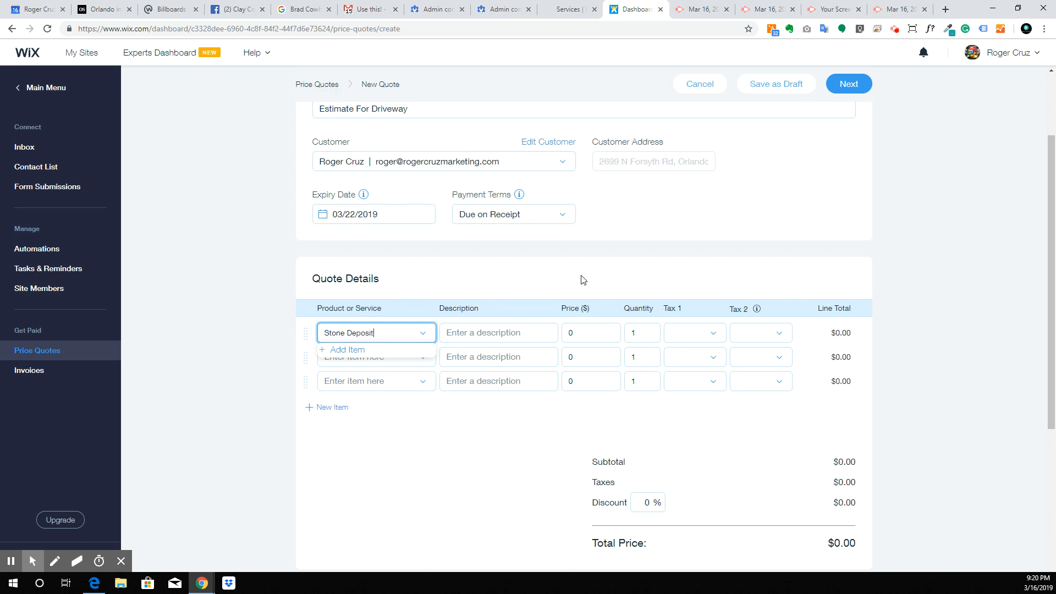
pyautogui.moveTo(349, 381)
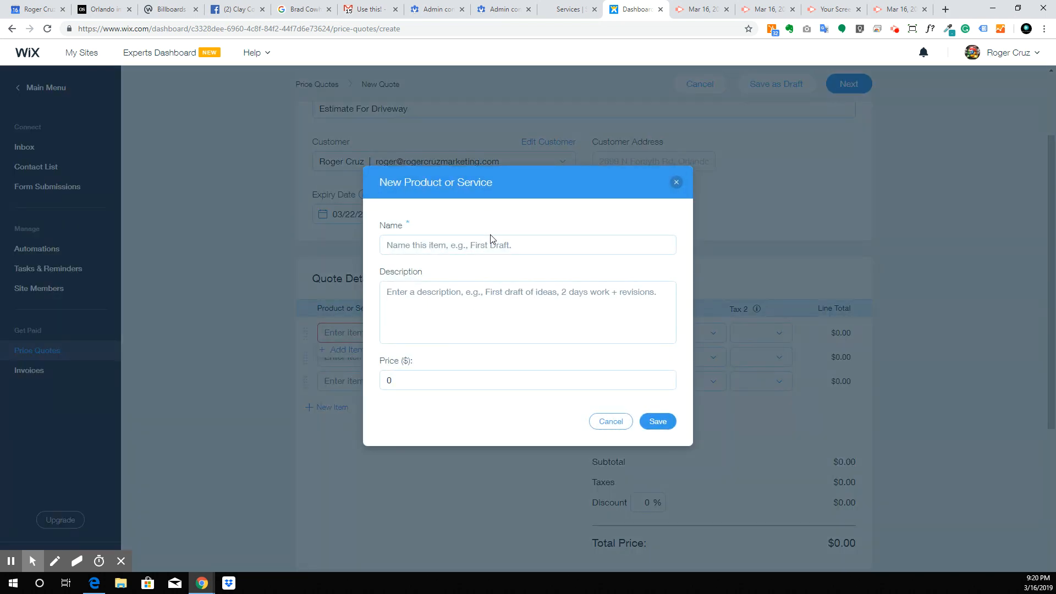
# Step: Create the Material Deposit product at $300 with description 'Deposit to Cover Materials' and save it
pyautogui.click(527, 245)
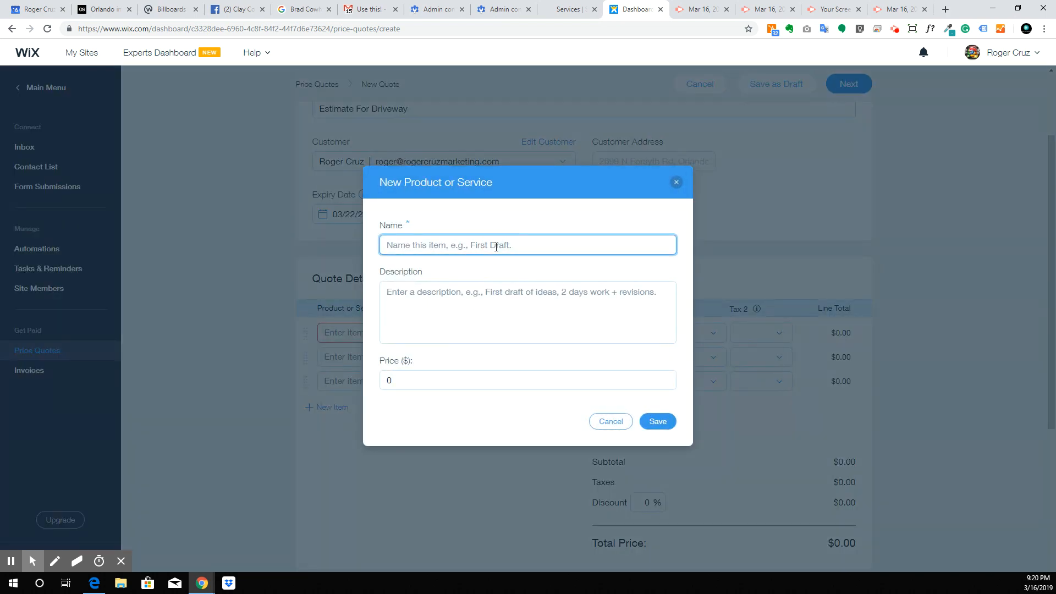
pyautogui.write('Material Deposit')
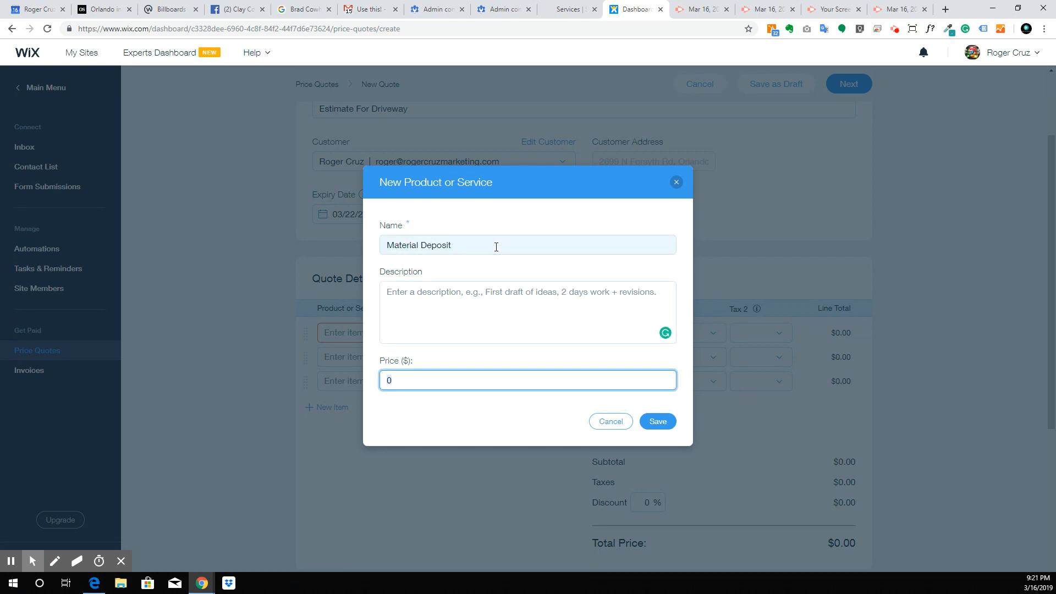
pyautogui.write('300')
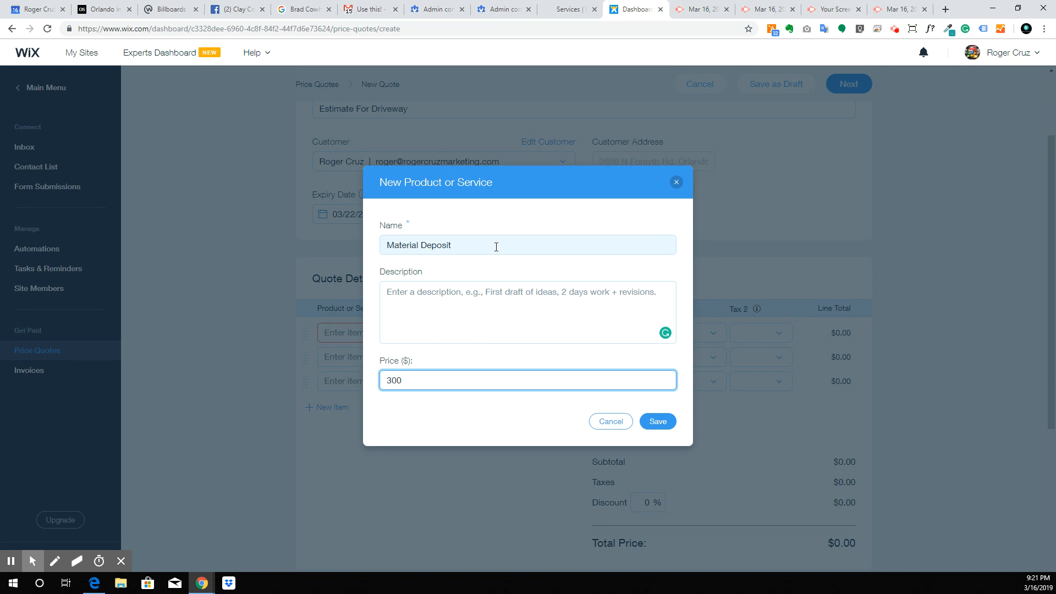
pyautogui.click(527, 312)
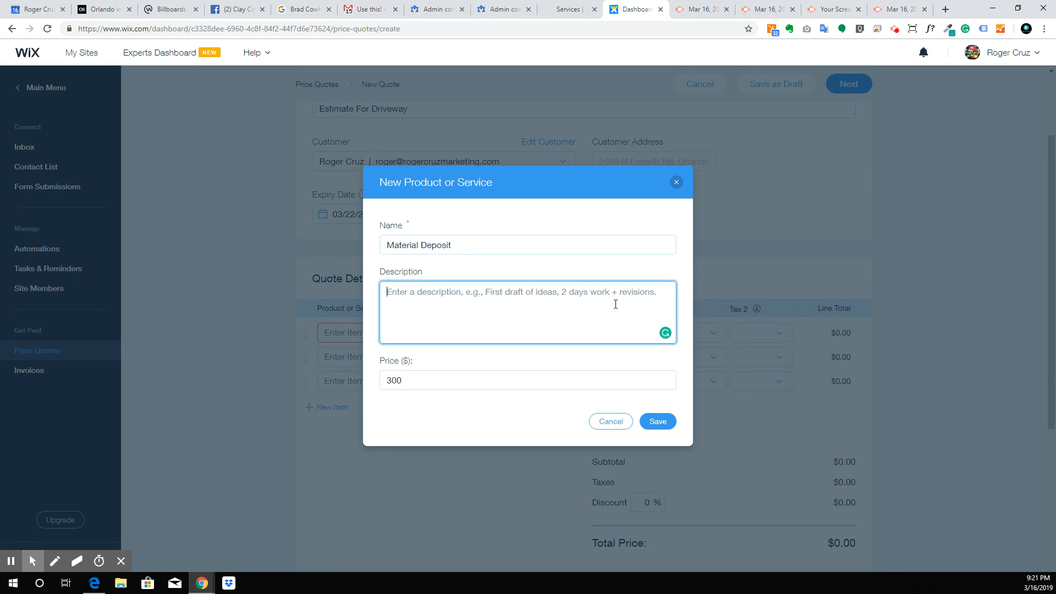
pyautogui.write('S')
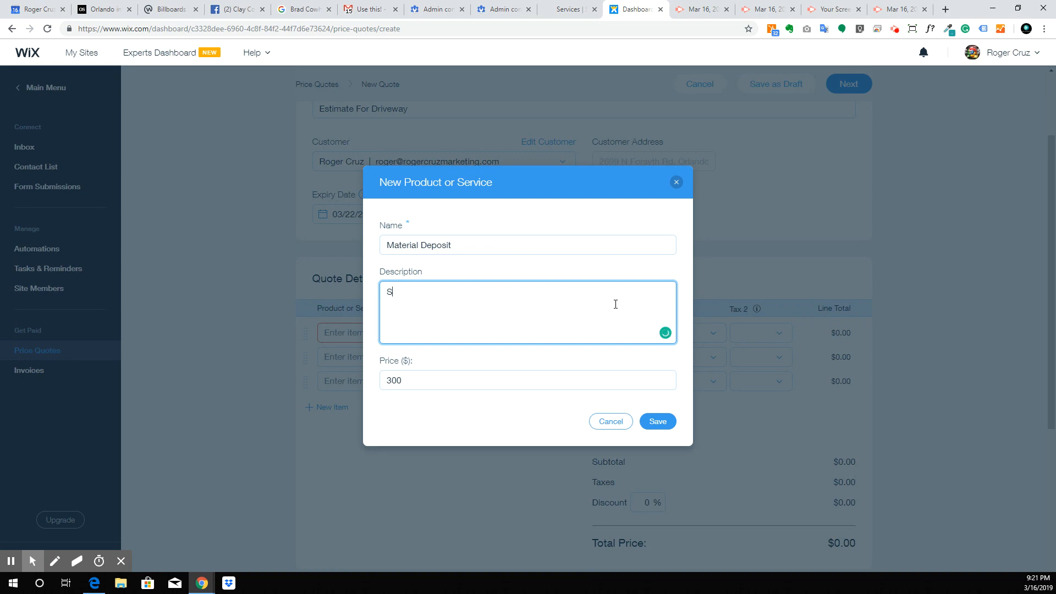
pyautogui.write('Deposit to Cover Mater')
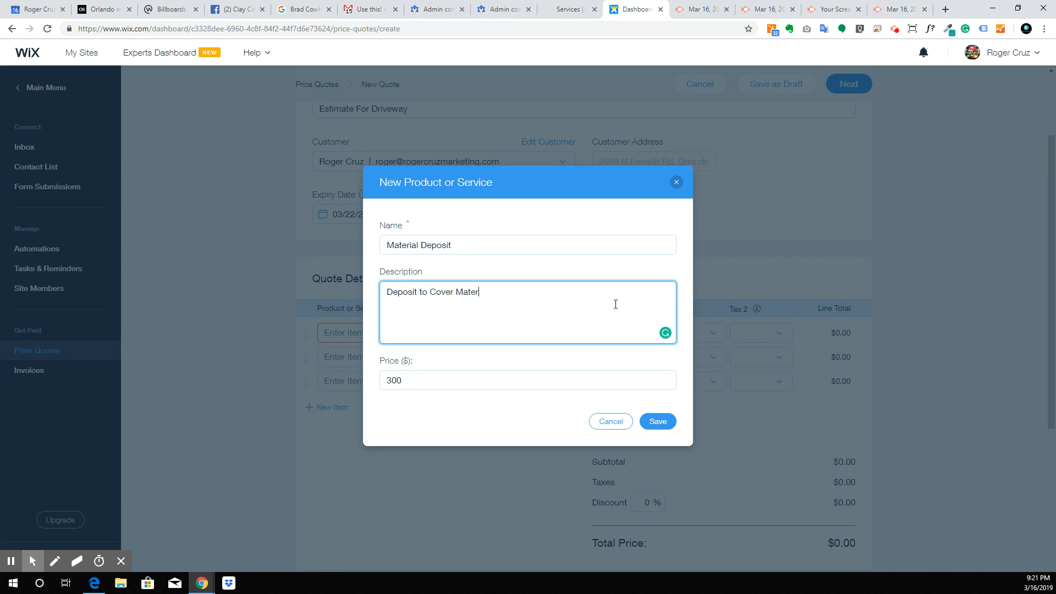
pyautogui.write('ials')
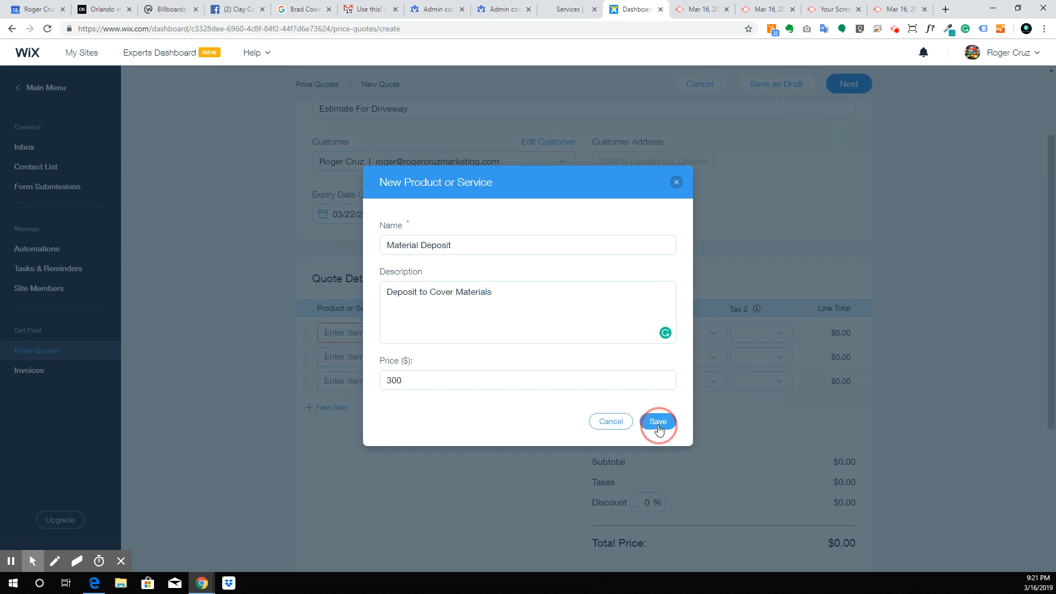
pyautogui.click(658, 422)
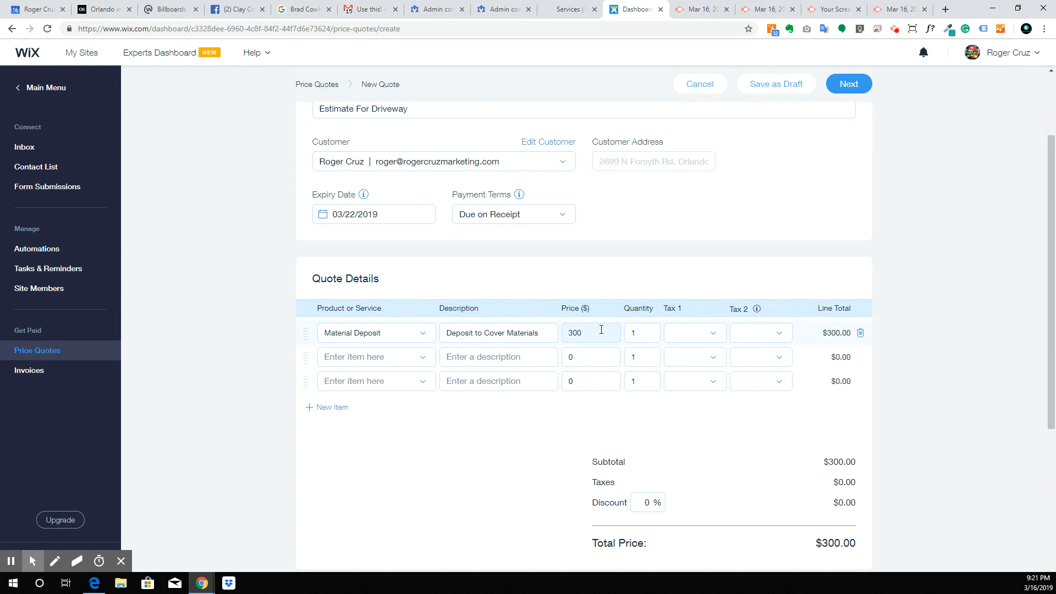
# Step: Put Material Deposit on the second line and set its price to $400
pyautogui.click(591, 332)
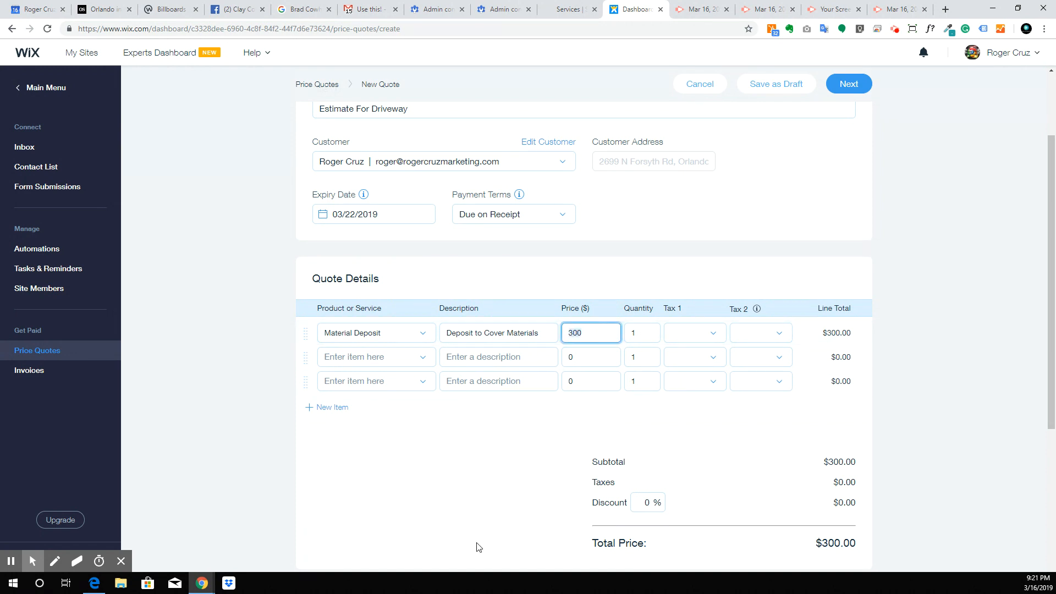
pyautogui.click(375, 356)
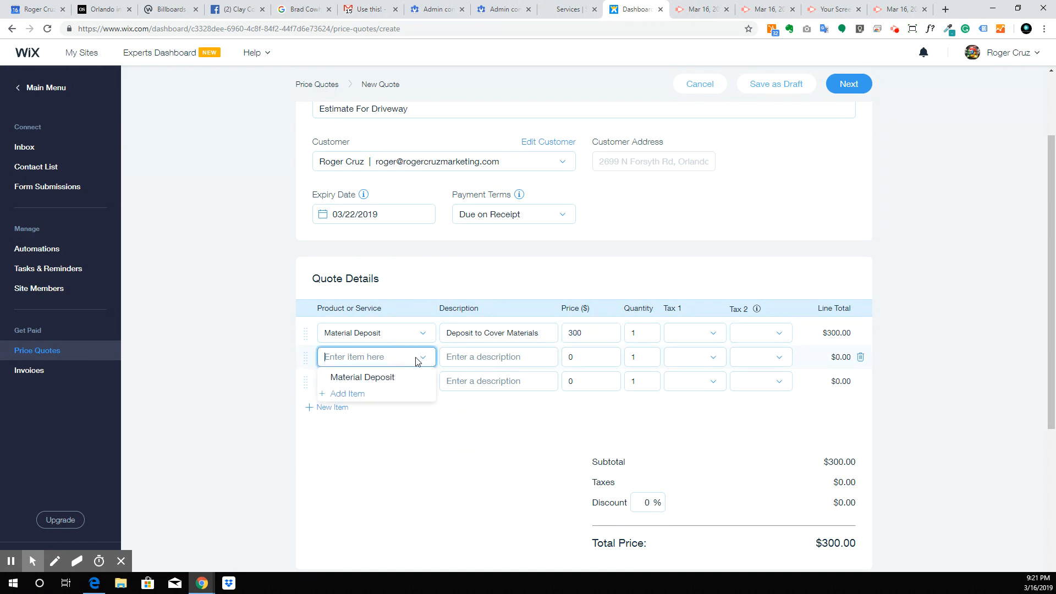
pyautogui.click(362, 378)
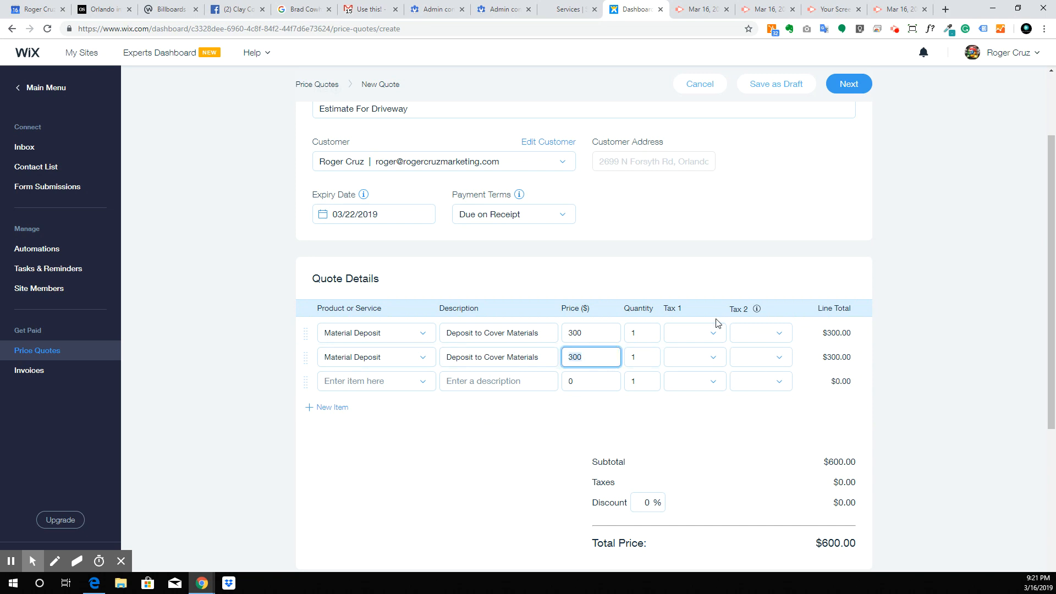
pyautogui.write('400')
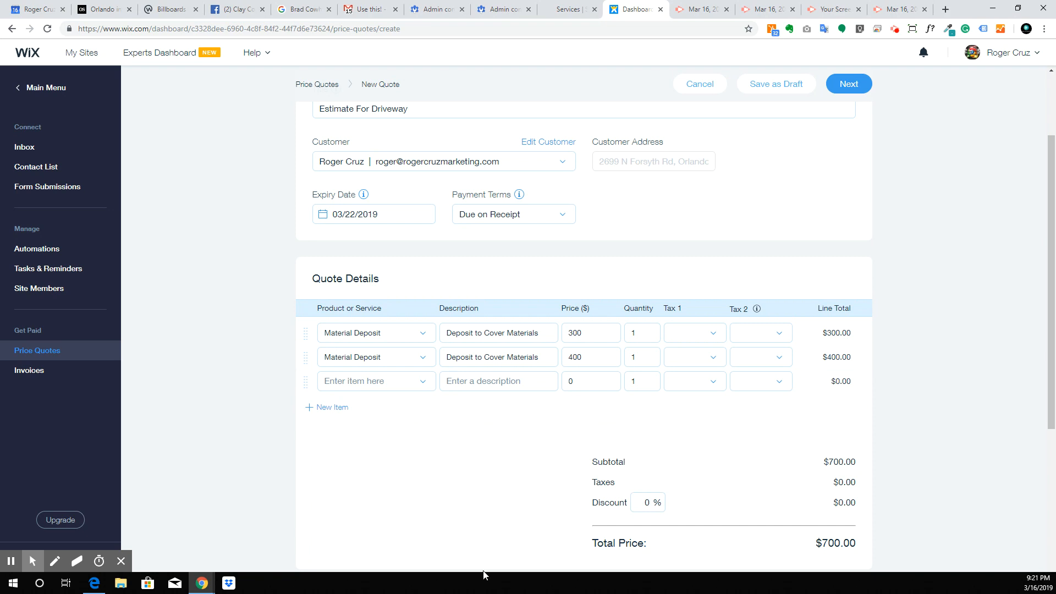
pyautogui.moveTo(363, 258)
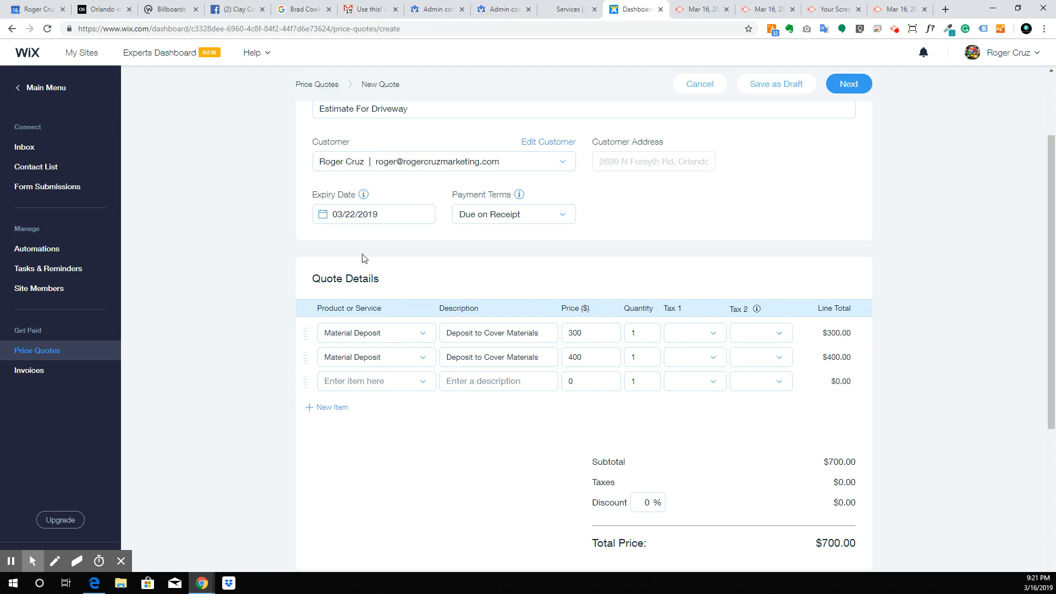
pyautogui.moveTo(345, 354)
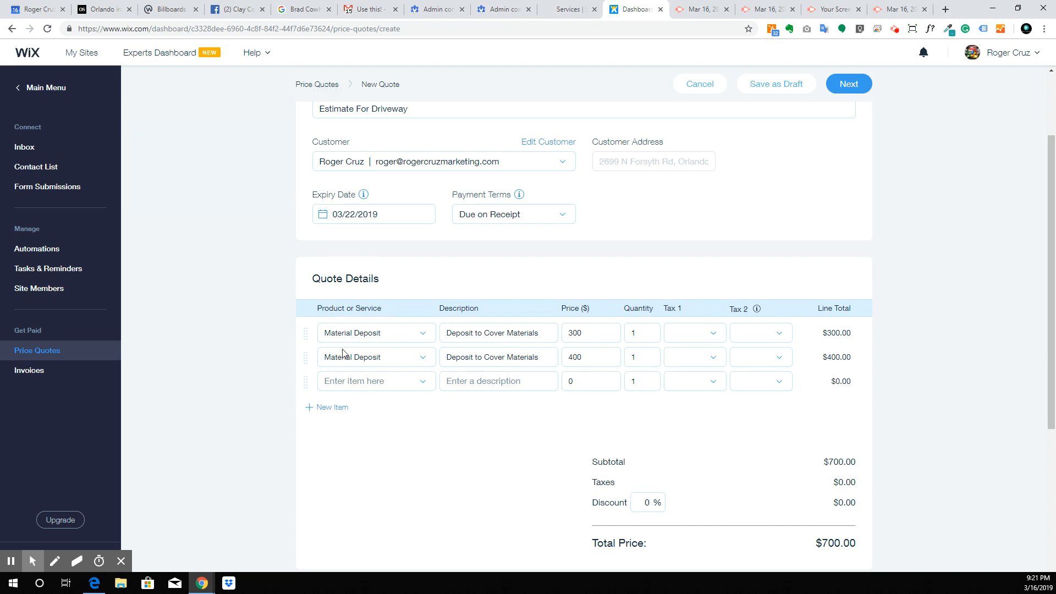
# Step: Retype the second line's product as Labor Cost and edit its description
pyautogui.click(375, 333)
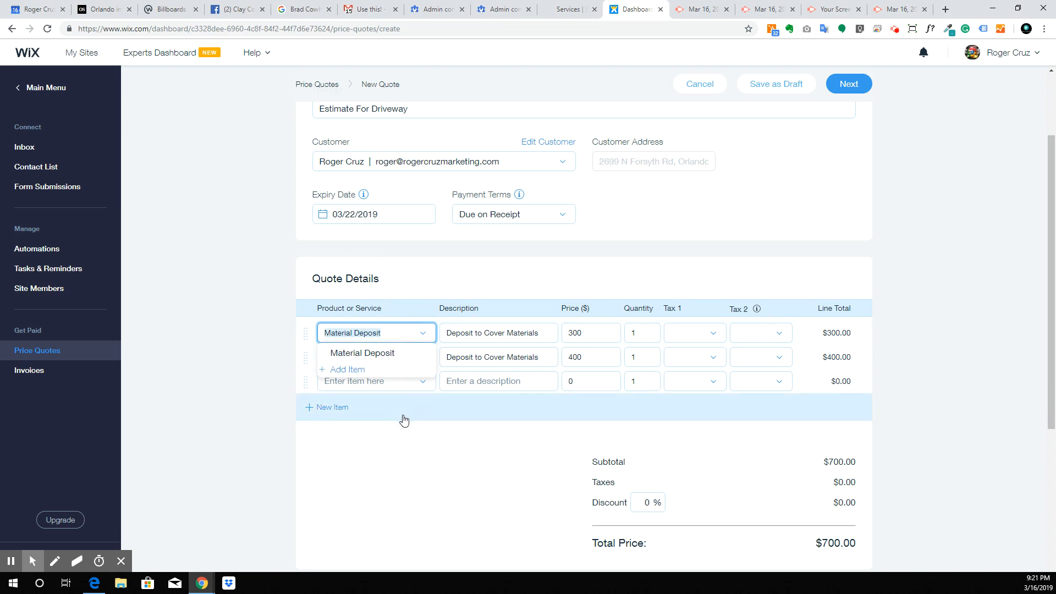
pyautogui.click(376, 357)
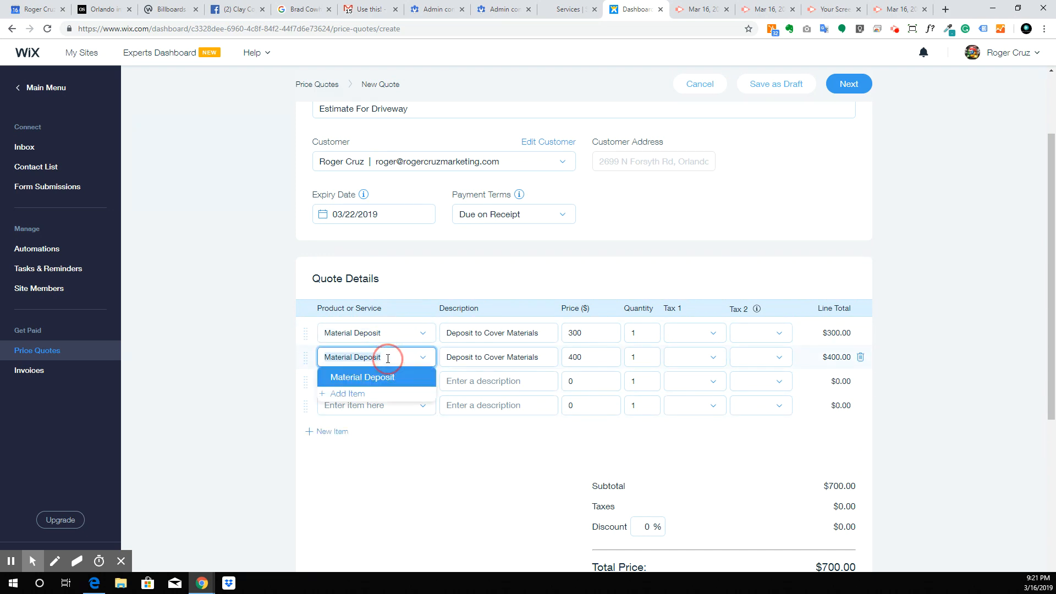
pyautogui.write('Labor')
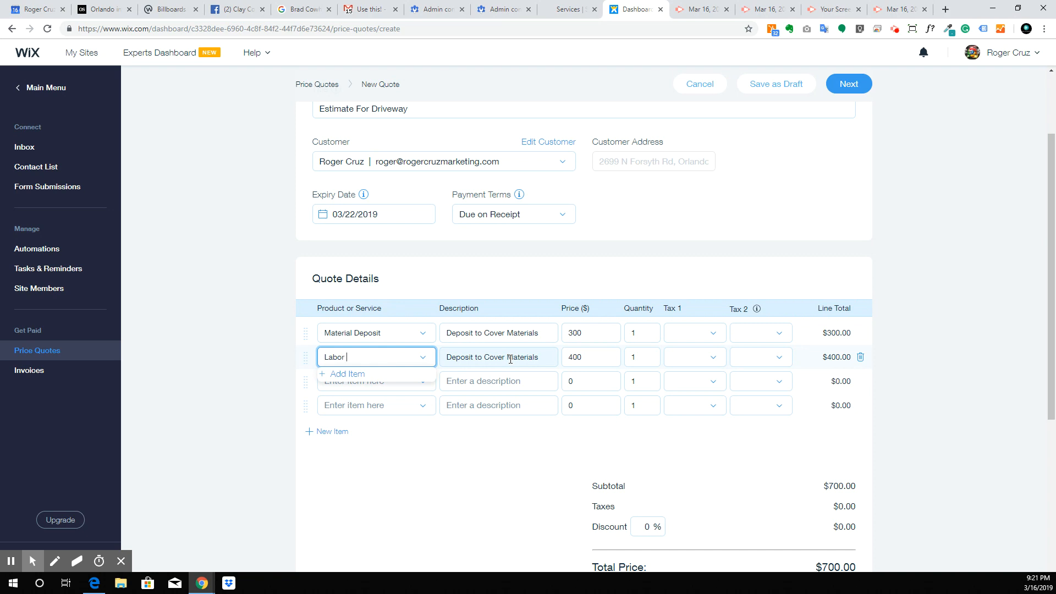
pyautogui.write('Cost')
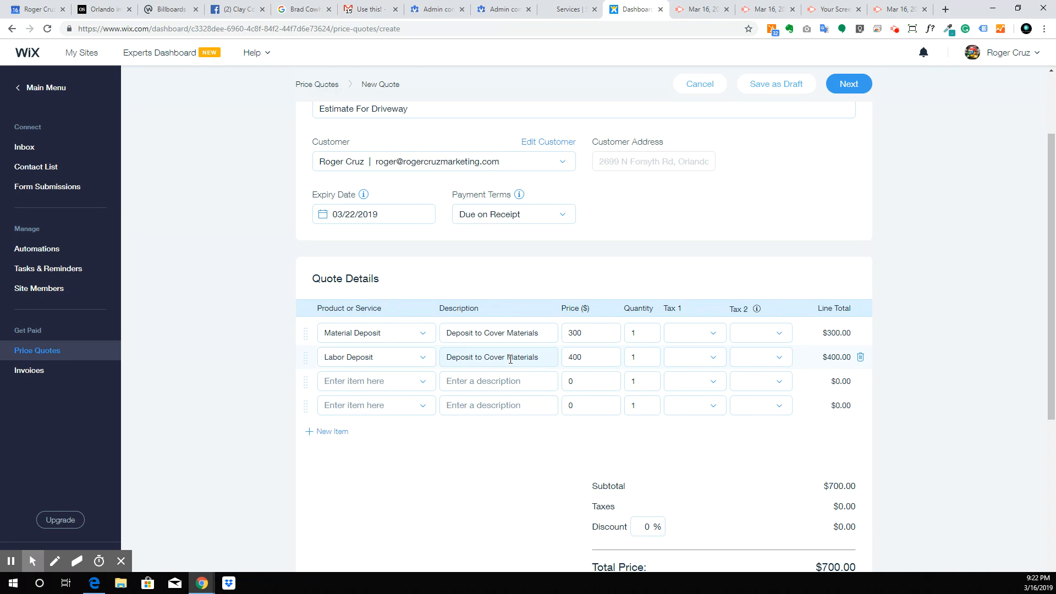
pyautogui.click(498, 356)
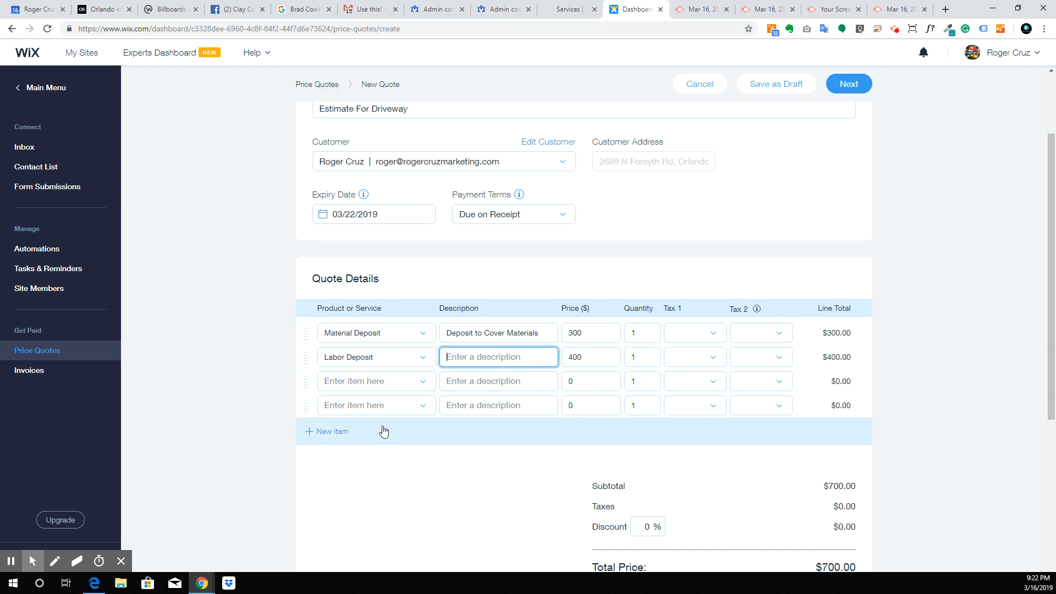
pyautogui.moveTo(403, 475)
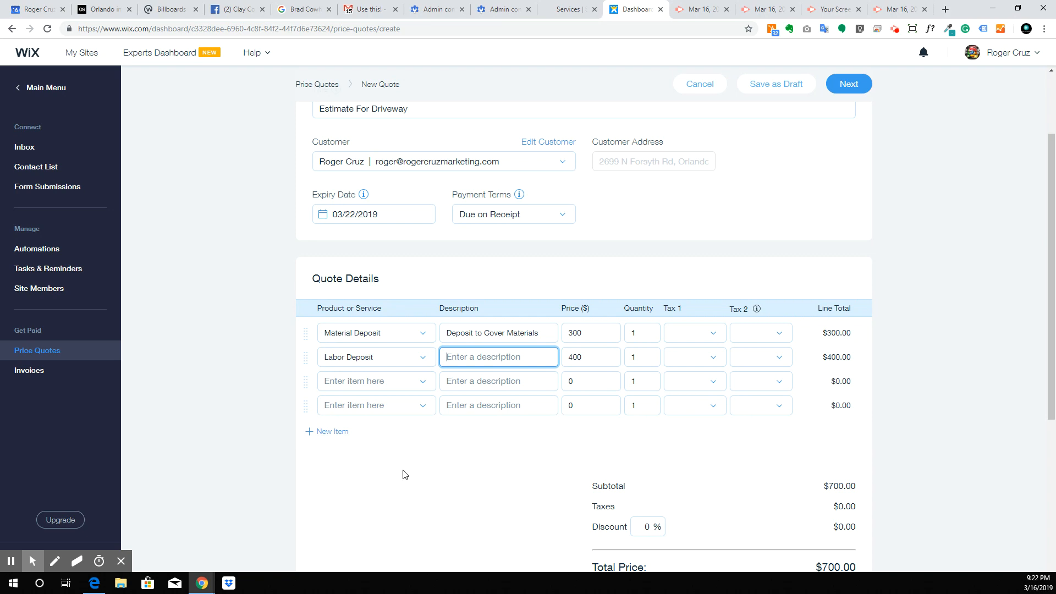
# Step: Rename the second line's product to Special Cleaning
pyautogui.click(374, 357)
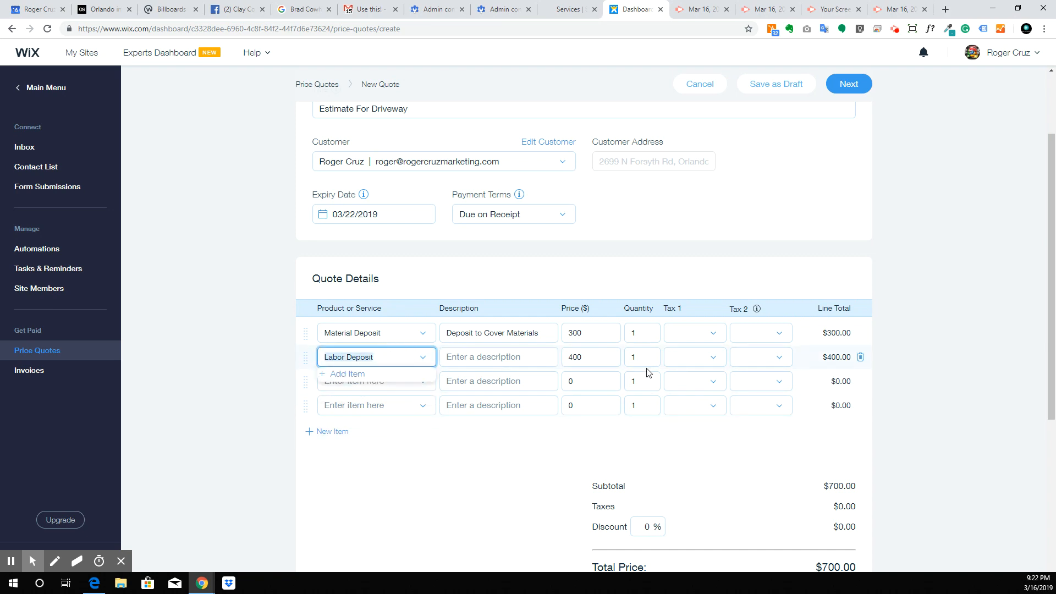
pyautogui.write('Special')
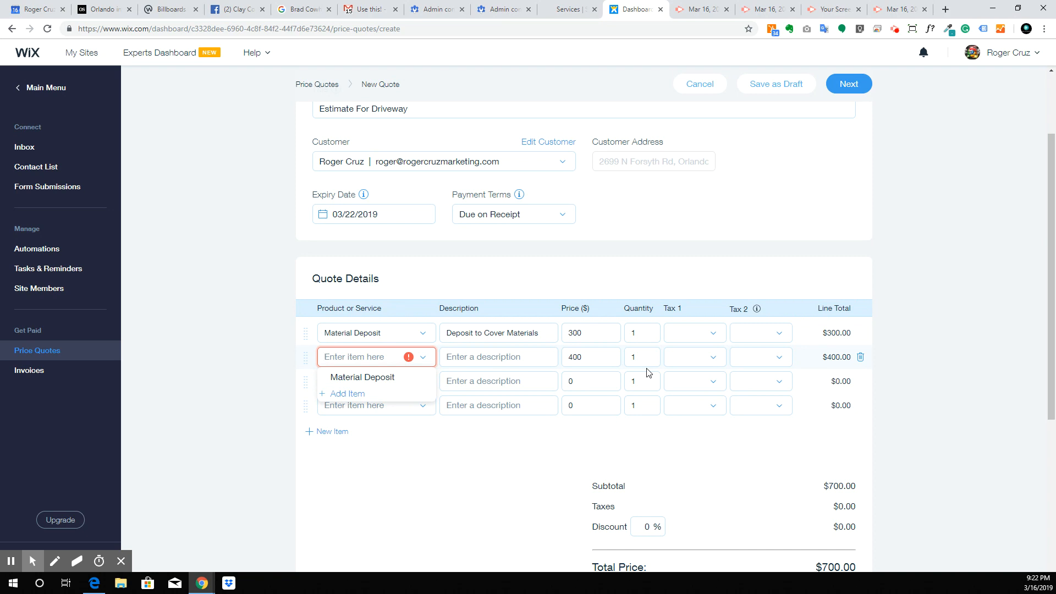
pyautogui.write('Special Cleaning')
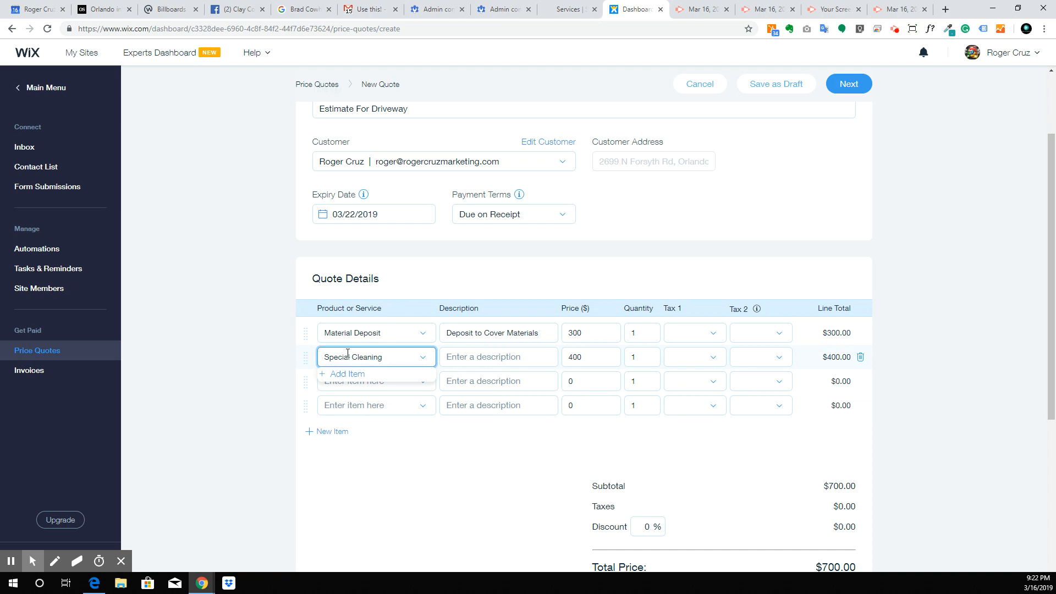
pyautogui.click(497, 357)
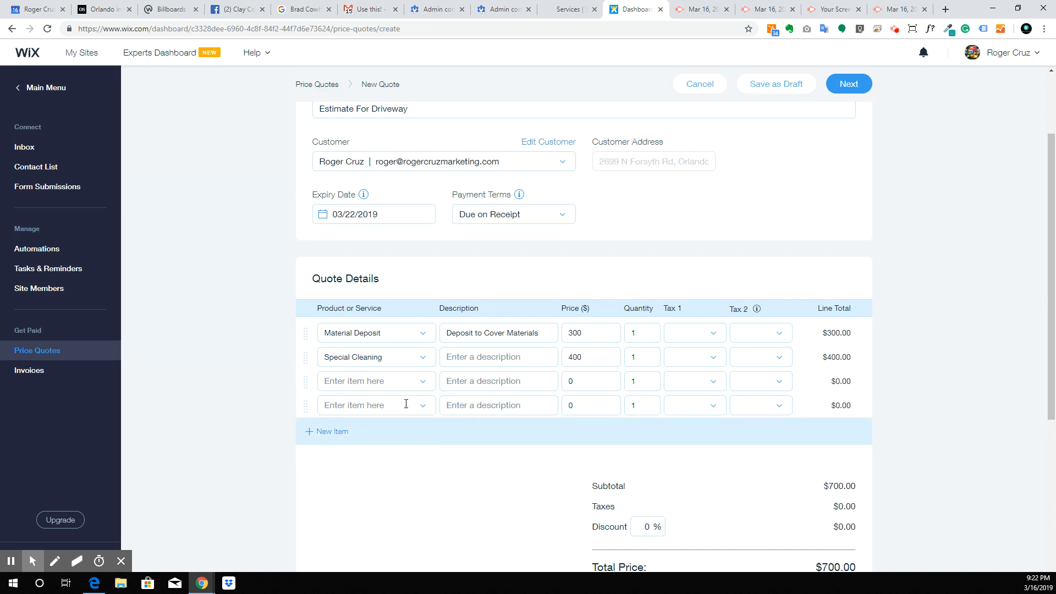
pyautogui.moveTo(470, 445)
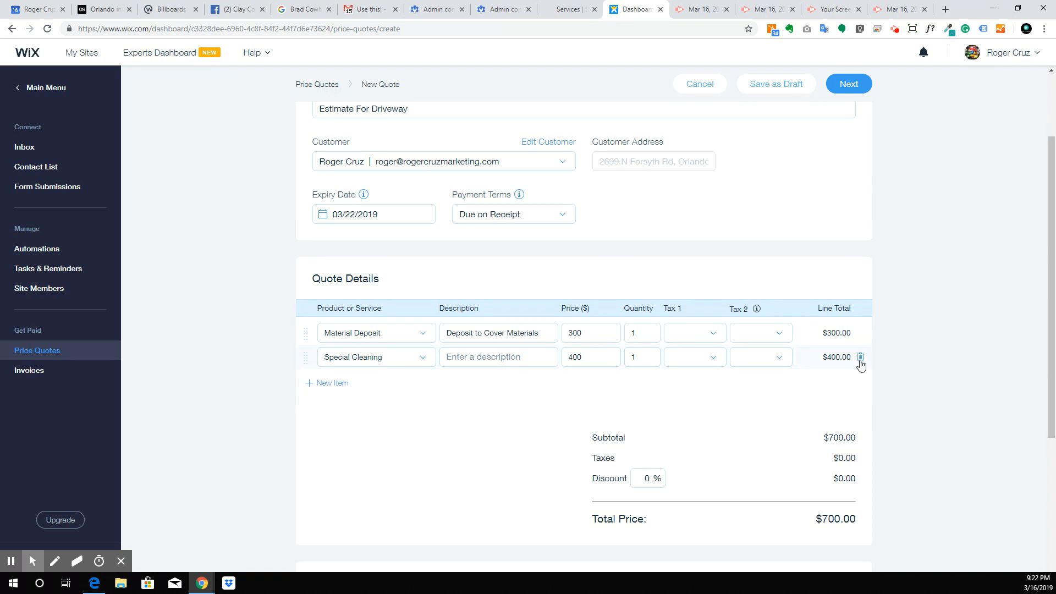
# Step: Set the single line item to product 'Test', description 'Test', price 1, total $1.00
pyautogui.click(861, 357)
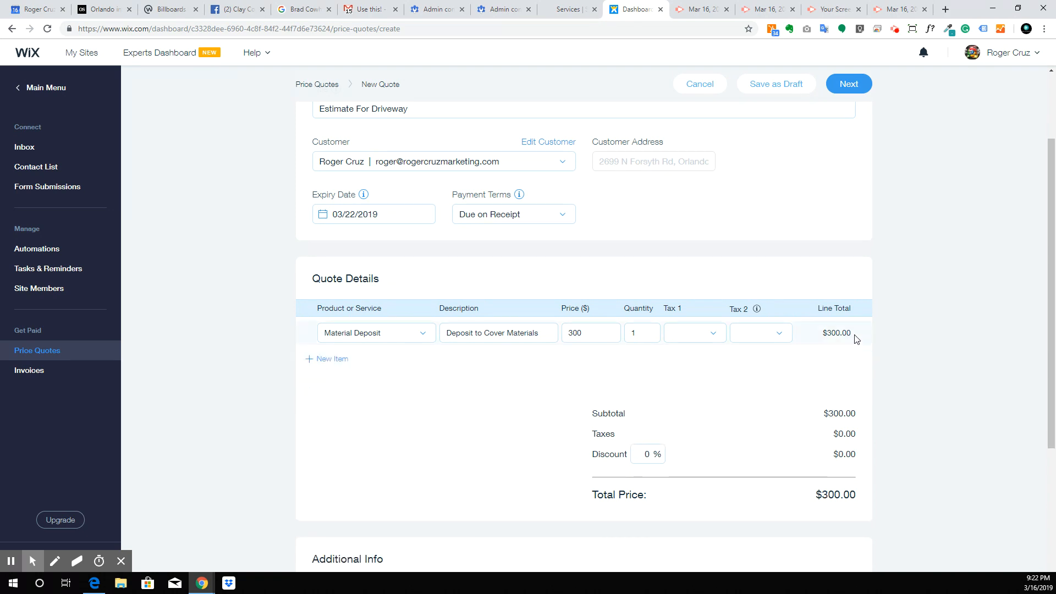
pyautogui.click(376, 332)
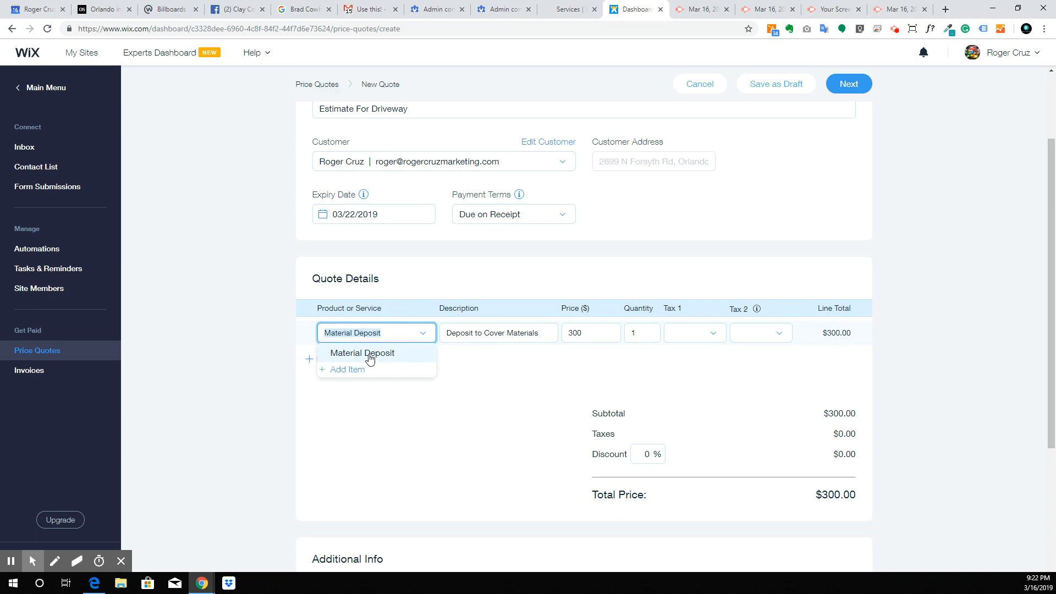
pyautogui.moveTo(372, 365)
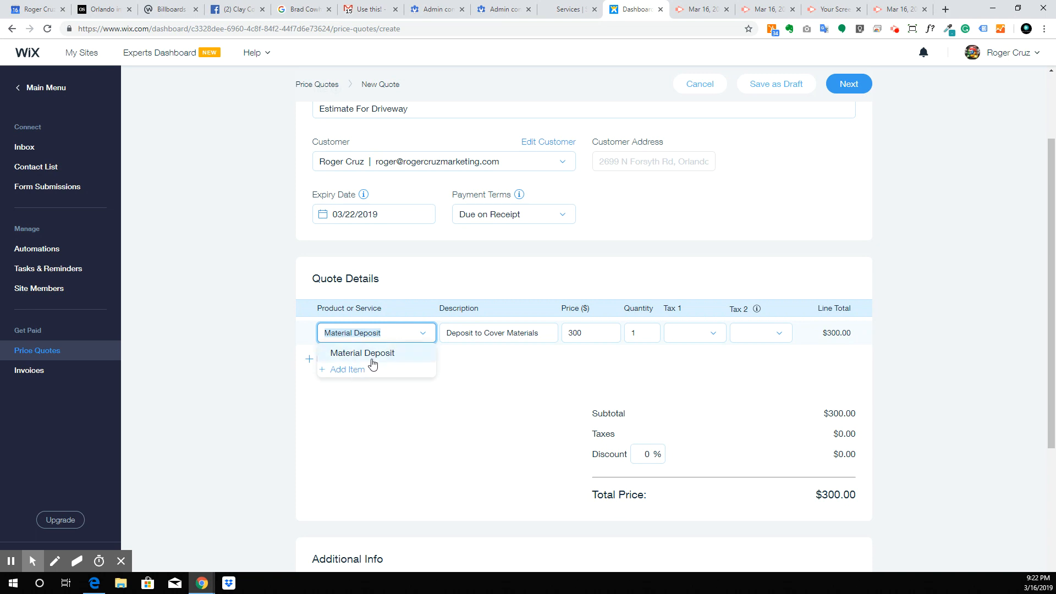
pyautogui.click(363, 352)
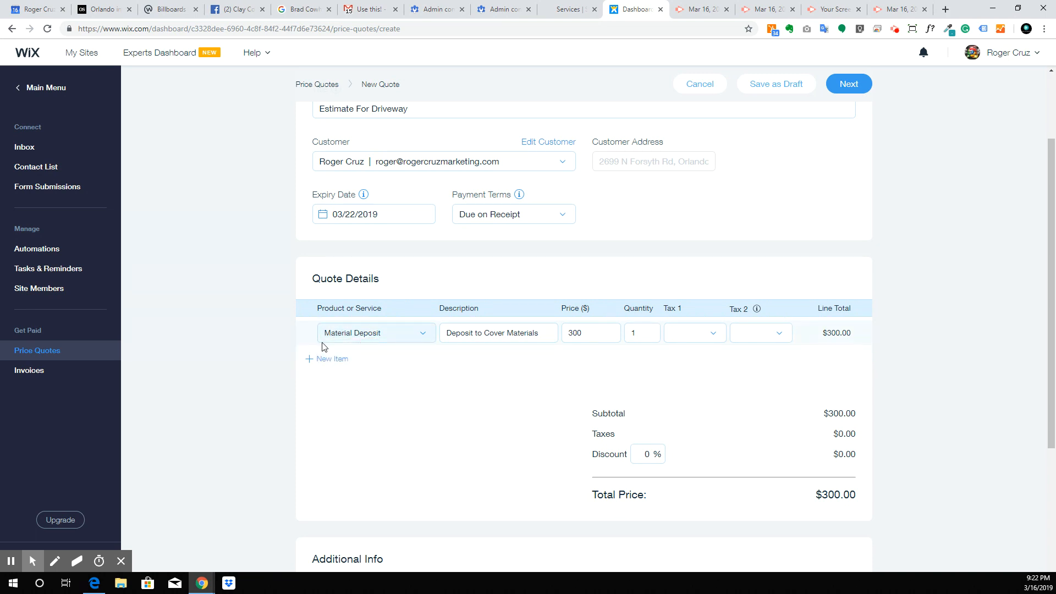
pyautogui.click(375, 333)
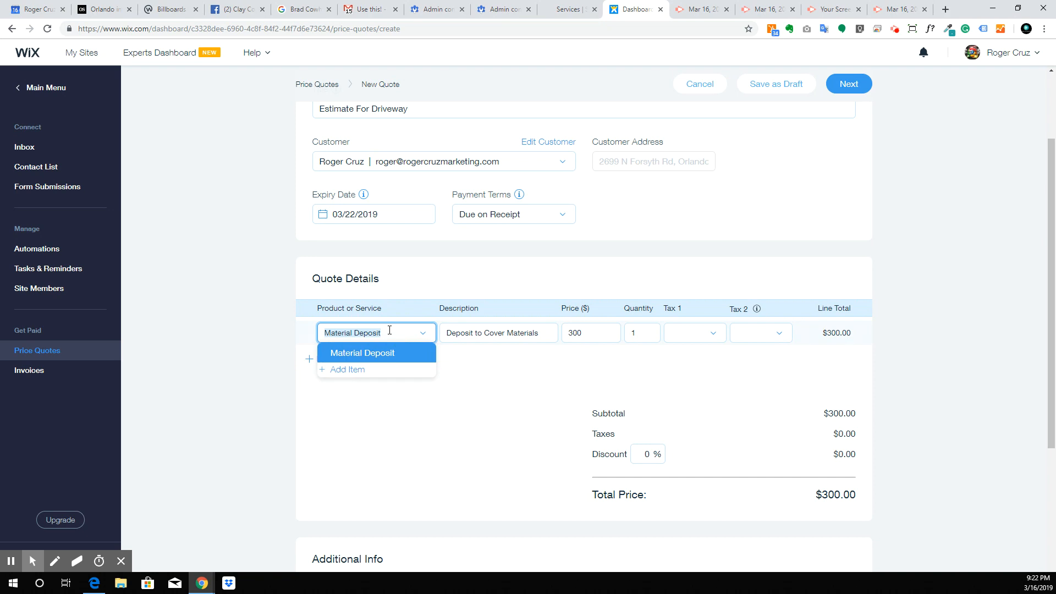
pyautogui.write('Test')
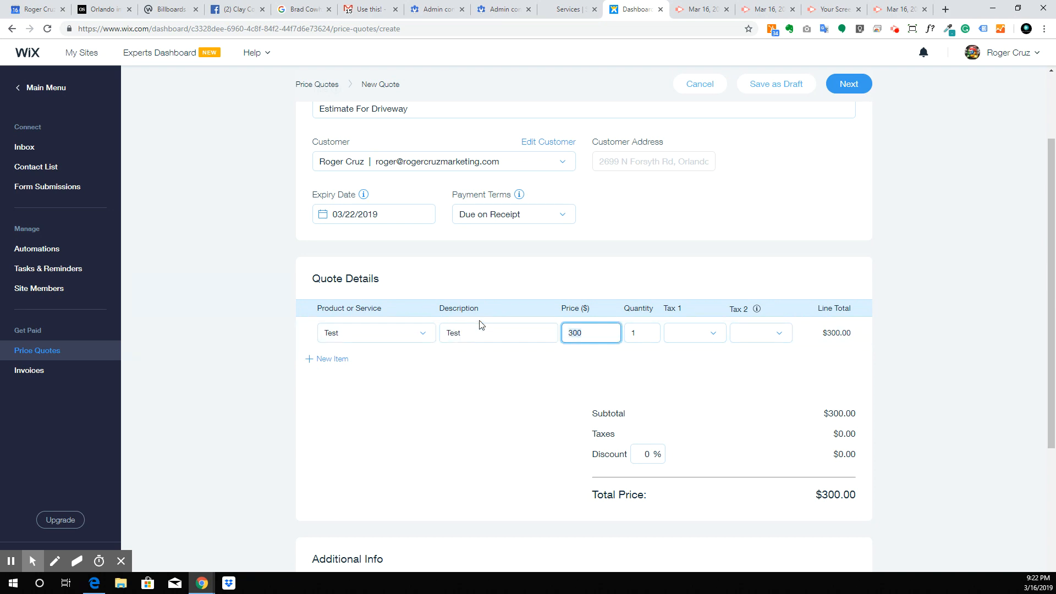
pyautogui.write('1')
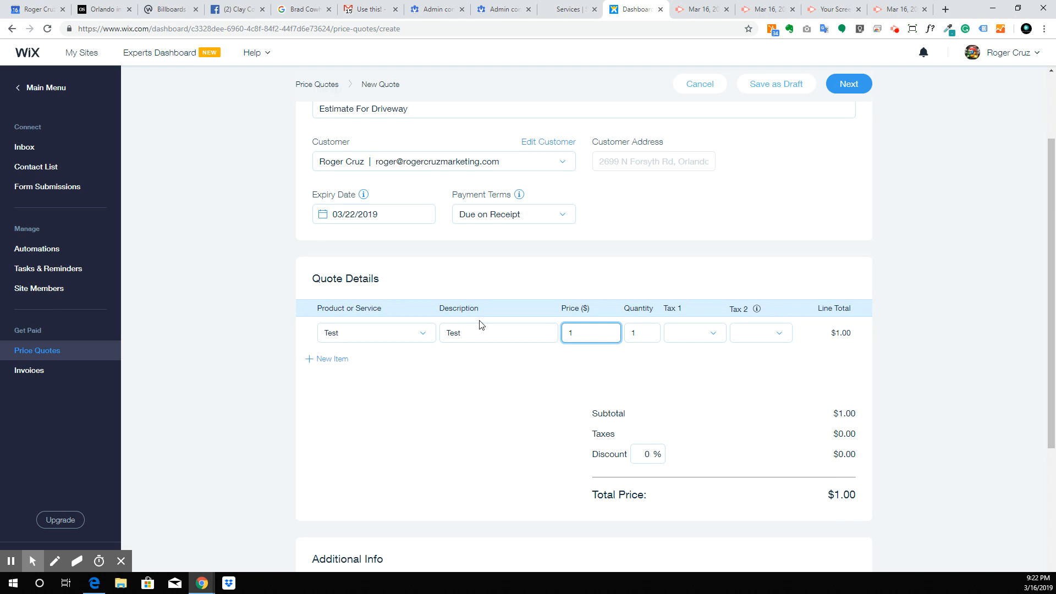
pyautogui.scroll(-3)
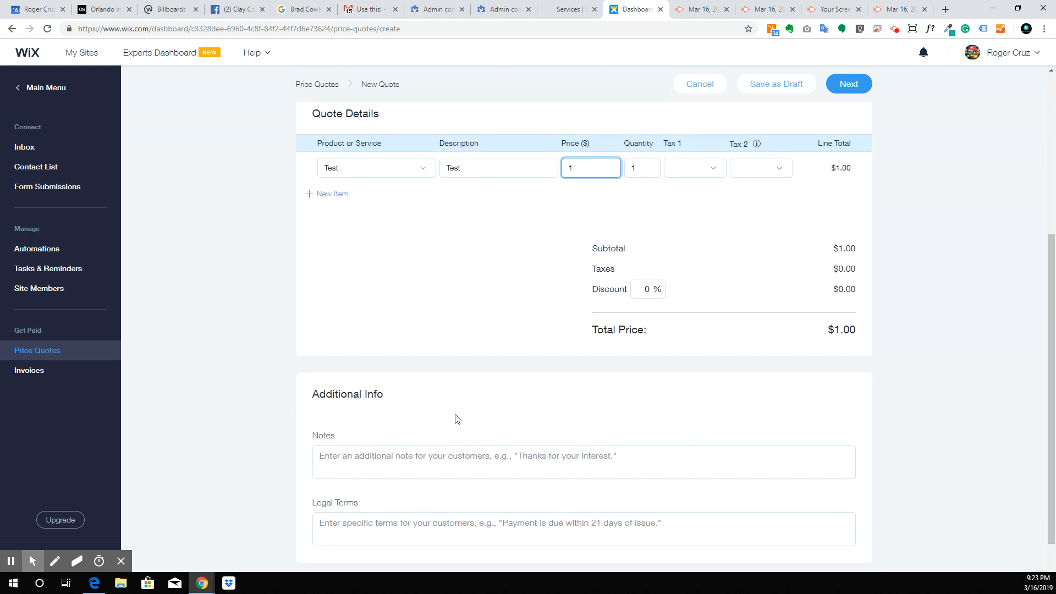
pyautogui.scroll(-3)
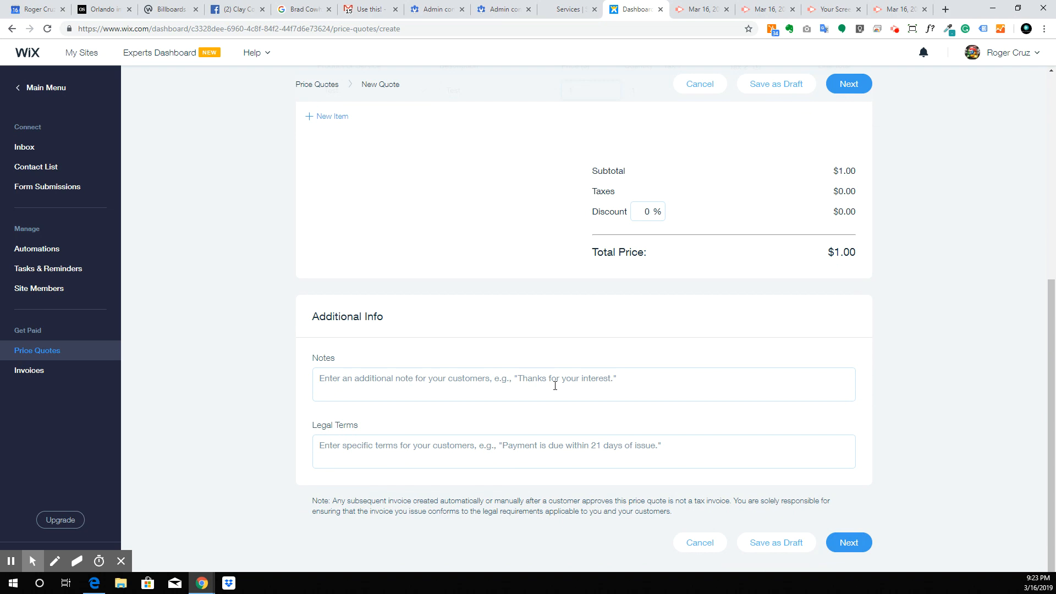
pyautogui.moveTo(691, 374)
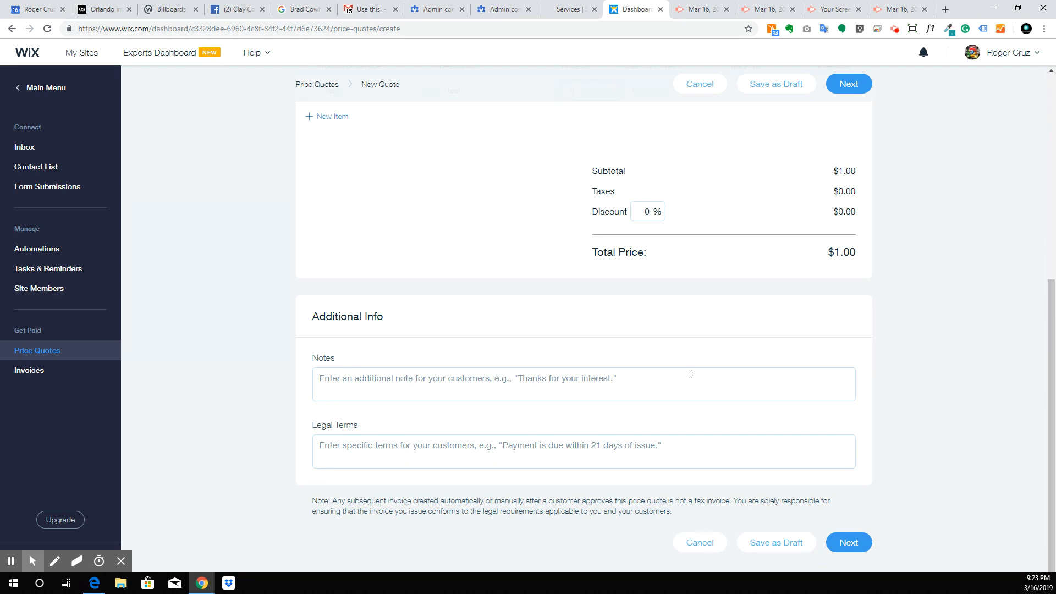
pyautogui.moveTo(603, 565)
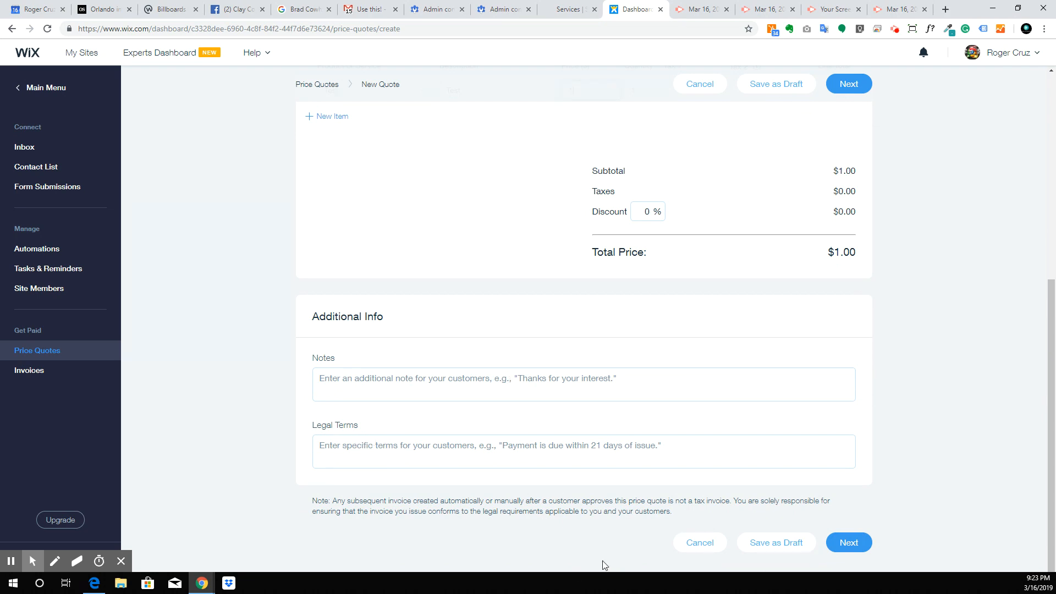
pyautogui.moveTo(417, 424)
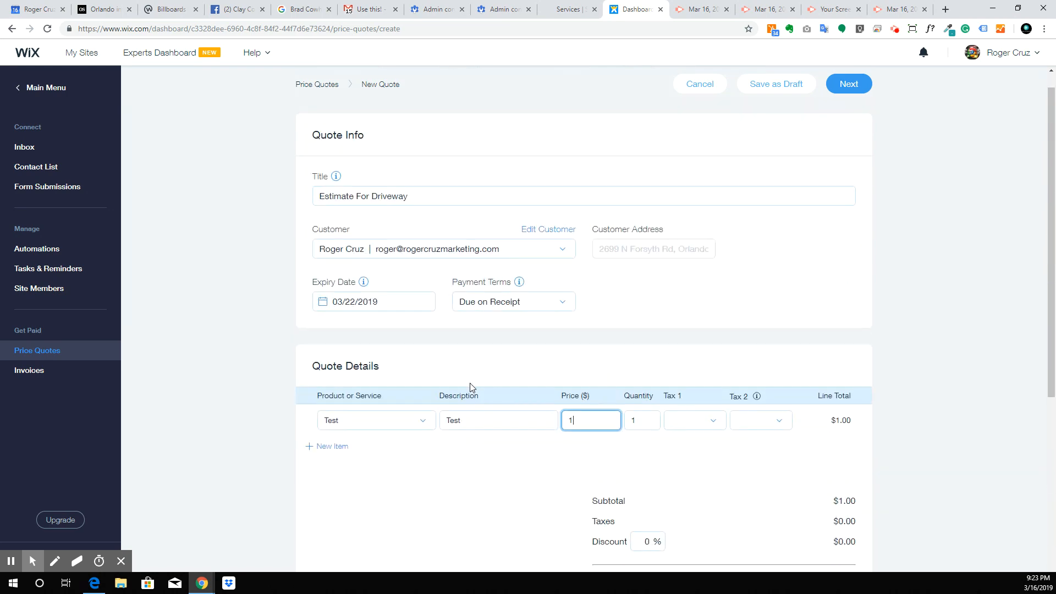
pyautogui.scroll(-3)
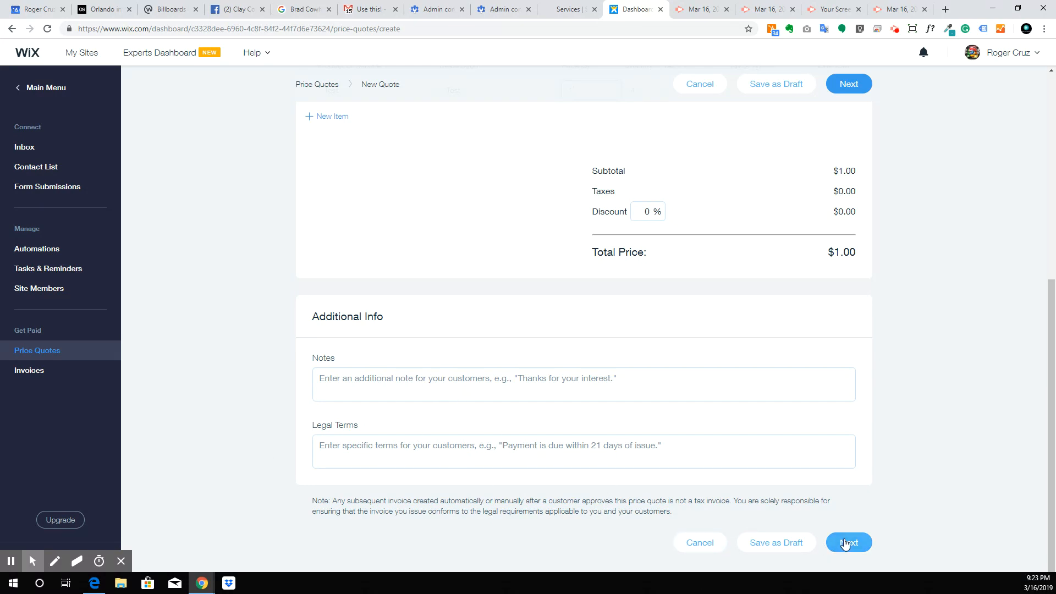
pyautogui.moveTo(736, 545)
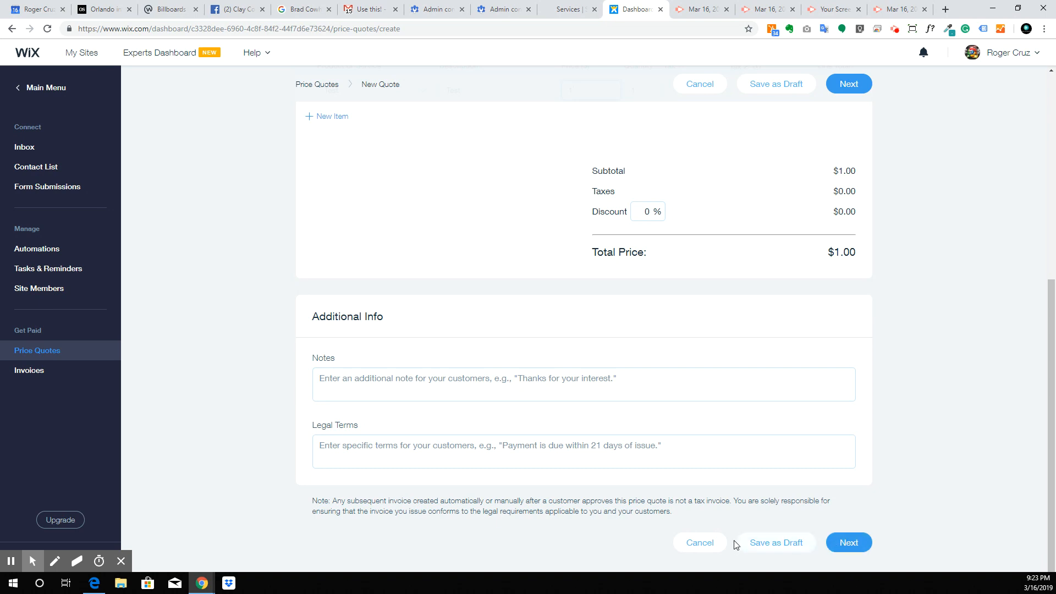
pyautogui.moveTo(777, 543)
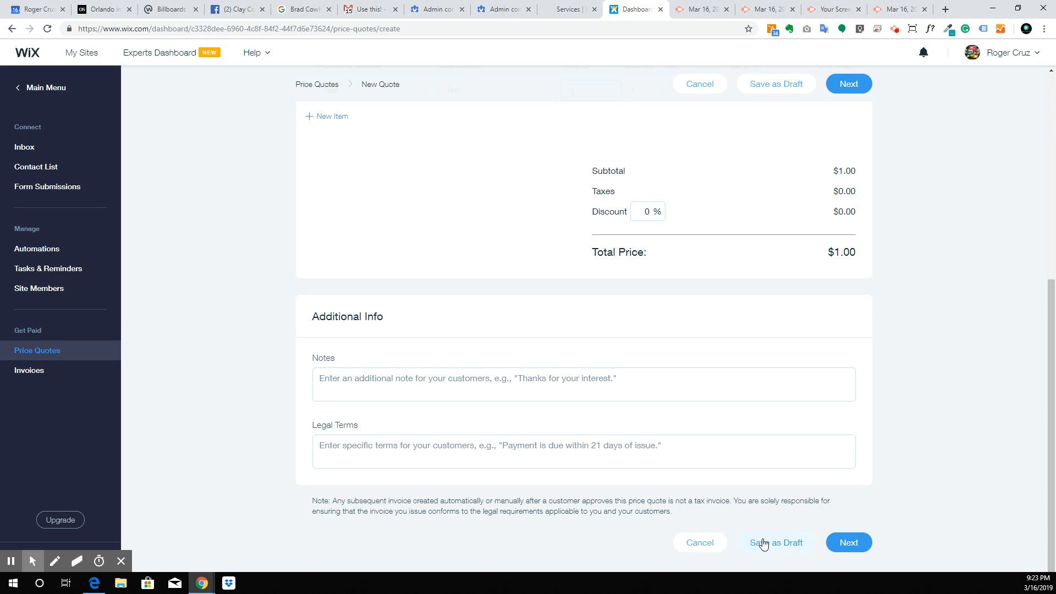
pyautogui.moveTo(766, 543)
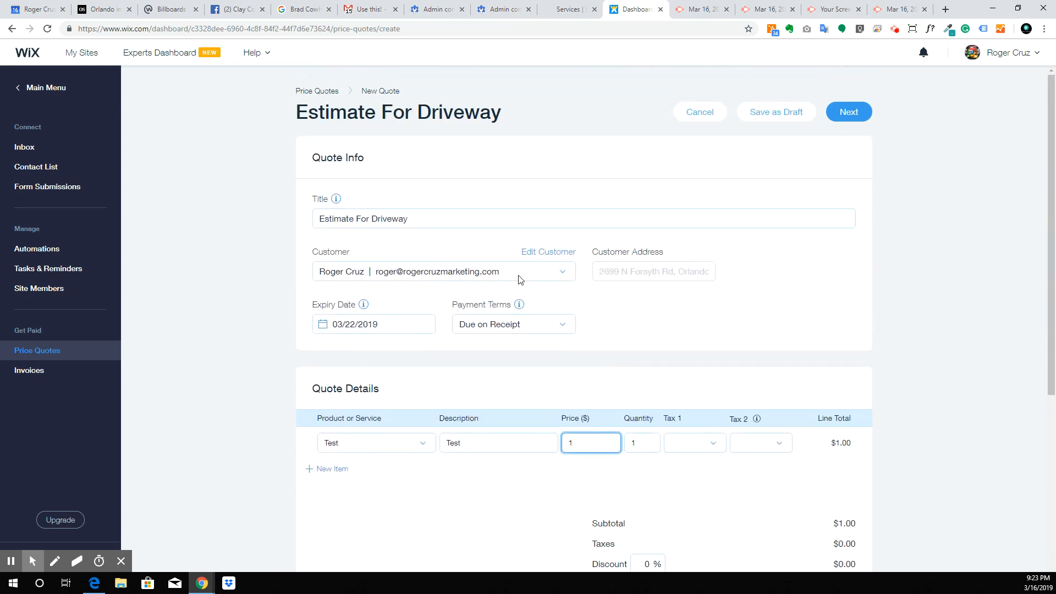
pyautogui.scroll(-3)
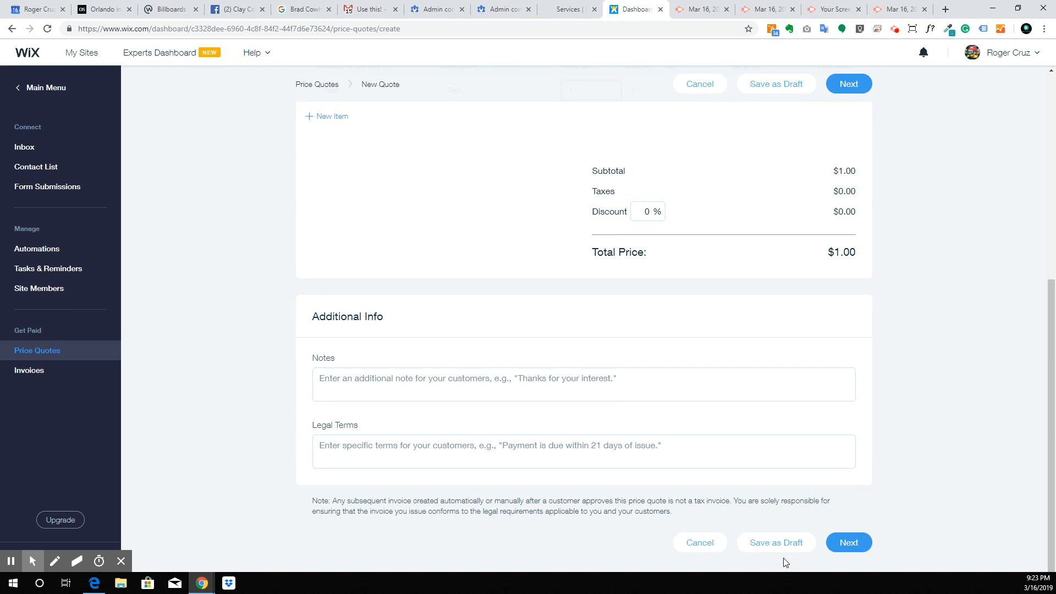
pyautogui.moveTo(919, 540)
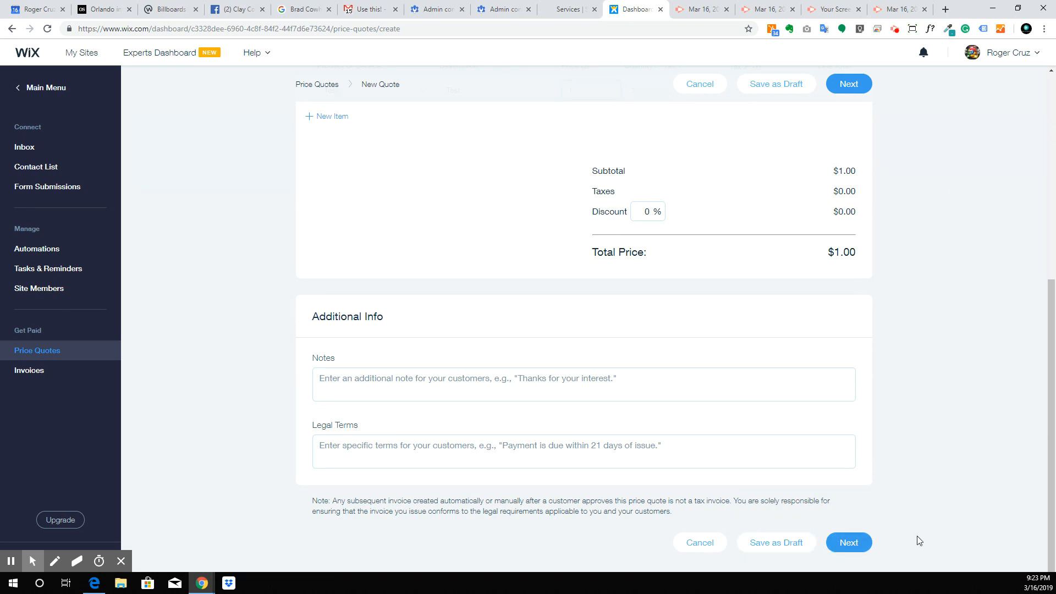
pyautogui.moveTo(939, 510)
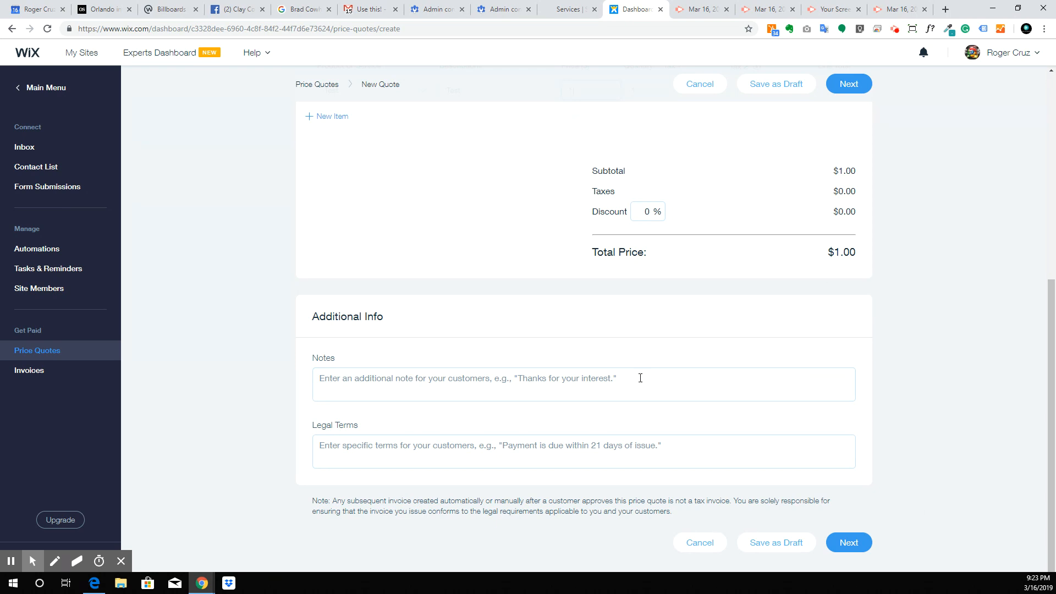
pyautogui.click(848, 83)
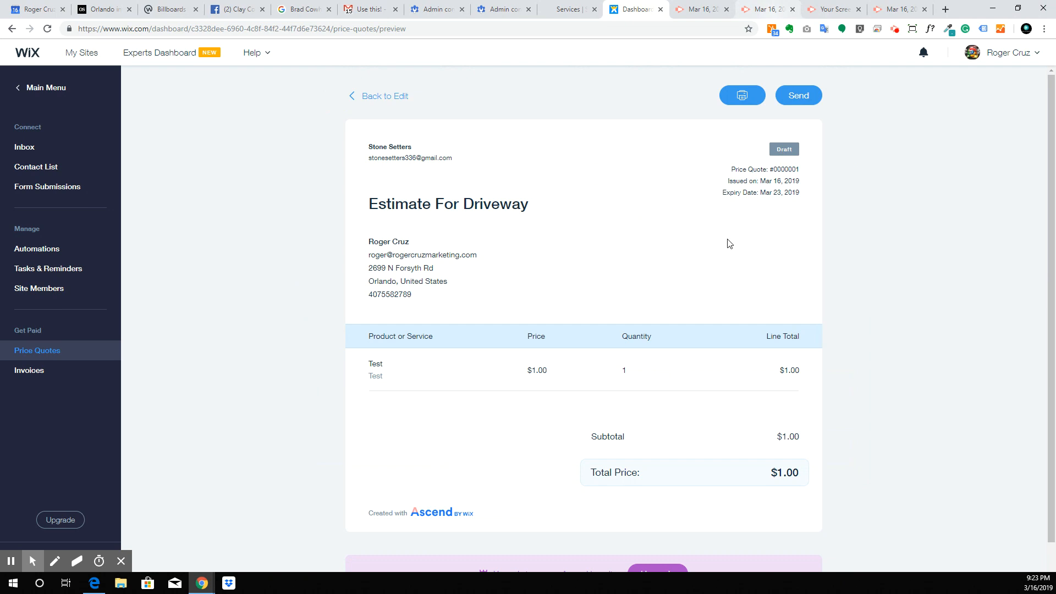
pyautogui.scroll(-3)
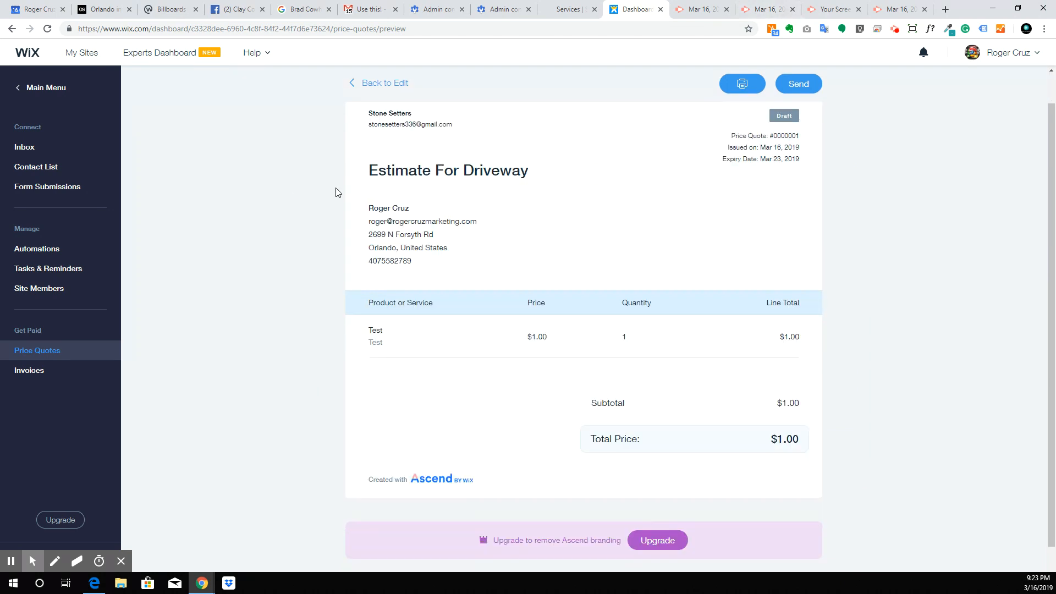
pyautogui.moveTo(675, 398)
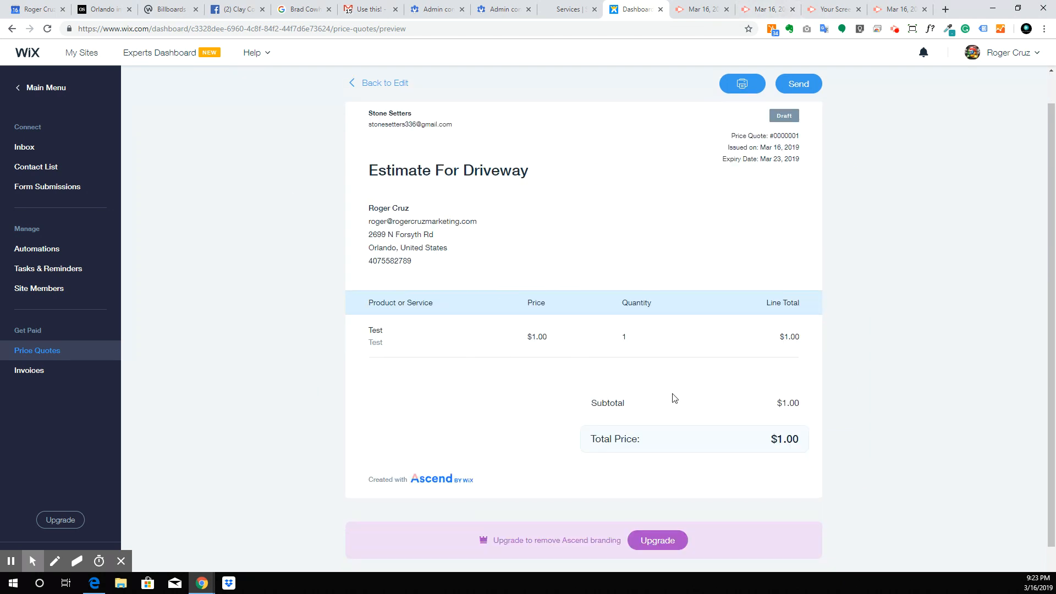
pyautogui.scroll(-3)
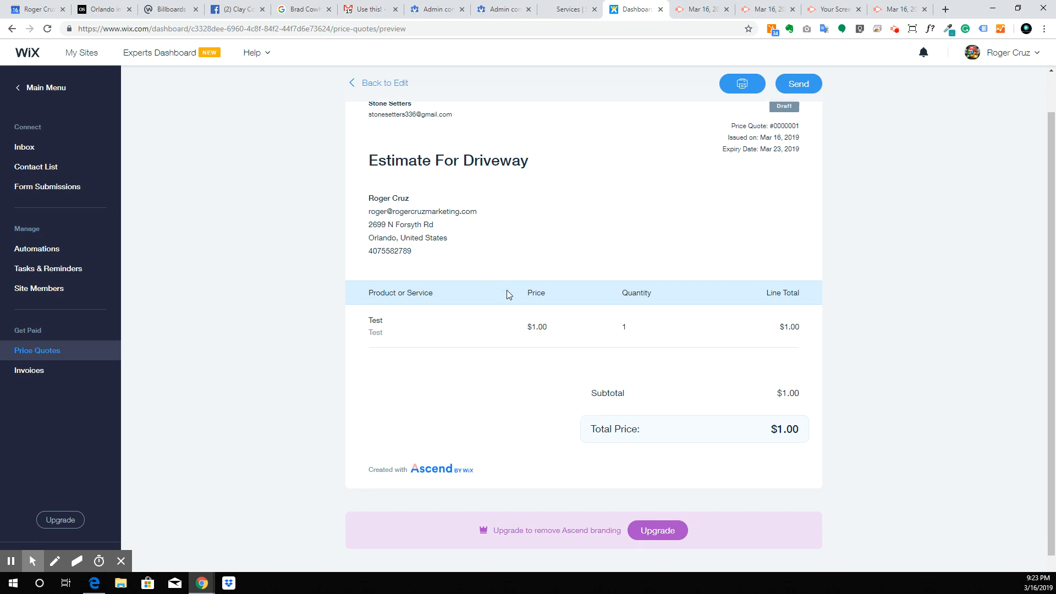
pyautogui.scroll(-3)
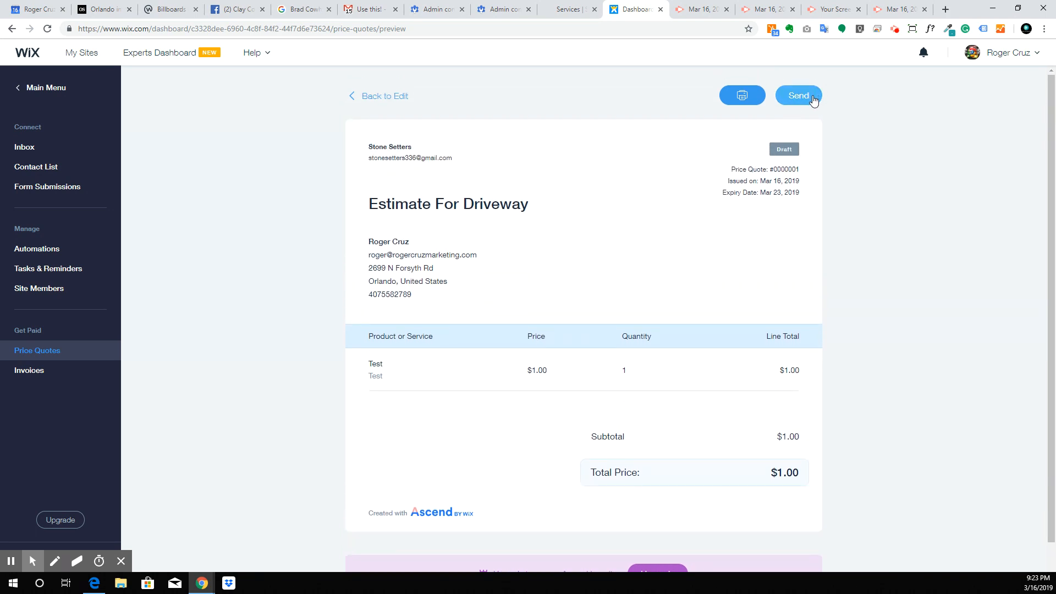
pyautogui.click(799, 95)
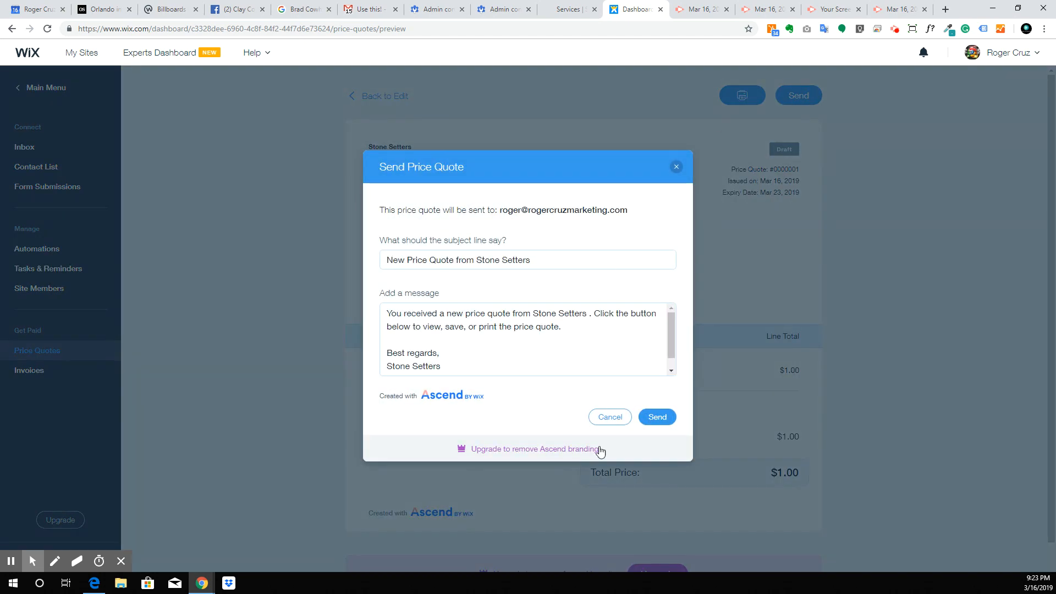
pyautogui.click(609, 416)
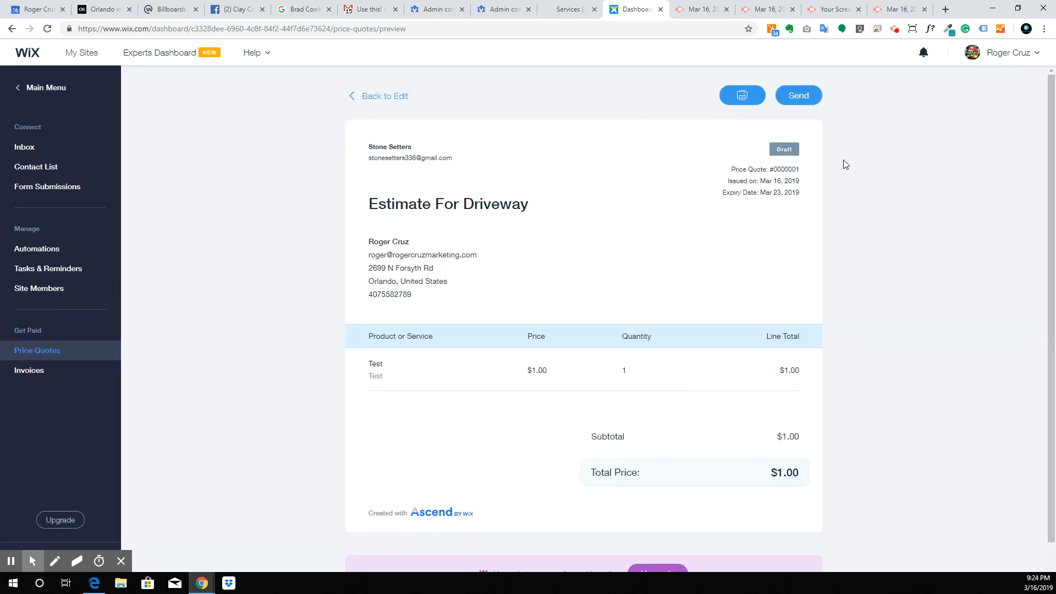
pyautogui.click(798, 95)
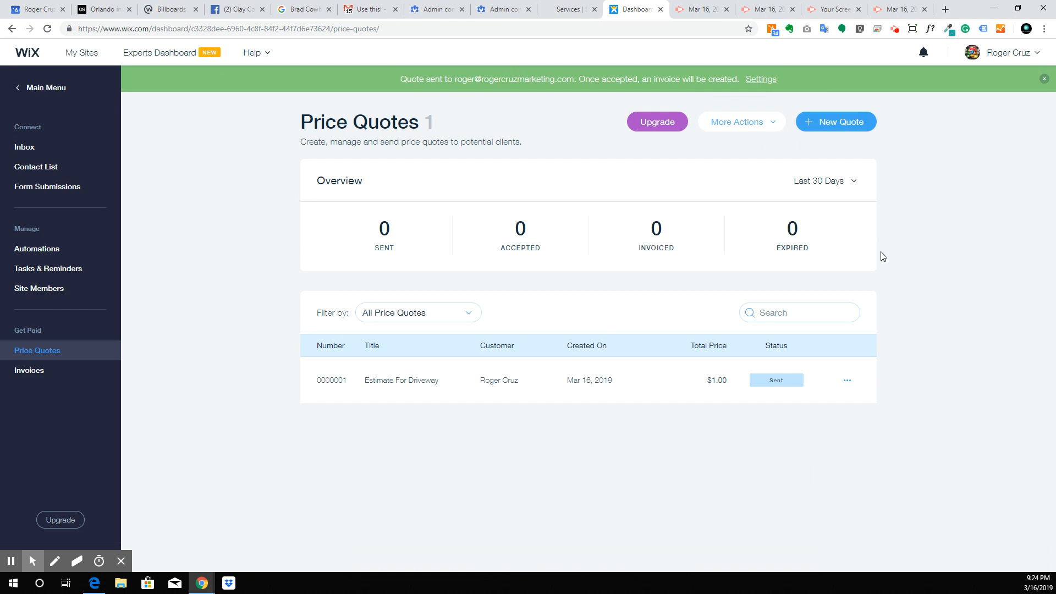
pyautogui.moveTo(732, 426)
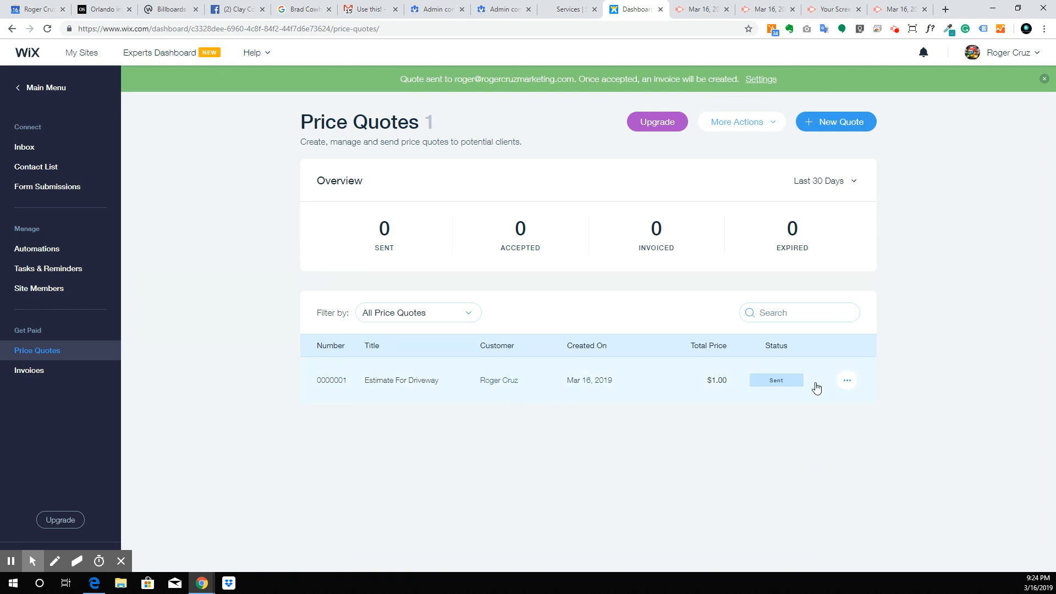
# Step: View the emailed Estimate For Driveway quote on the customer-facing Wix page from Gmail
pyautogui.click(367, 8)
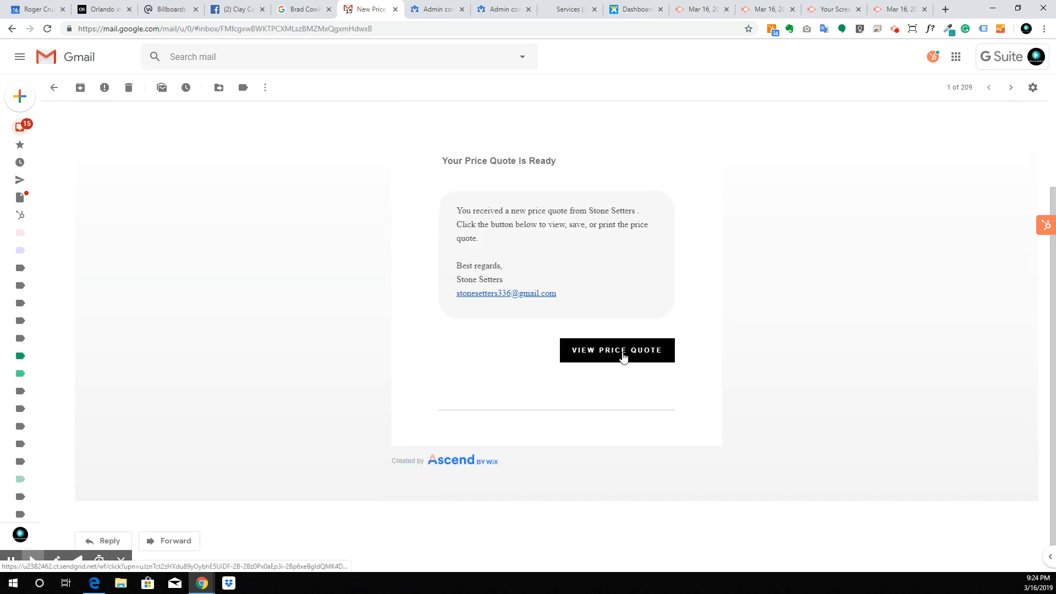
pyautogui.click(615, 350)
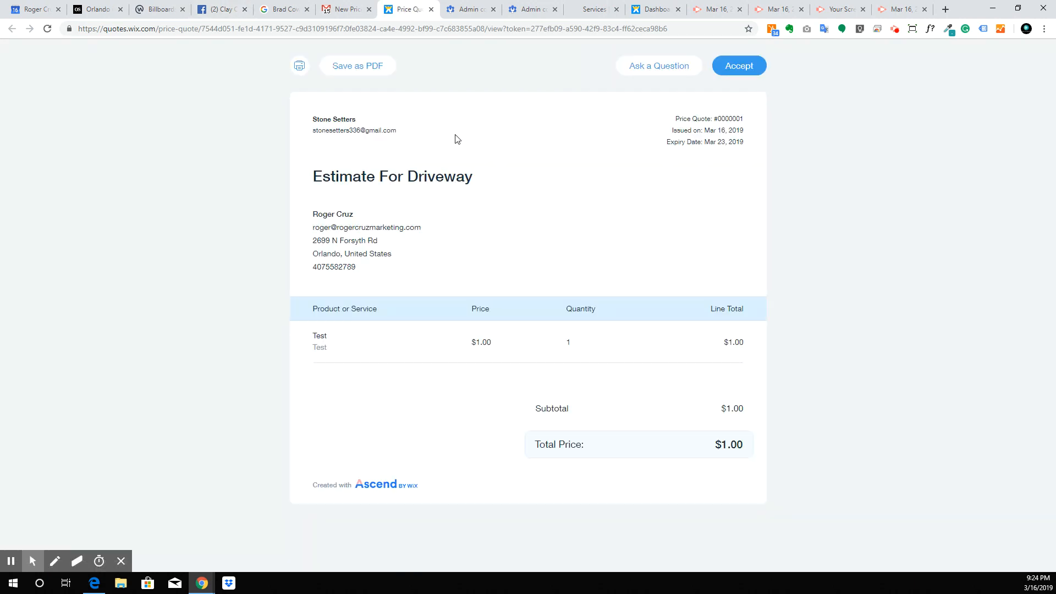
pyautogui.moveTo(613, 259)
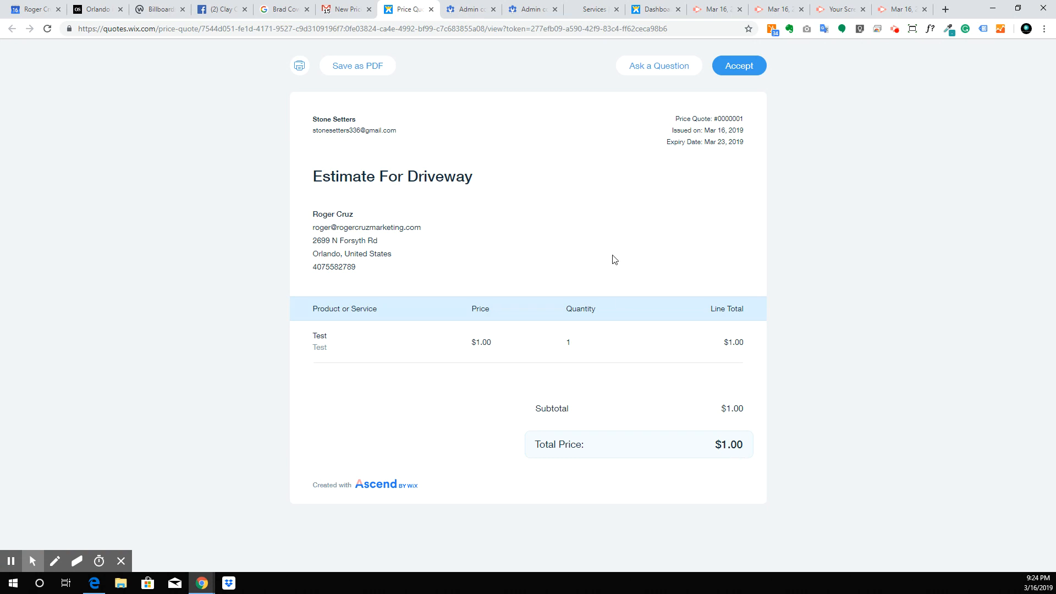
pyautogui.moveTo(647, 236)
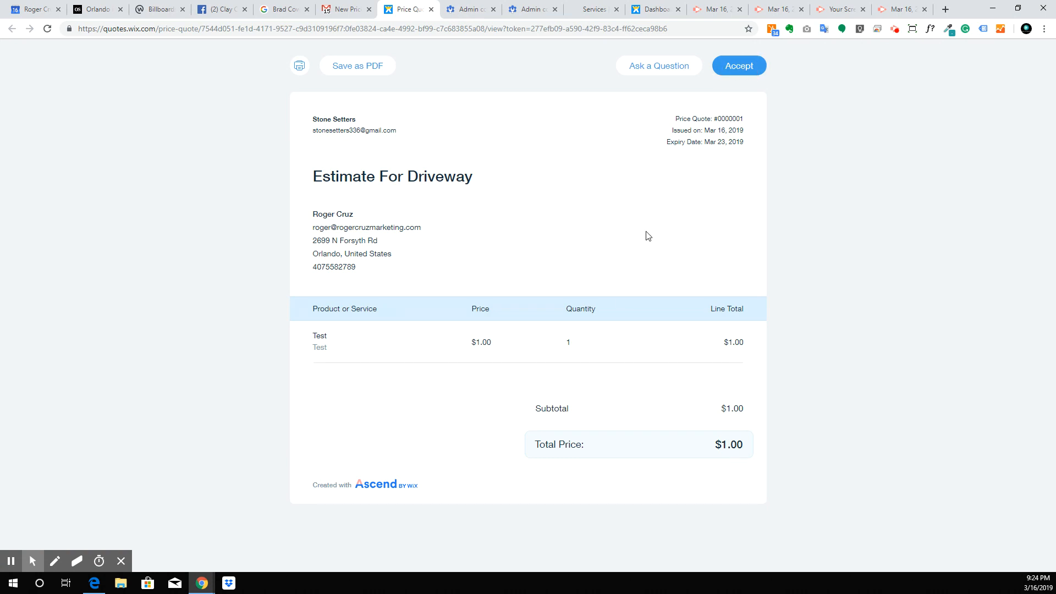
# Step: Accept the driveway estimate so it becomes Invoiced and save a PDF copy of the quote
pyautogui.click(738, 66)
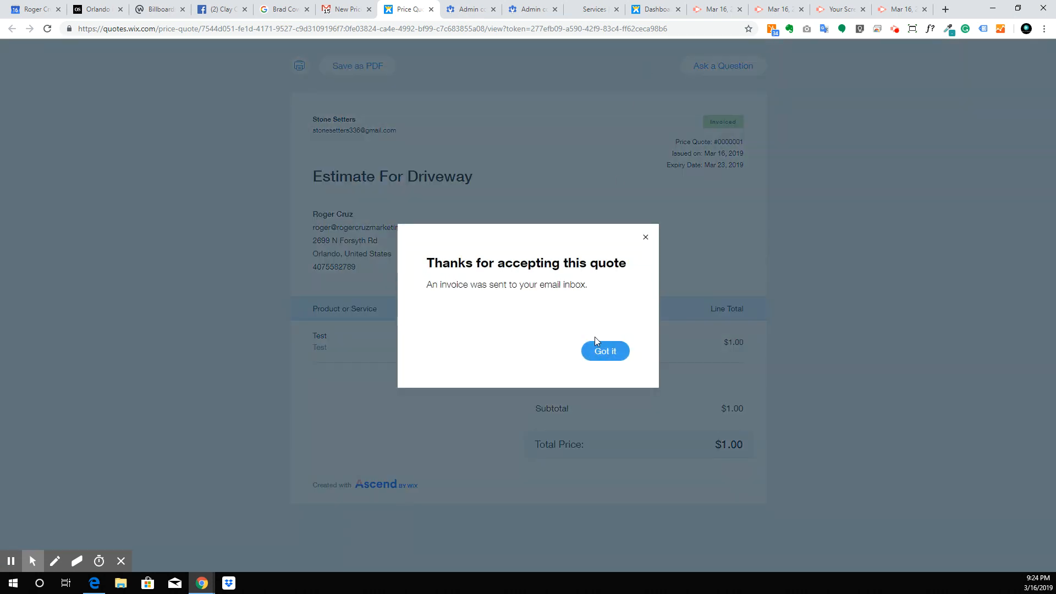
pyautogui.click(604, 351)
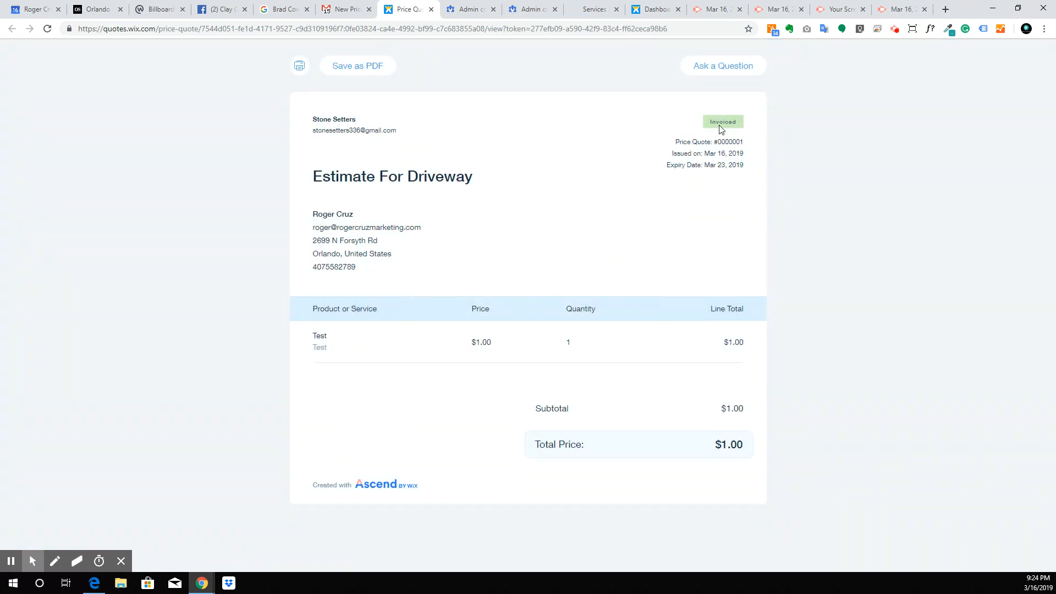
pyautogui.moveTo(753, 123)
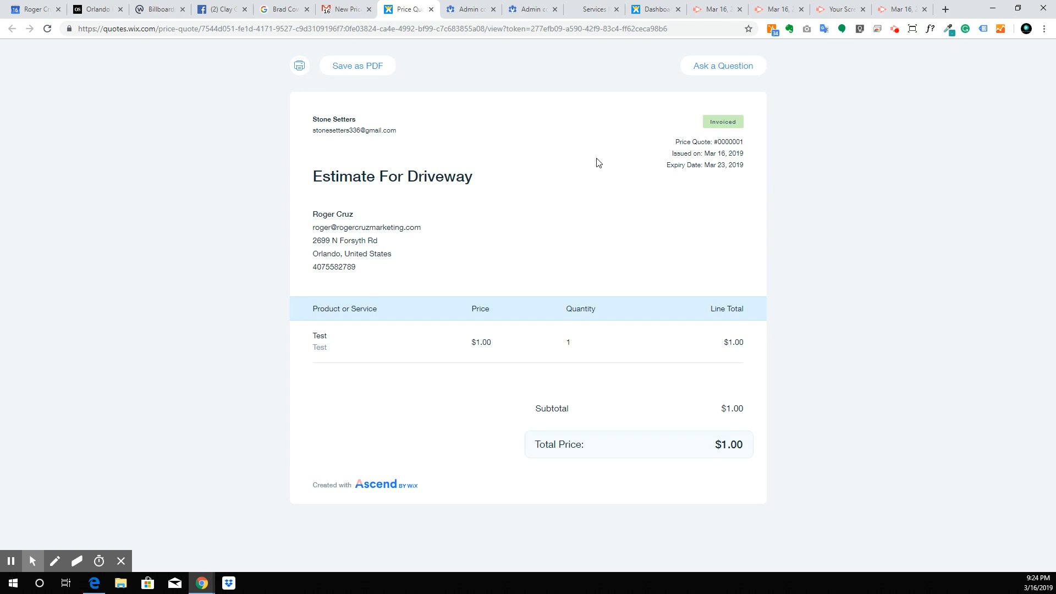
pyautogui.moveTo(664, 361)
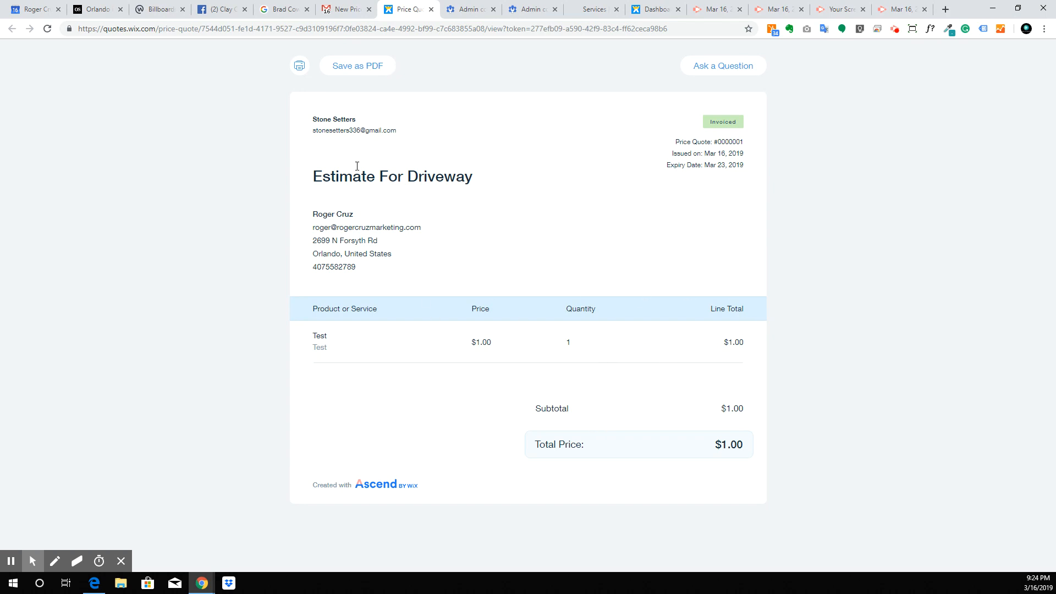
pyautogui.moveTo(481, 222)
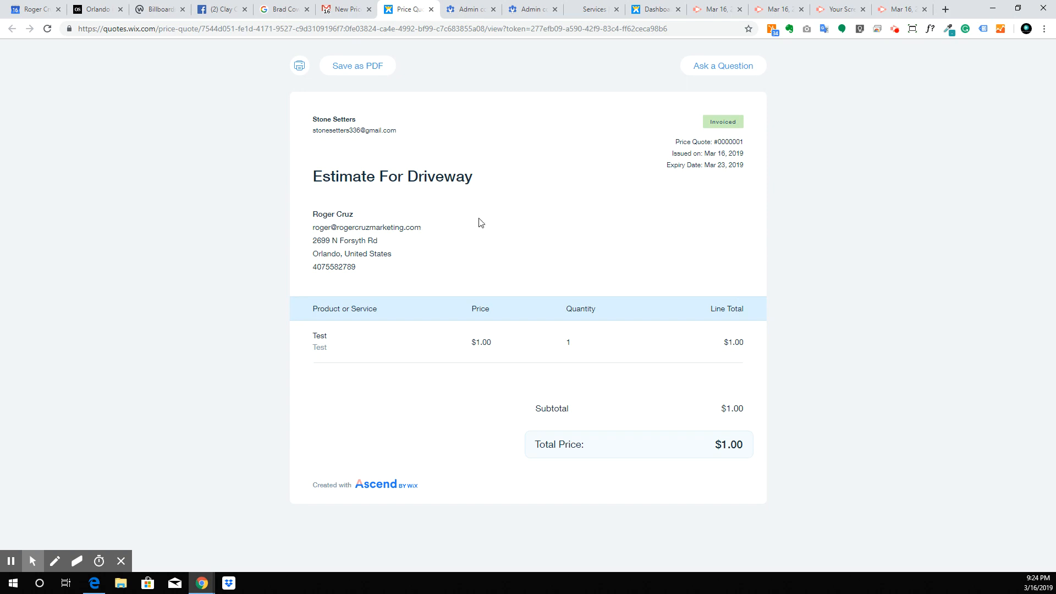
pyautogui.moveTo(599, 97)
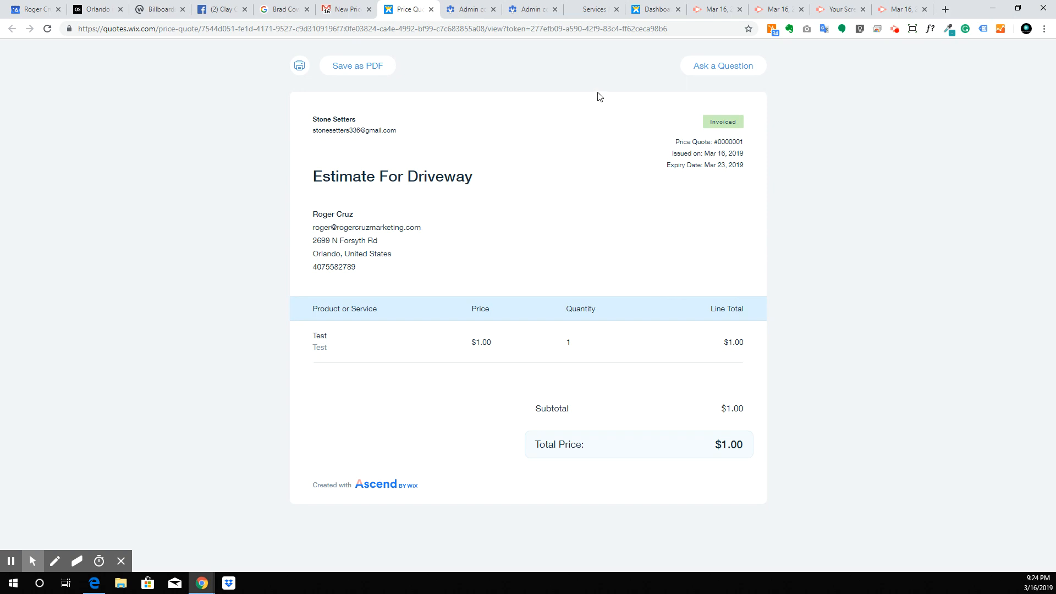
pyautogui.moveTo(582, 244)
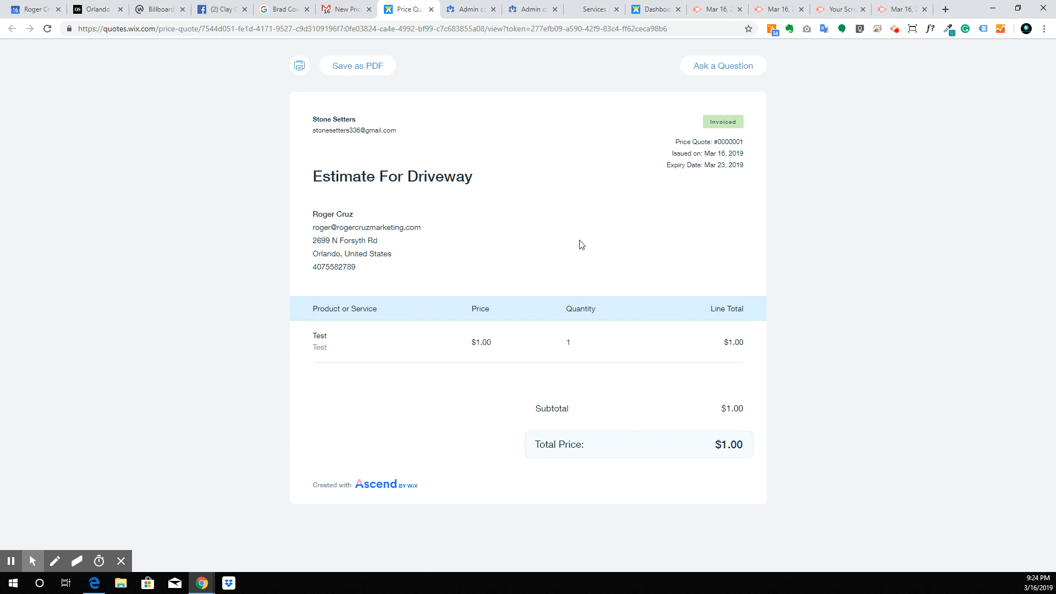
pyautogui.moveTo(289, 59)
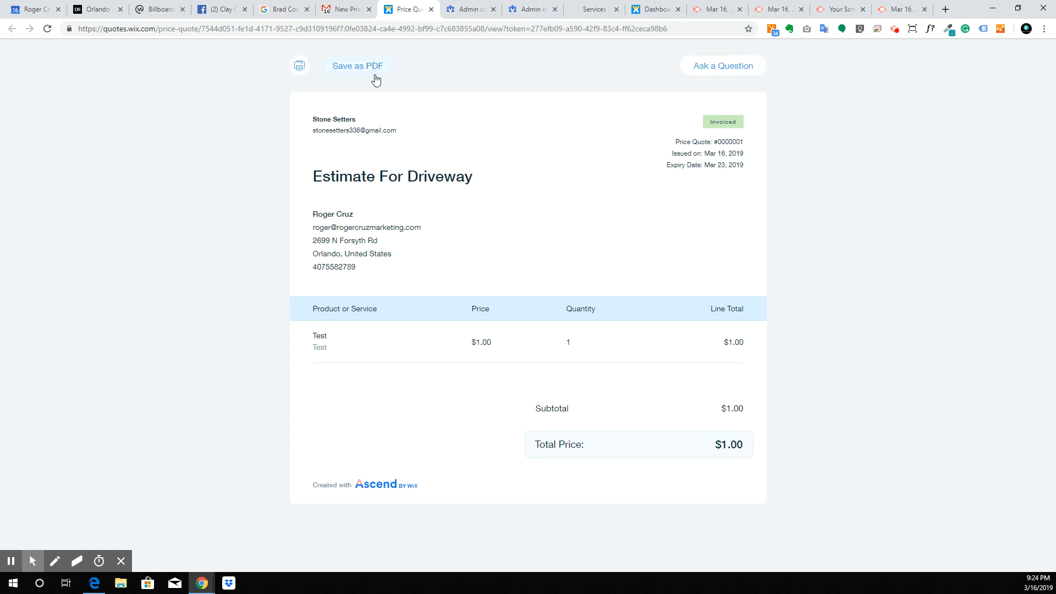
pyautogui.click(358, 65)
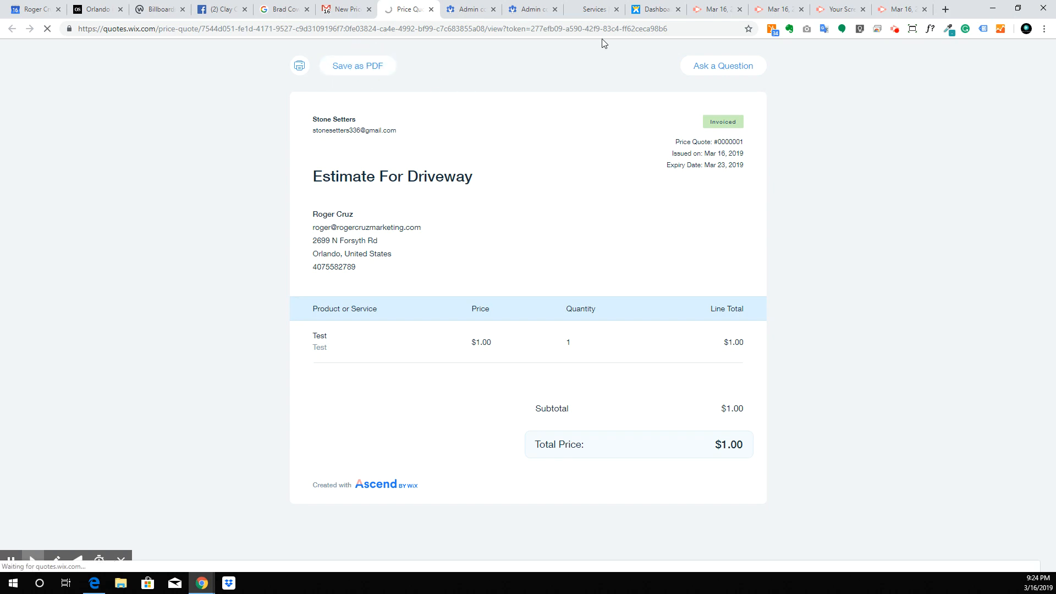
pyautogui.moveTo(494, 96)
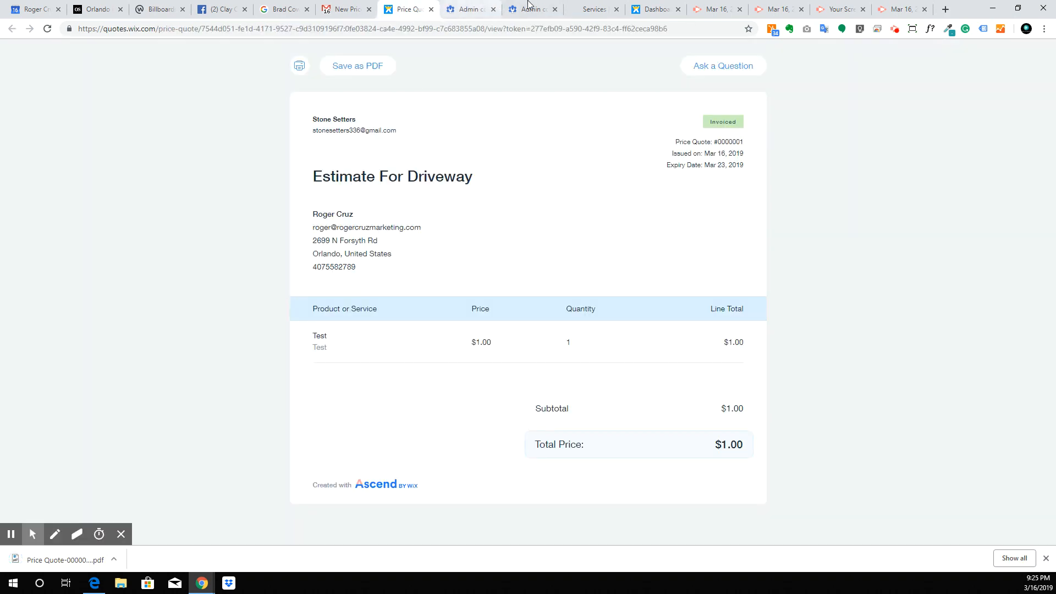
pyautogui.click(405, 9)
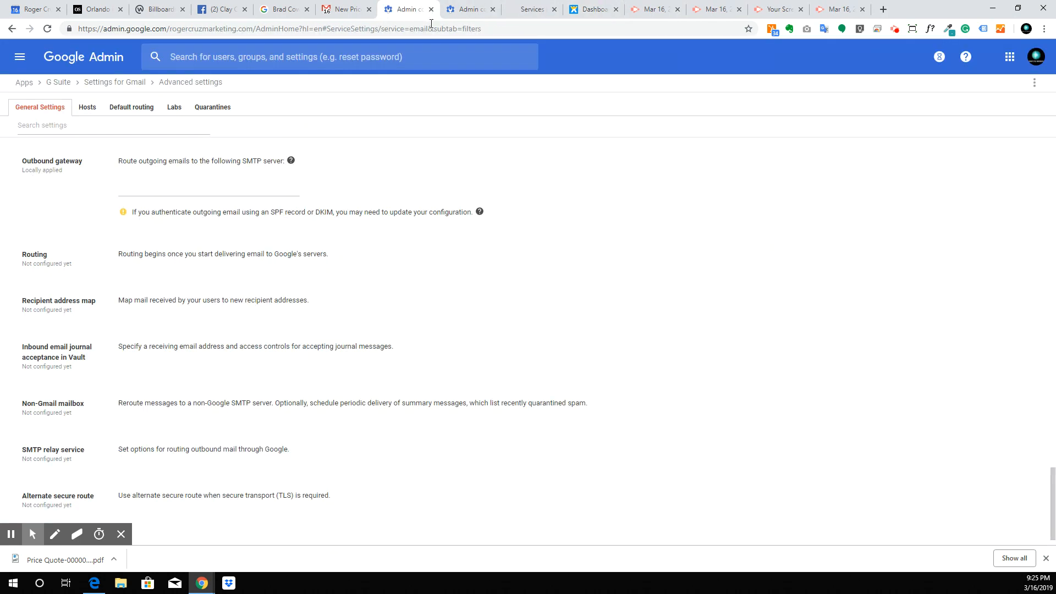
# Step: Return to the Wix Price Quotes list where Estimate For Driveway shows Invoiced at $1.00
pyautogui.click(635, 9)
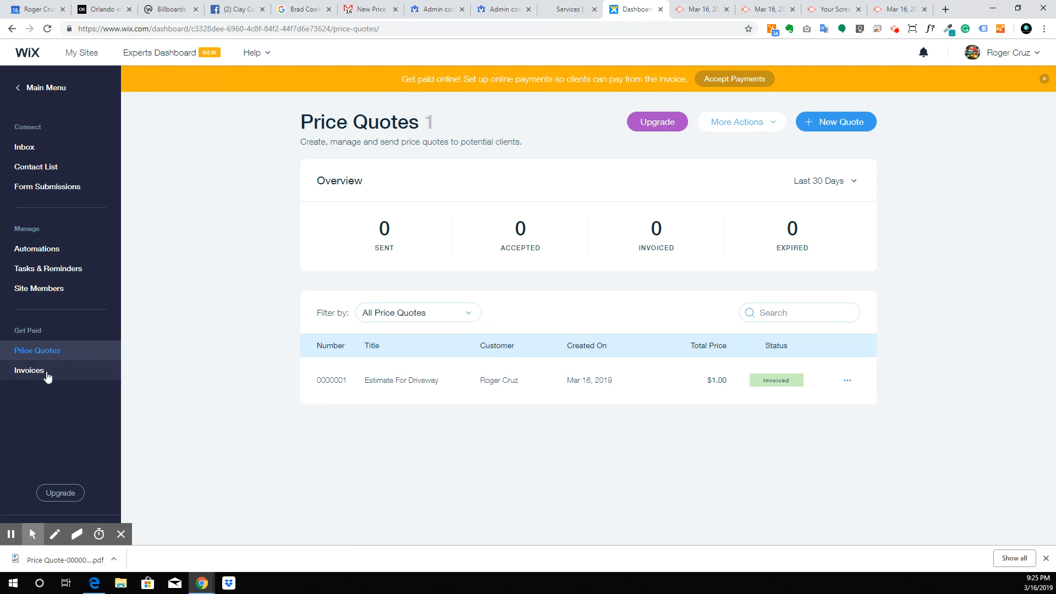
pyautogui.click(29, 369)
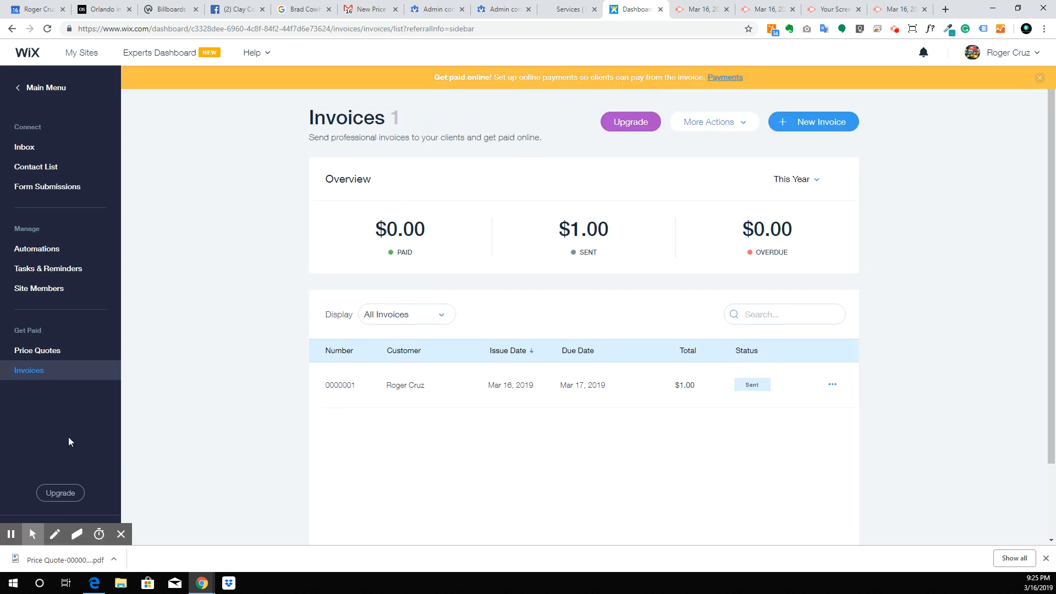
pyautogui.moveTo(89, 374)
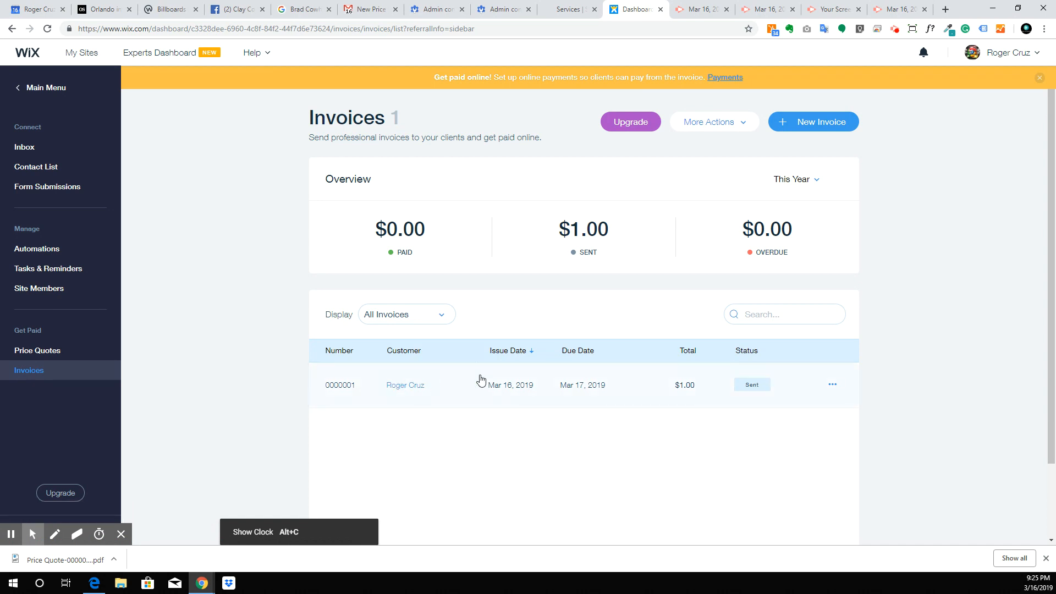
pyautogui.moveTo(575, 258)
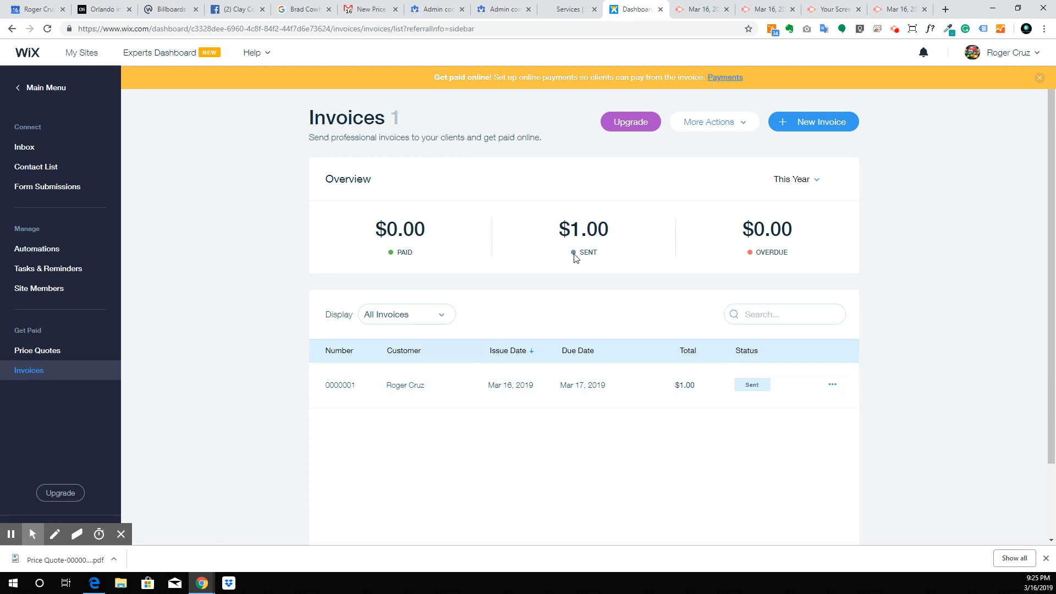
pyautogui.moveTo(591, 225)
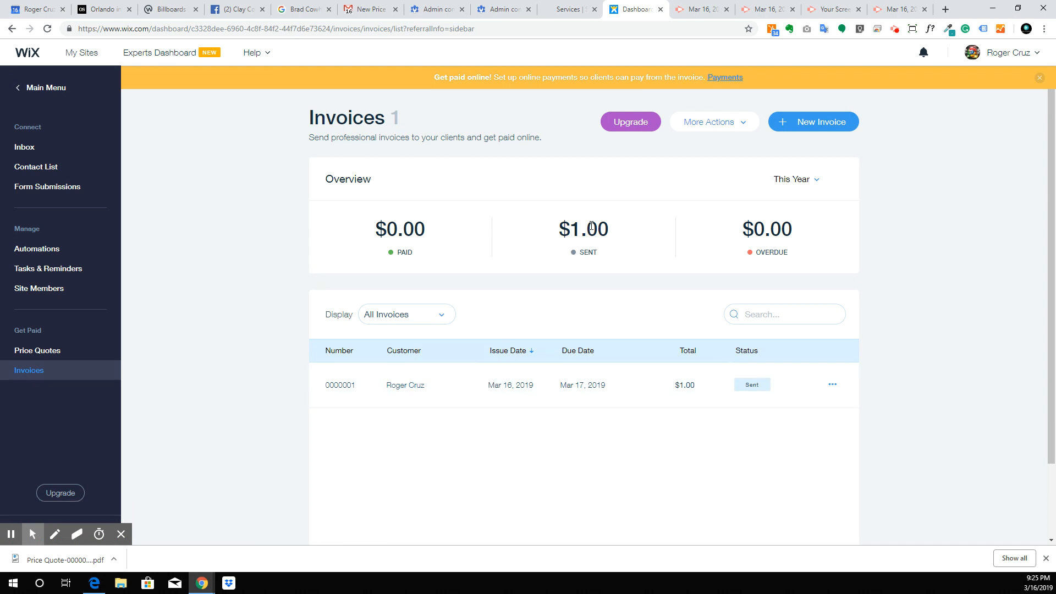
pyautogui.moveTo(565, 408)
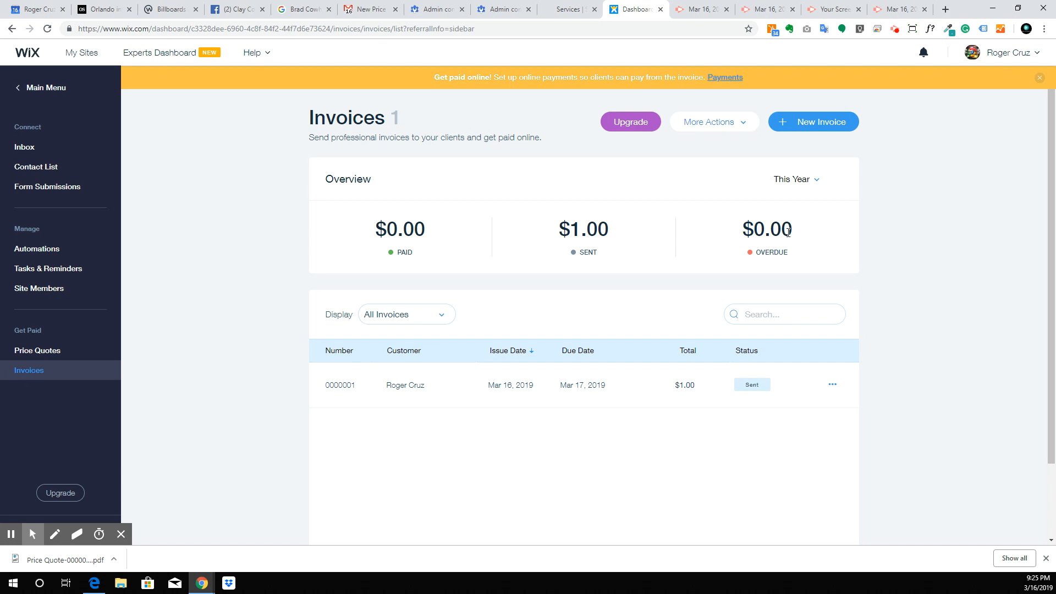
pyautogui.moveTo(587, 244)
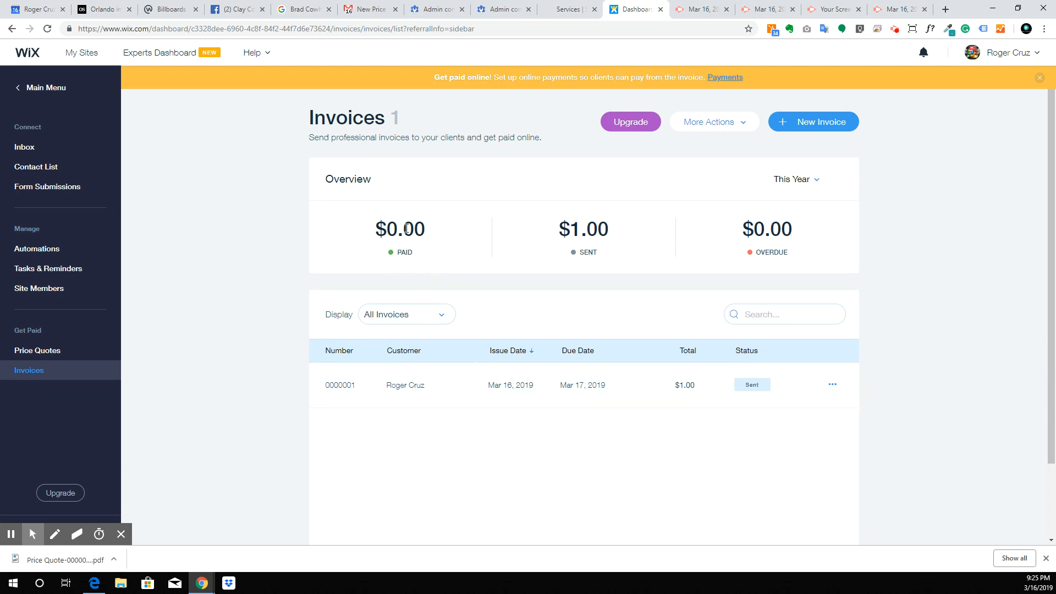
pyautogui.moveTo(630, 247)
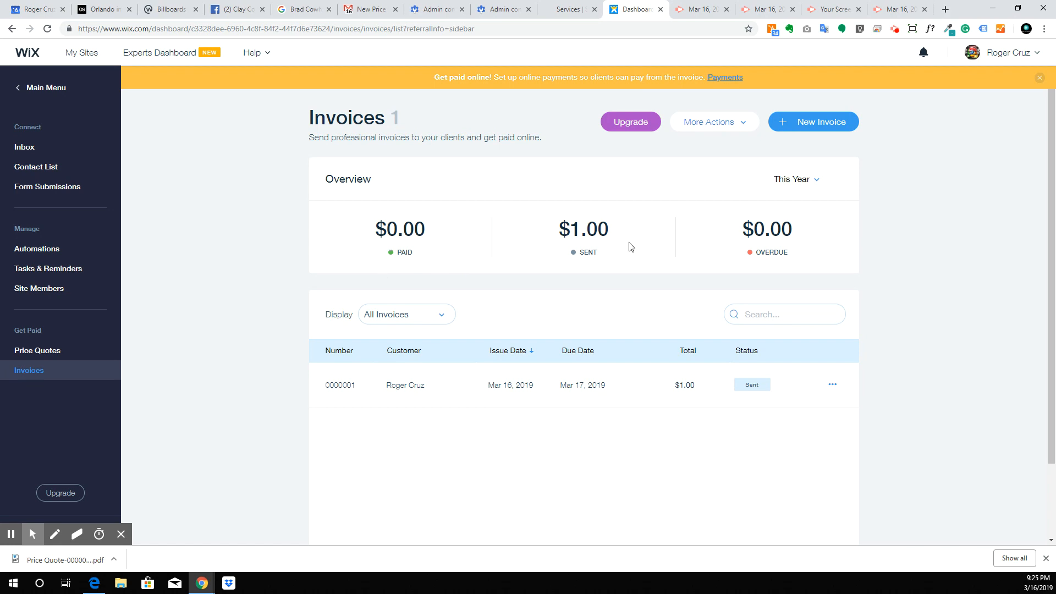
pyautogui.moveTo(658, 224)
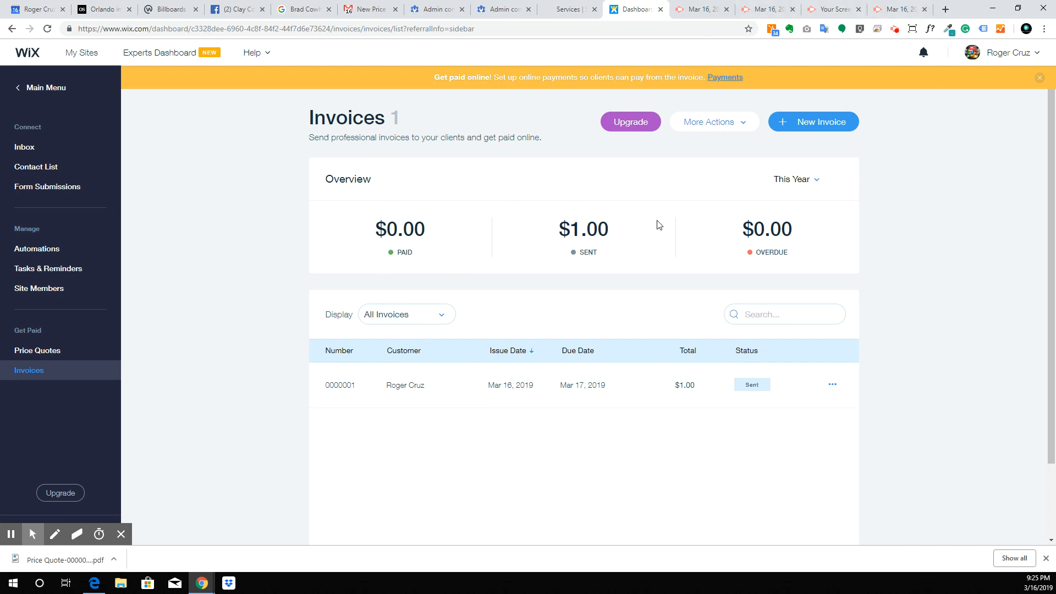
pyautogui.moveTo(687, 274)
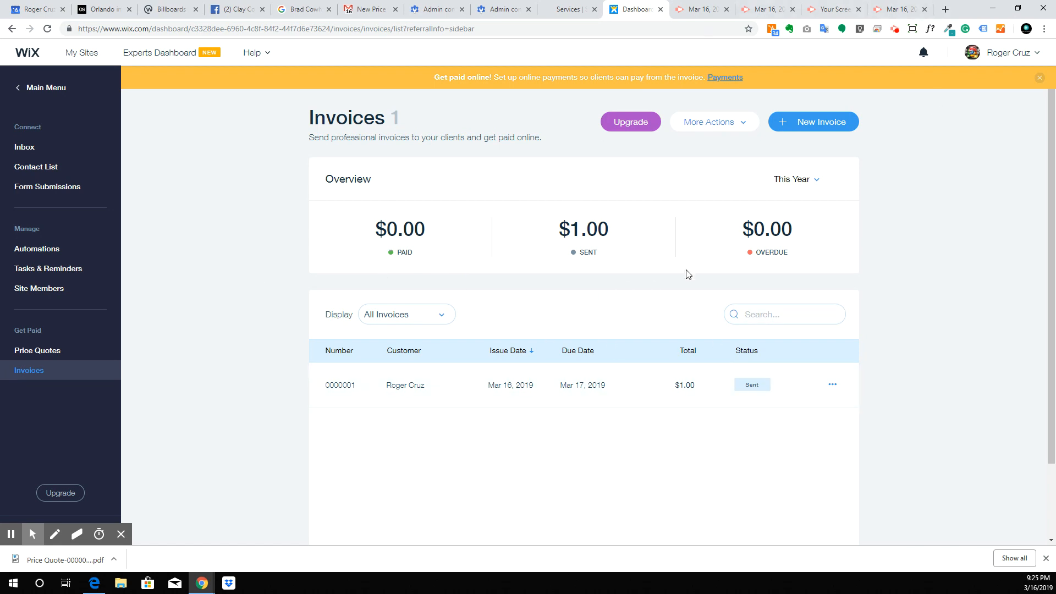
pyautogui.moveTo(620, 201)
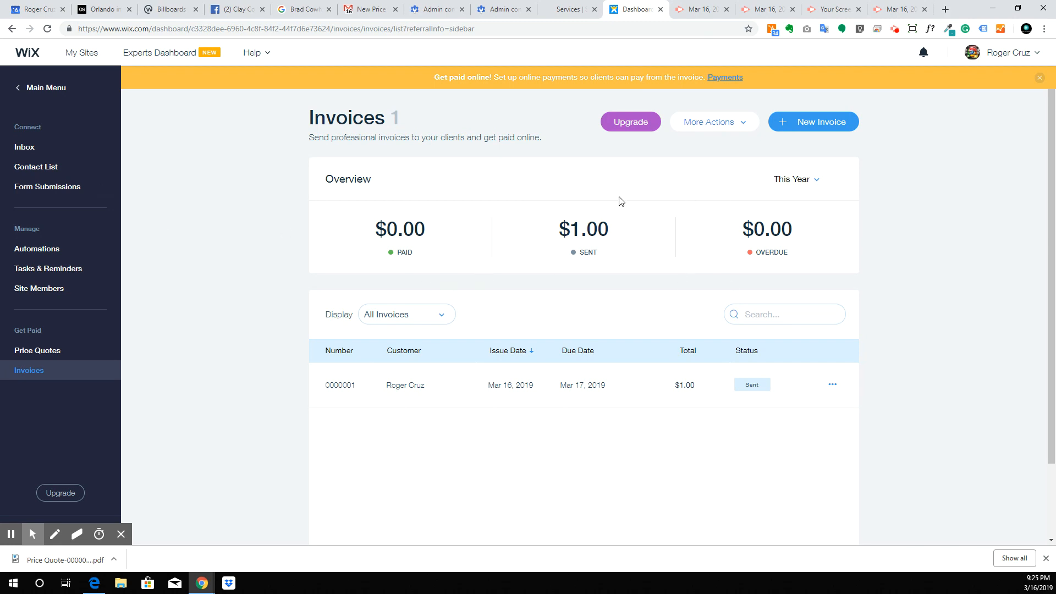
pyautogui.moveTo(416, 147)
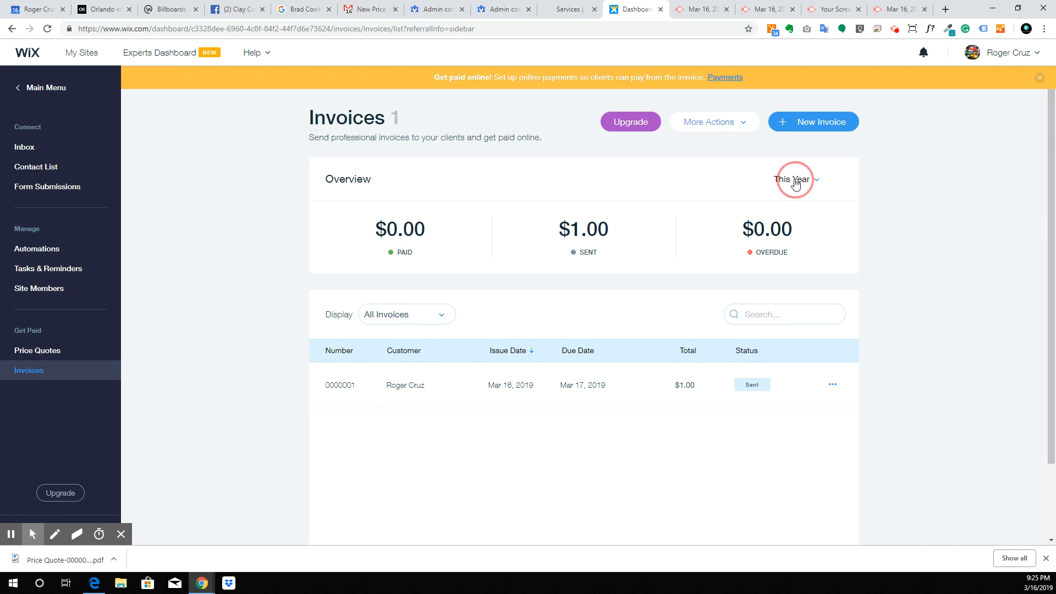
pyautogui.click(795, 179)
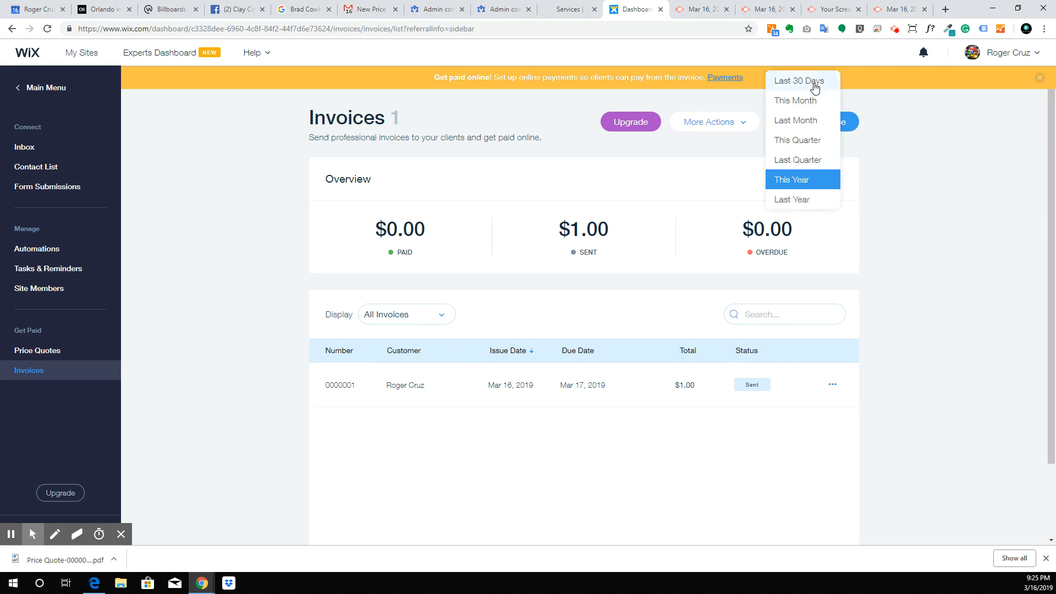
pyautogui.moveTo(796, 204)
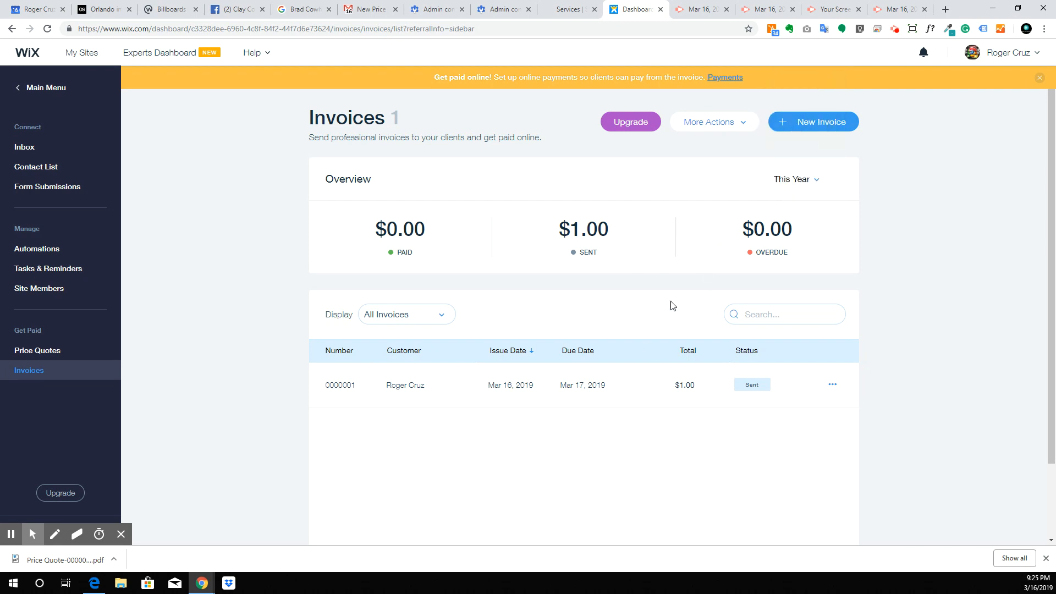
pyautogui.moveTo(548, 191)
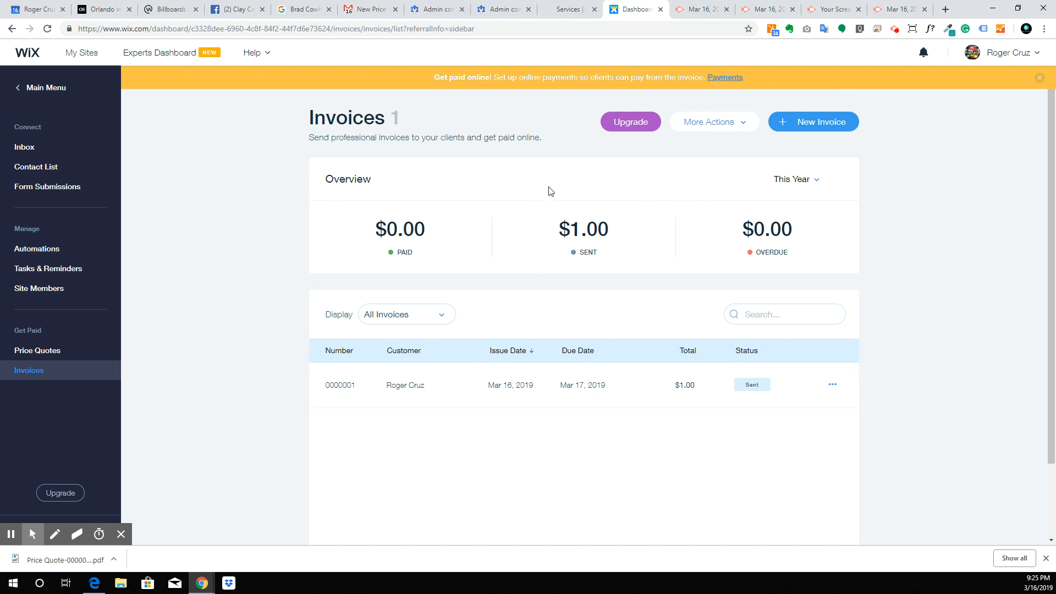
pyautogui.moveTo(548, 342)
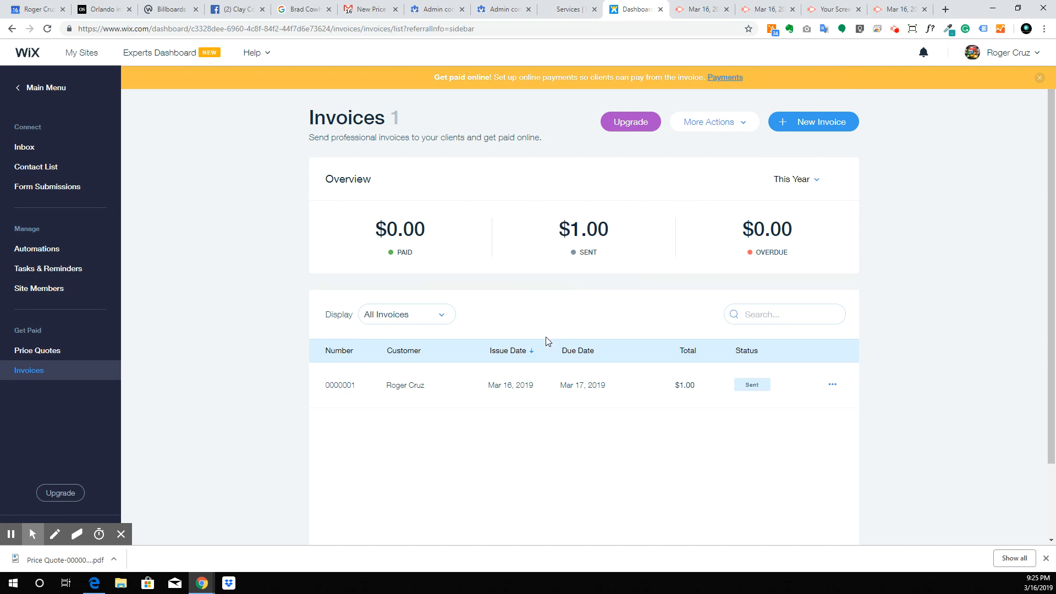
pyautogui.moveTo(544, 340)
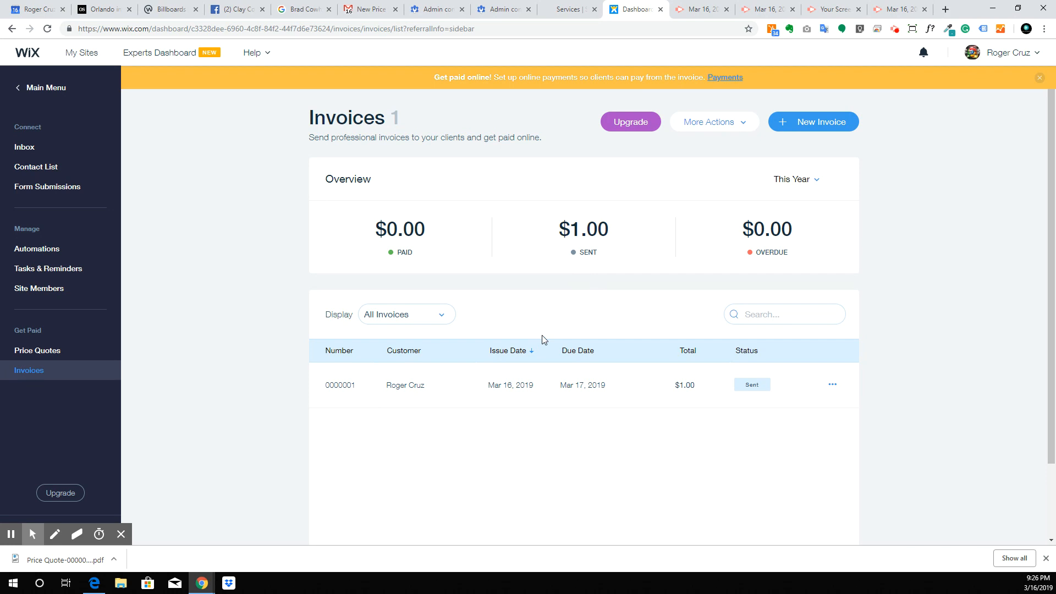
pyautogui.scroll(-3)
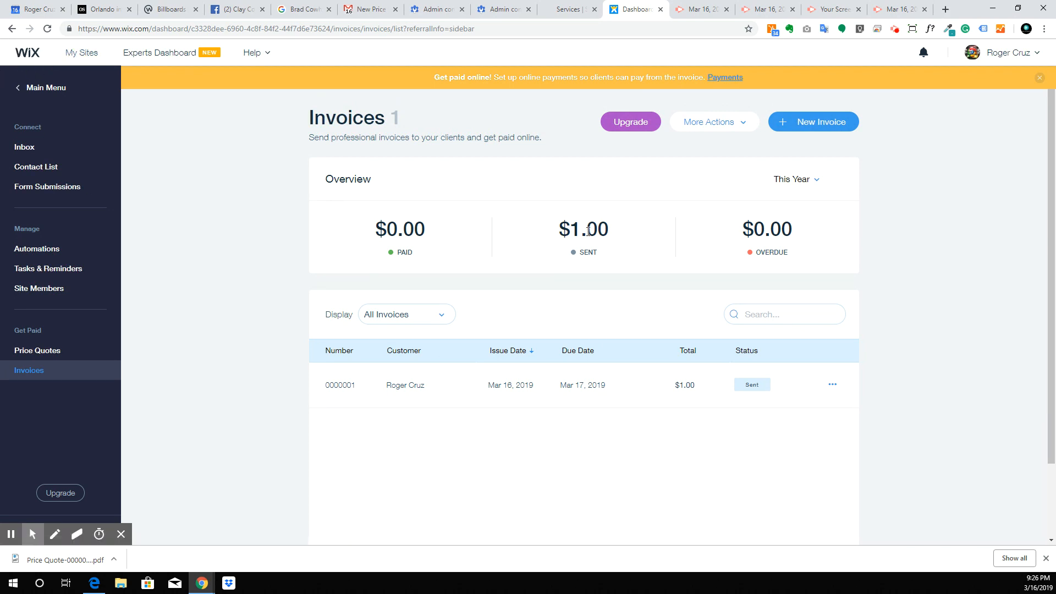
pyautogui.moveTo(568, 416)
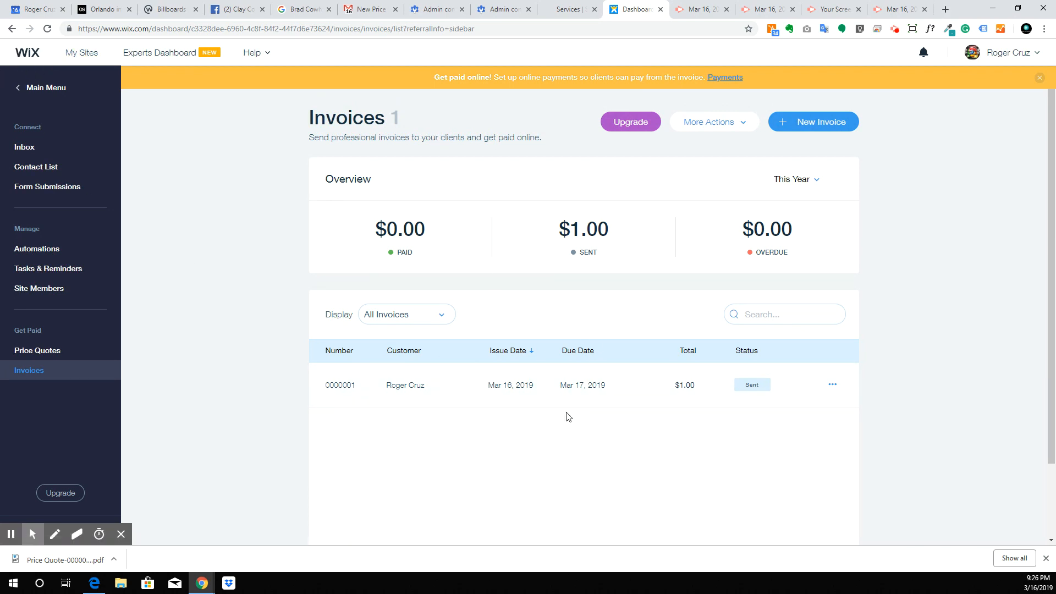
pyautogui.moveTo(880, 169)
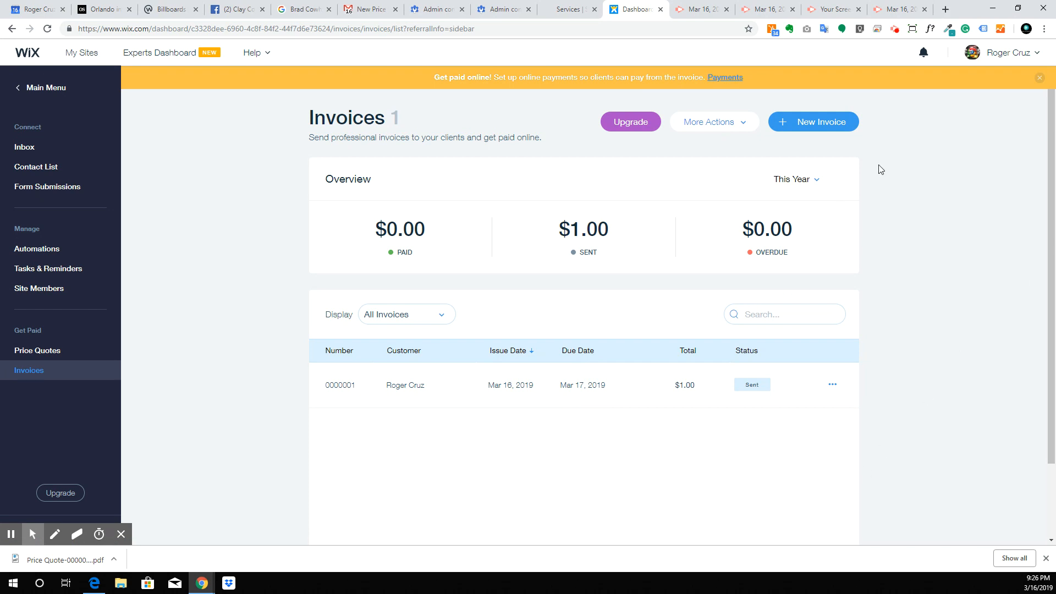
pyautogui.click(1042, 77)
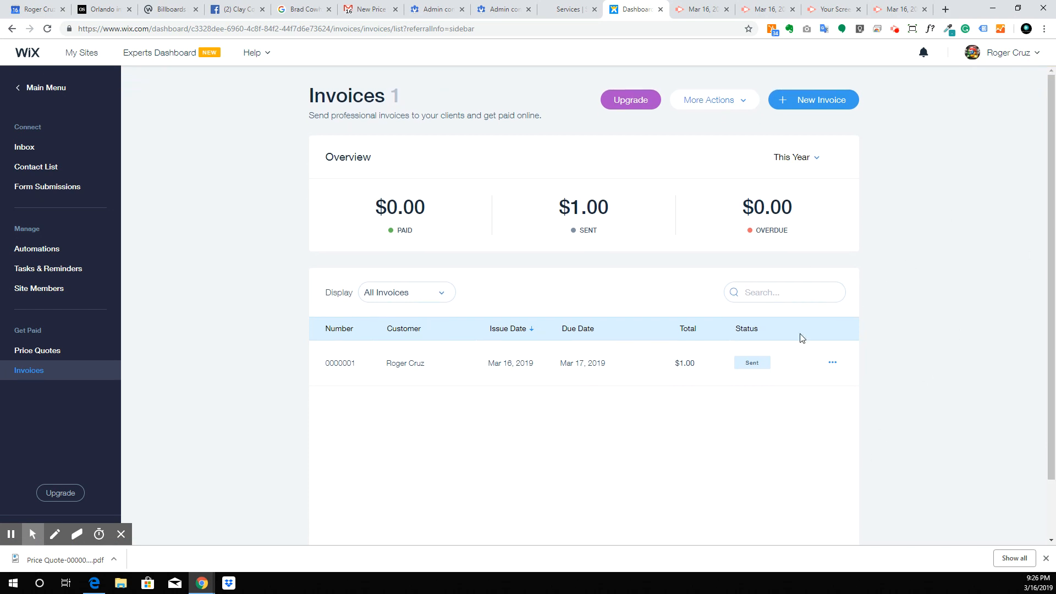
pyautogui.moveTo(237, 280)
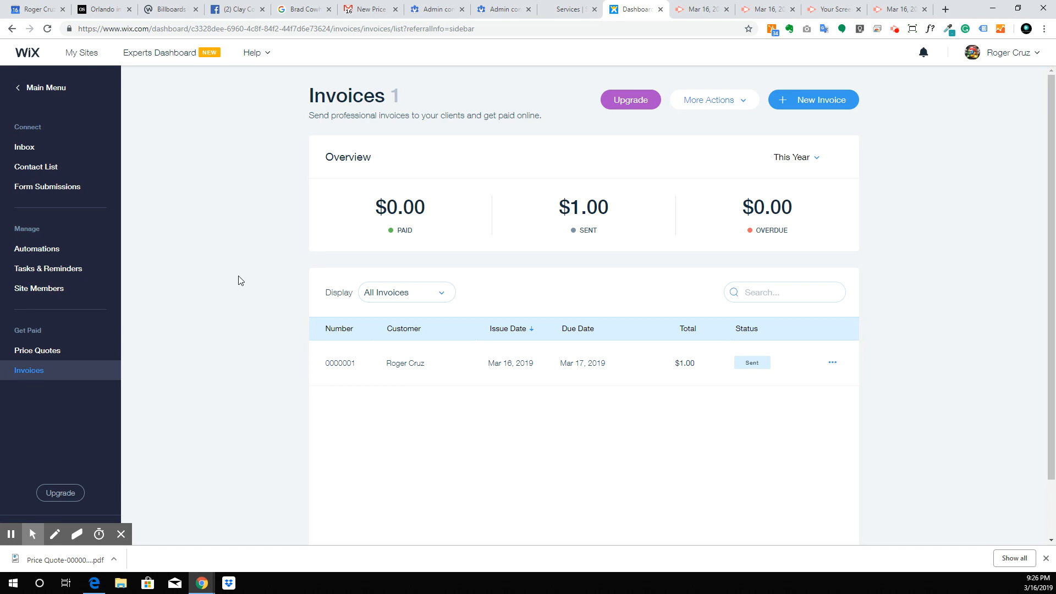
pyautogui.moveTo(507, 98)
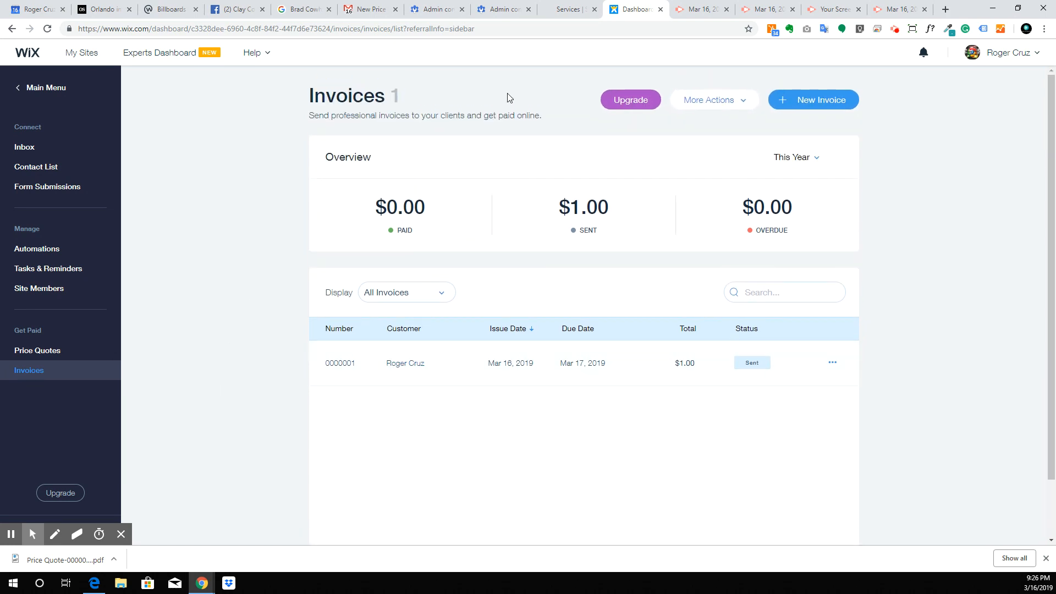
pyautogui.moveTo(432, 263)
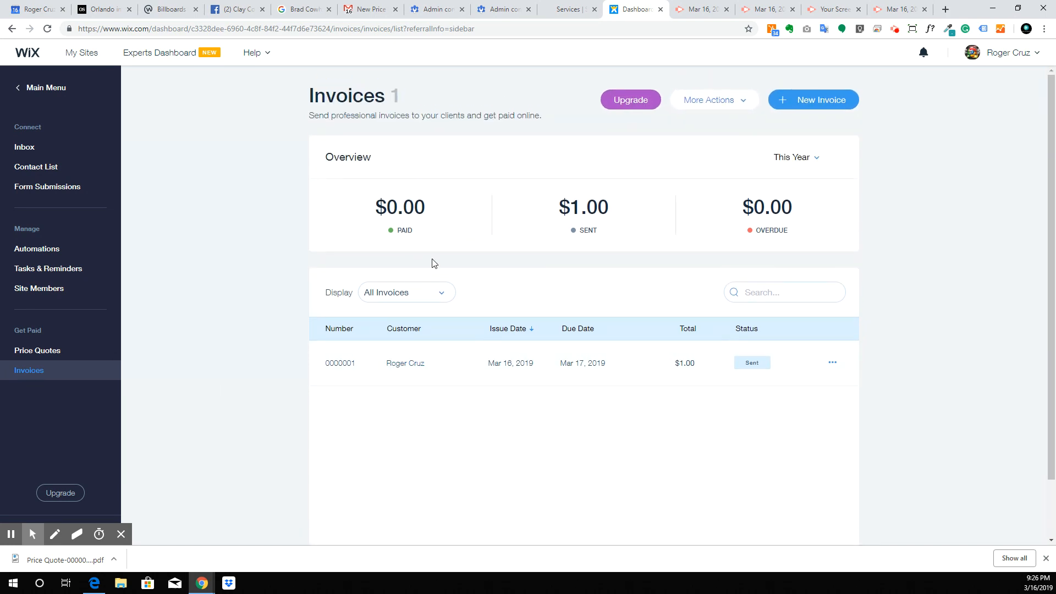
# Step: Add a $0.50 payment to invoice 0000001 so it shows Partial with $0.50 outstanding
pyautogui.click(831, 363)
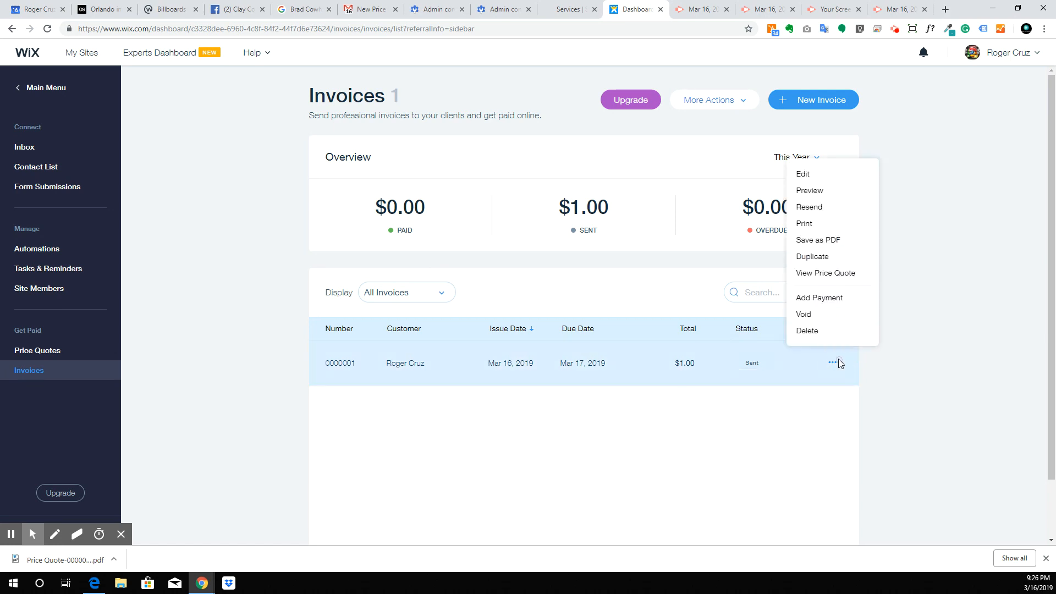
pyautogui.moveTo(777, 441)
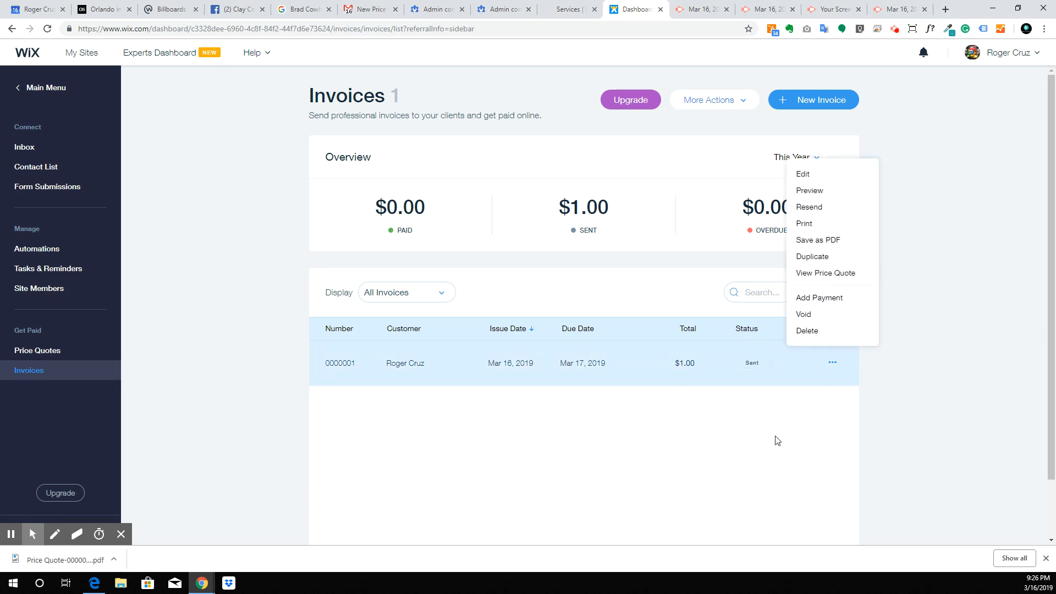
pyautogui.moveTo(766, 429)
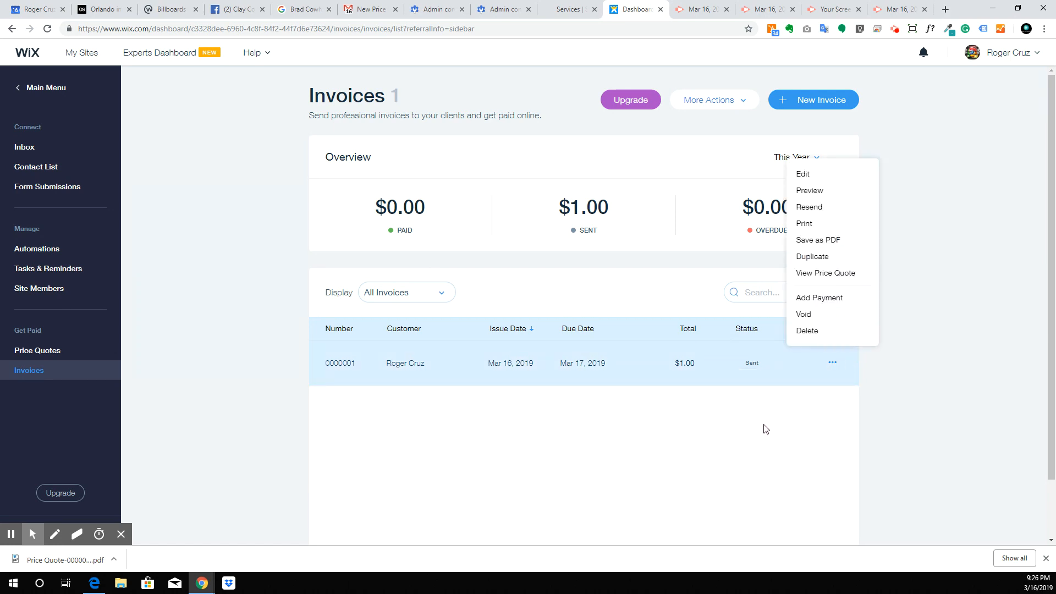
pyautogui.moveTo(688, 364)
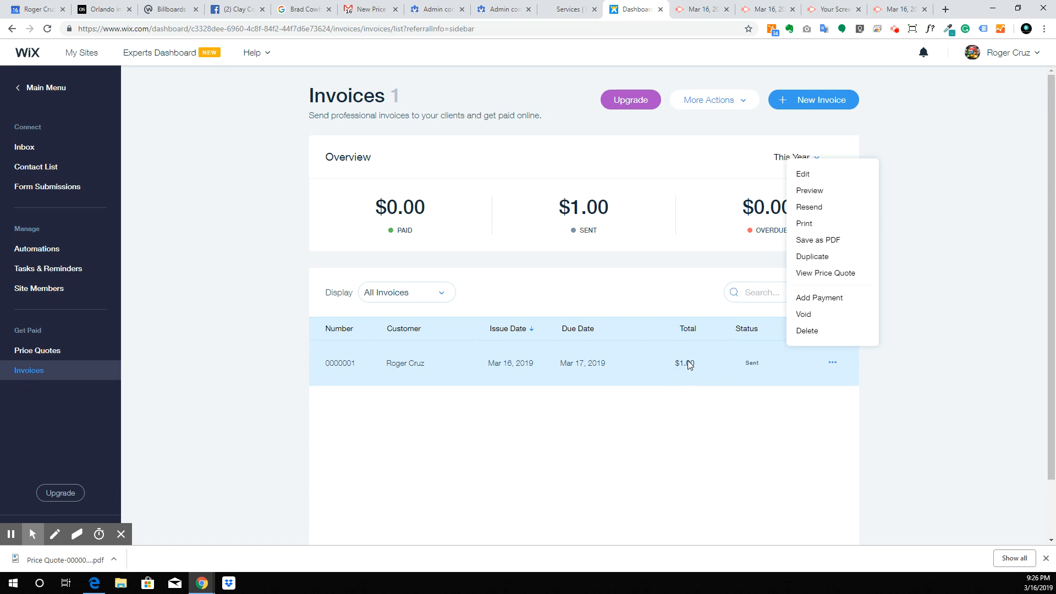
pyautogui.moveTo(717, 390)
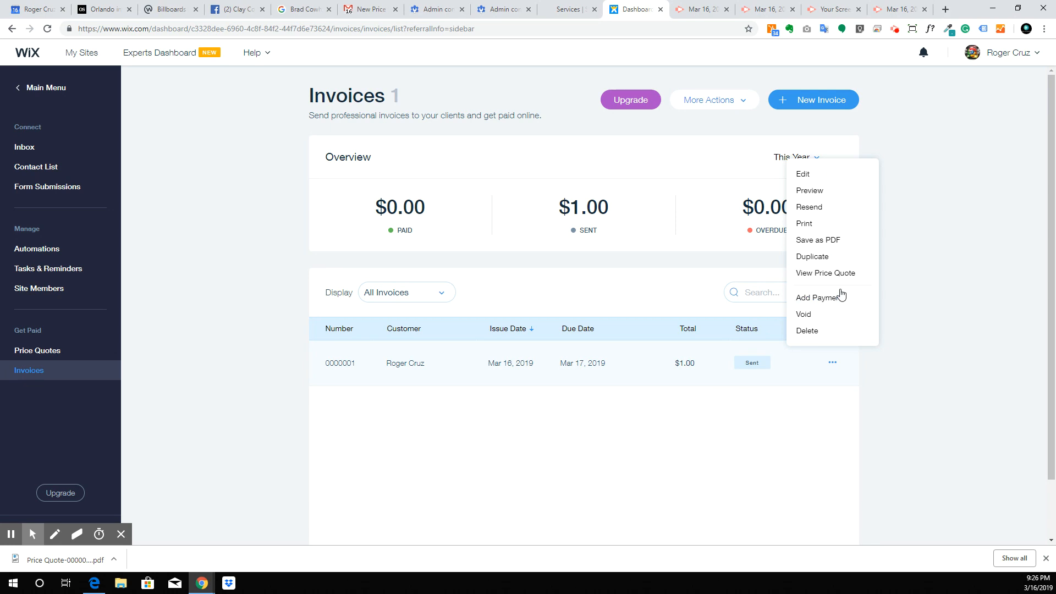
pyautogui.click(821, 298)
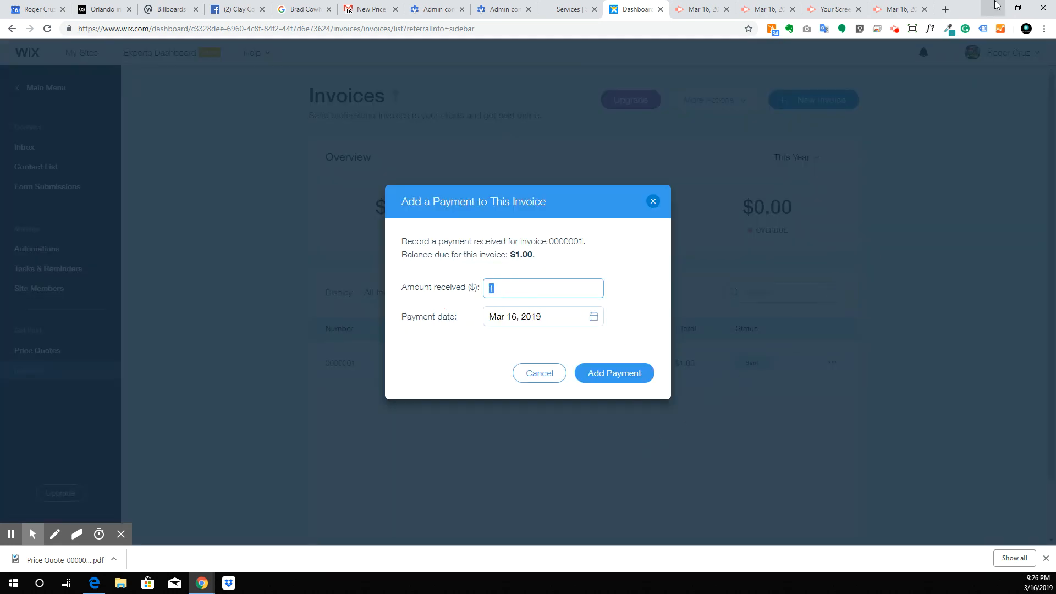
pyautogui.write('.50')
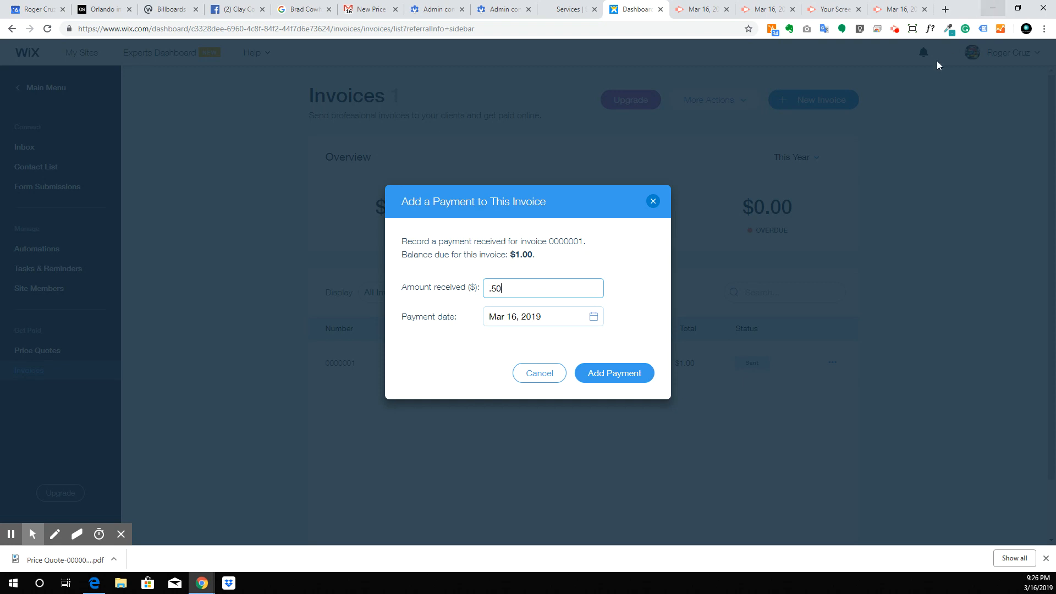
pyautogui.click(612, 372)
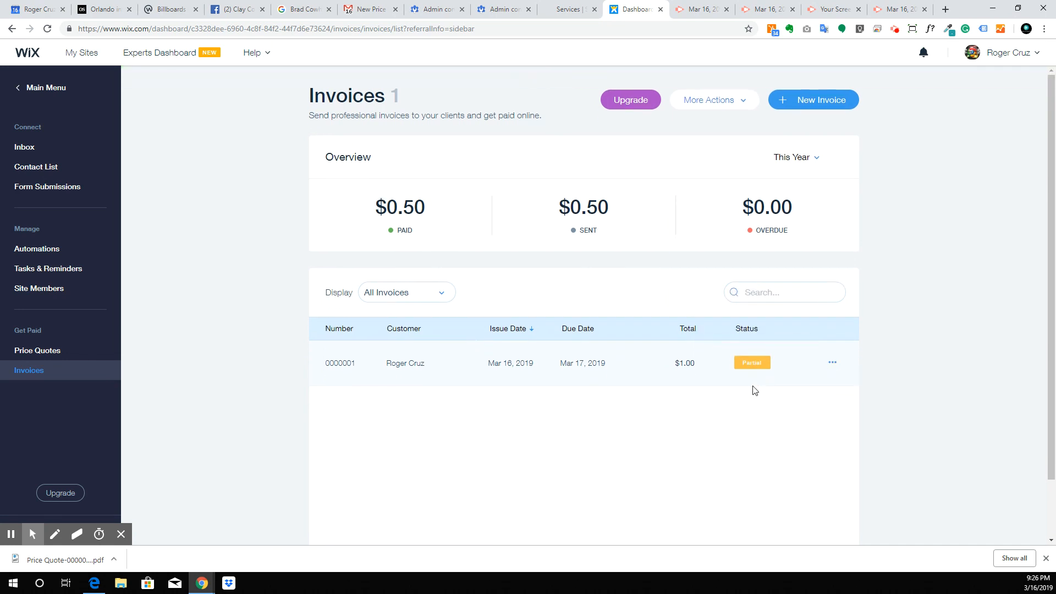
pyautogui.moveTo(559, 230)
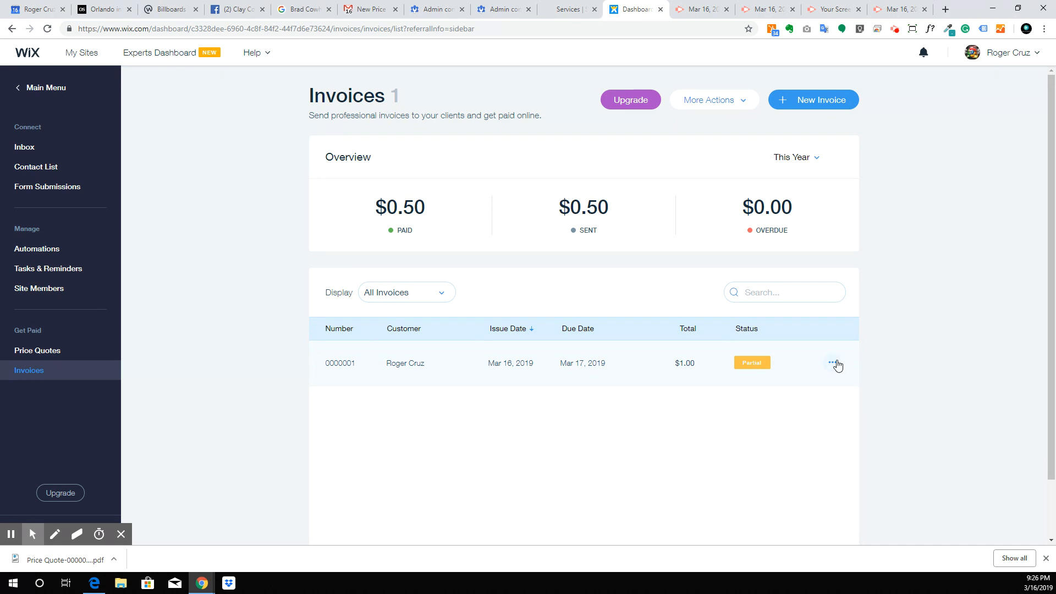
# Step: Resend the partially paid invoice 0000001 to the customer from its actions menu
pyautogui.click(833, 363)
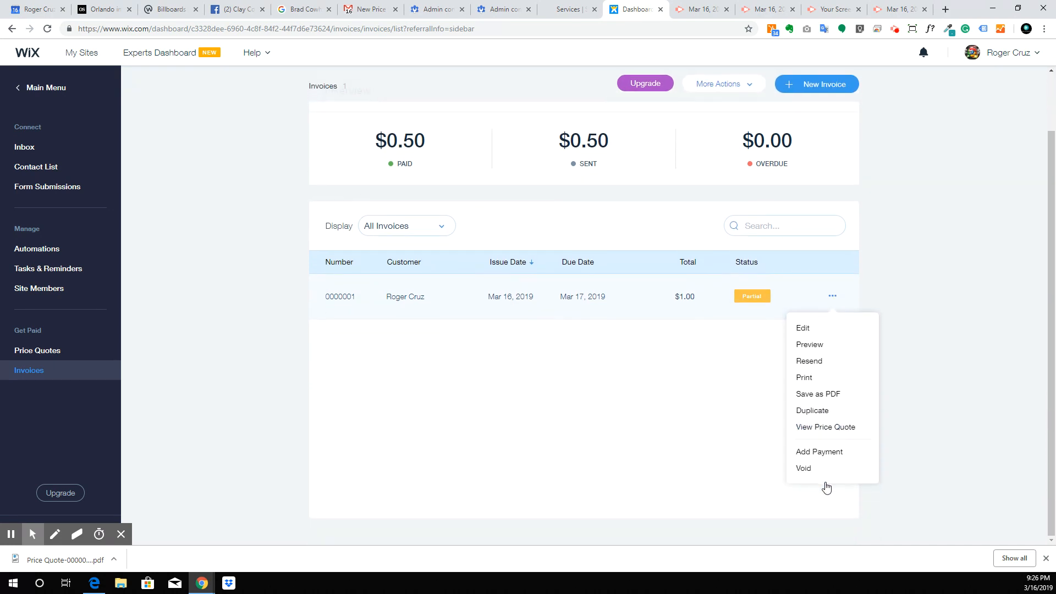
pyautogui.moveTo(810, 360)
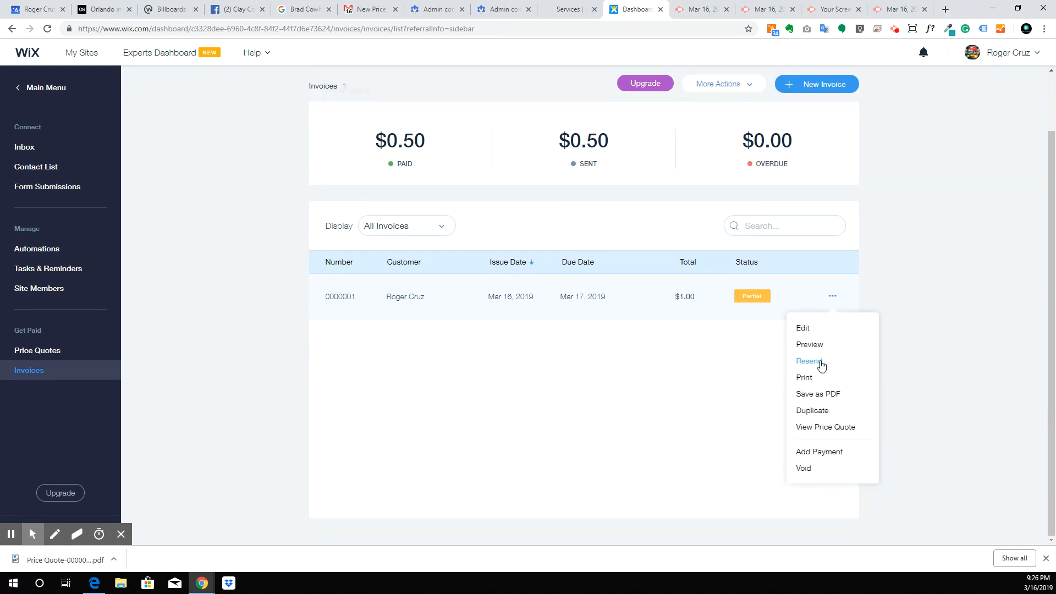
pyautogui.click(818, 364)
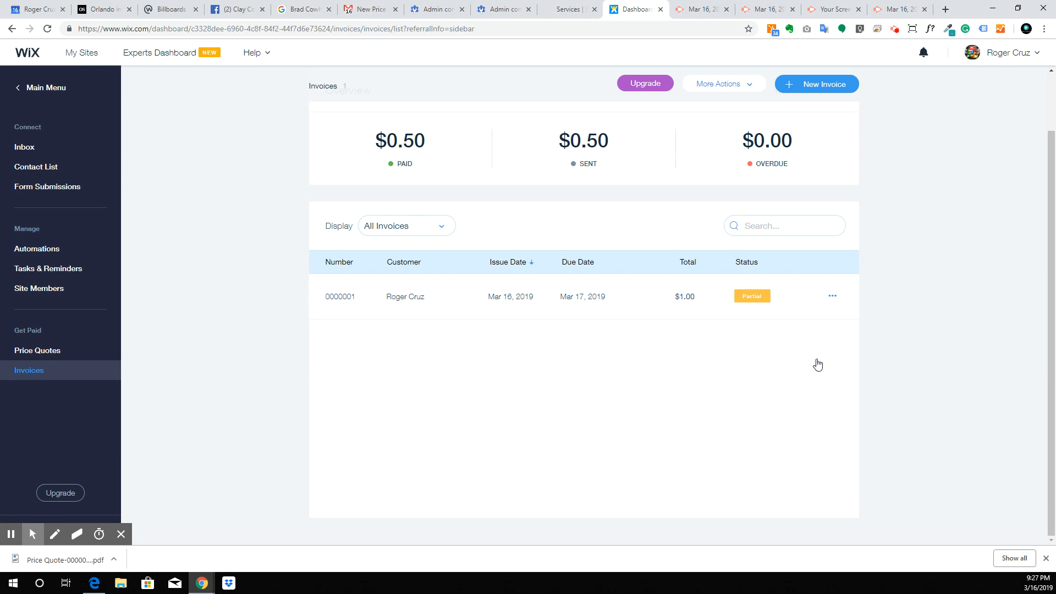
pyautogui.moveTo(638, 435)
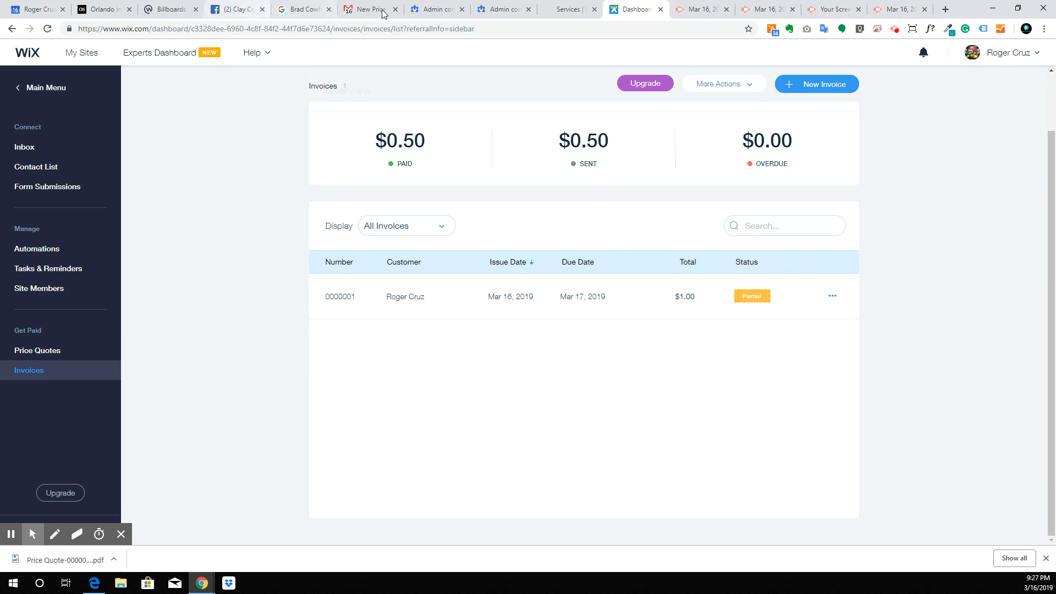
# Step: View invoice 0000001 from the New Invoice from Stone Setters email, showing $0.50 paid and $0.50 balance
pyautogui.click(369, 9)
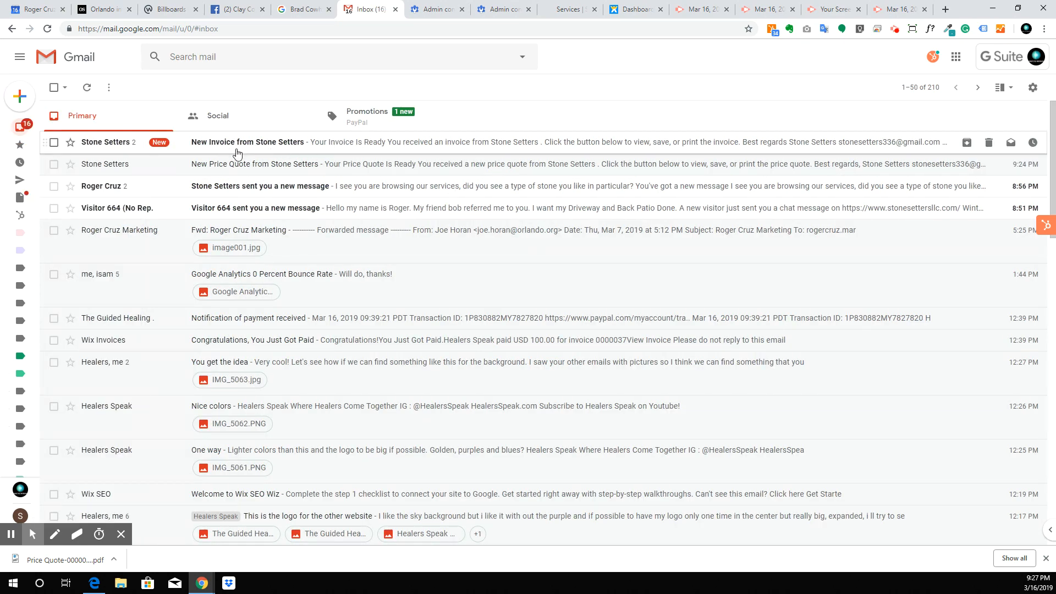
pyautogui.click(247, 142)
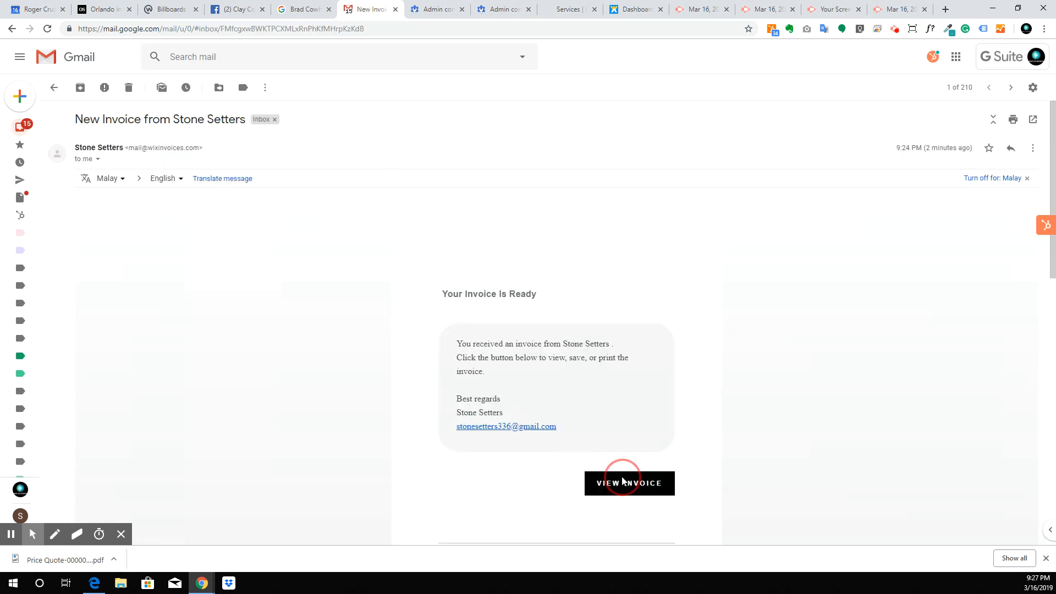
pyautogui.click(629, 482)
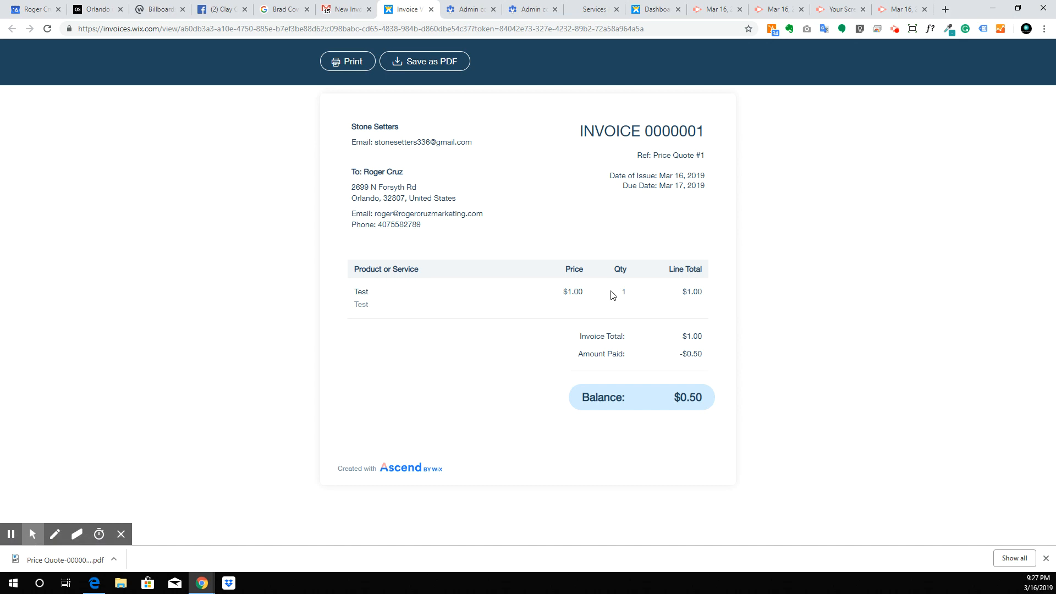
pyautogui.moveTo(650, 459)
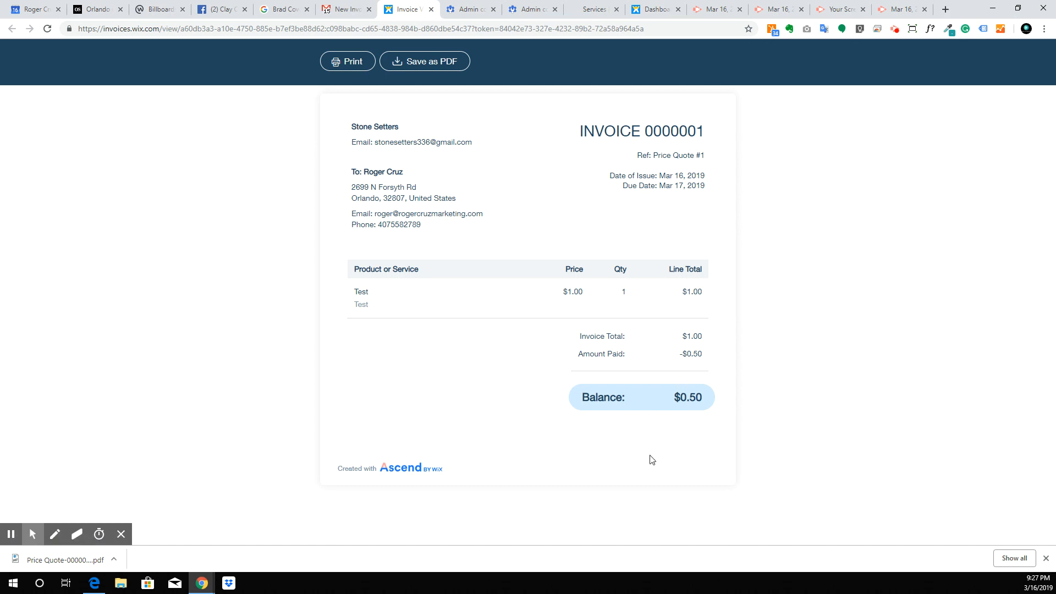
pyautogui.moveTo(688, 409)
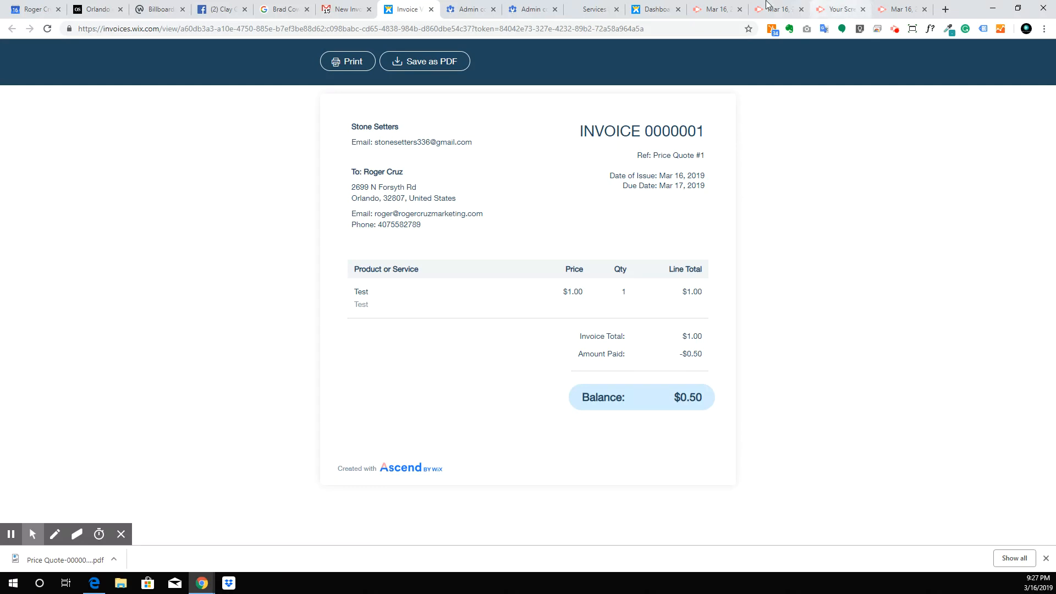
# Step: Void the partially paid invoice 0000001 from the Wix Invoices list
pyautogui.click(653, 9)
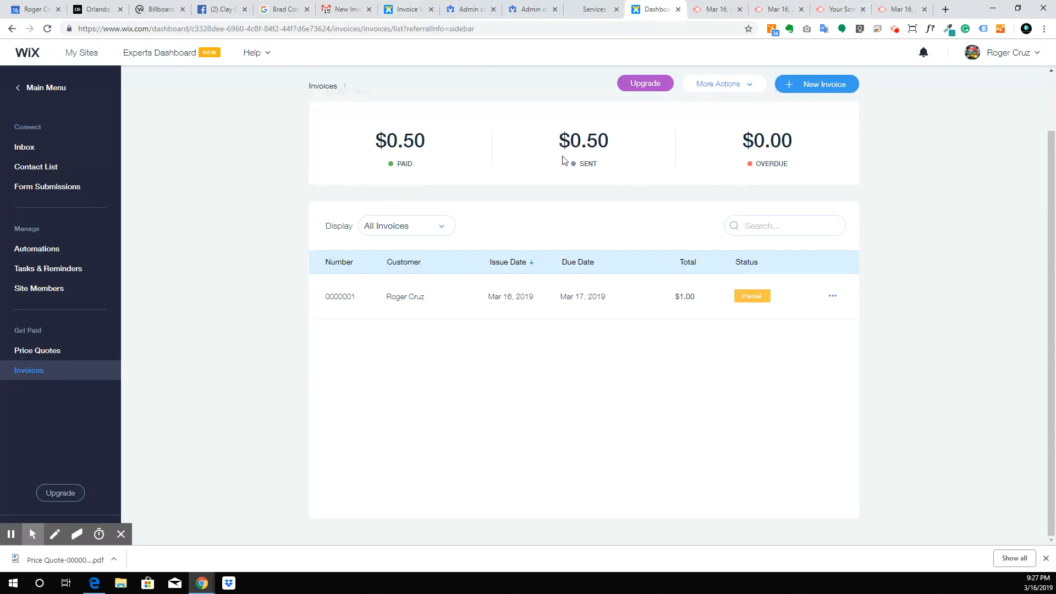
pyautogui.moveTo(785, 254)
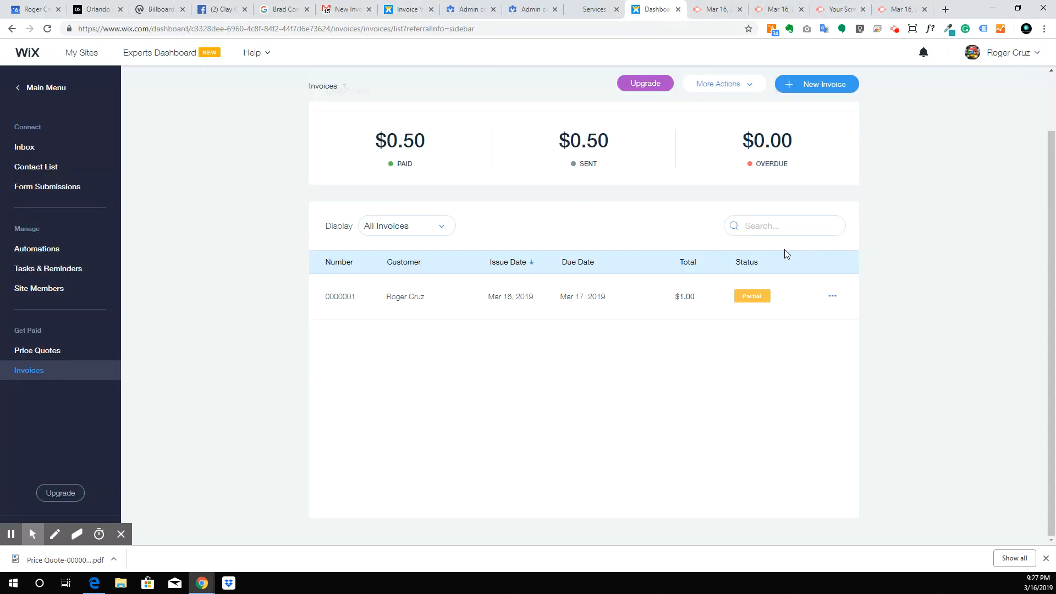
pyautogui.click(833, 296)
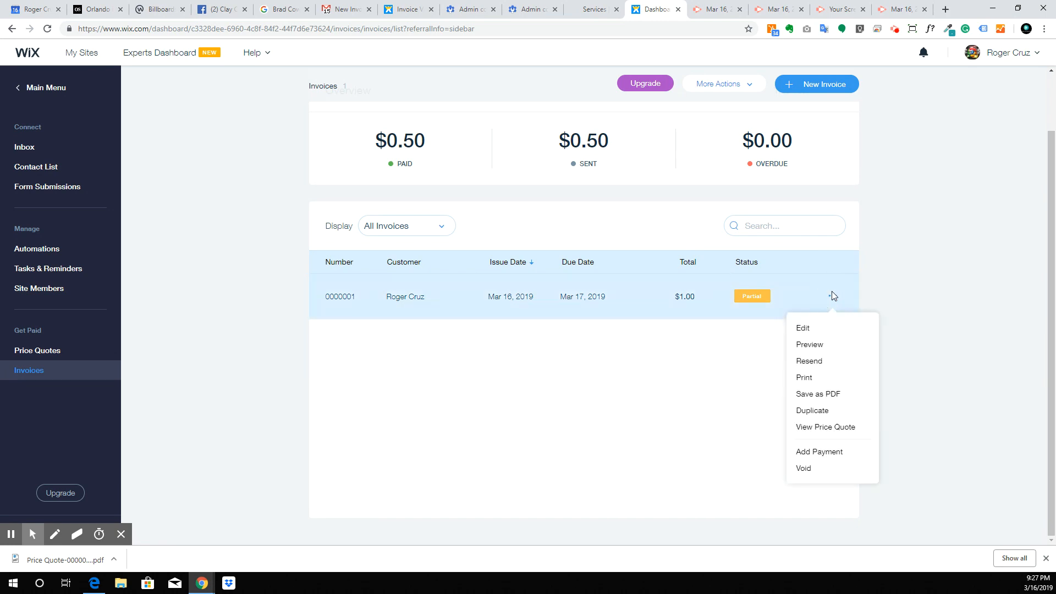
pyautogui.moveTo(825, 427)
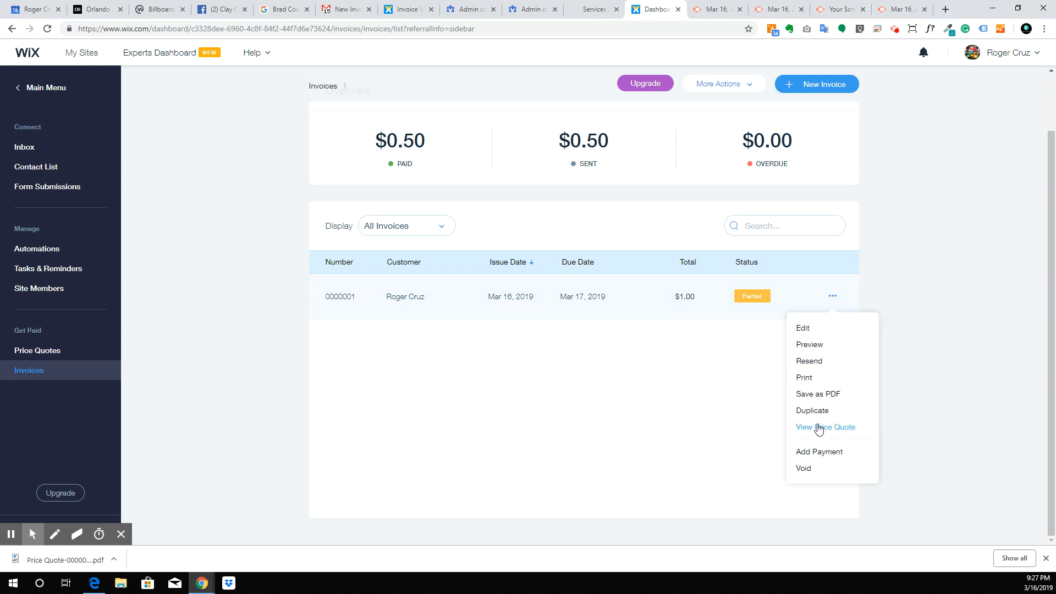
pyautogui.moveTo(803, 328)
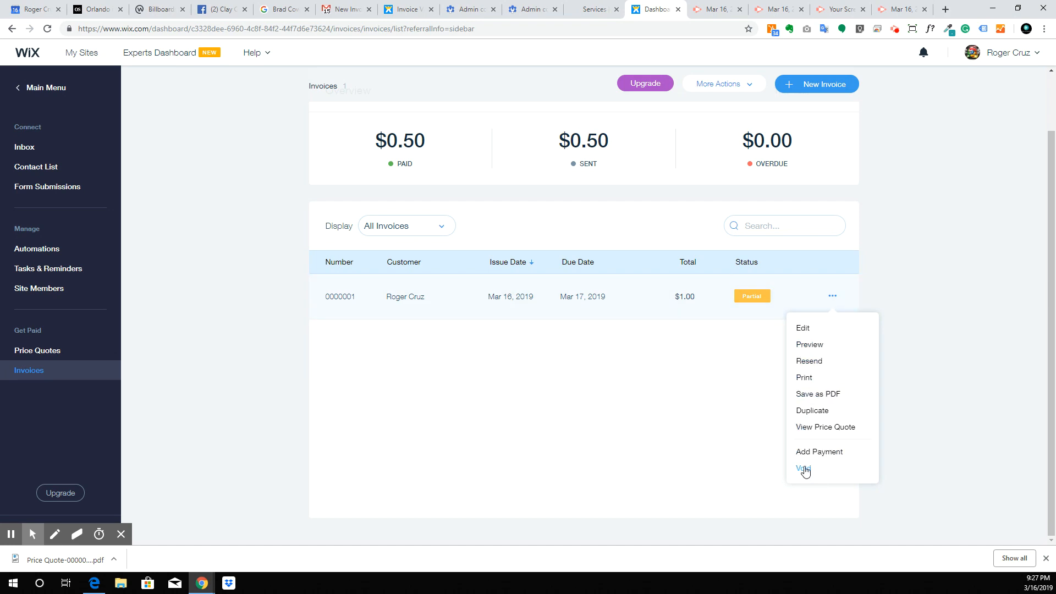
pyautogui.click(803, 468)
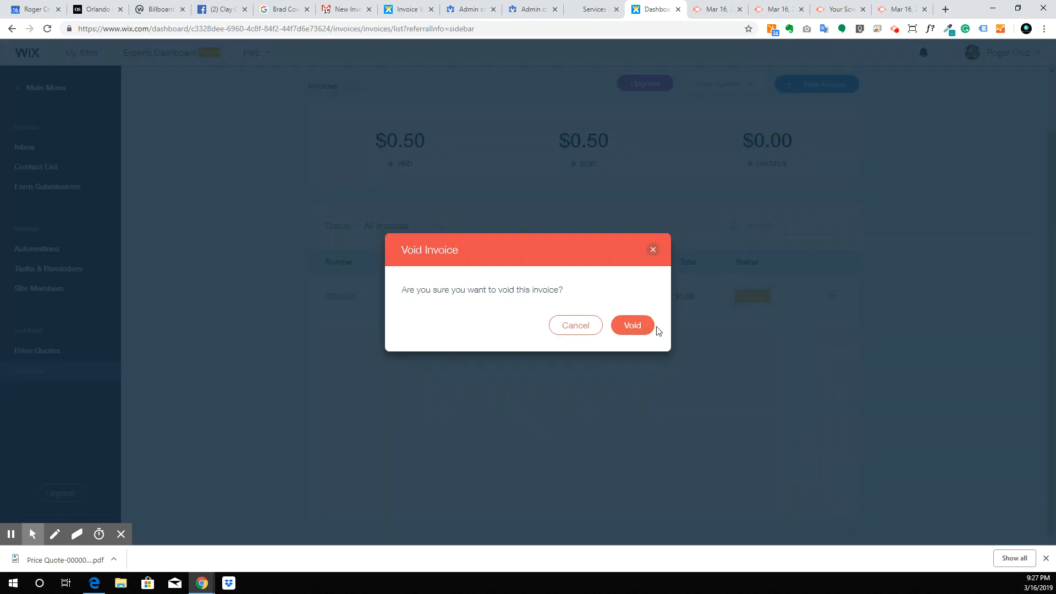
pyautogui.click(631, 325)
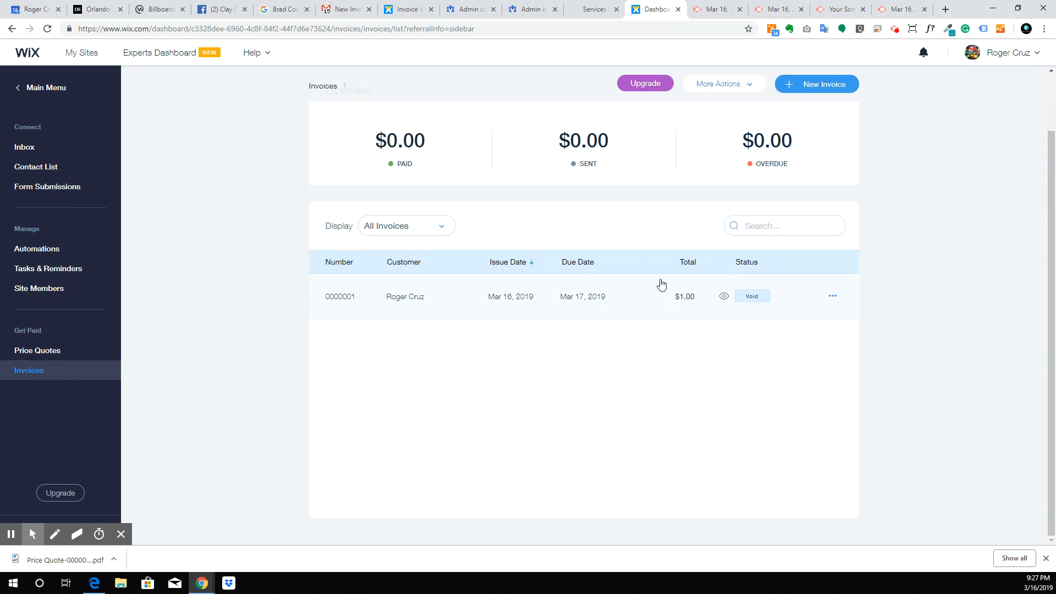
# Step: Delete the voided invoice 0000001, leaving the Invoices list empty
pyautogui.click(832, 295)
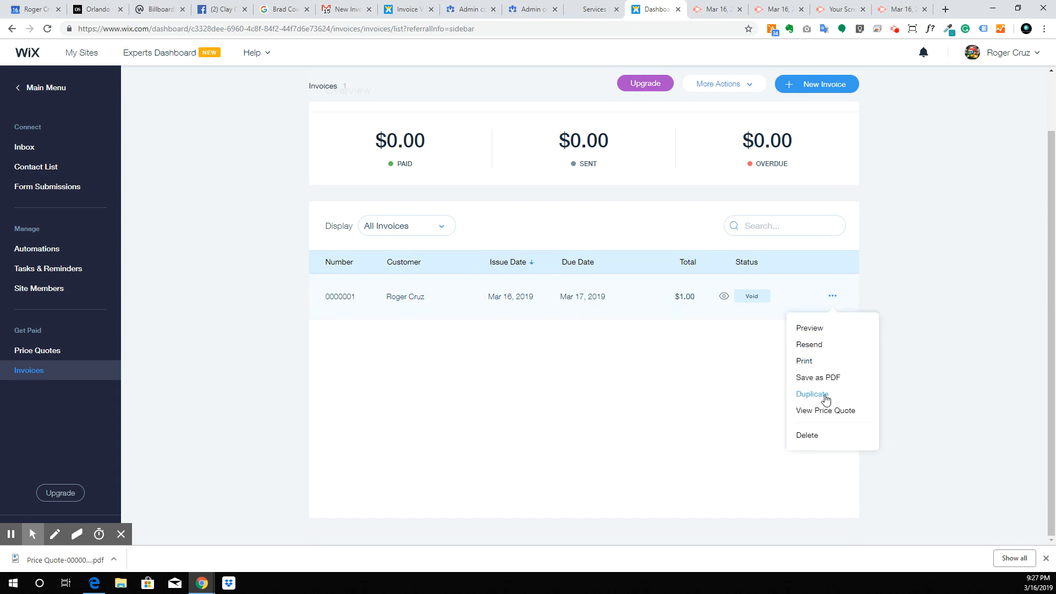
pyautogui.click(806, 434)
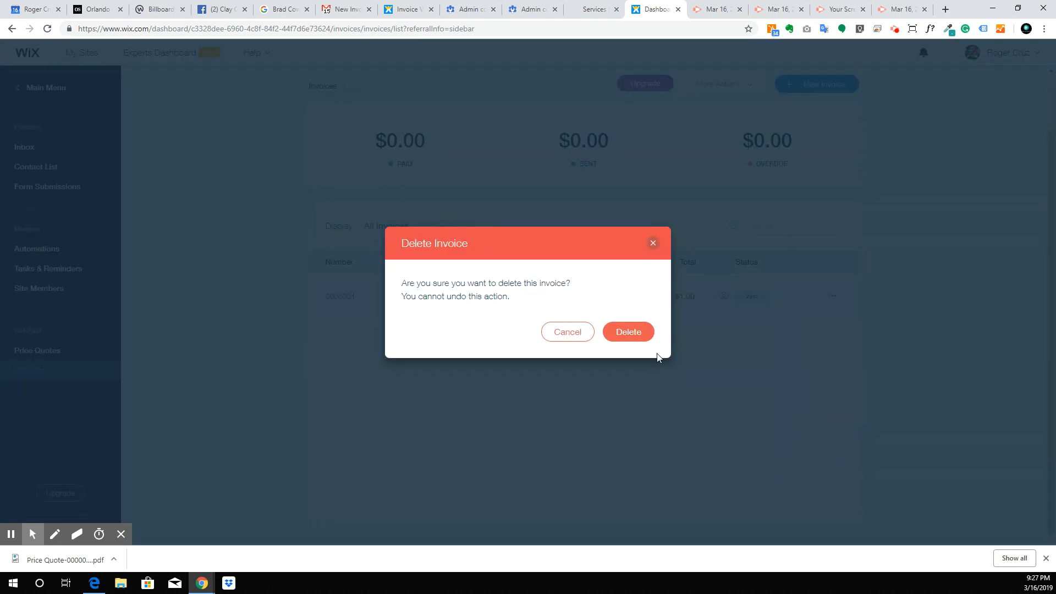
pyautogui.click(627, 331)
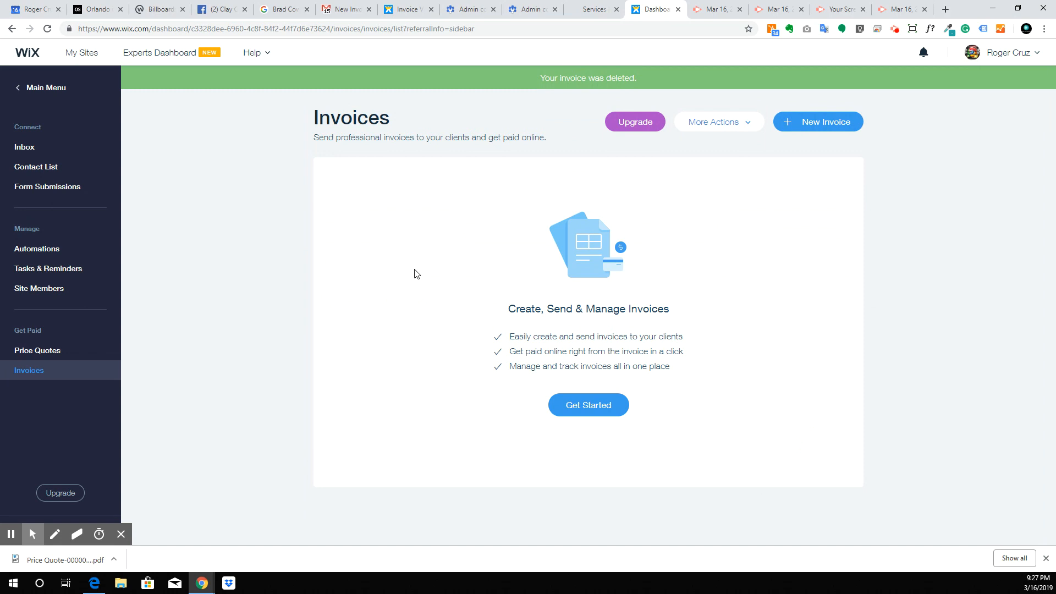
pyautogui.moveTo(37, 350)
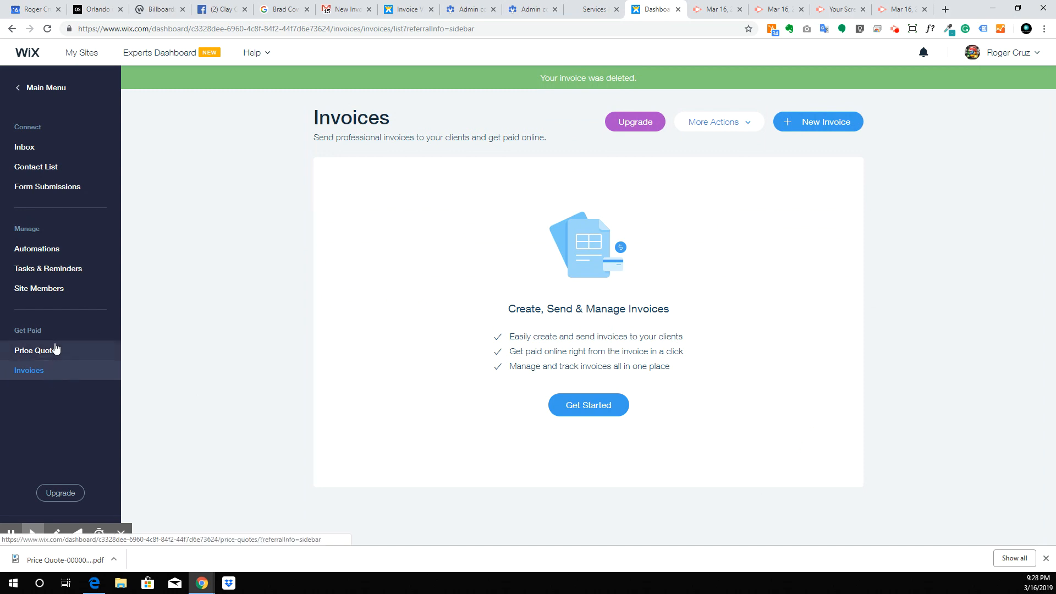
# Step: Delete the Estimate For Driveway quote, leaving the Price Quotes list empty
pyautogui.click(37, 350)
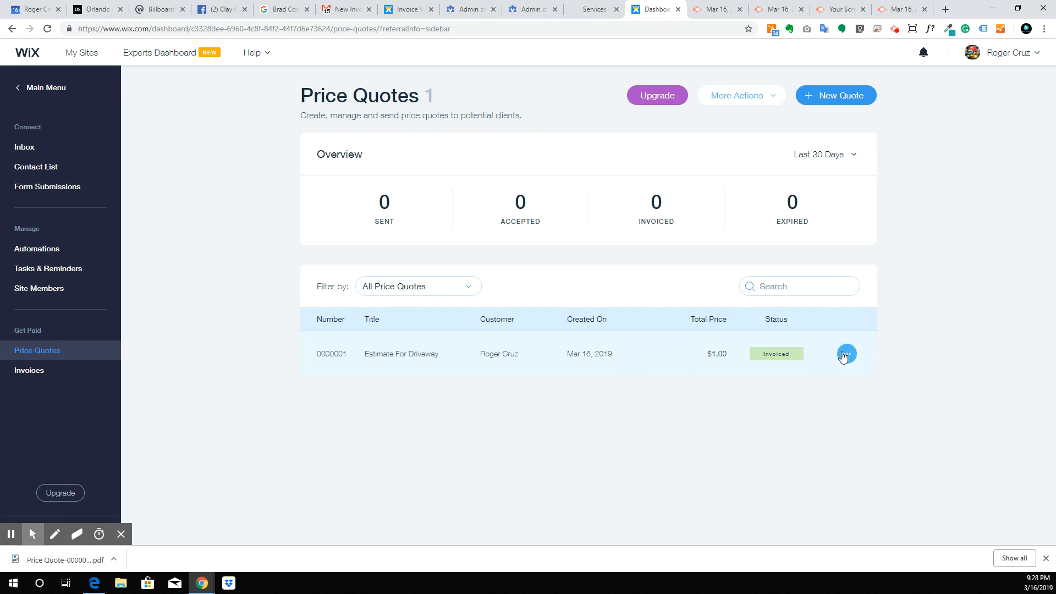
pyautogui.click(846, 354)
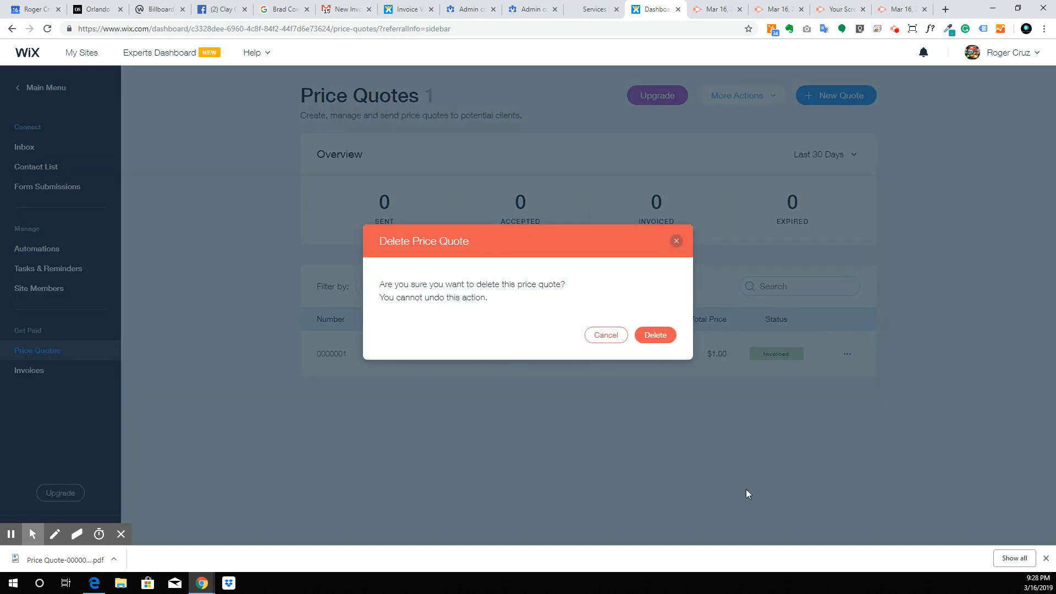
pyautogui.click(654, 335)
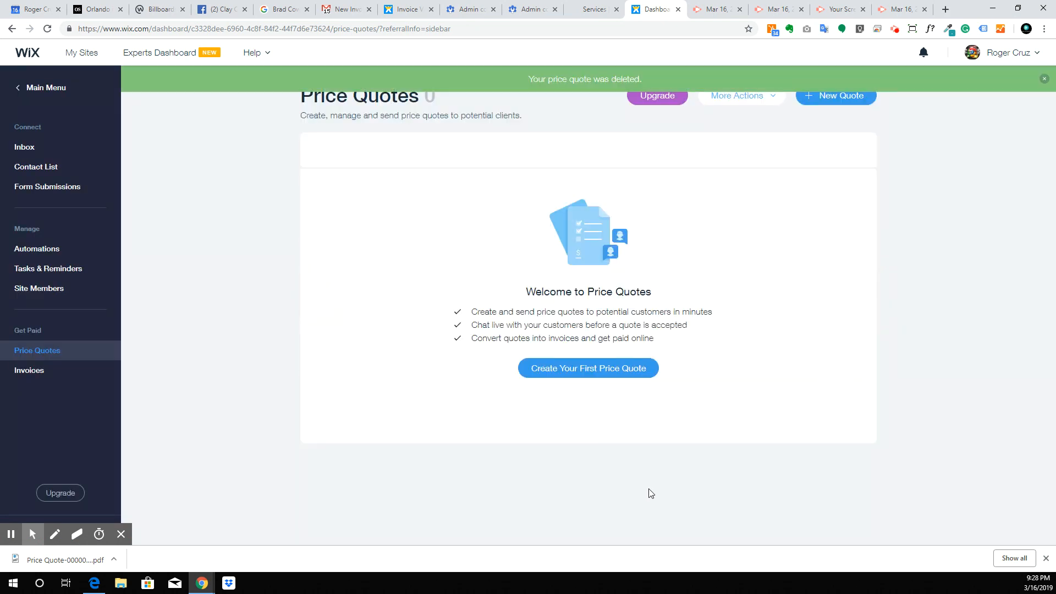
pyautogui.moveTo(835, 86)
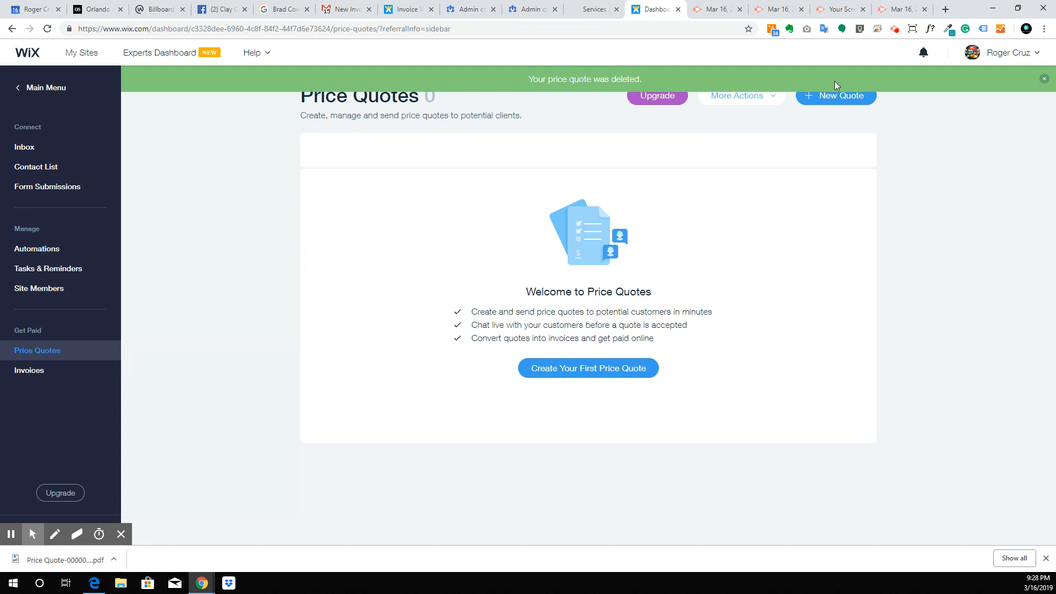
pyautogui.moveTo(174, 253)
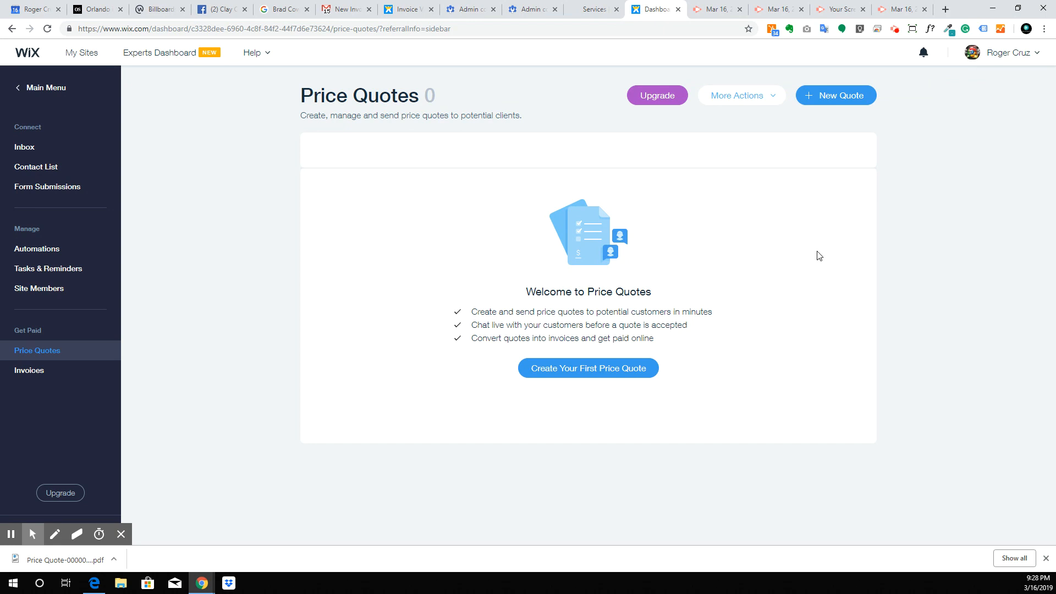
pyautogui.moveTo(105, 314)
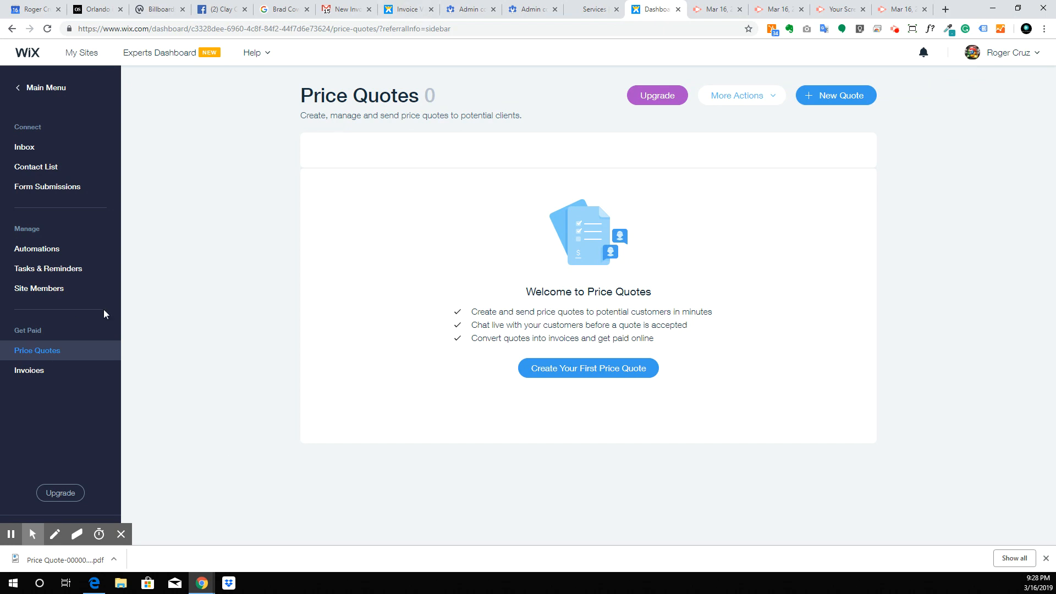
pyautogui.moveTo(816, 238)
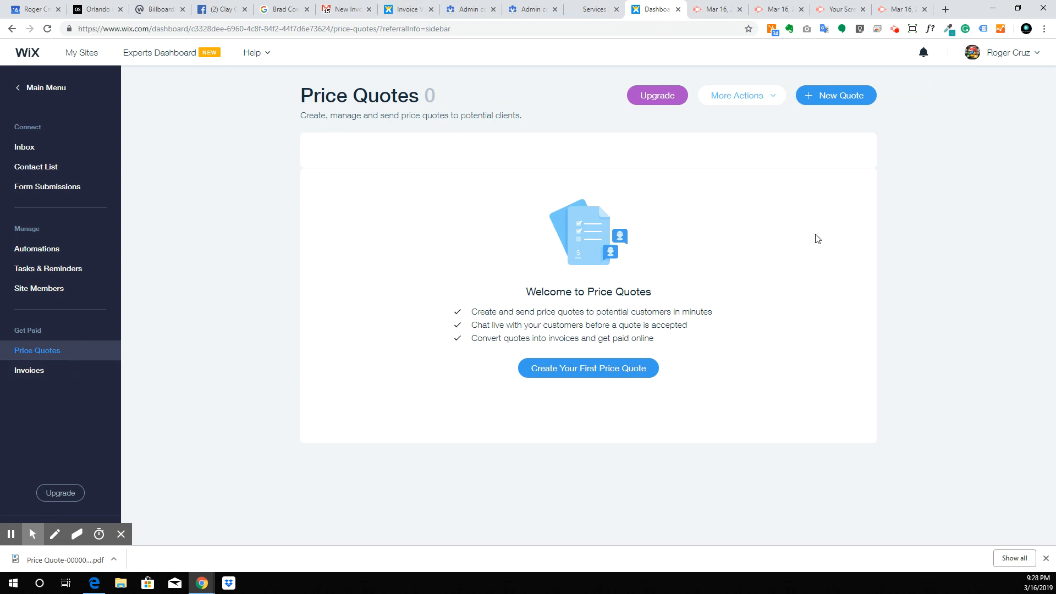
pyautogui.moveTo(820, 359)
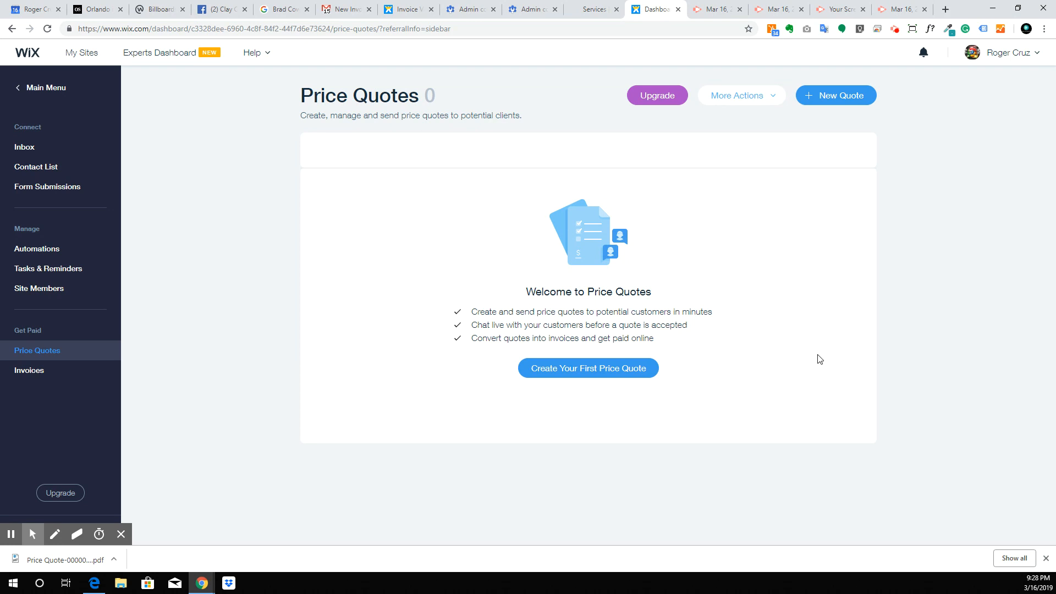
pyautogui.moveTo(799, 368)
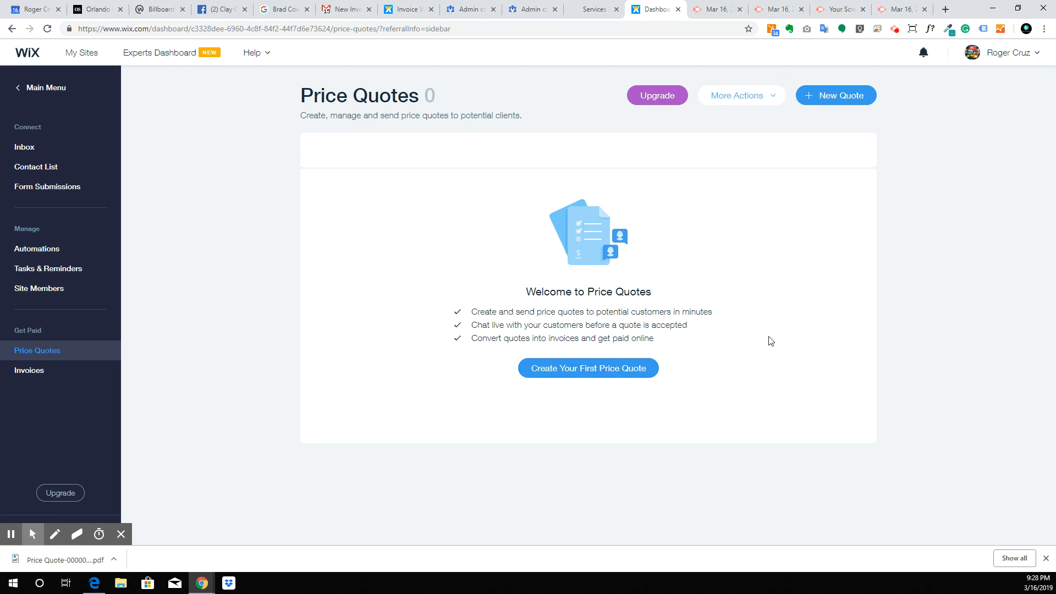
pyautogui.moveTo(756, 309)
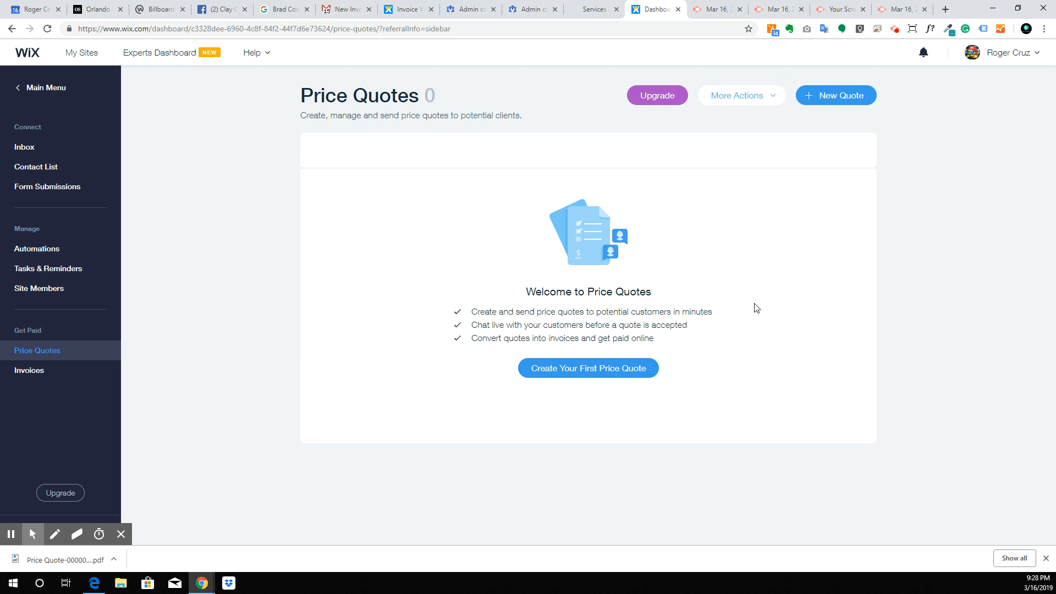
pyautogui.moveTo(753, 214)
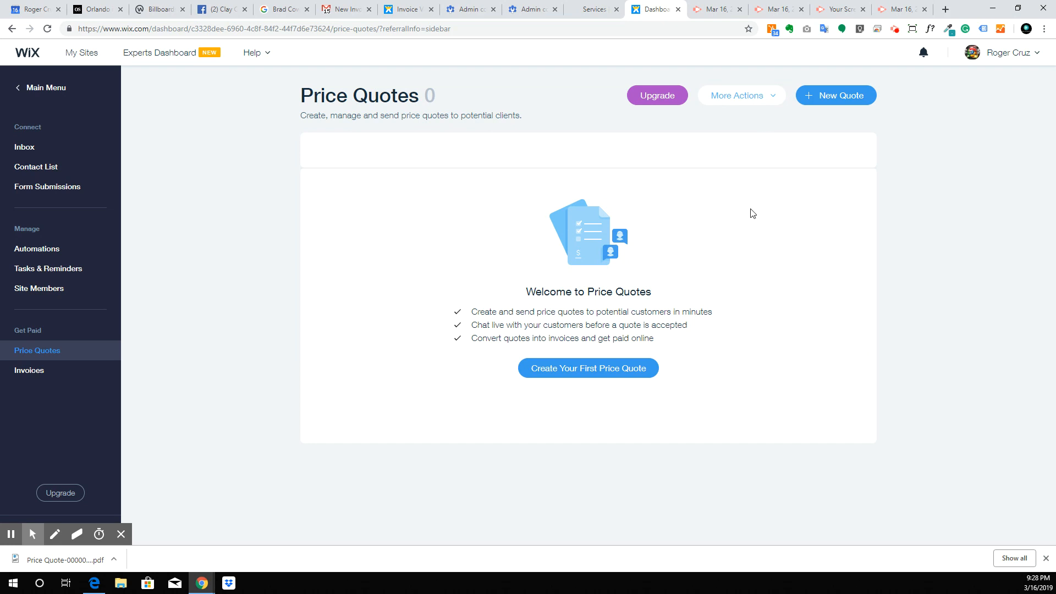
pyautogui.moveTo(646, 249)
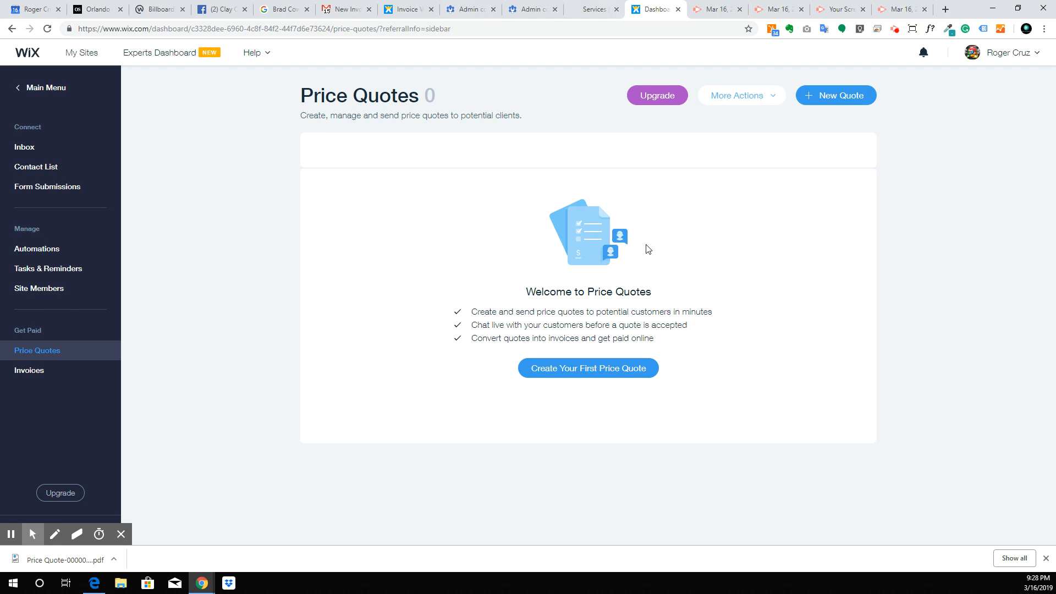
pyautogui.moveTo(626, 255)
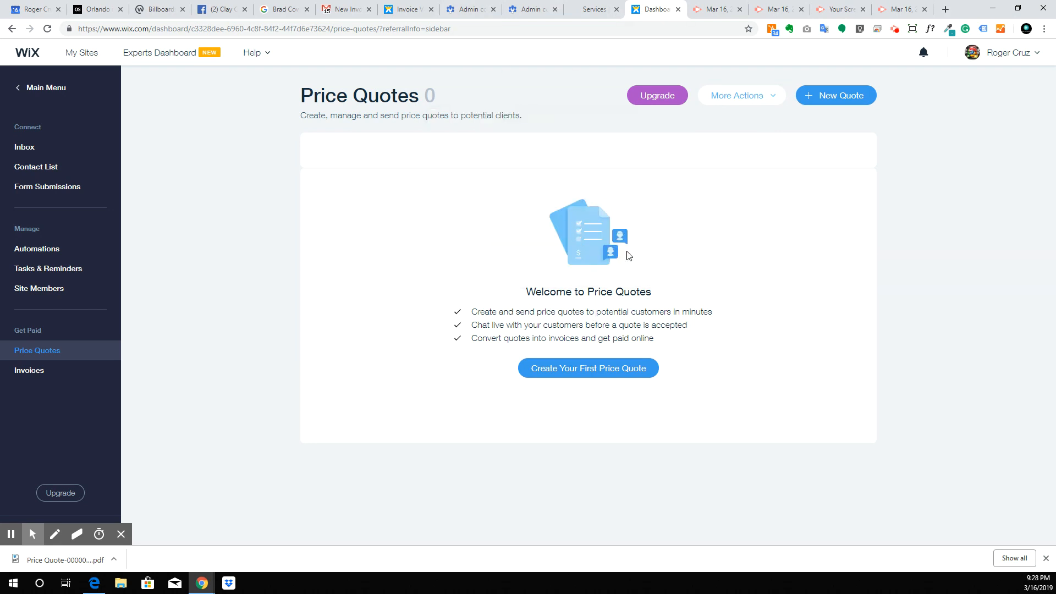
pyautogui.moveTo(651, 159)
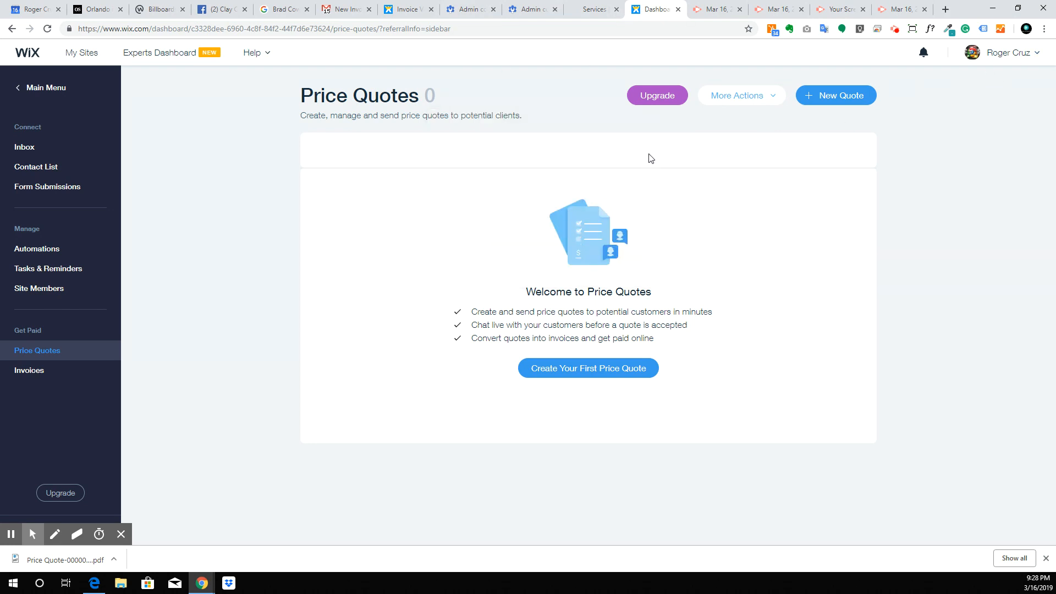
pyautogui.moveTo(657, 95)
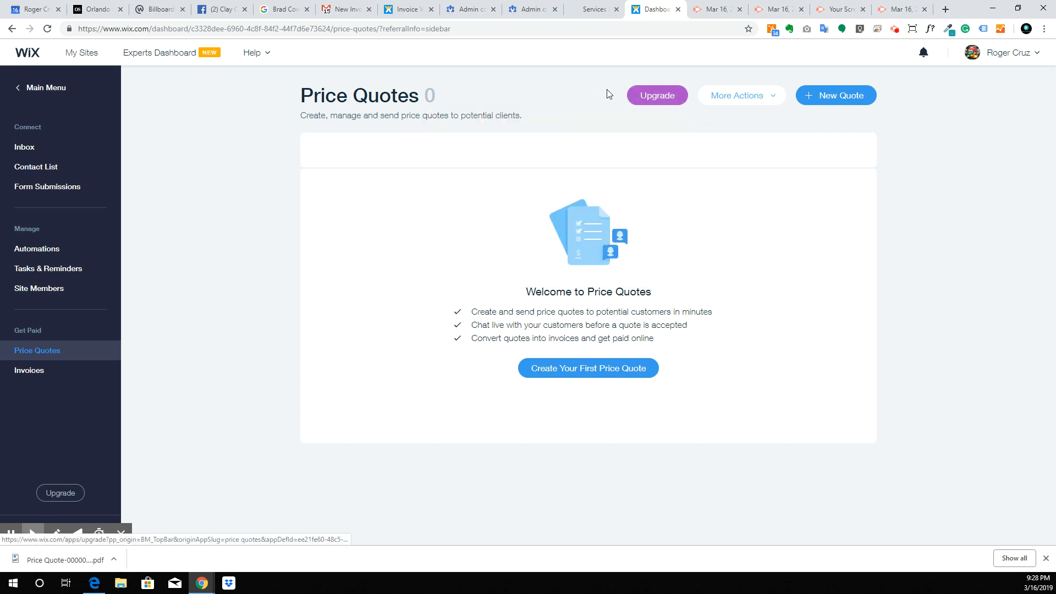
pyautogui.moveTo(884, 128)
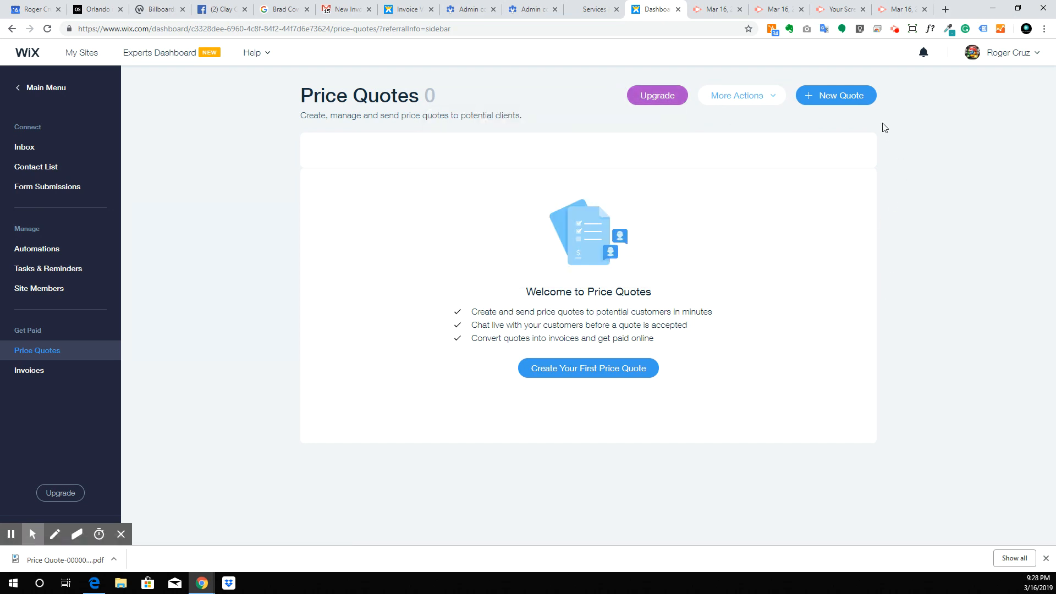